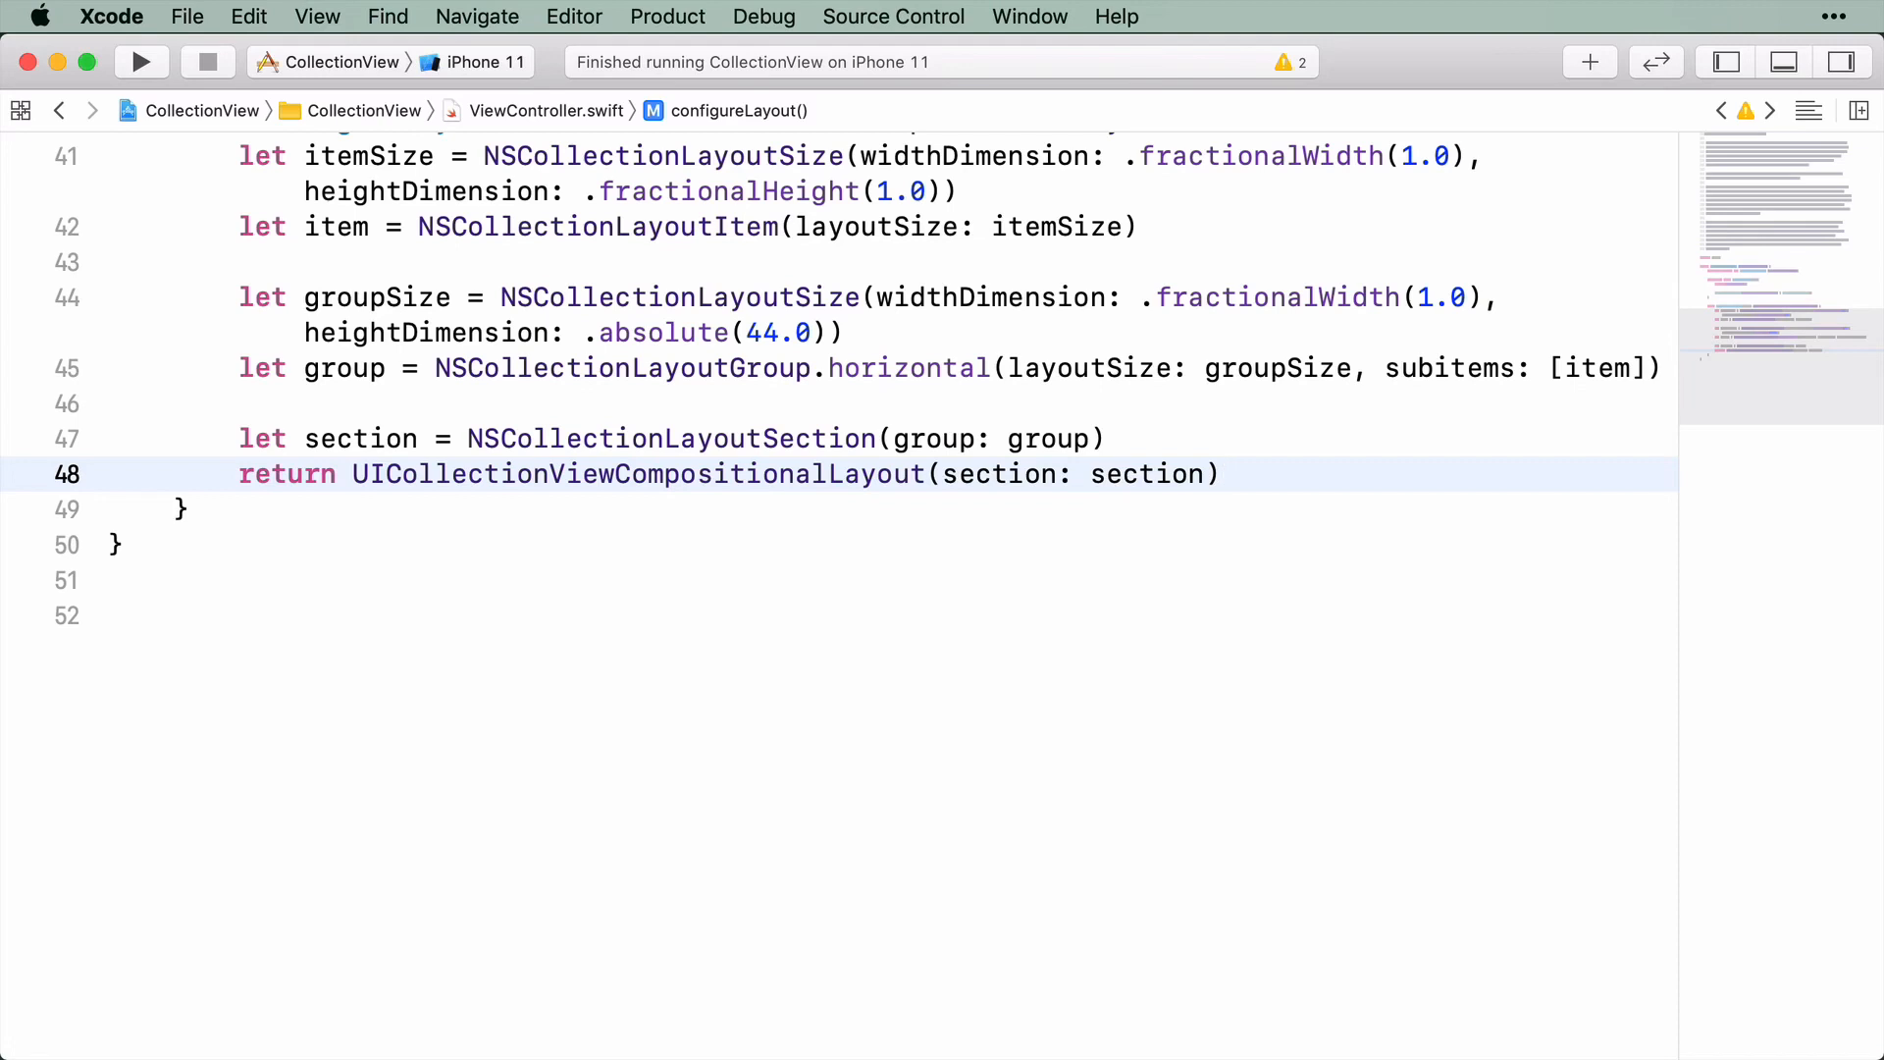
Open Main.storyboard in Interface Builder to show the view controller's collection view
click(1221, 473)
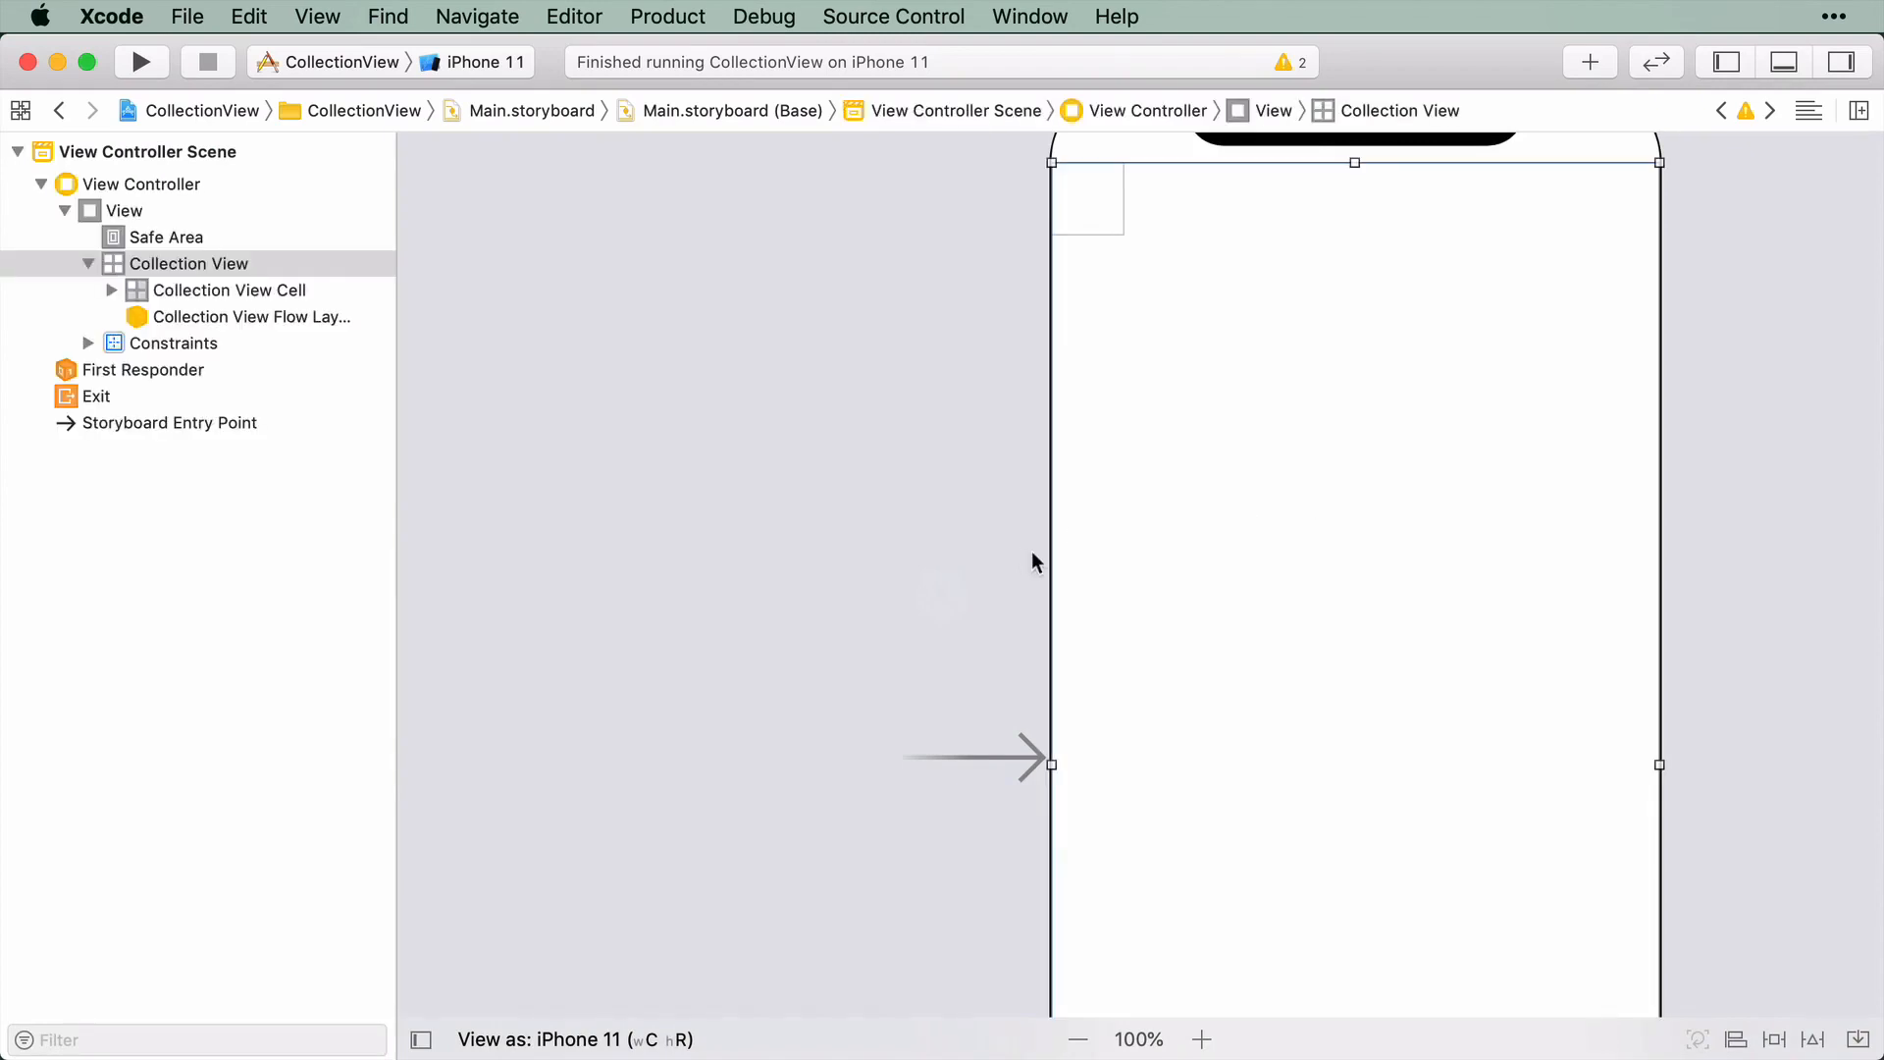
click(1077, 1040)
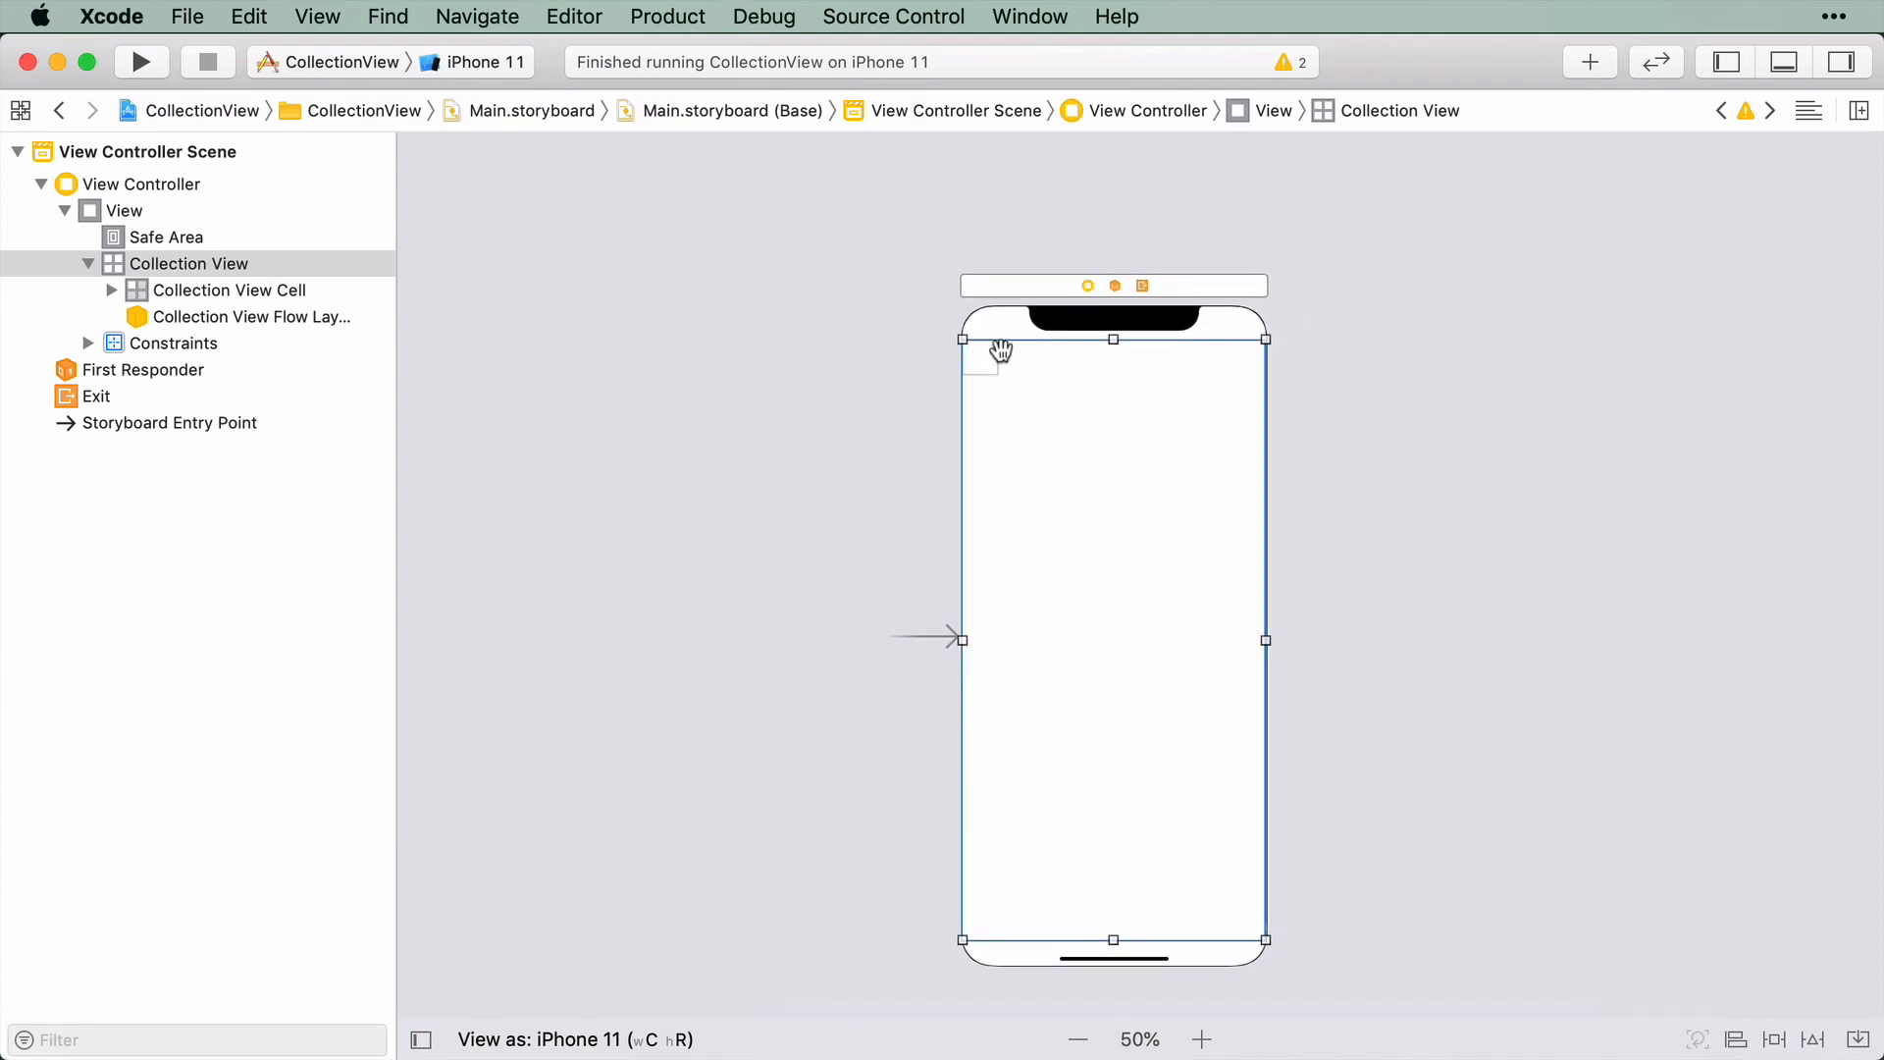
mouse_move(1001, 913)
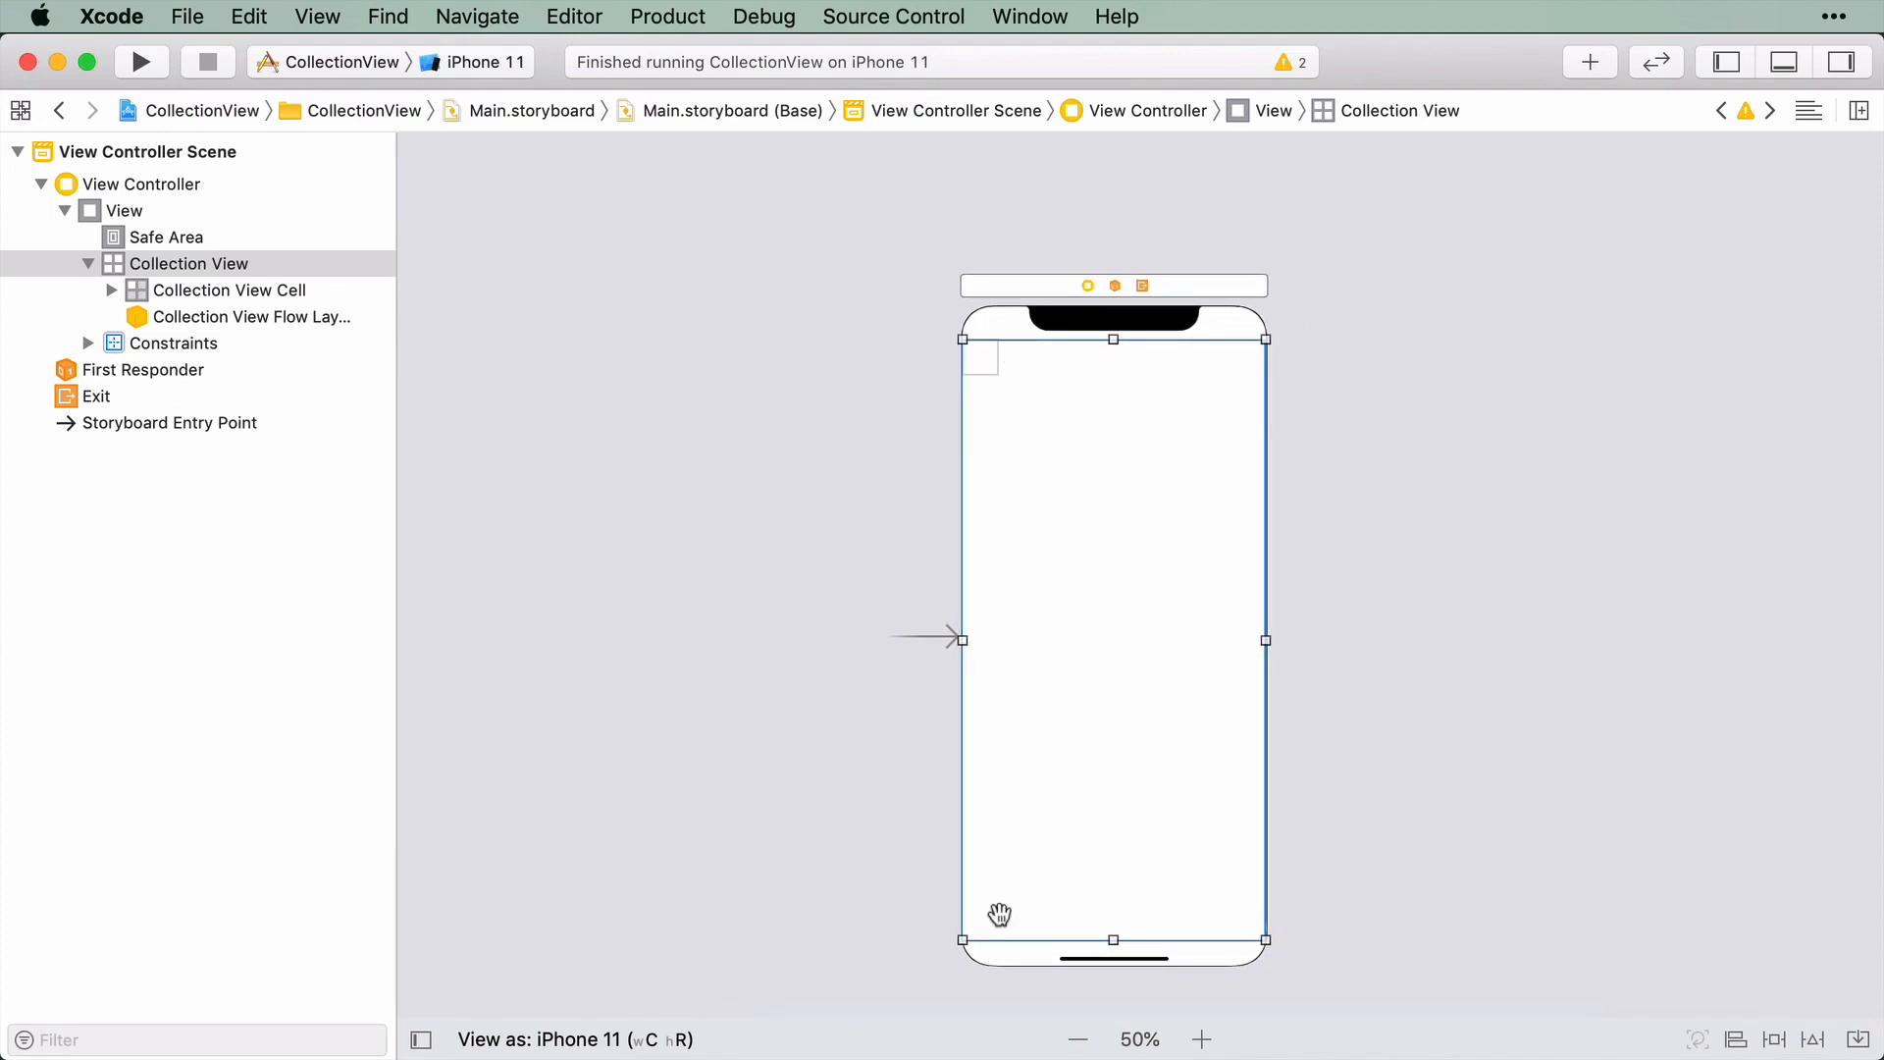
click(1199, 1040)
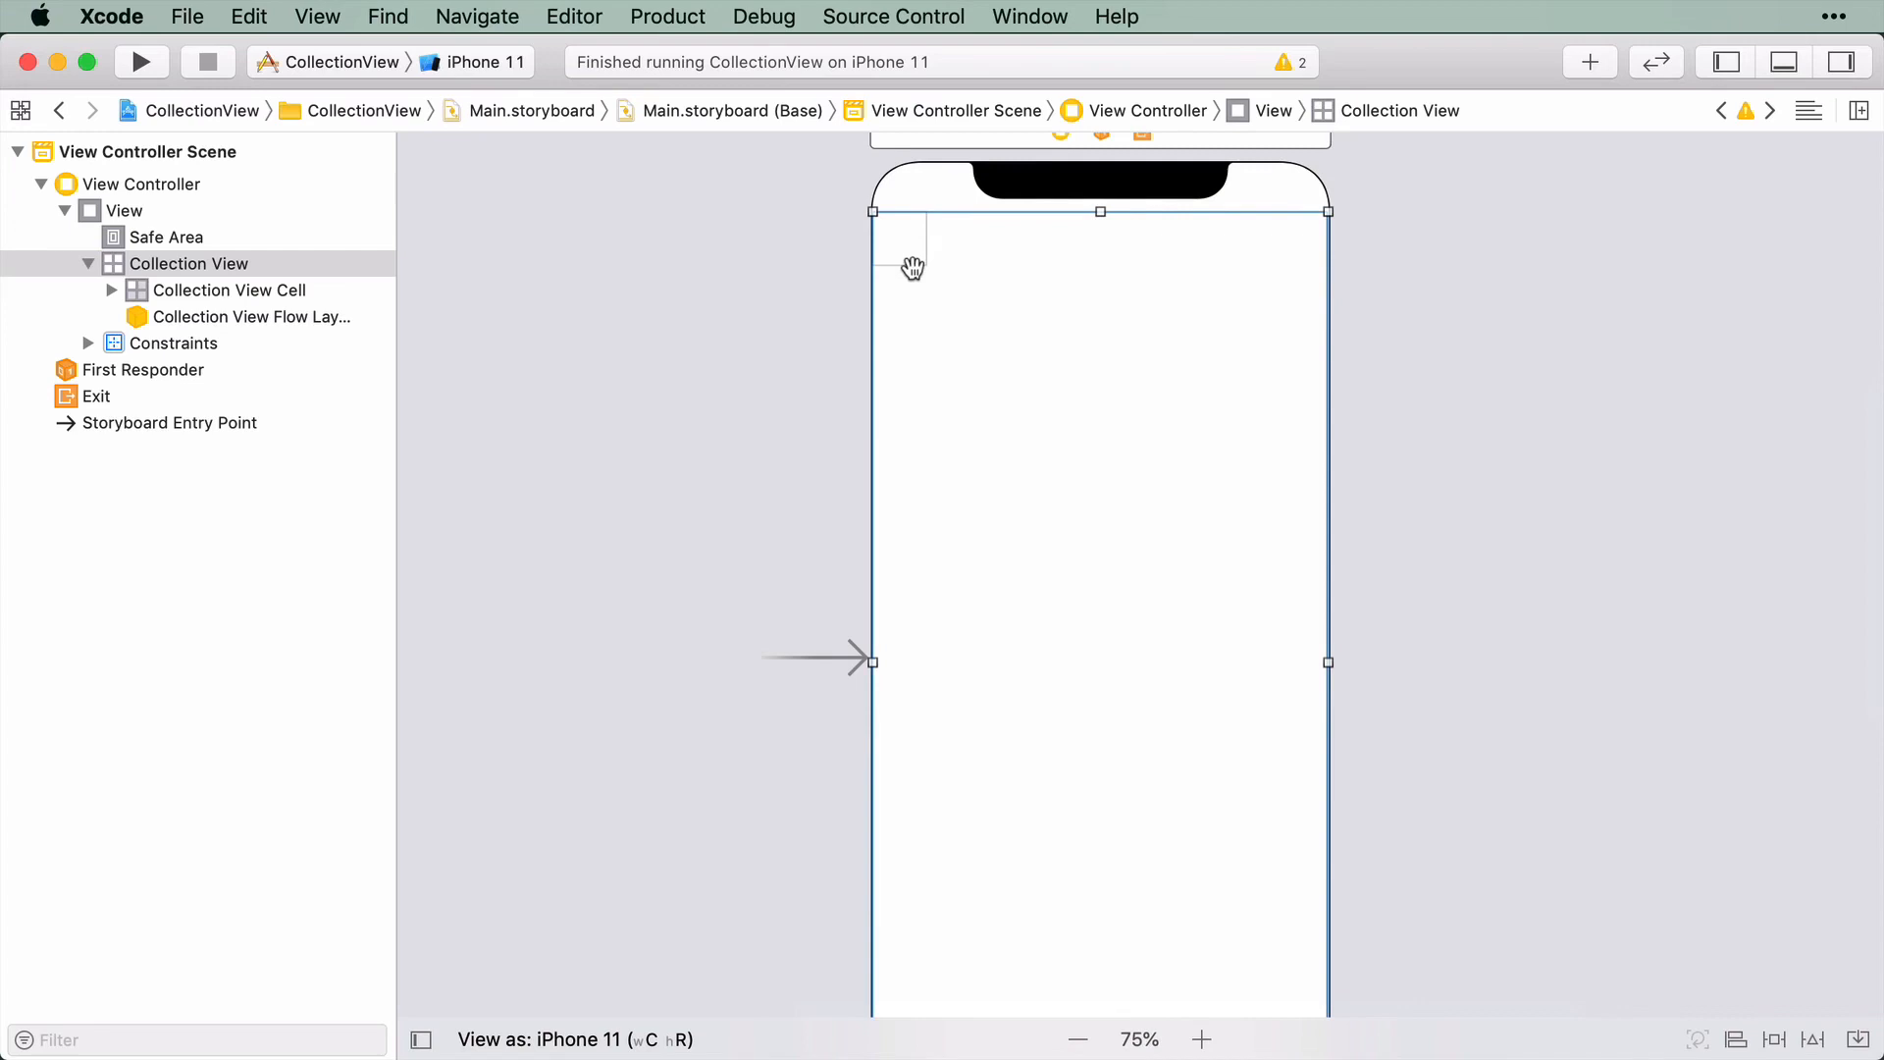
click(228, 291)
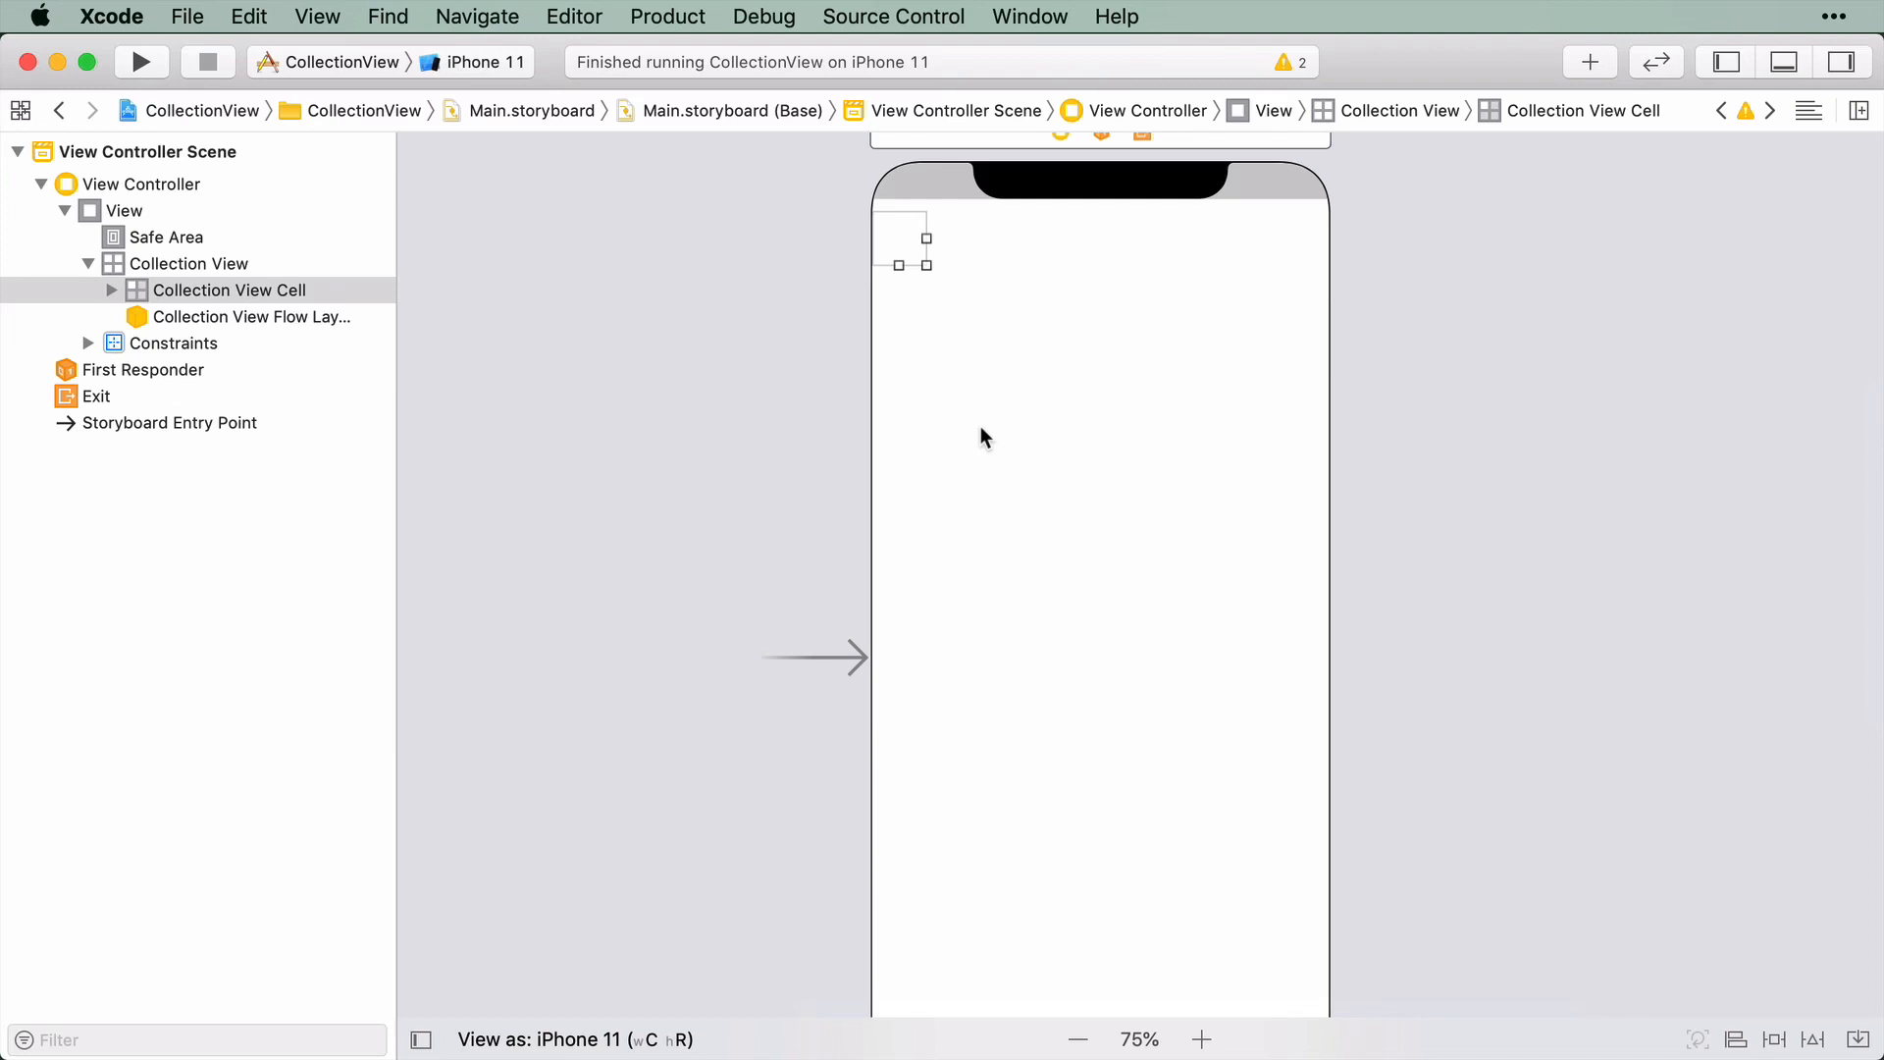
mouse_move(946, 546)
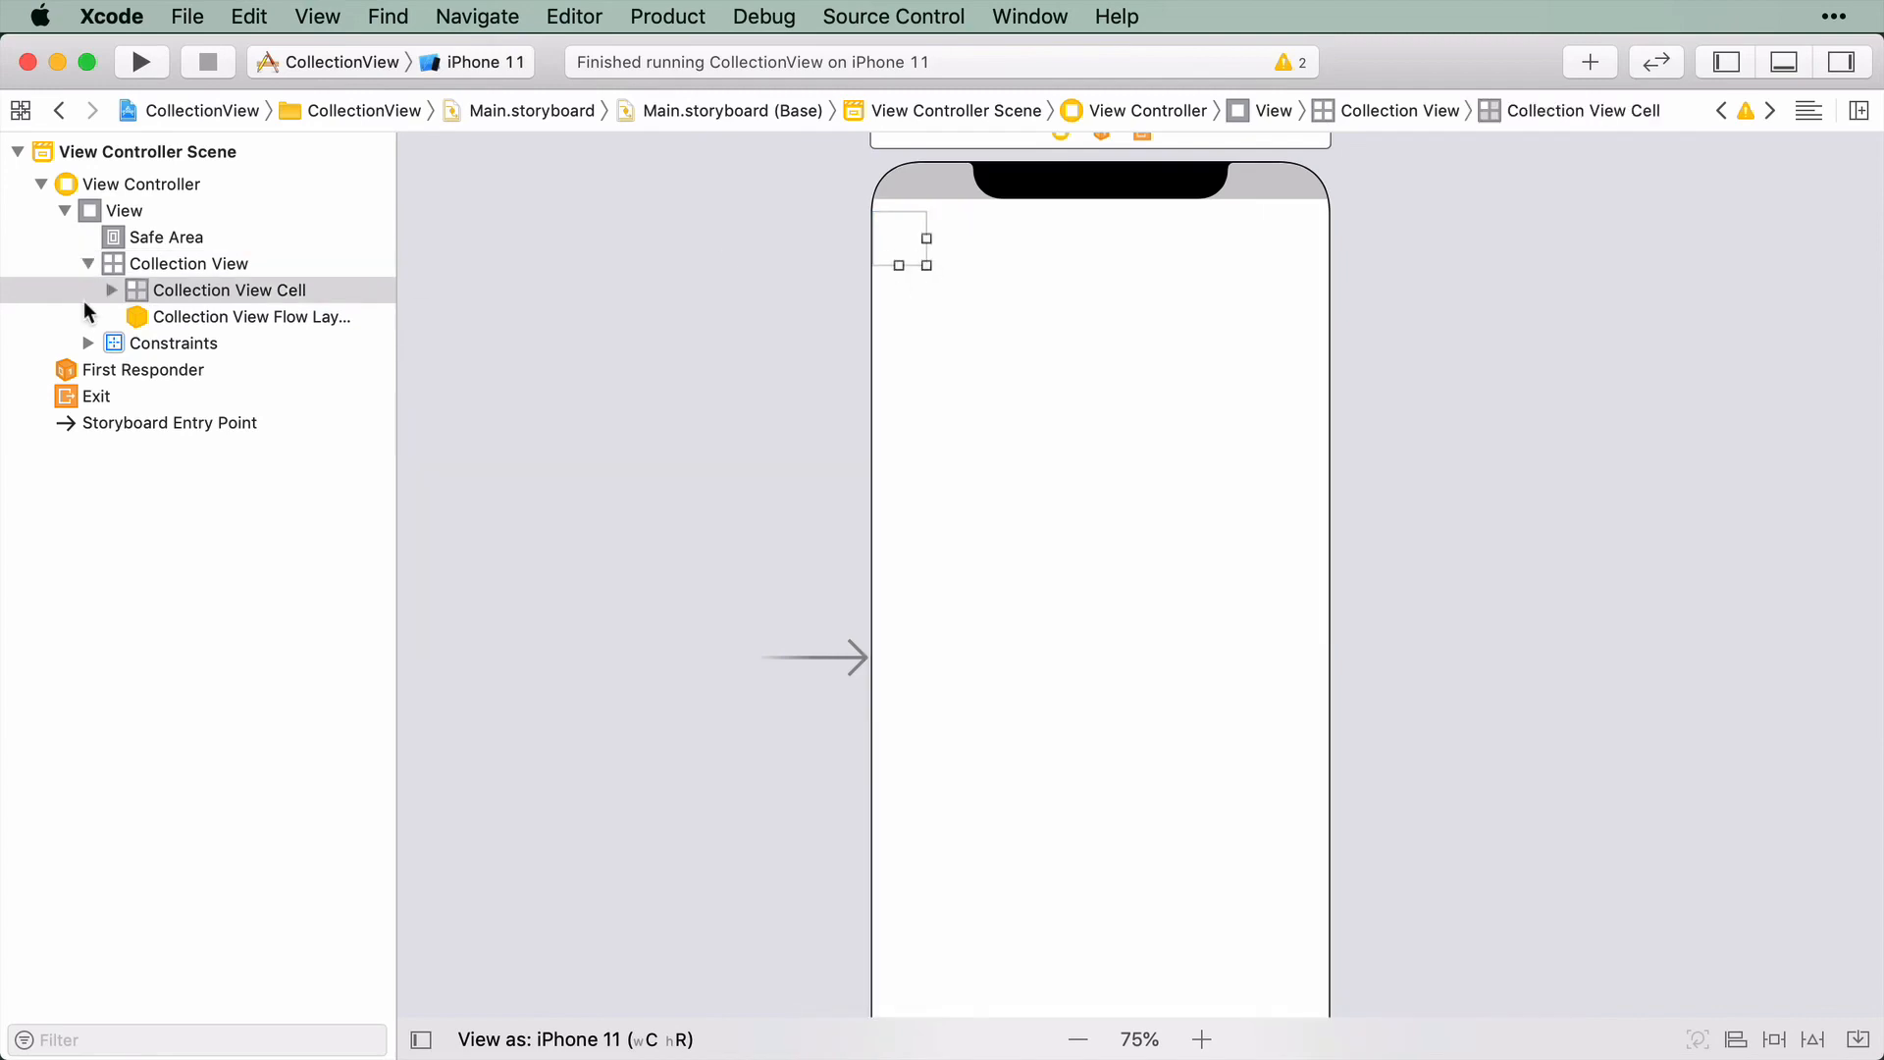
Give the prototype cell a Custom size of width 414 and height 44 in the Size inspector
click(228, 291)
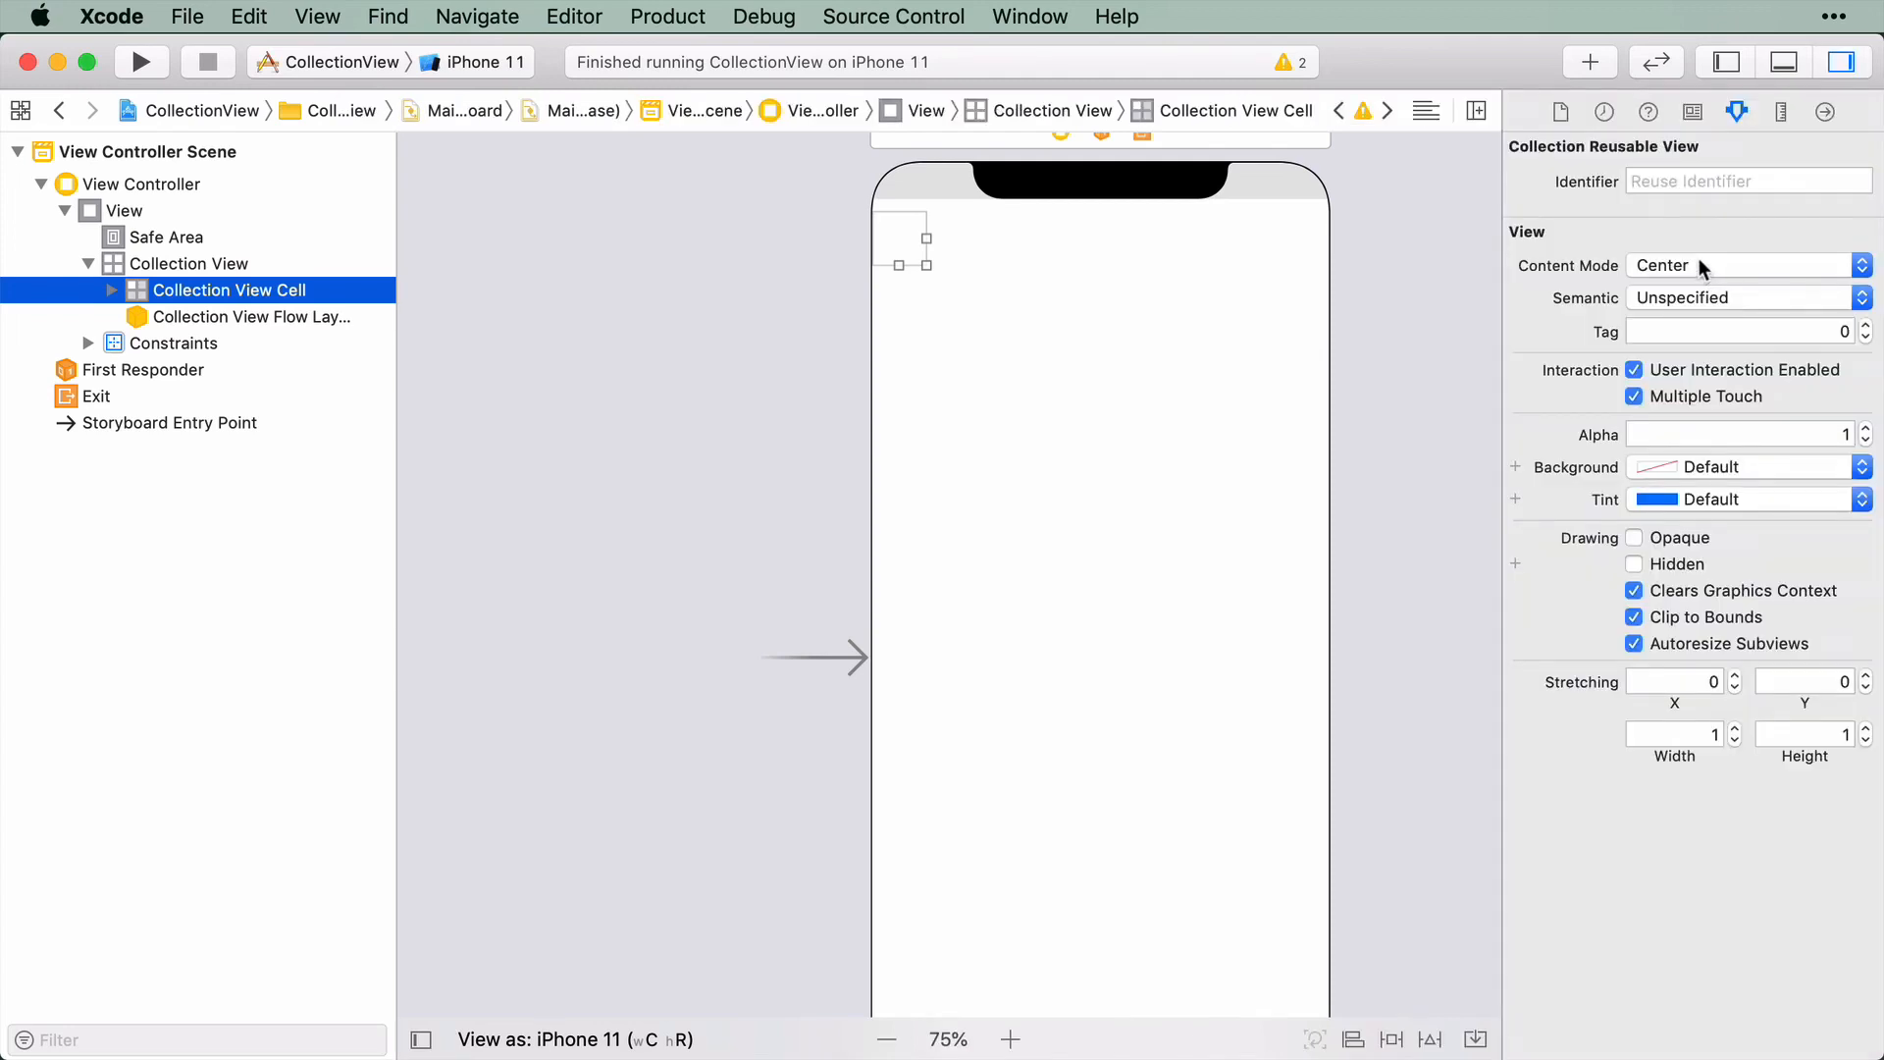
mouse_move(1694, 265)
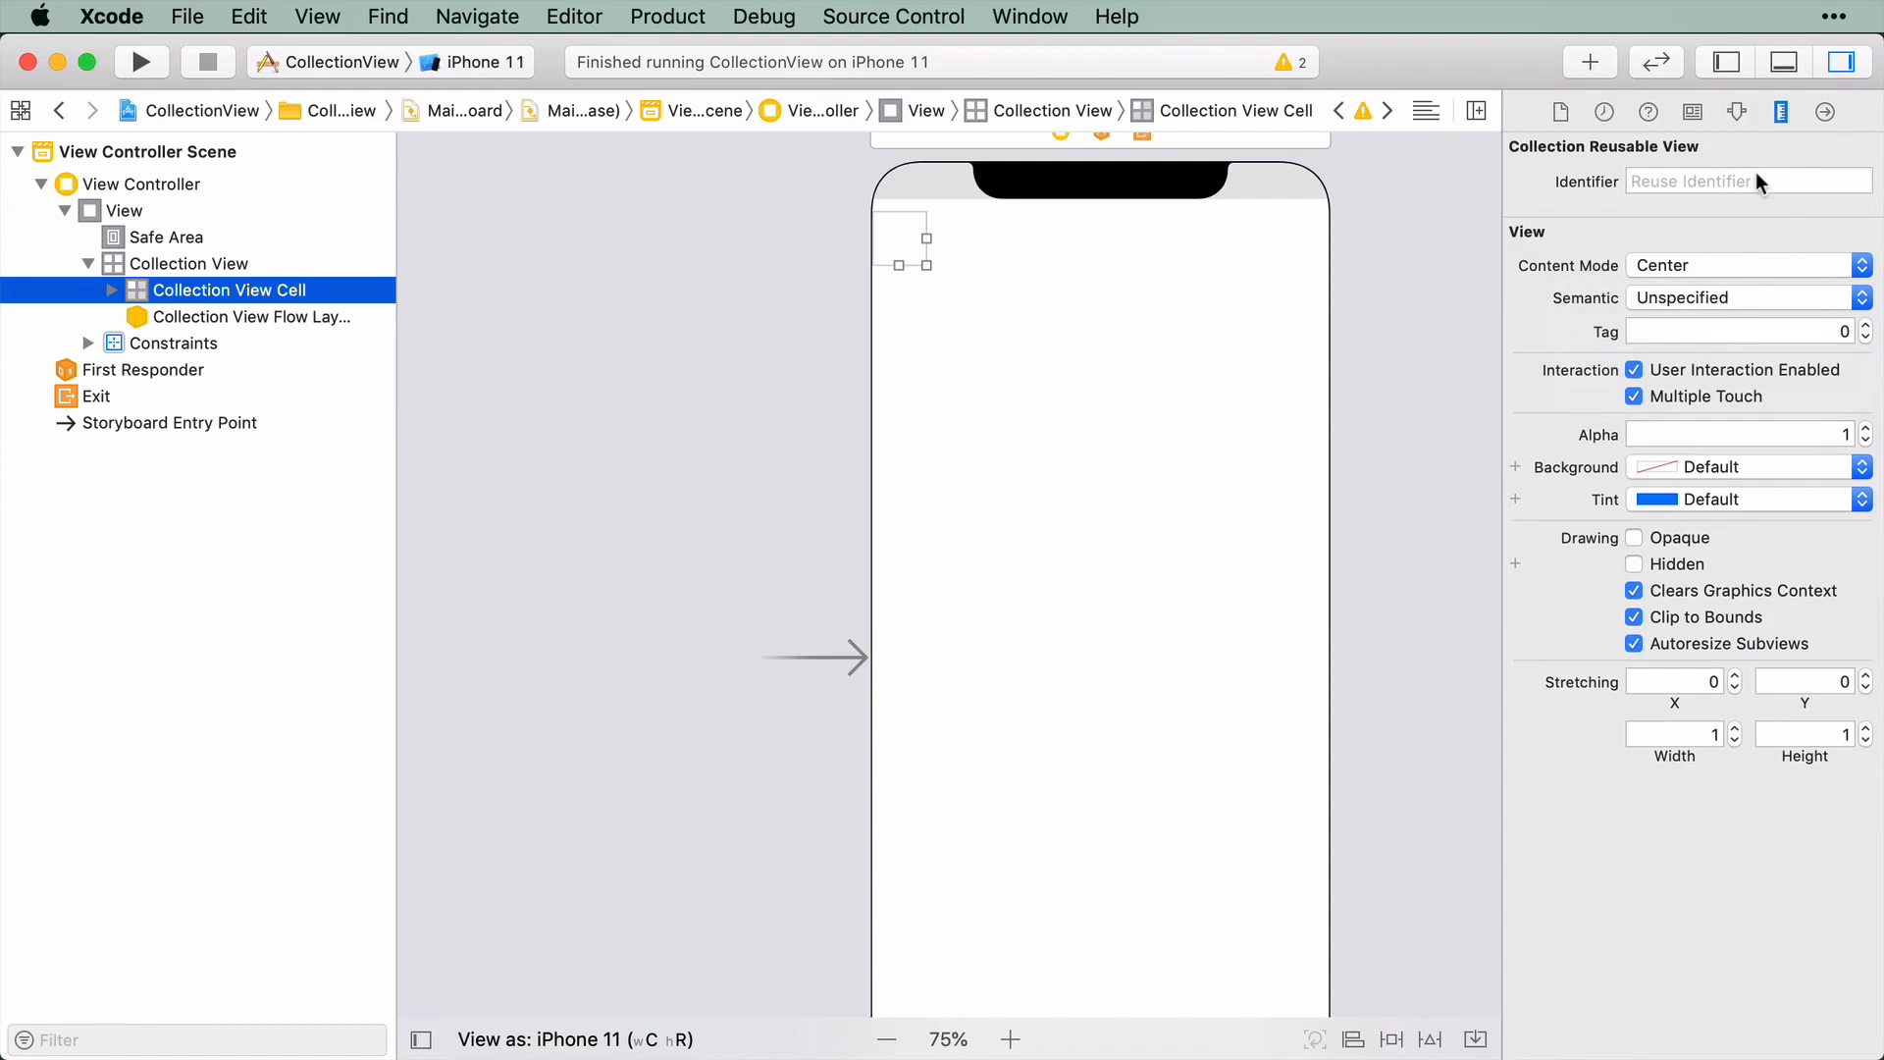
click(1737, 112)
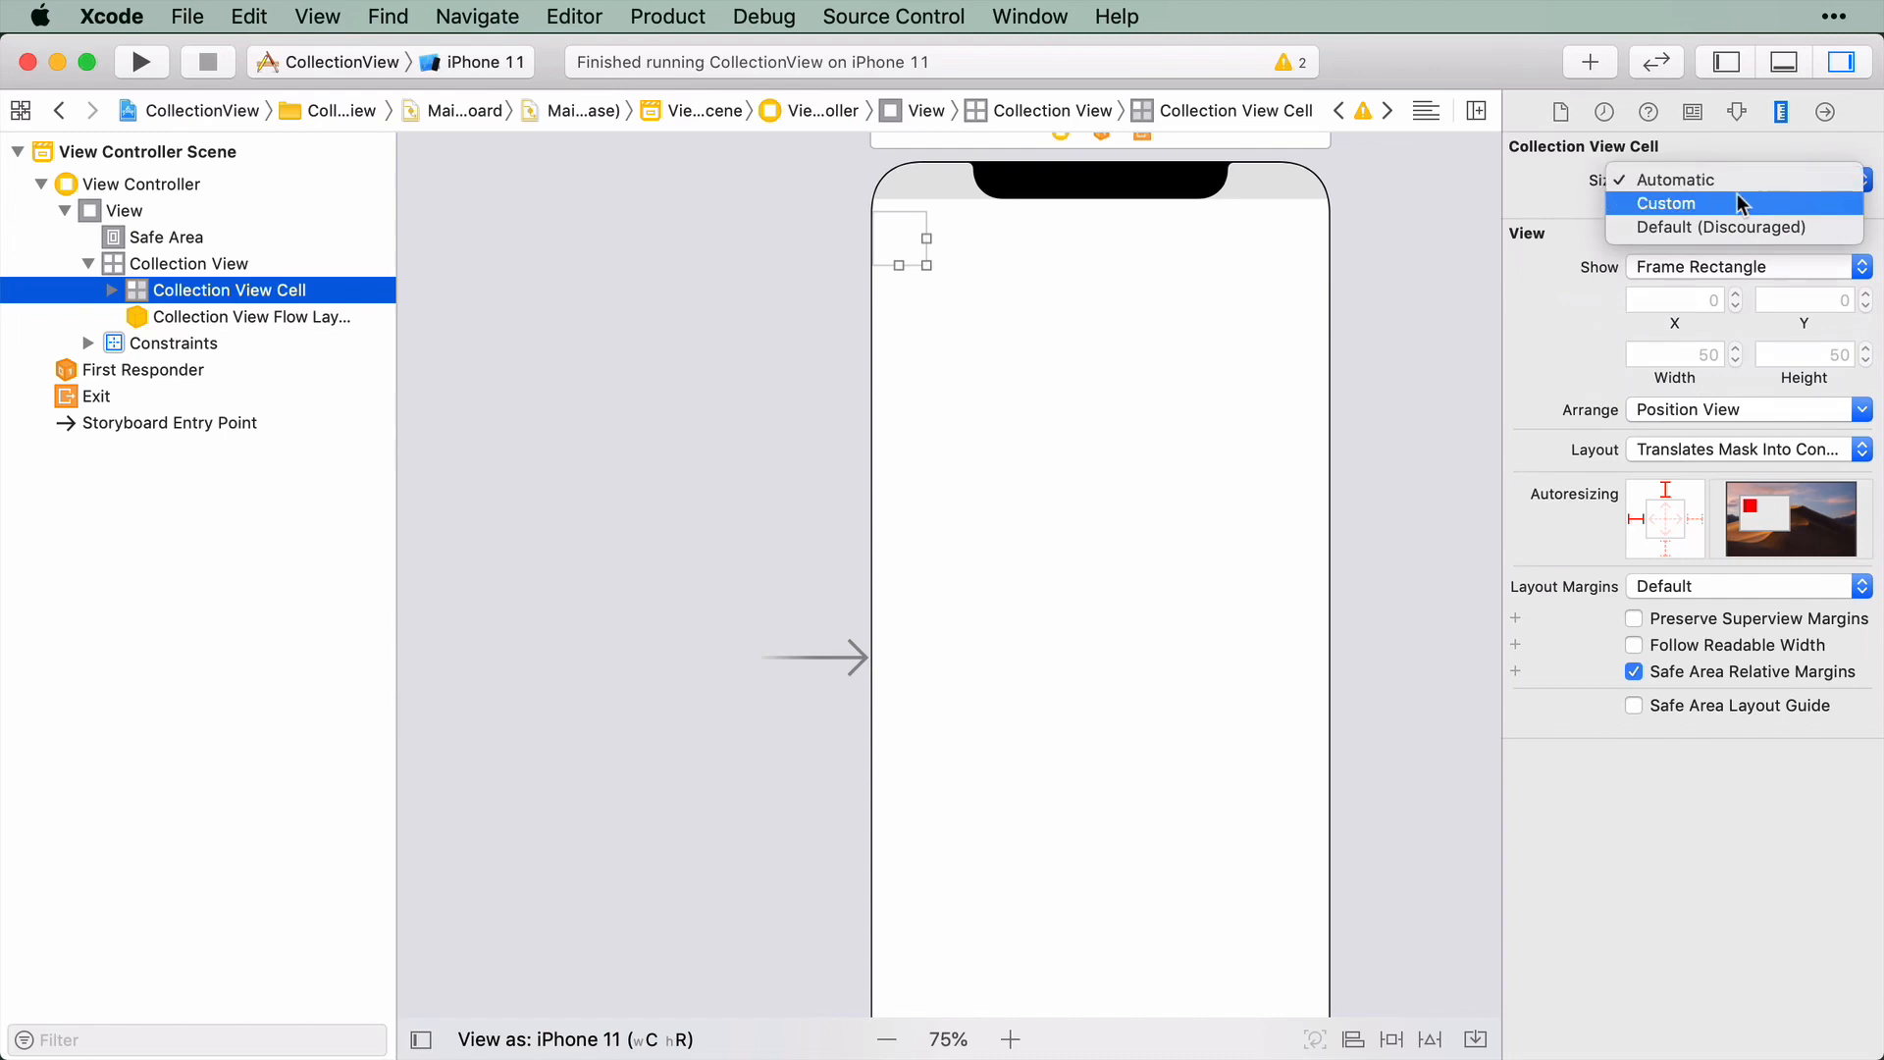
click(1668, 202)
text(414)
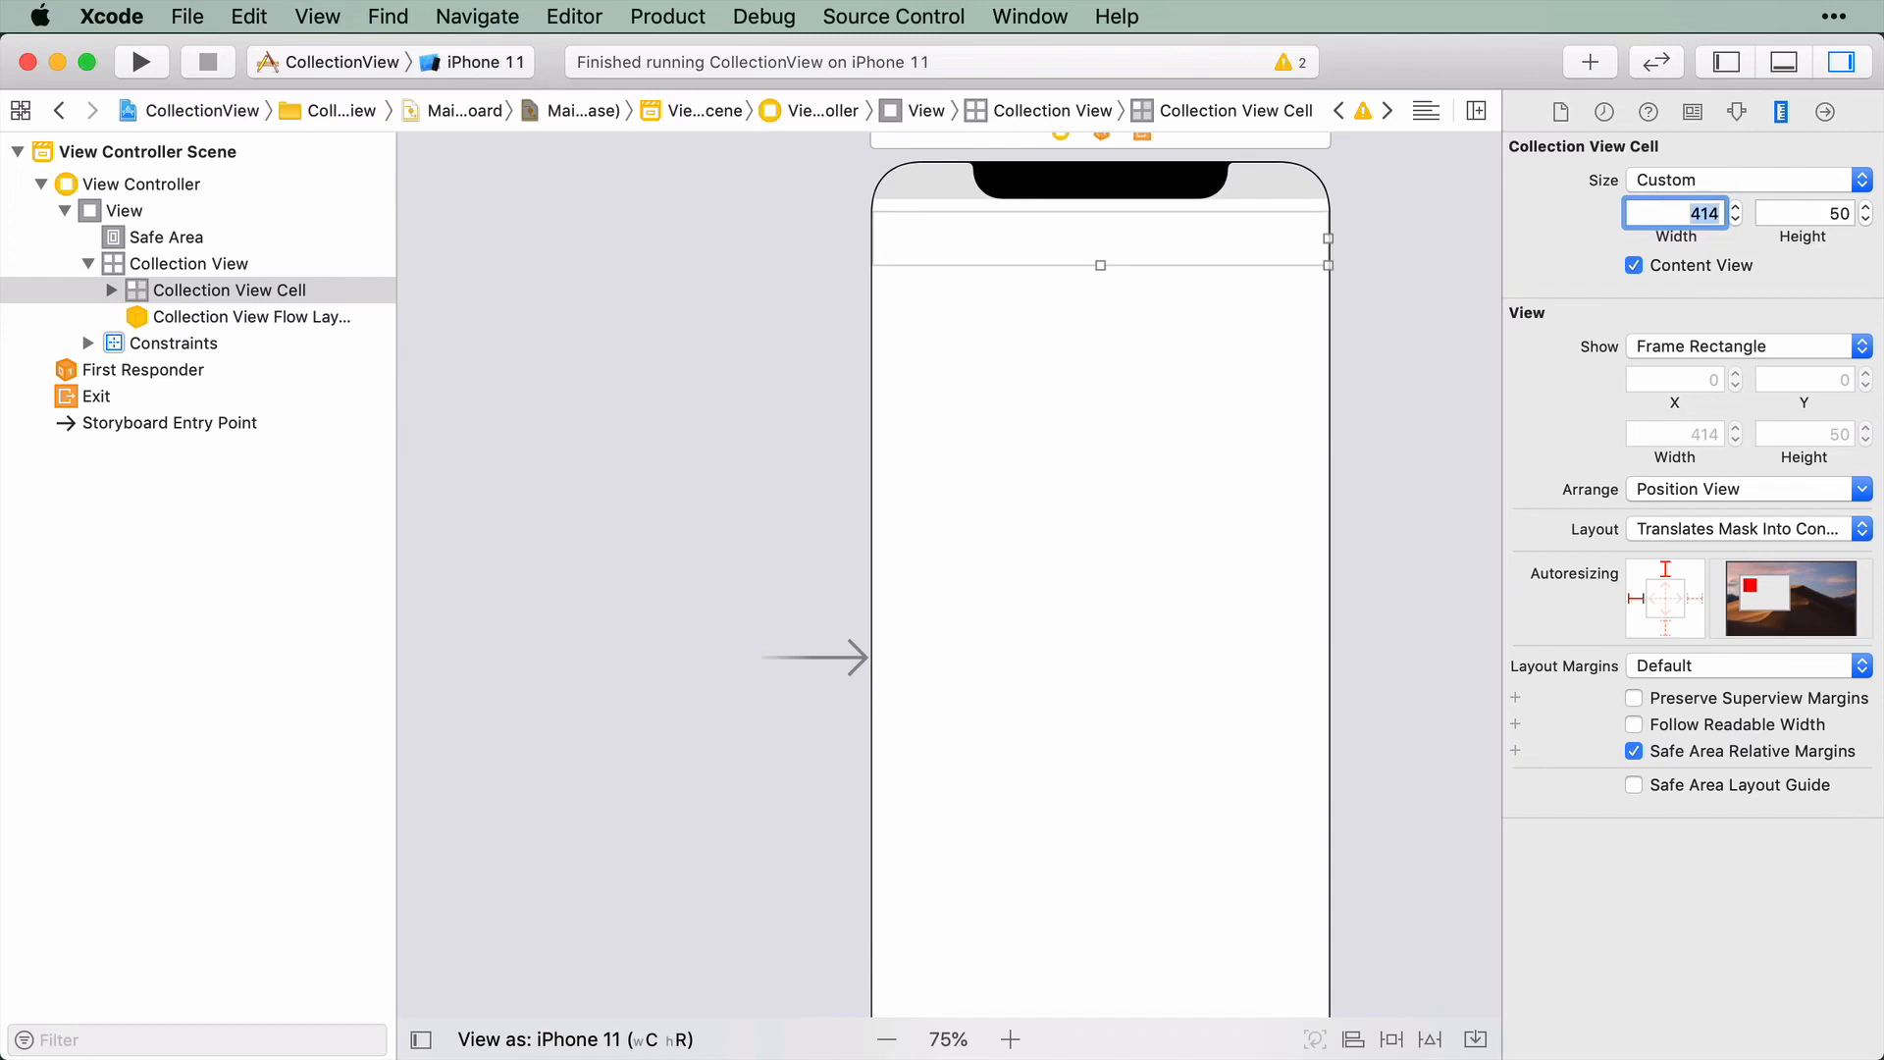
mouse_move(1678, 353)
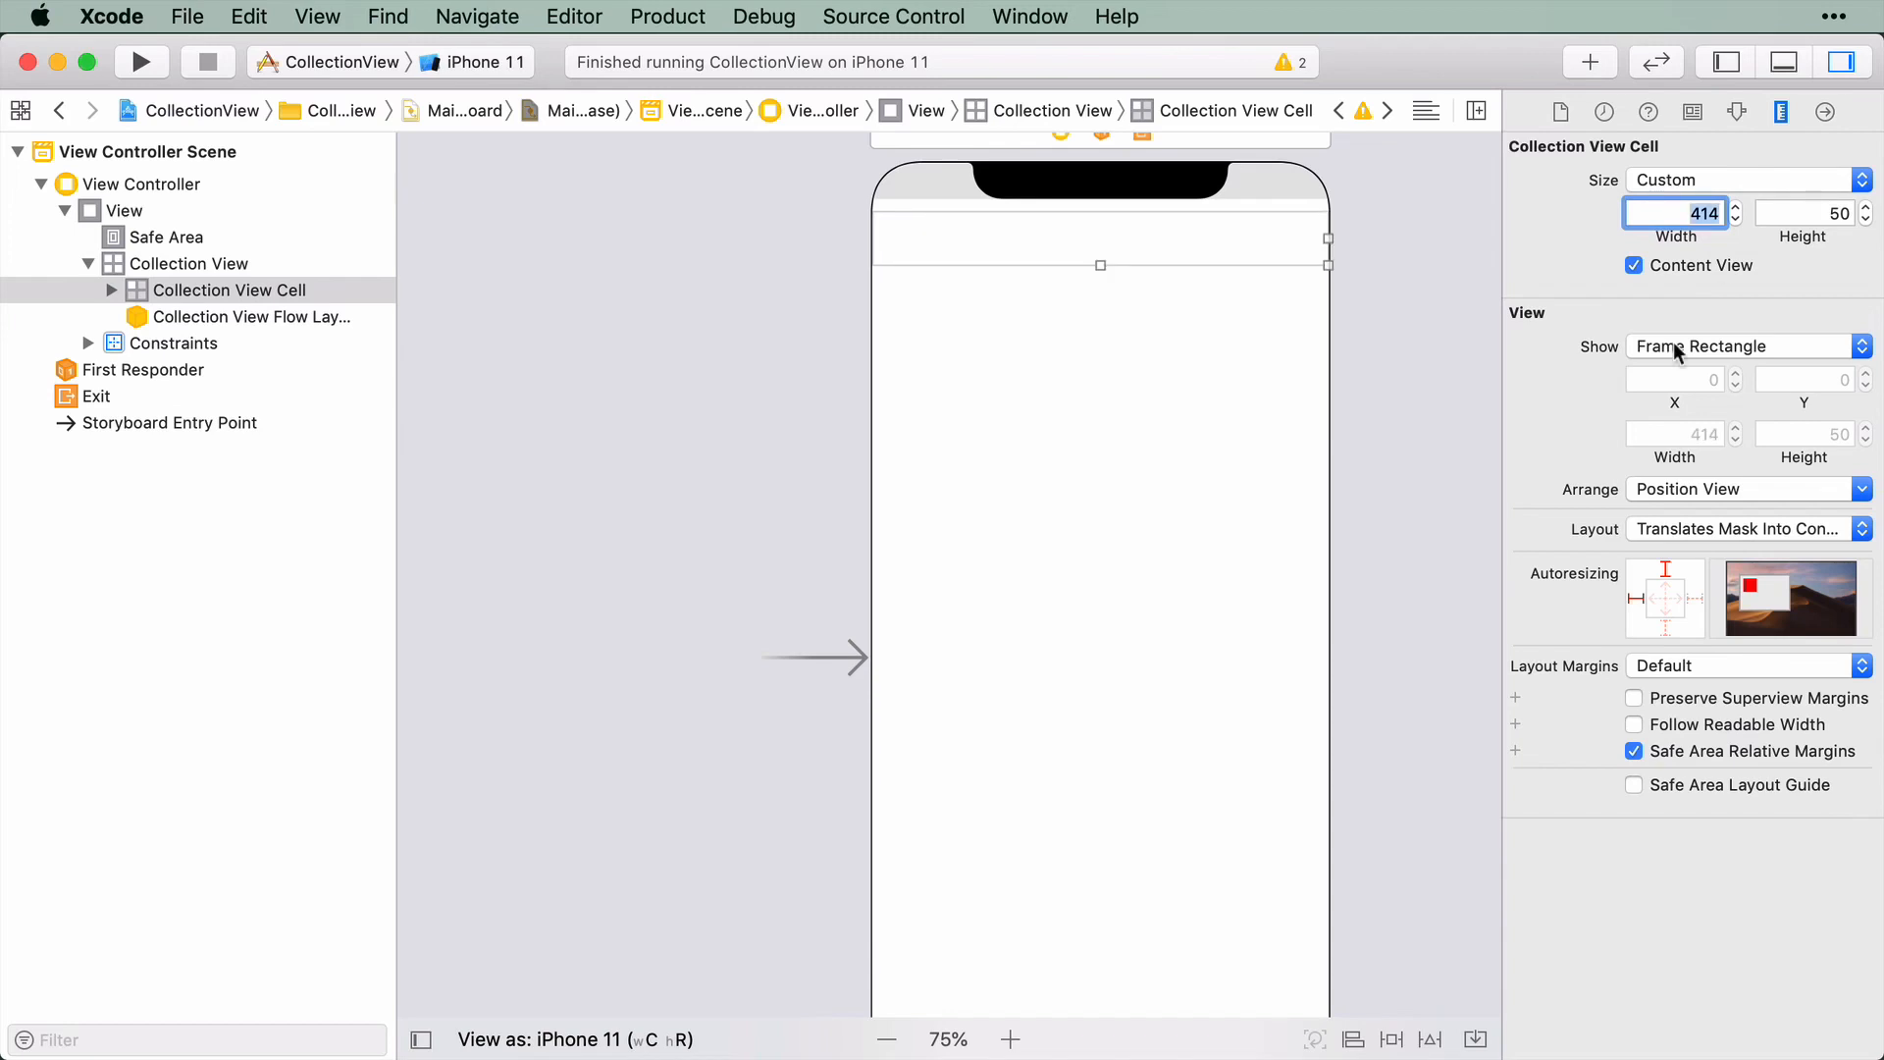
mouse_move(1119, 566)
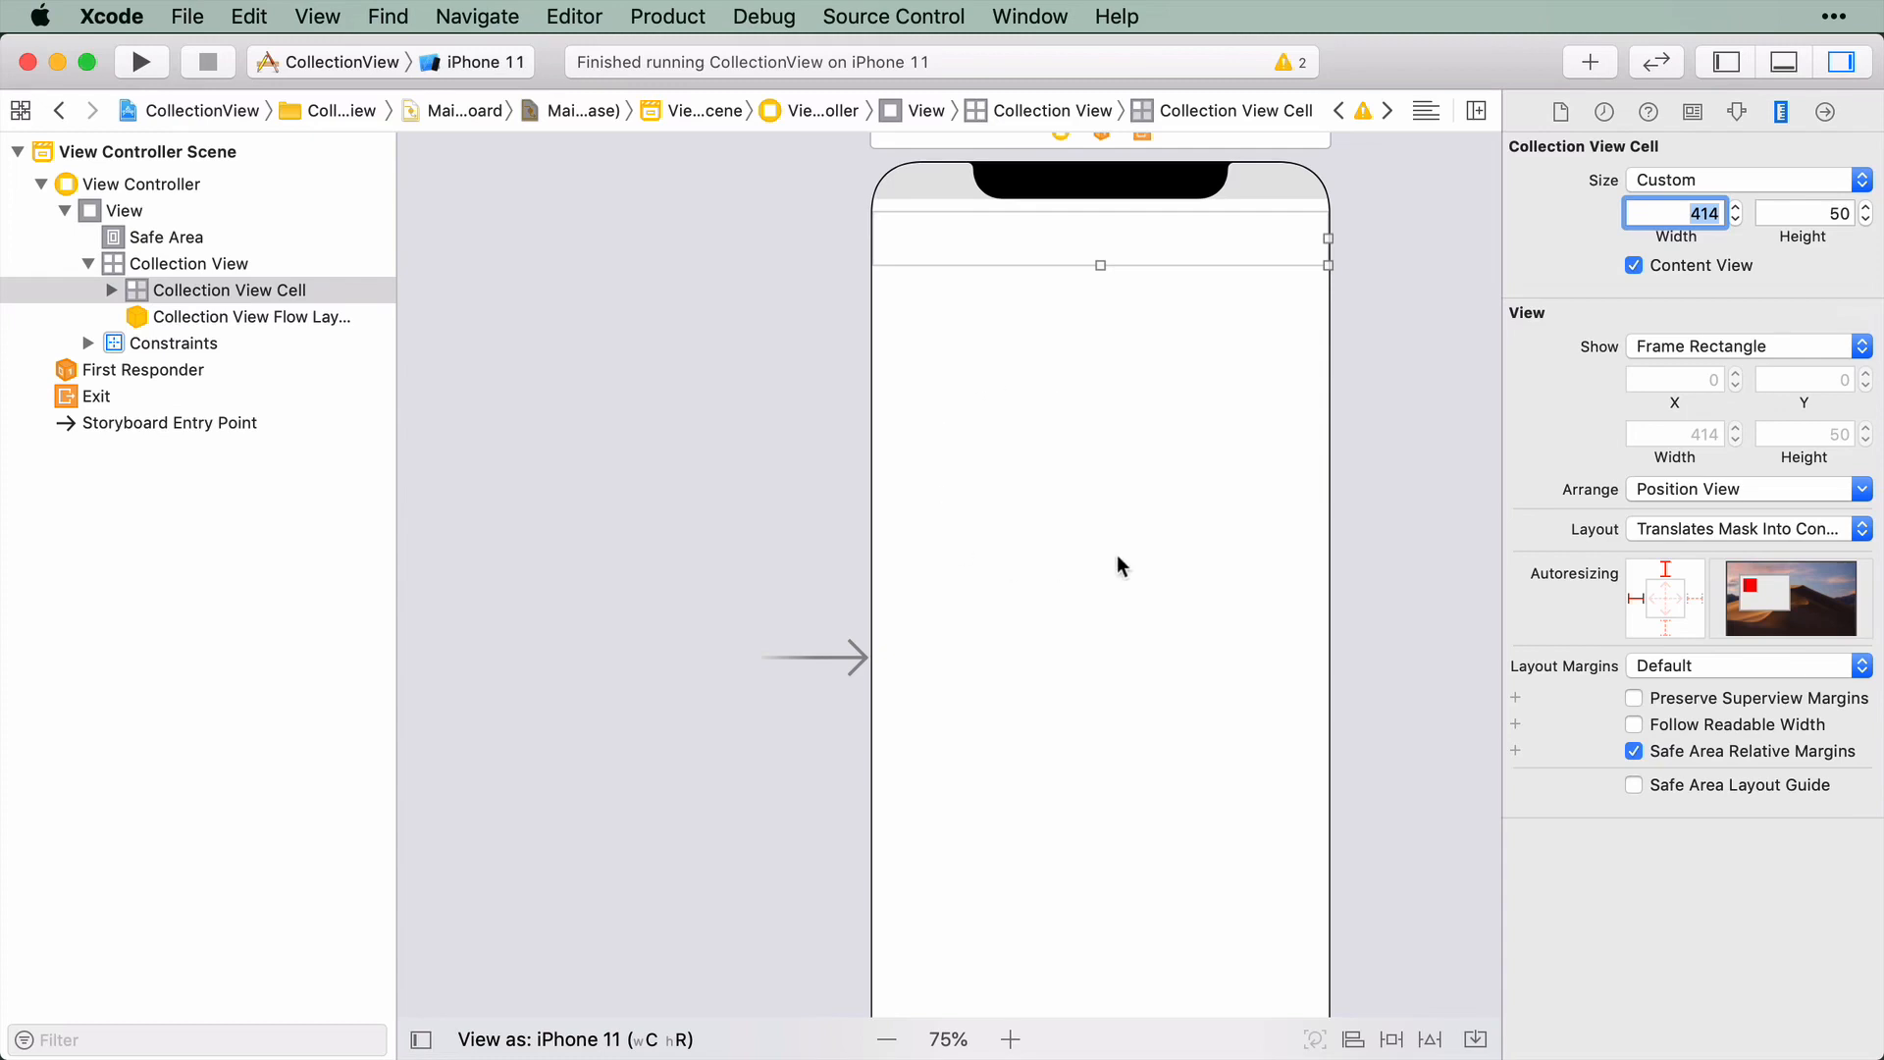
mouse_move(1105, 426)
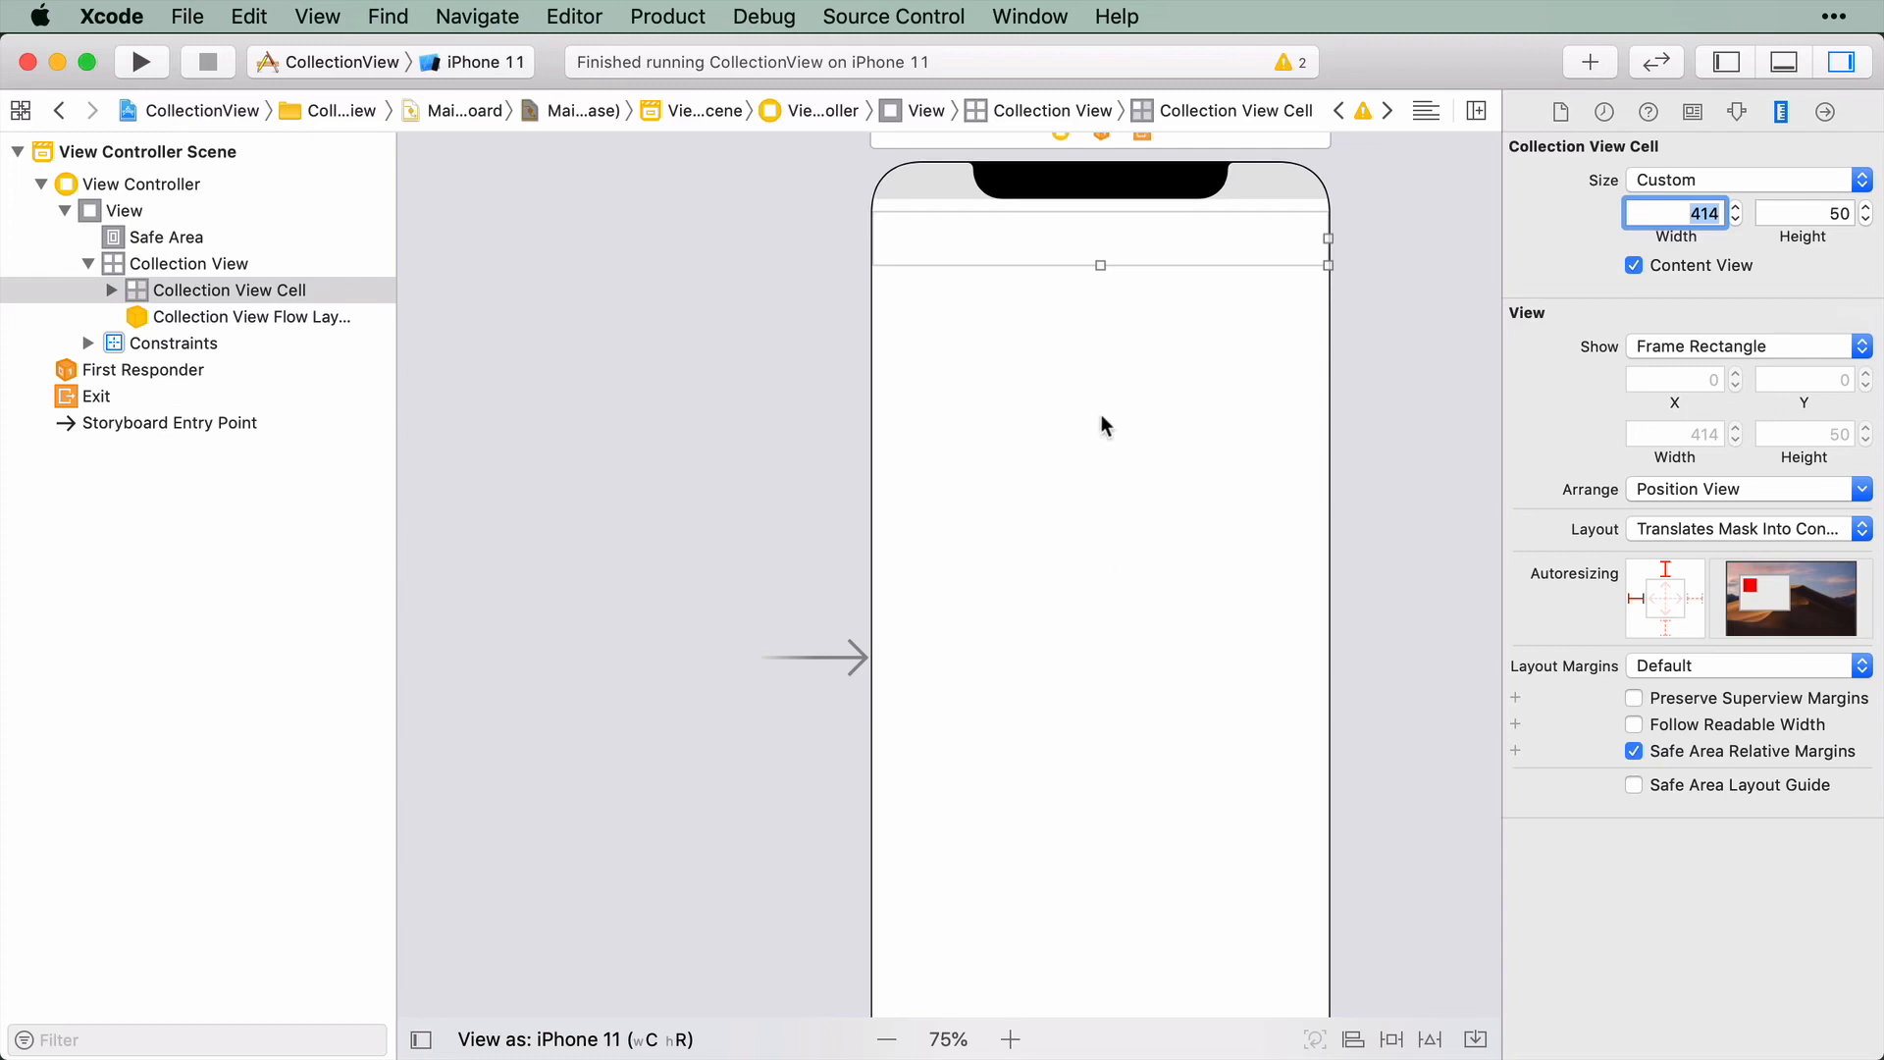
mouse_move(1867, 228)
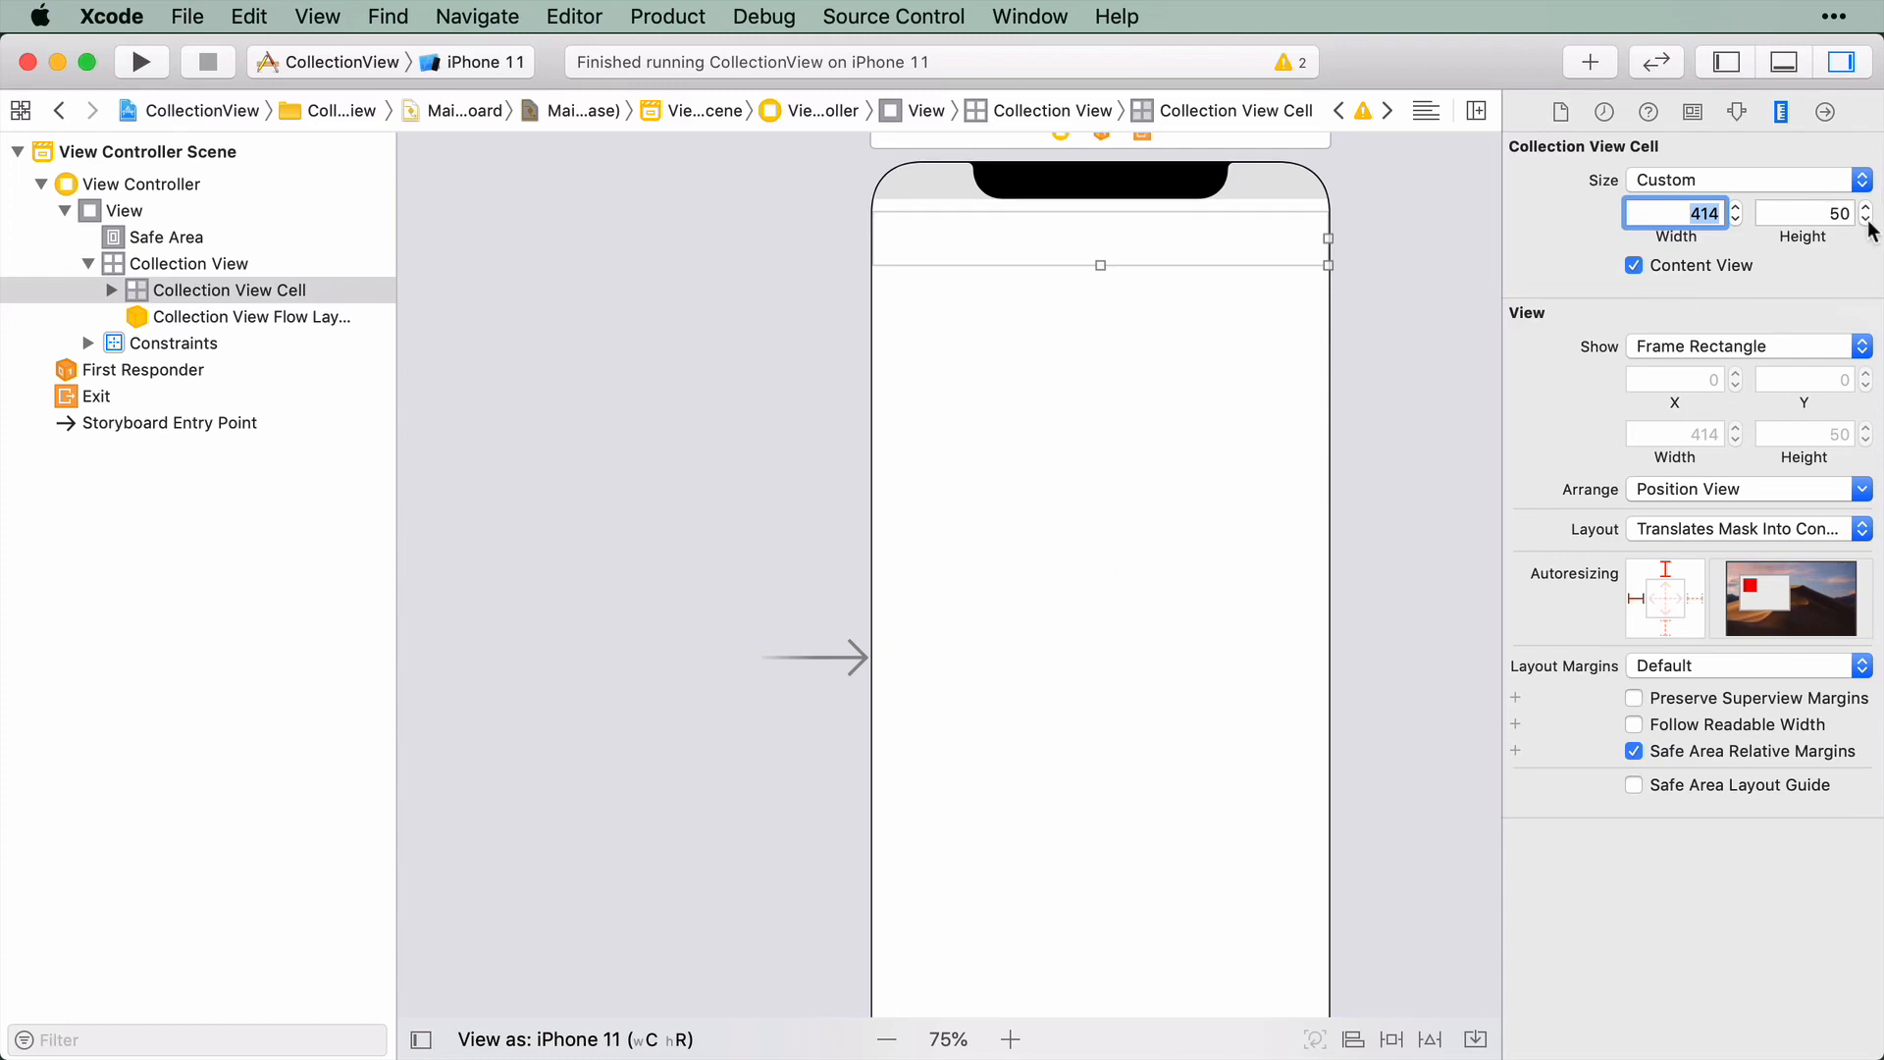
click(1867, 218)
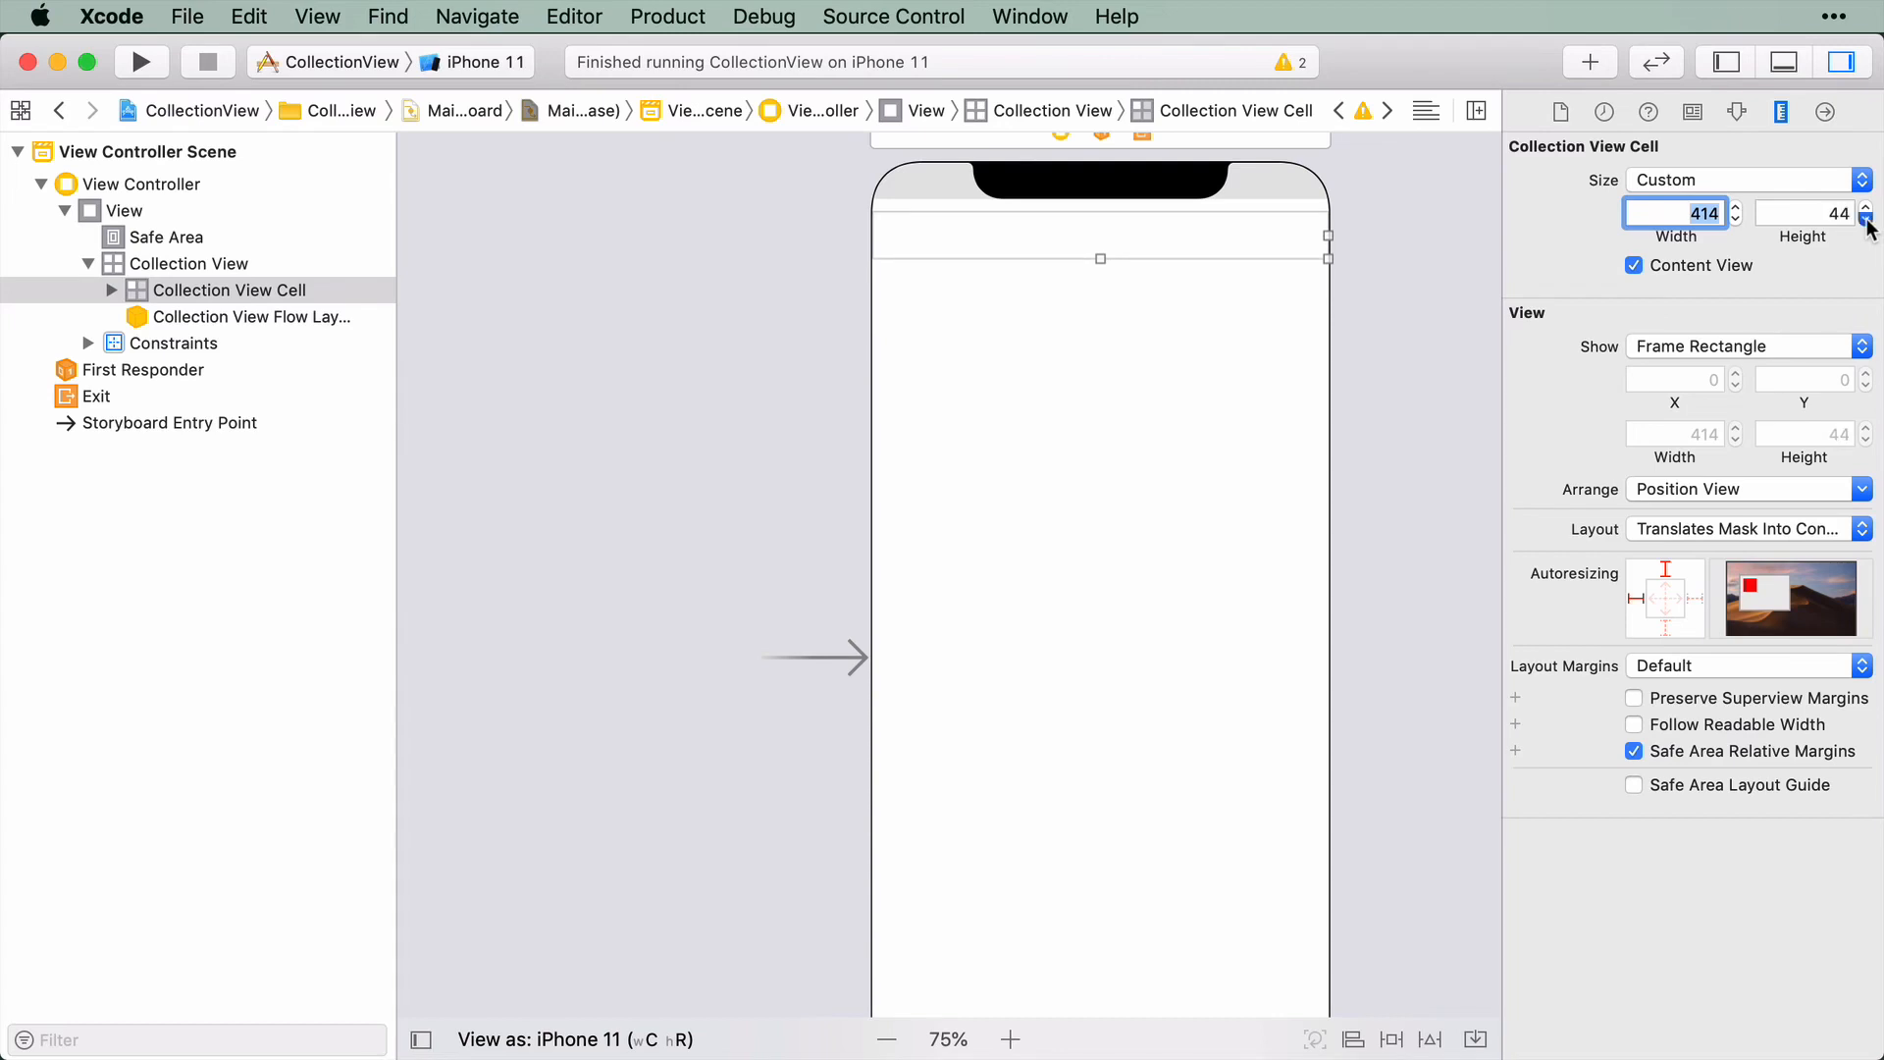
mouse_move(1721, 548)
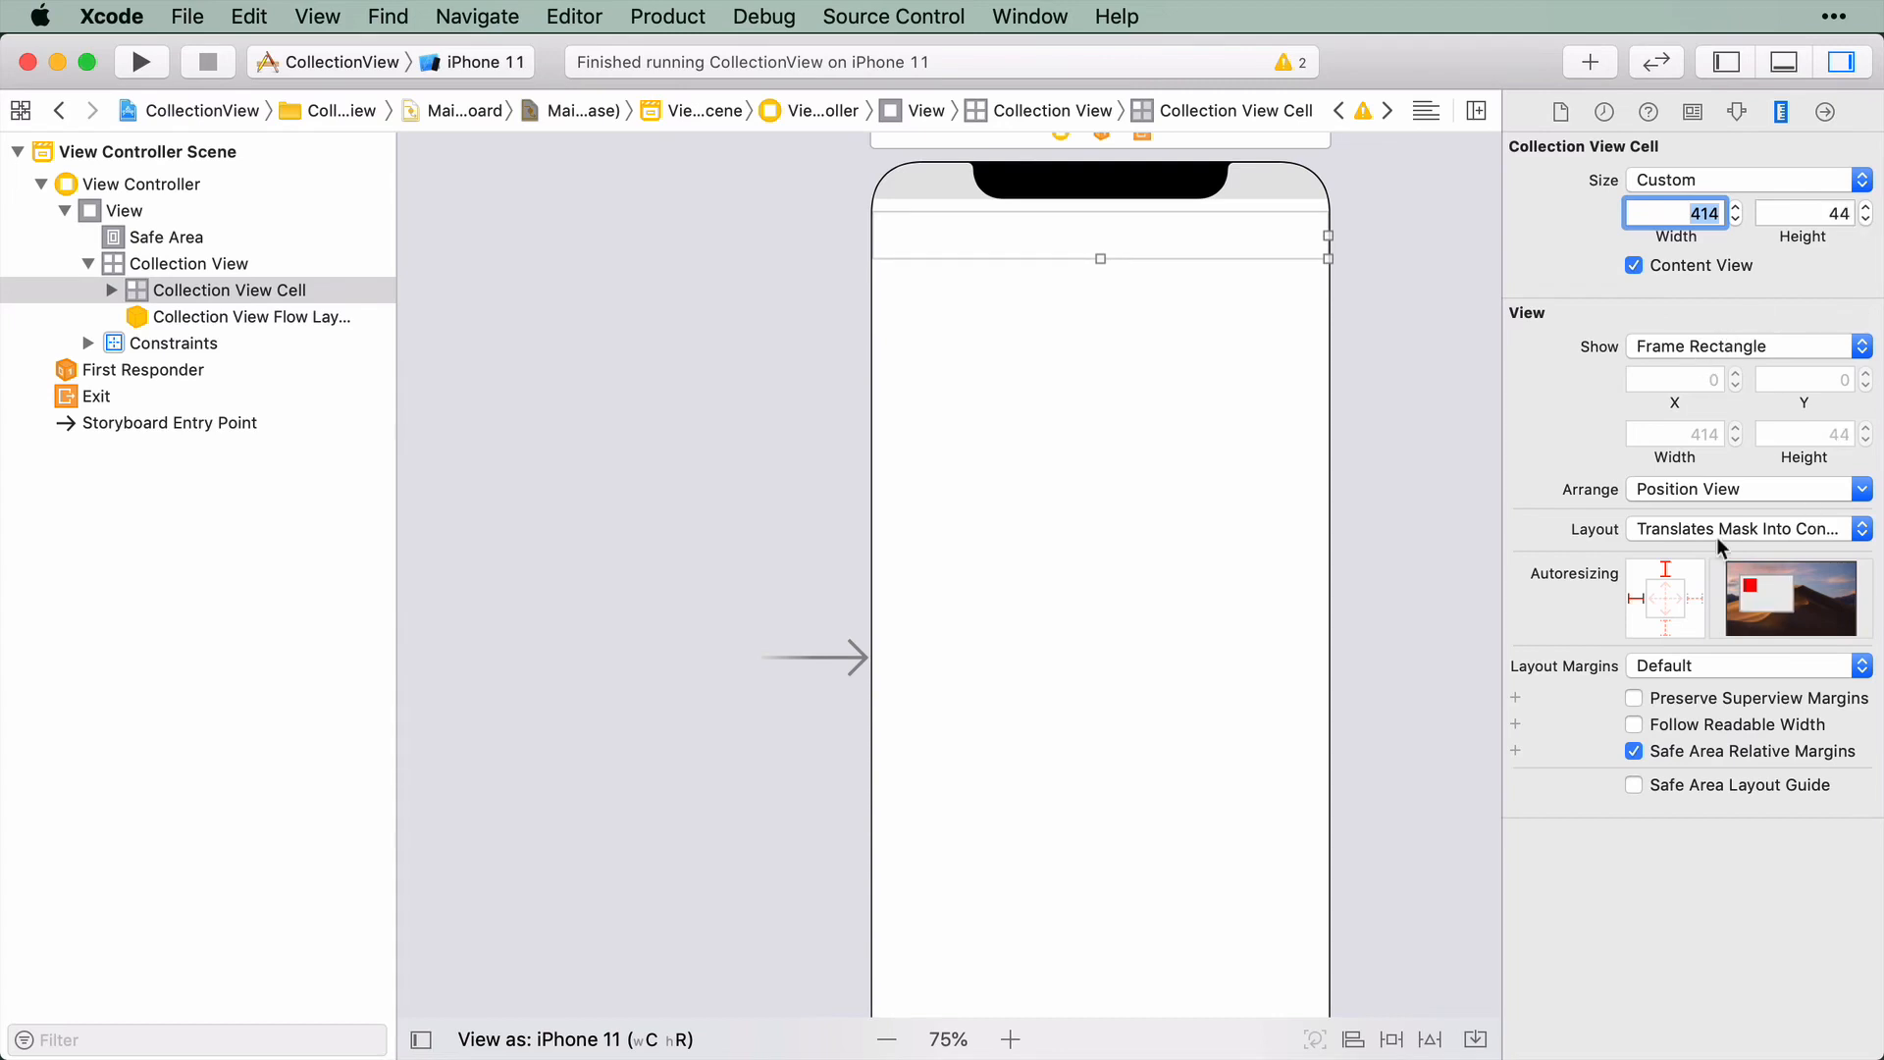
click(191, 263)
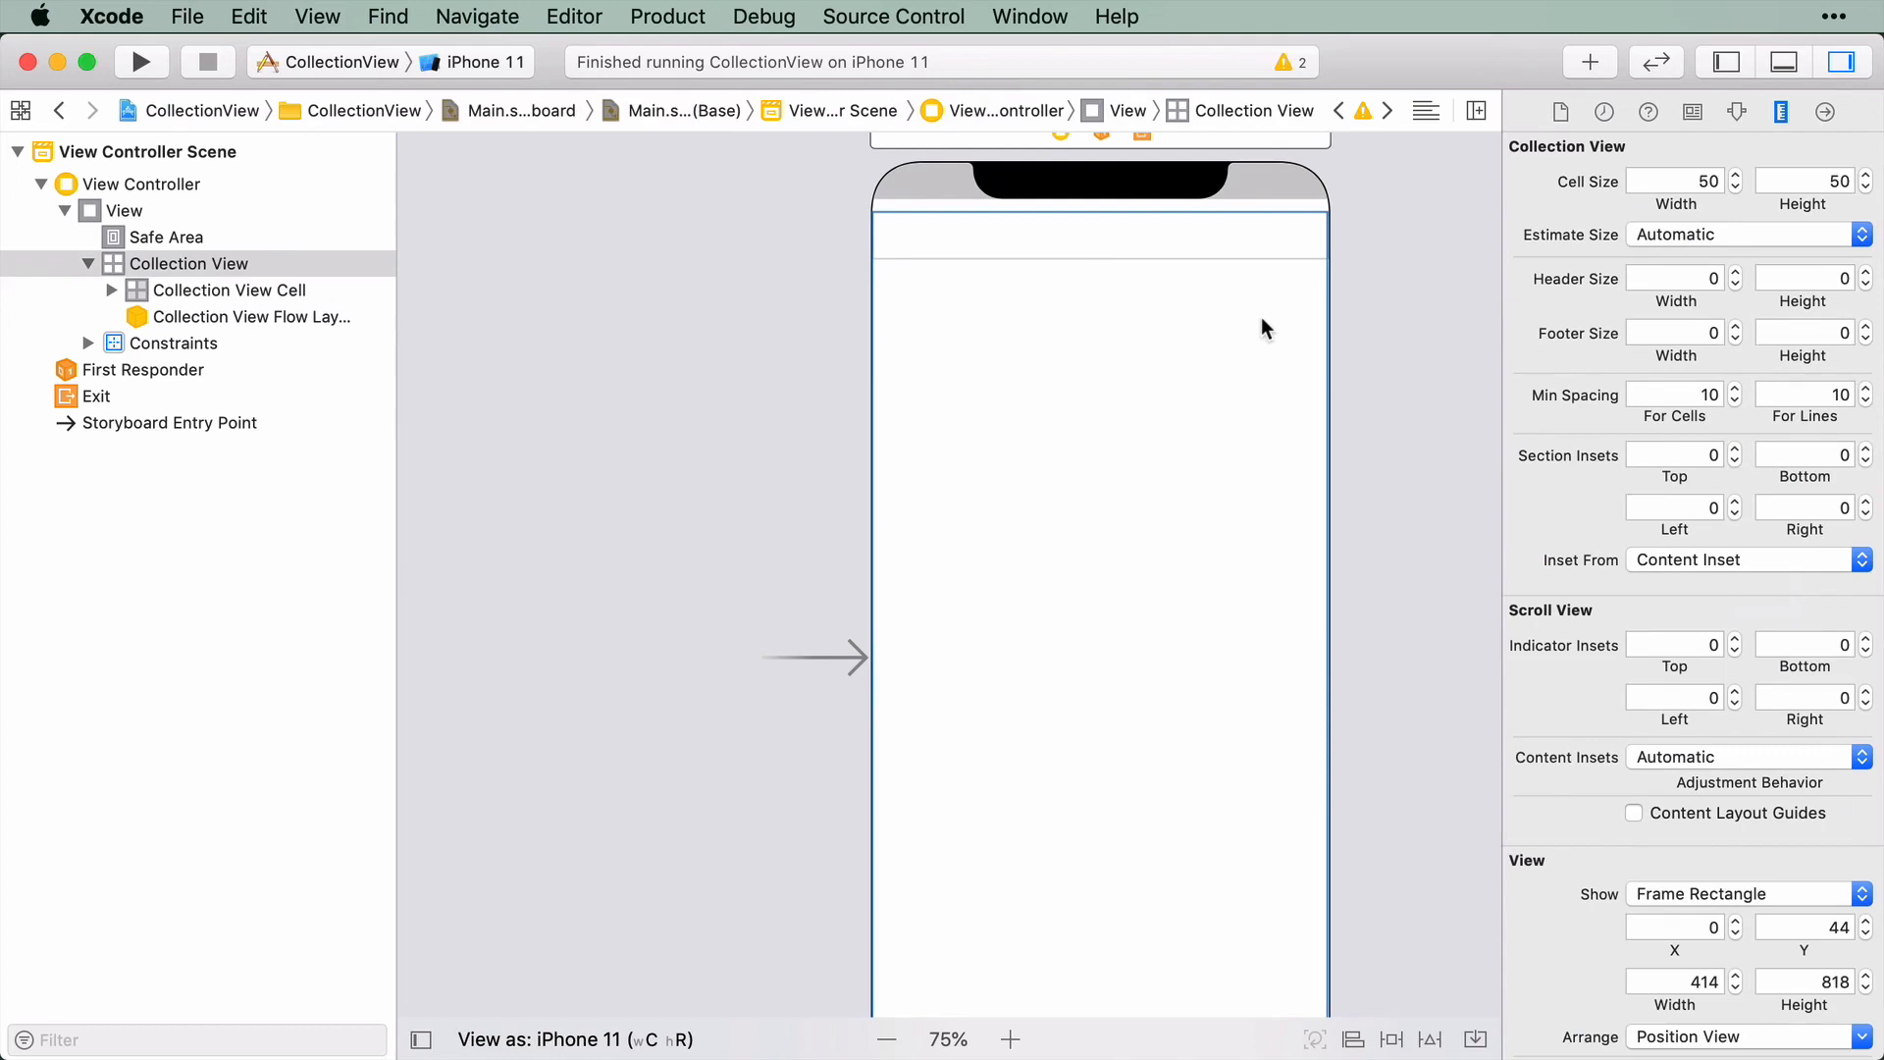
mouse_move(1215, 275)
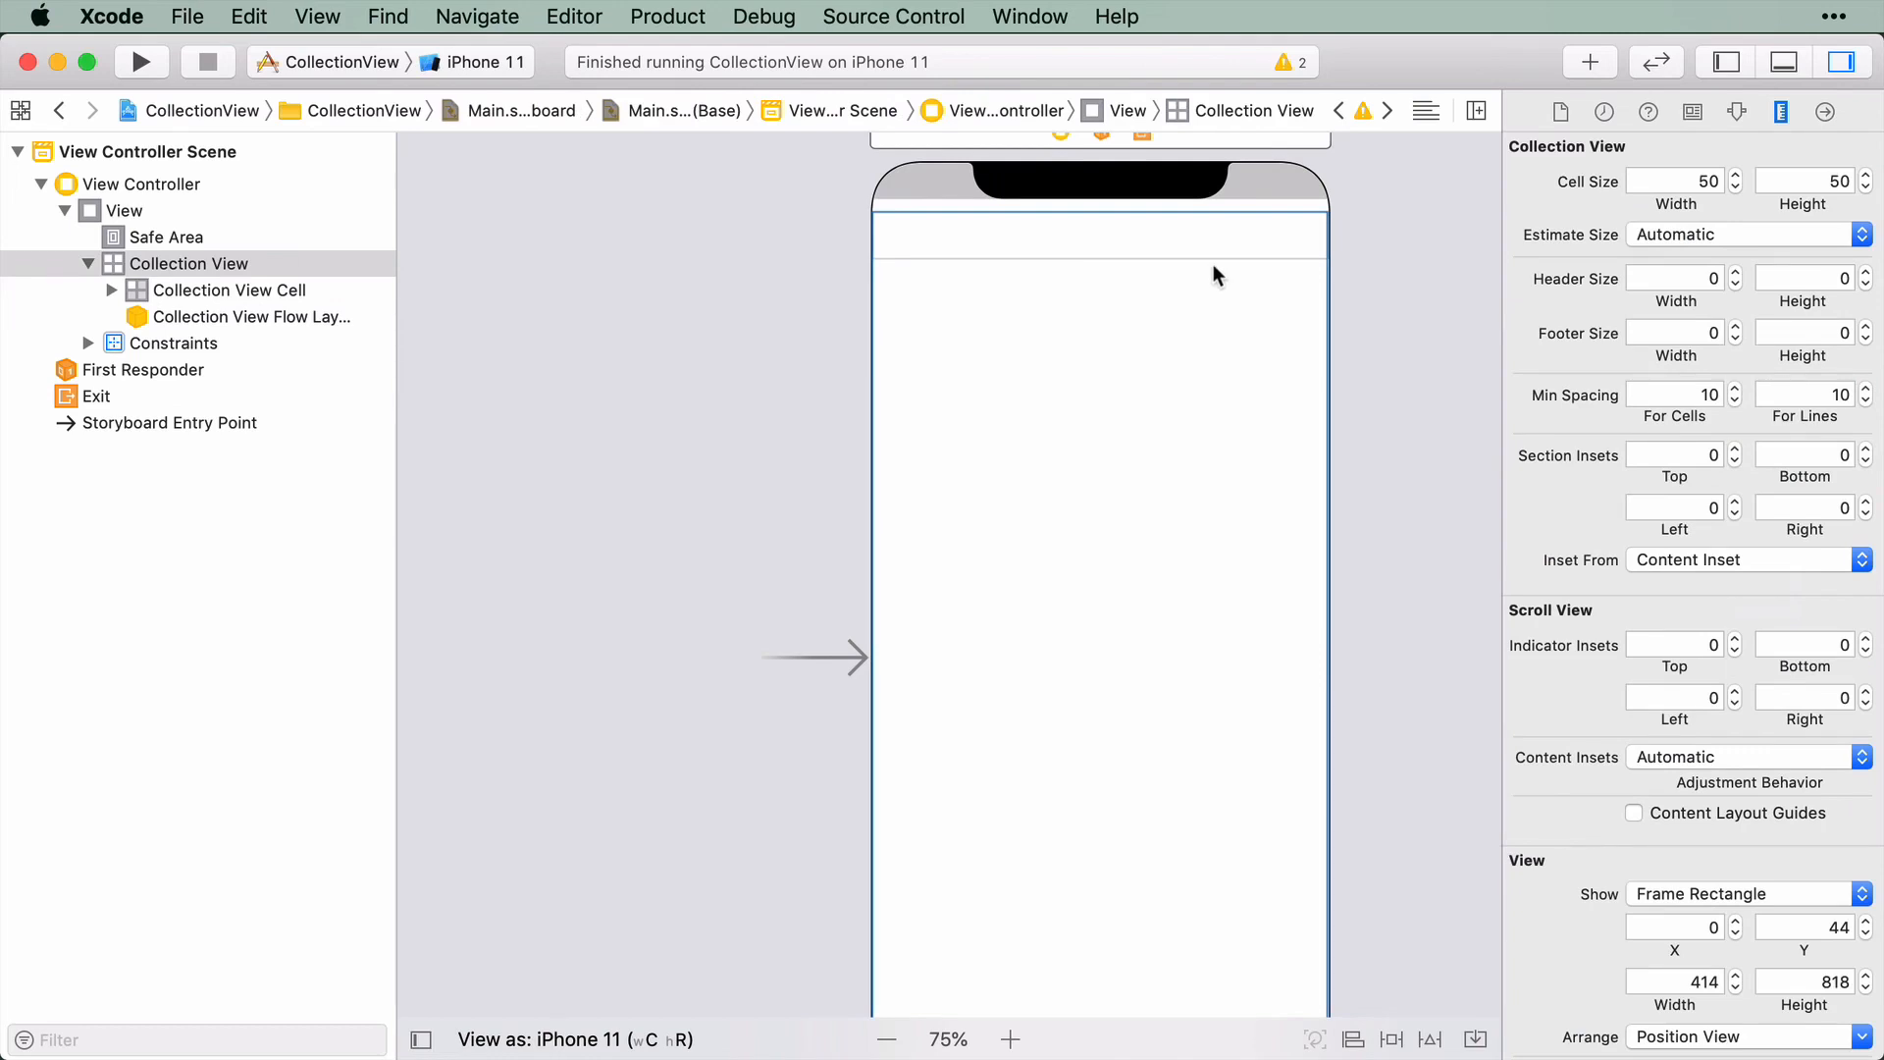
click(229, 291)
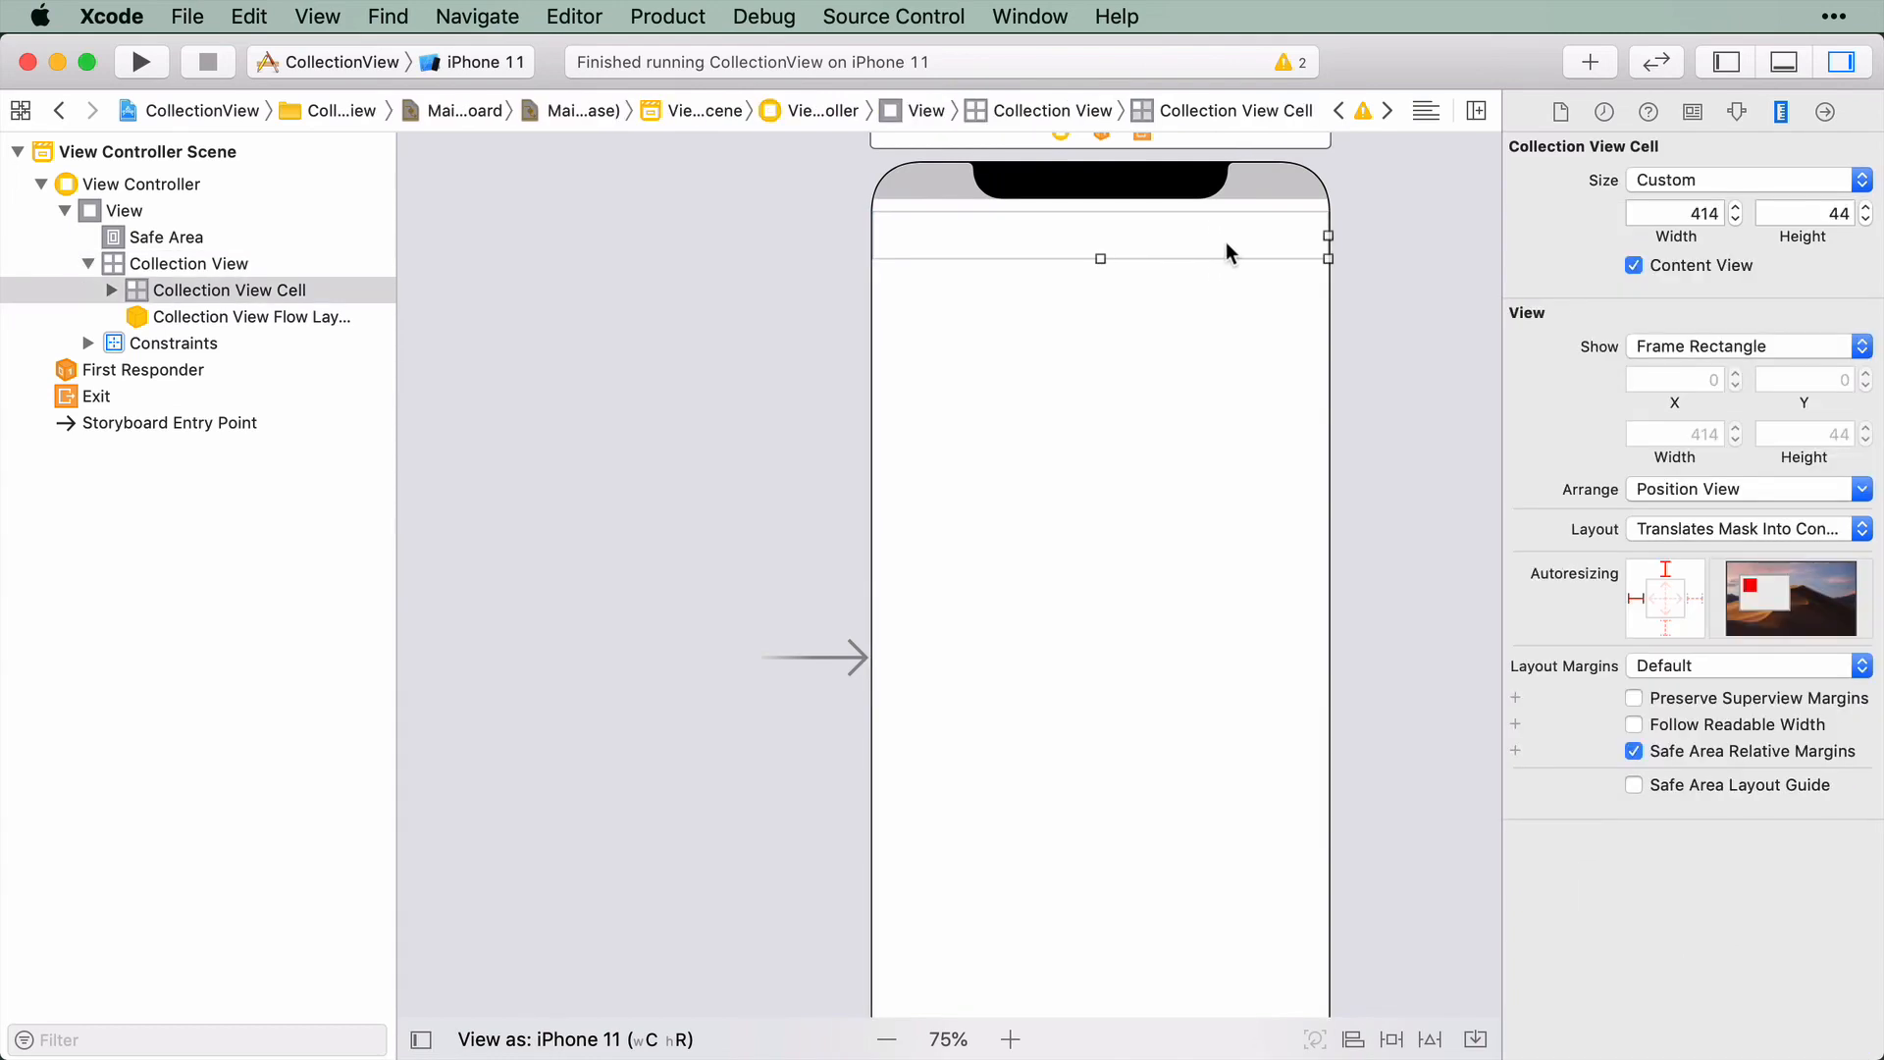
mouse_move(1358, 383)
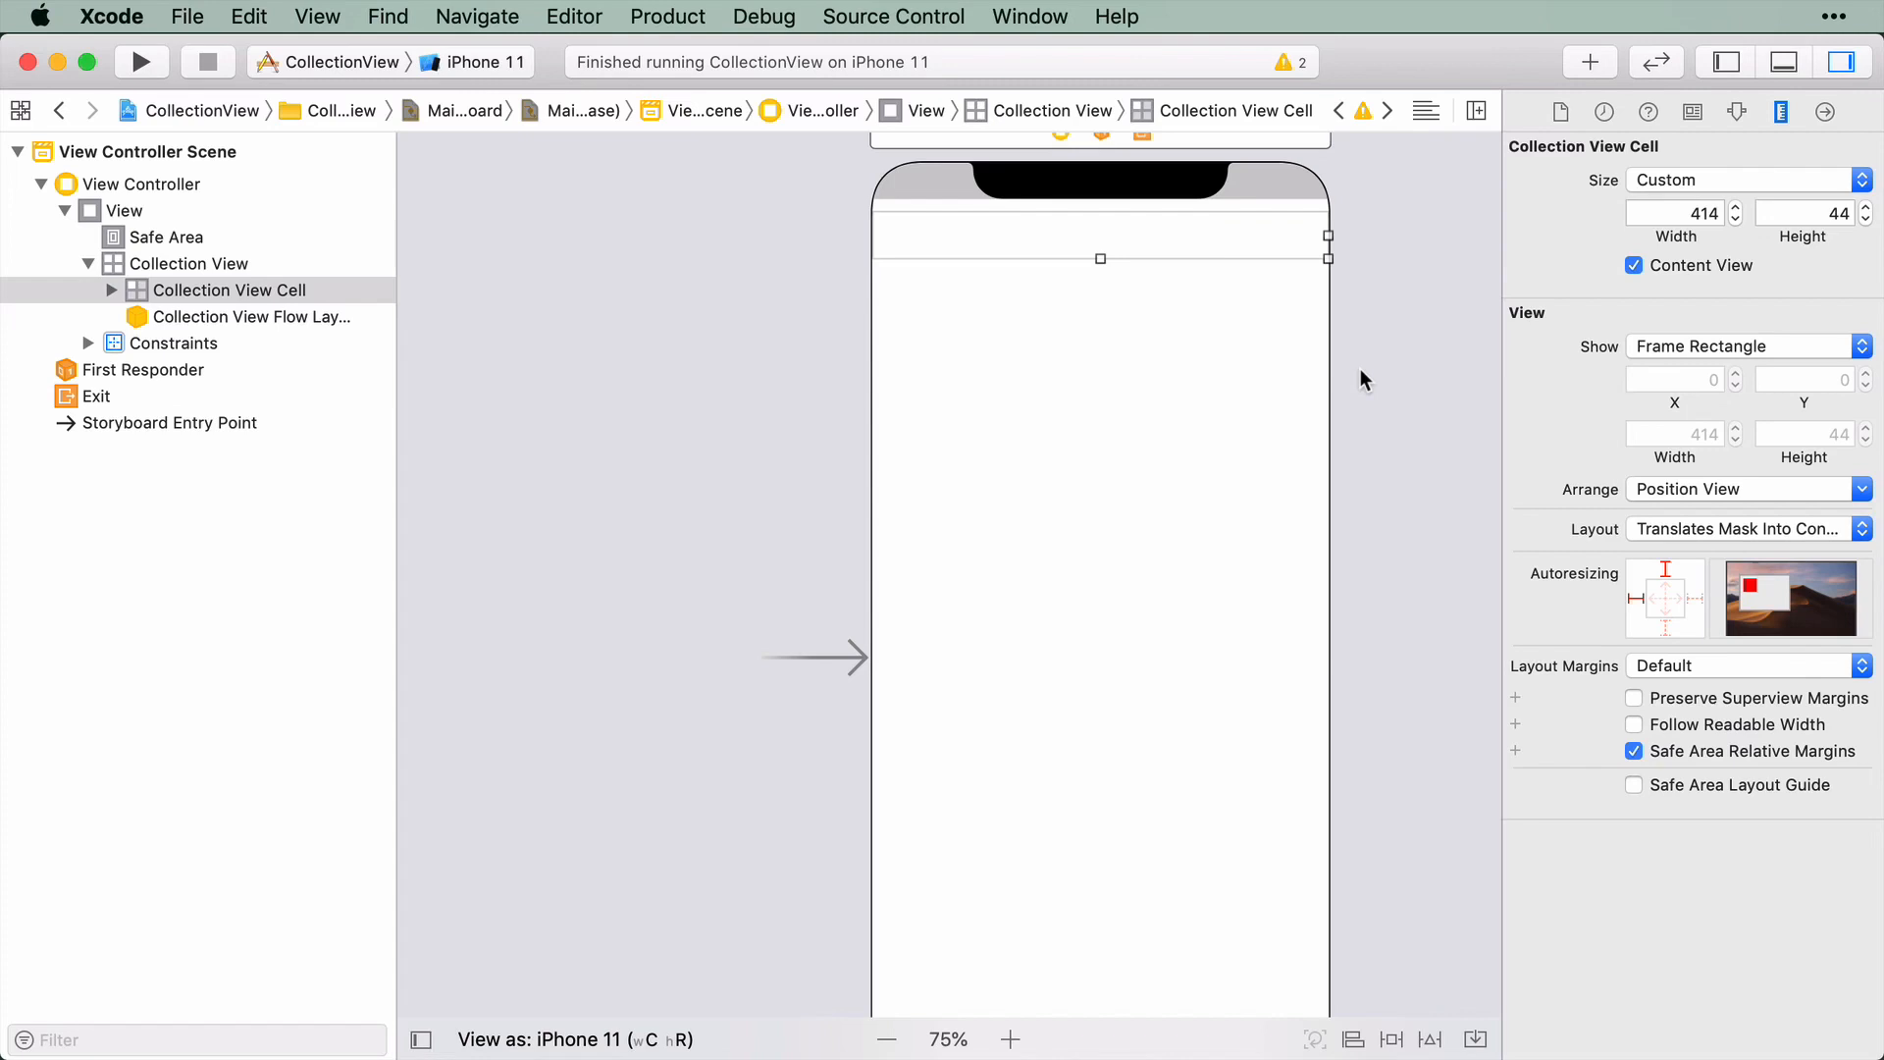
mouse_move(1138, 349)
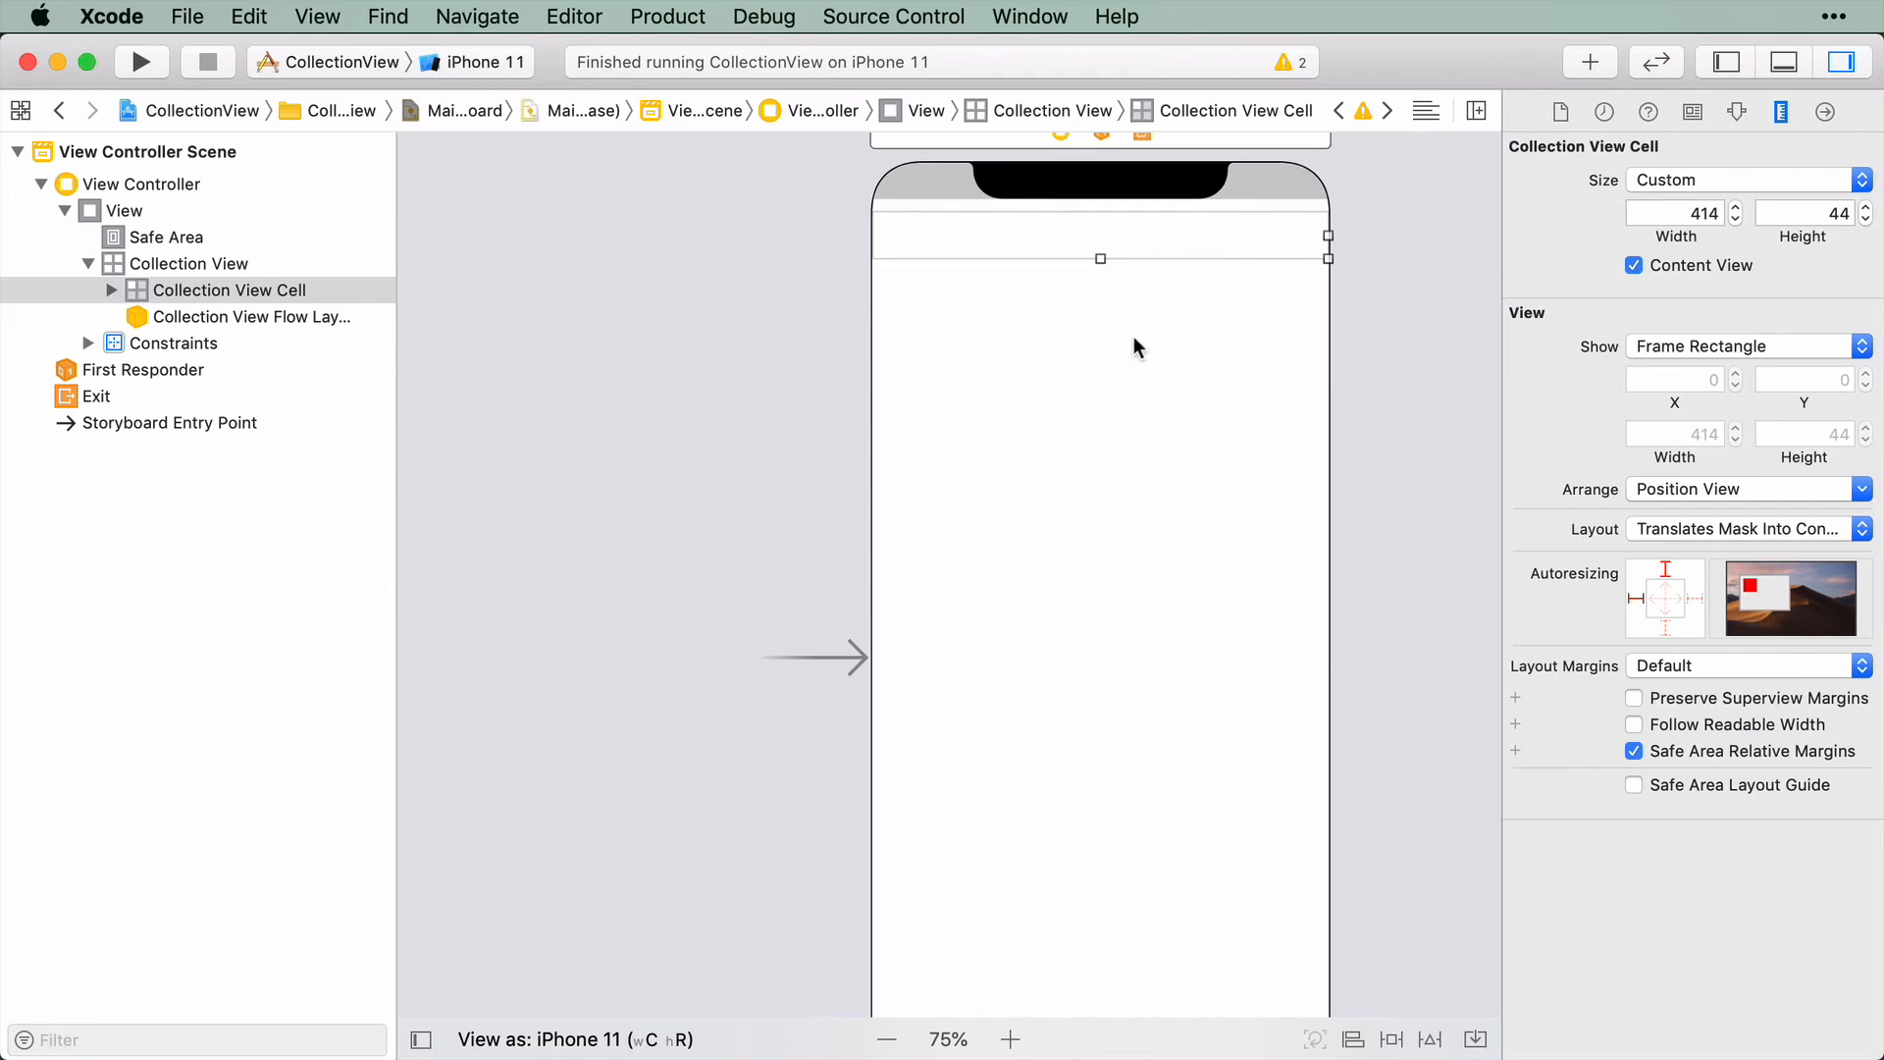
mouse_move(1470, 292)
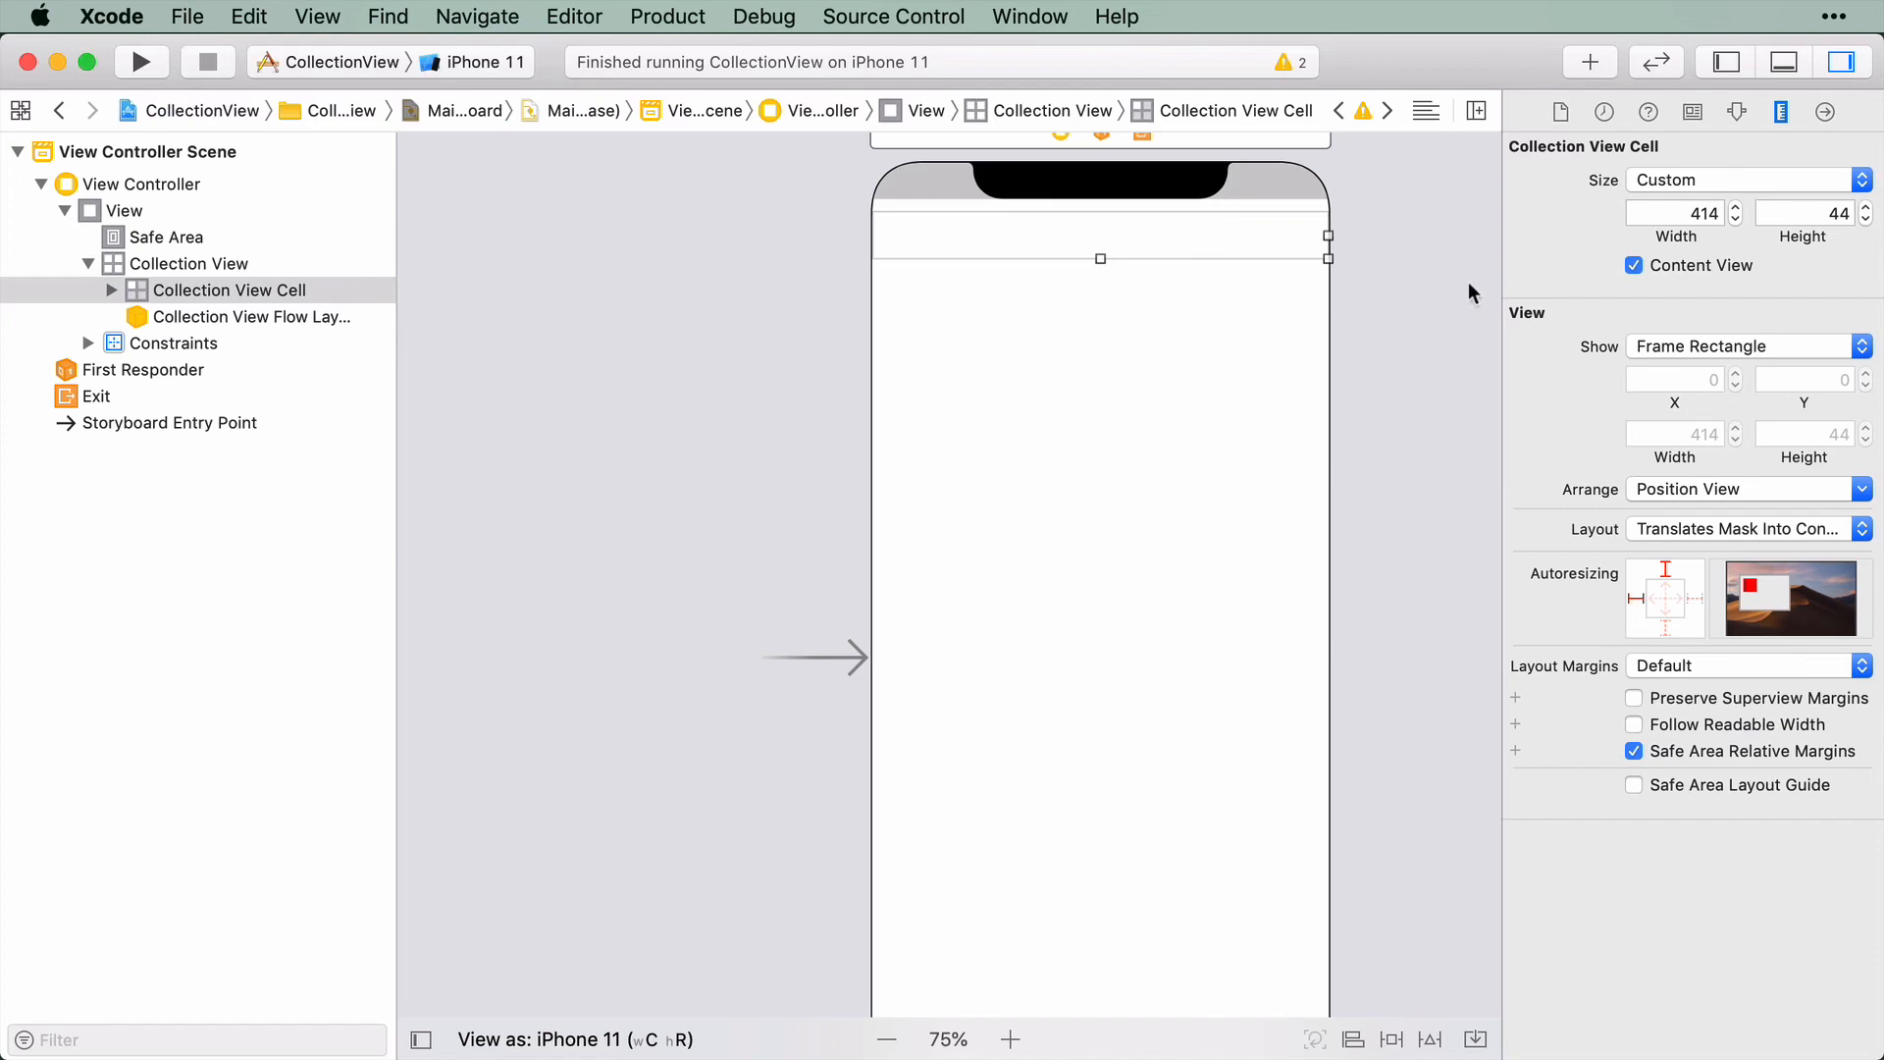
Add a Label into the cell and enter 8-point leading and trailing spacing for new constraints
click(1588, 61)
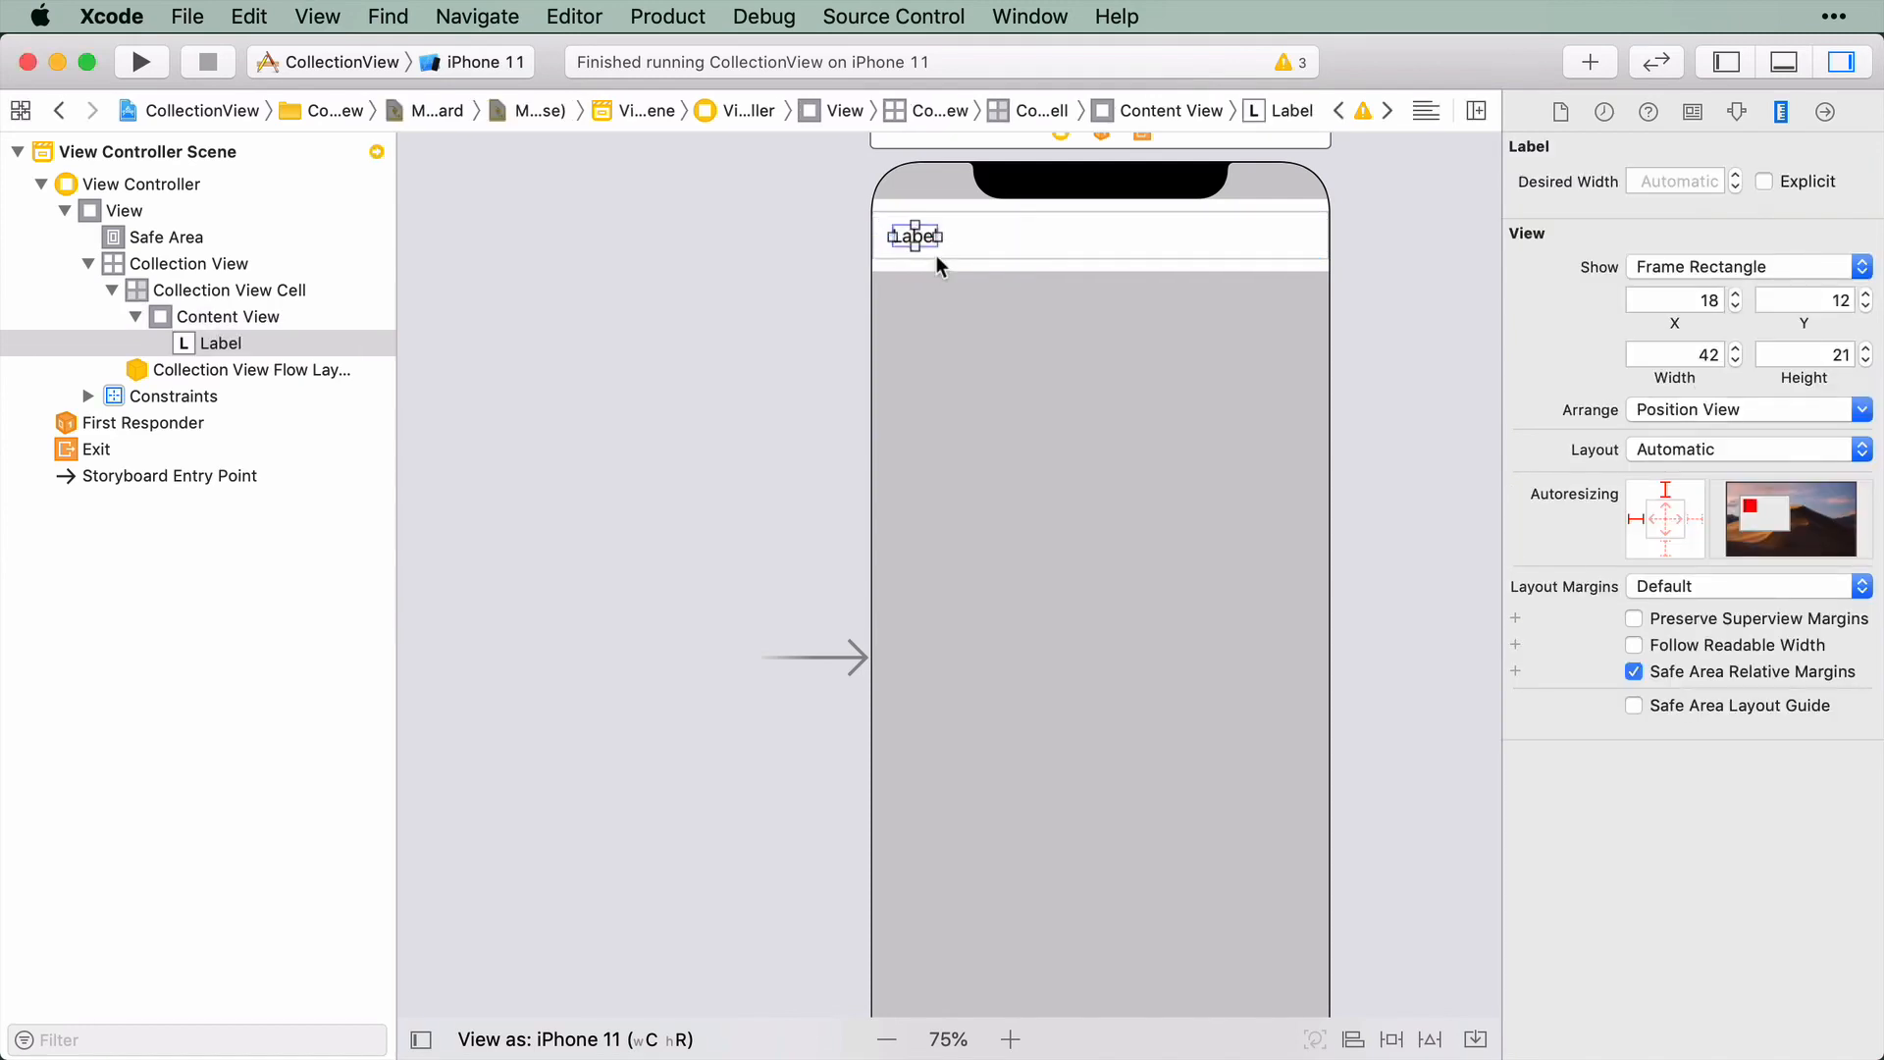
mouse_move(1437, 1041)
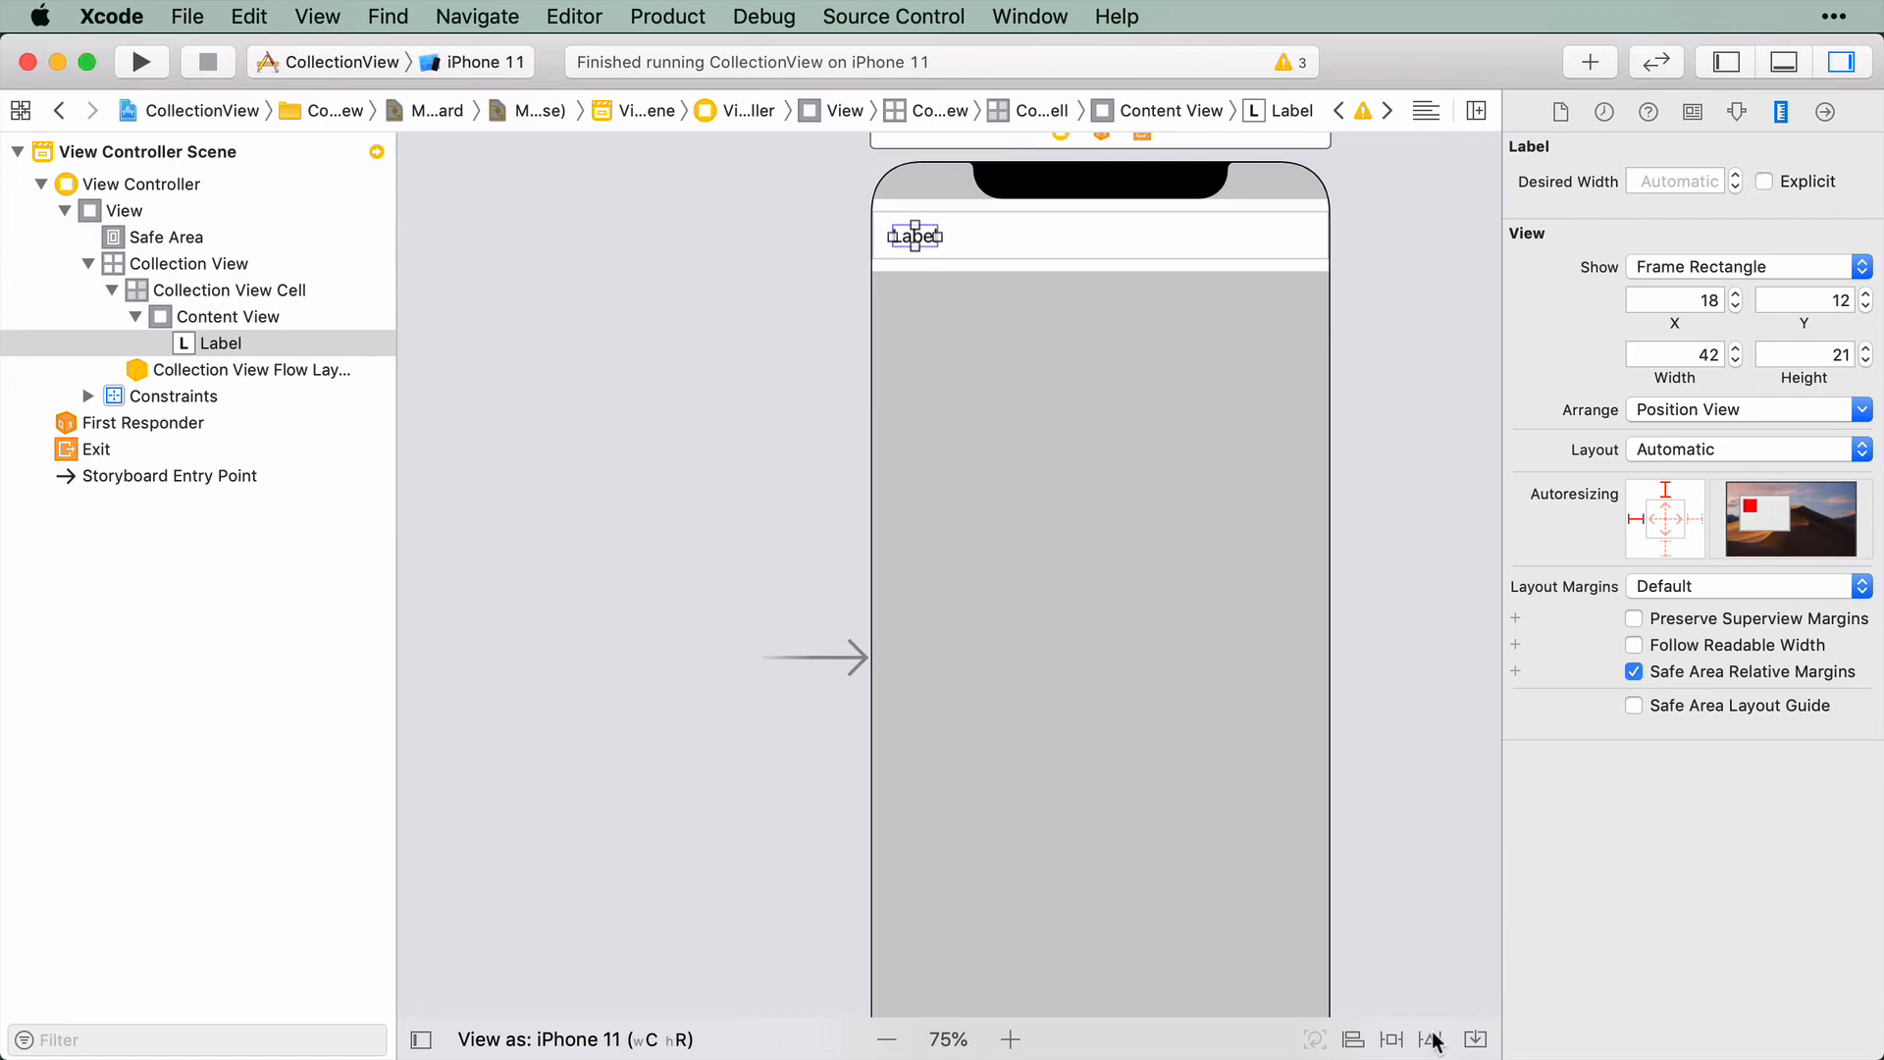
click(1390, 1041)
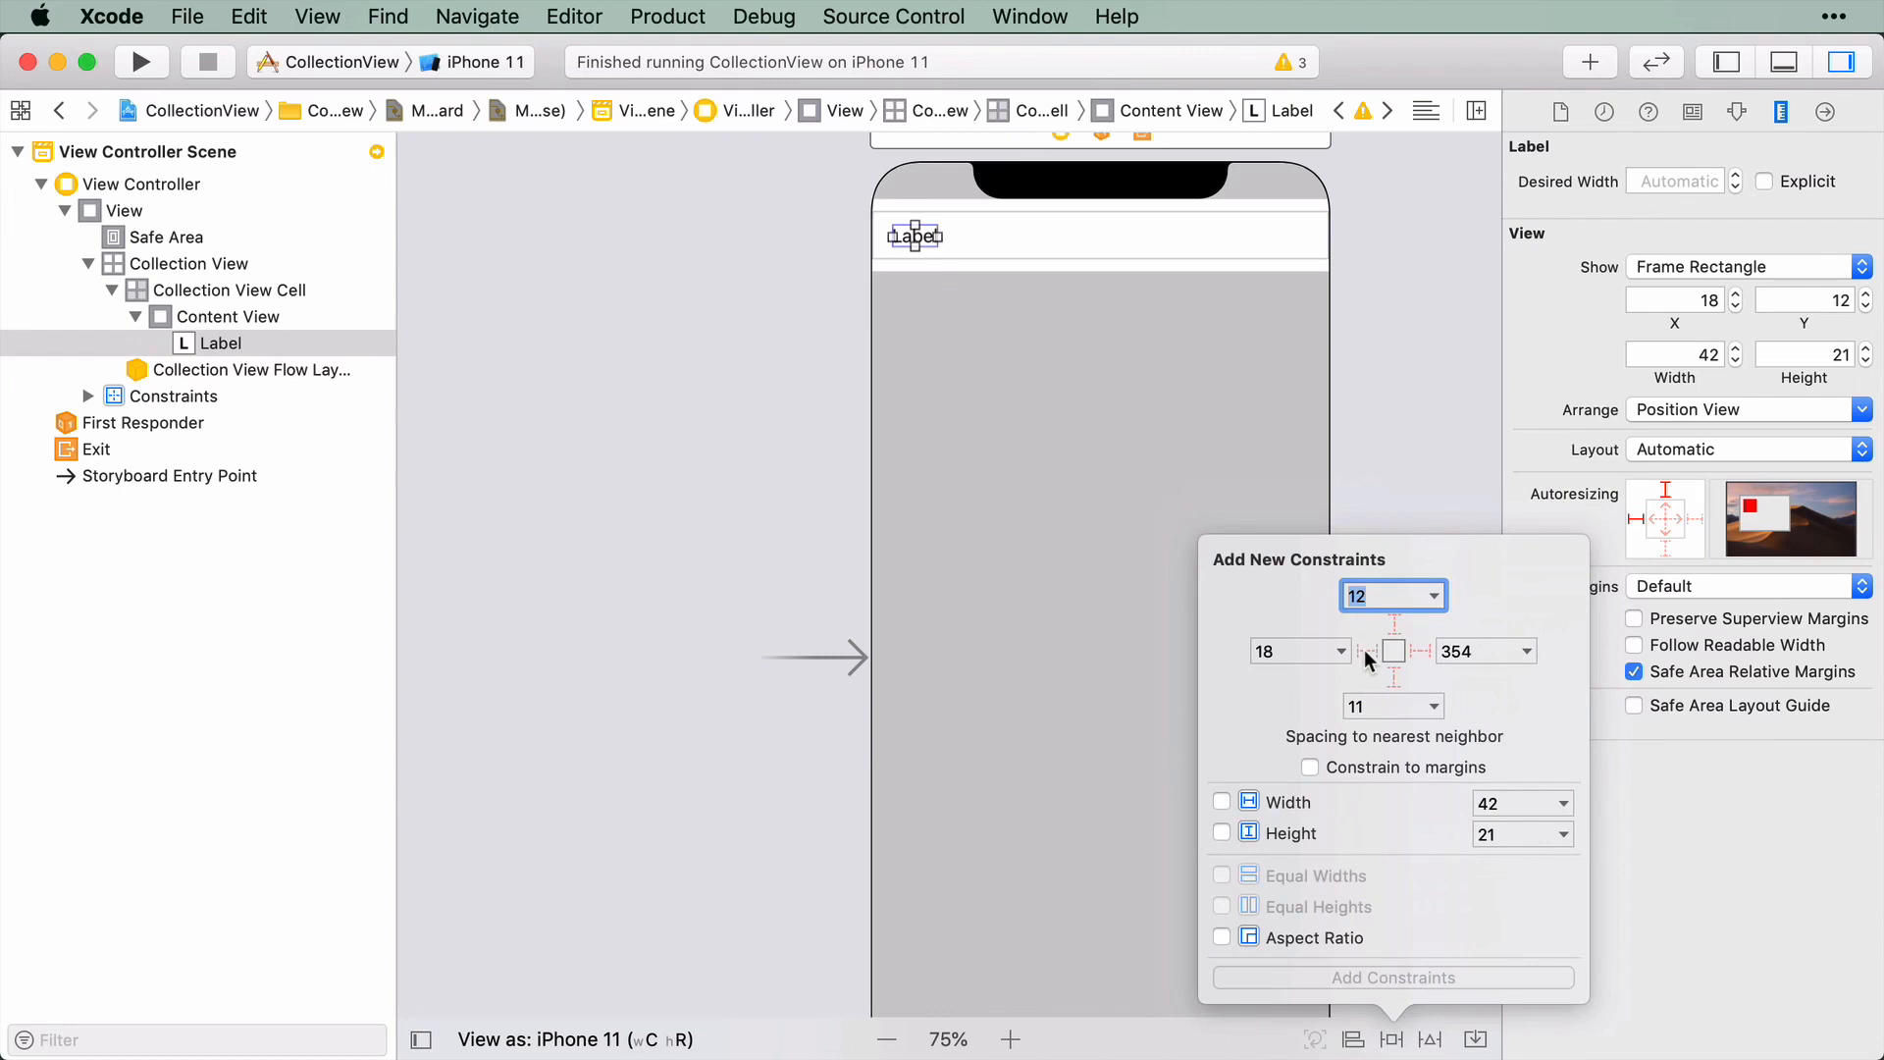
click(1394, 650)
text(8)
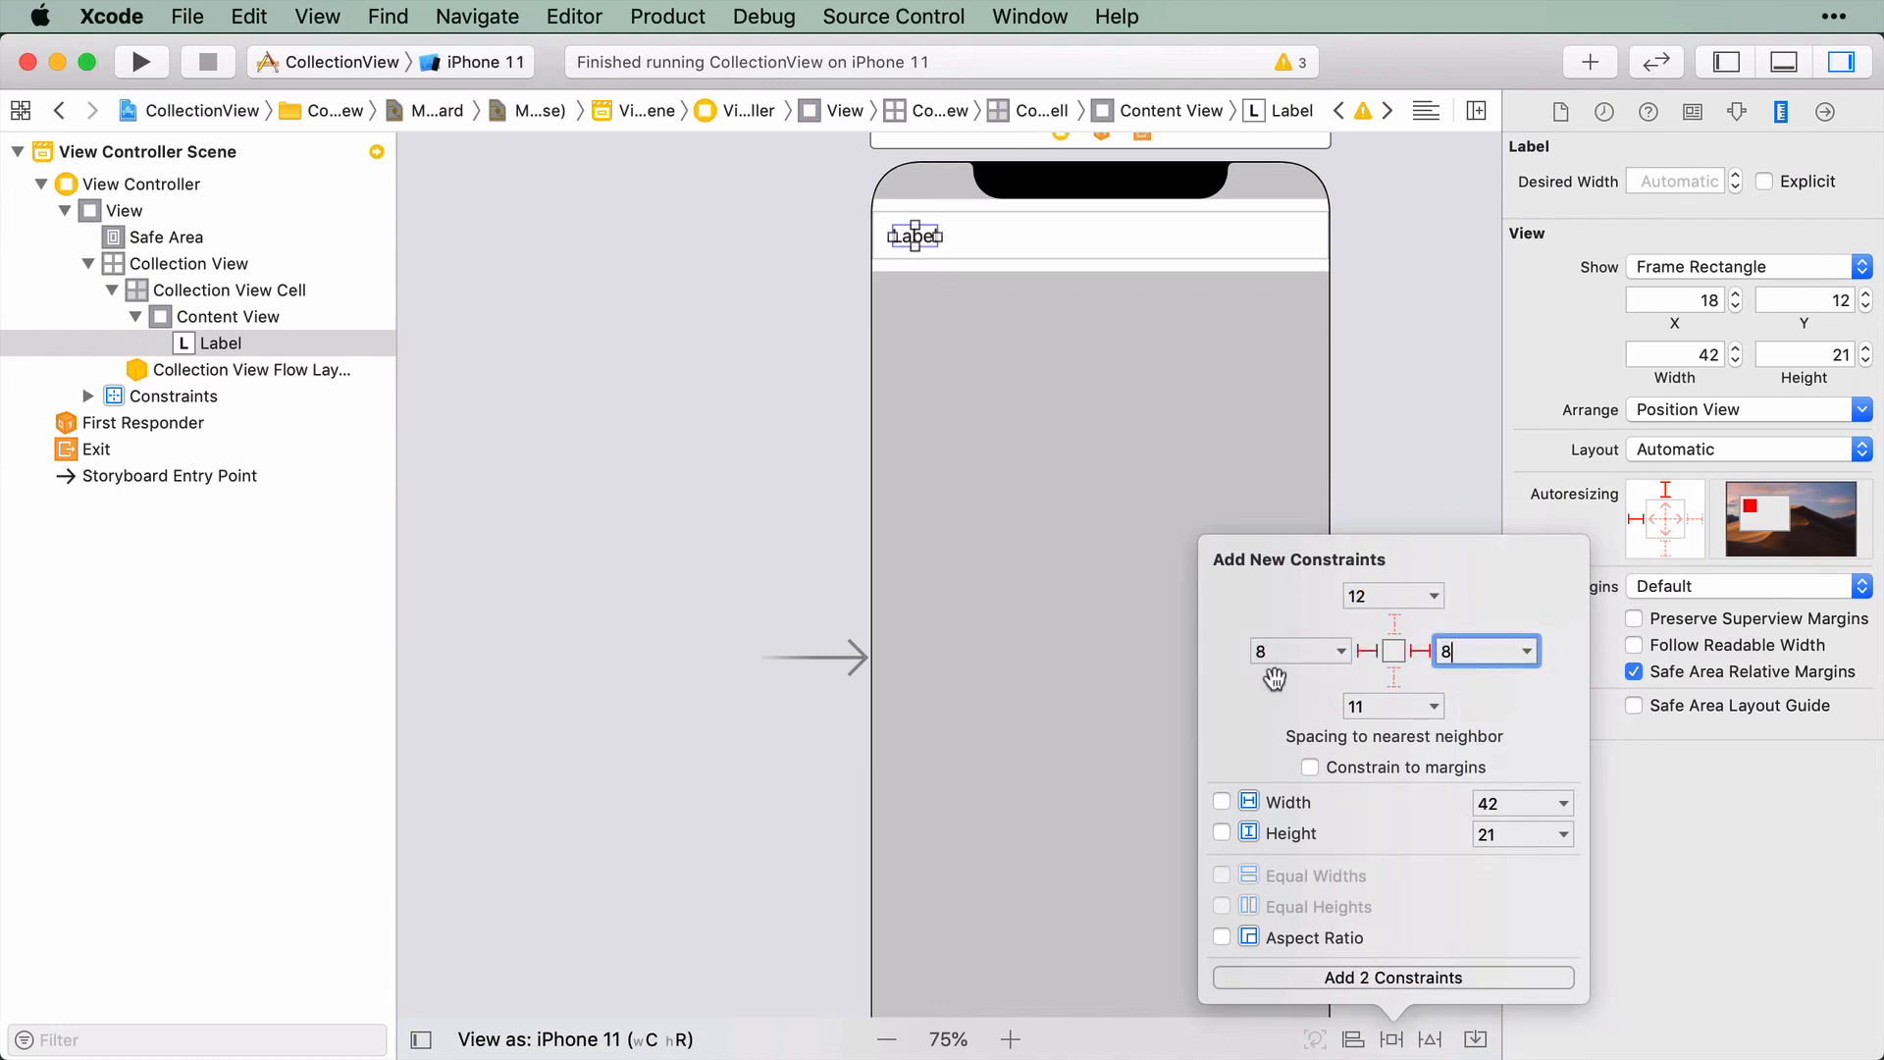
mouse_move(1313, 784)
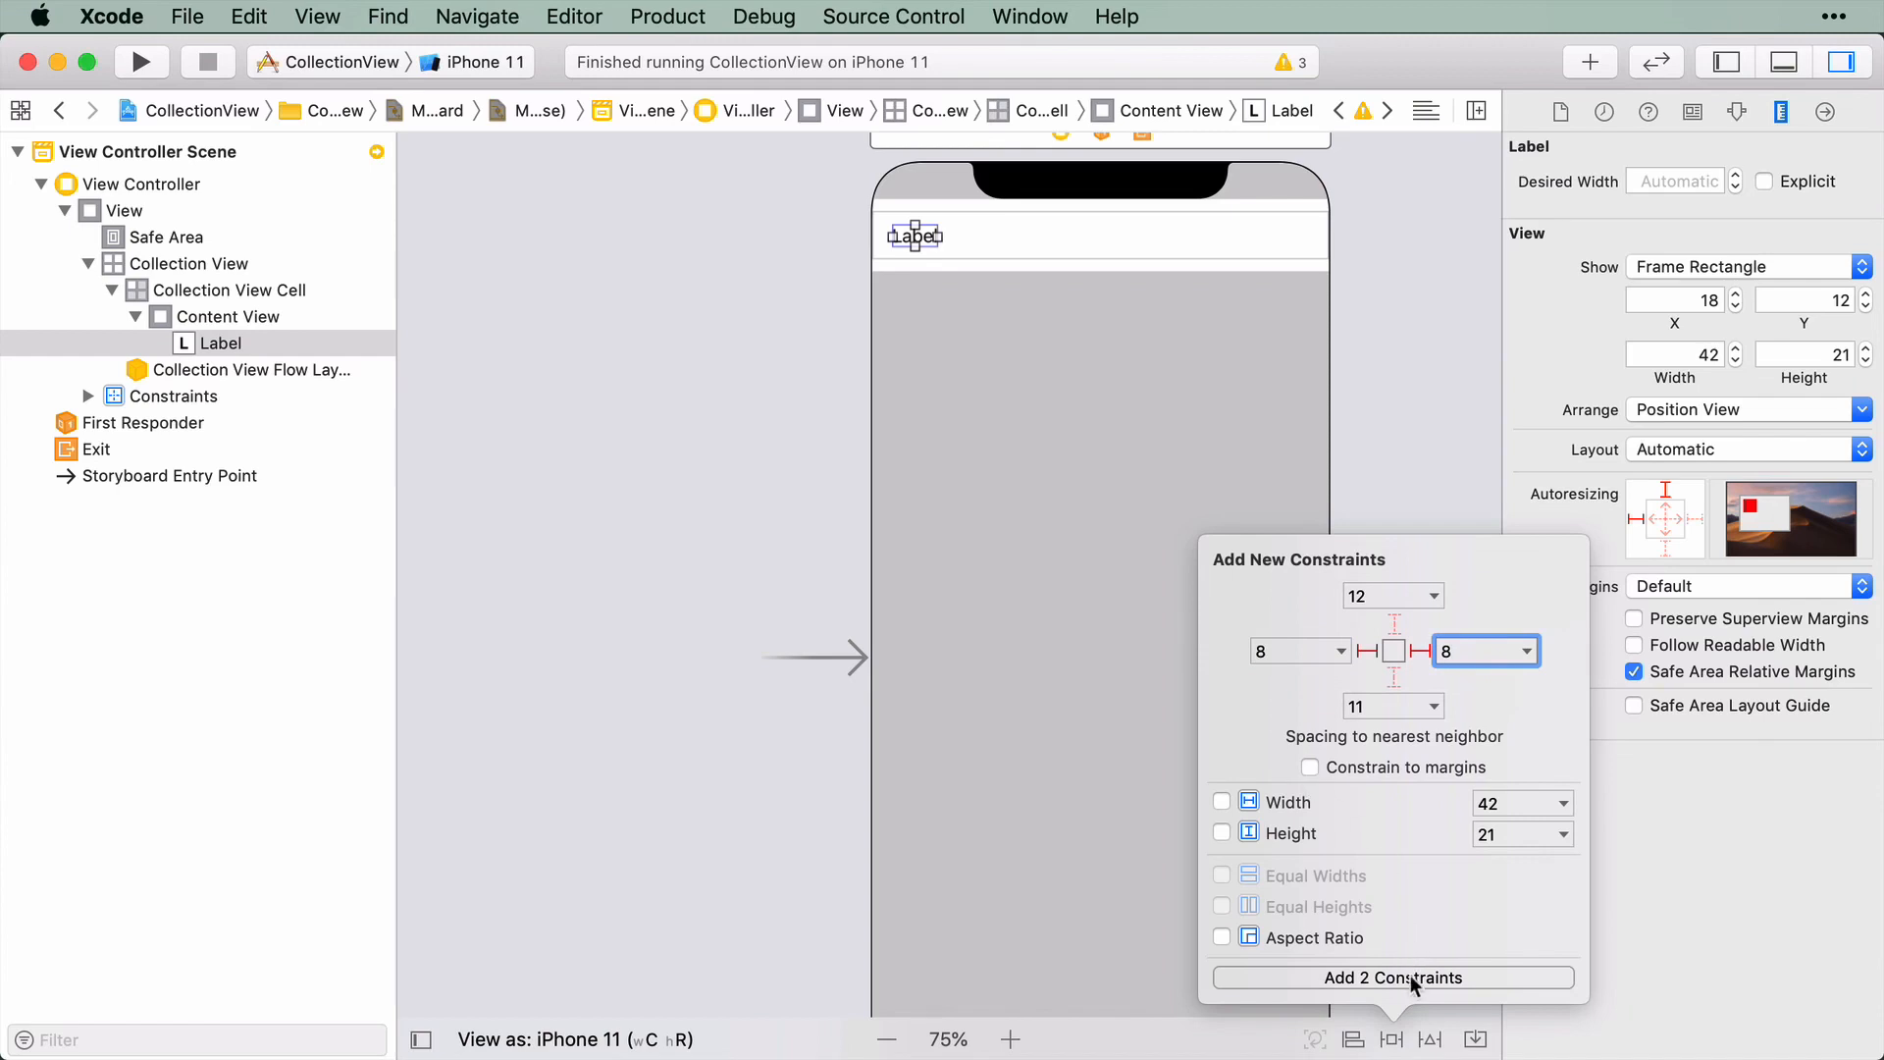
Add a Vertically in Container alignment constraint to the label
click(1391, 977)
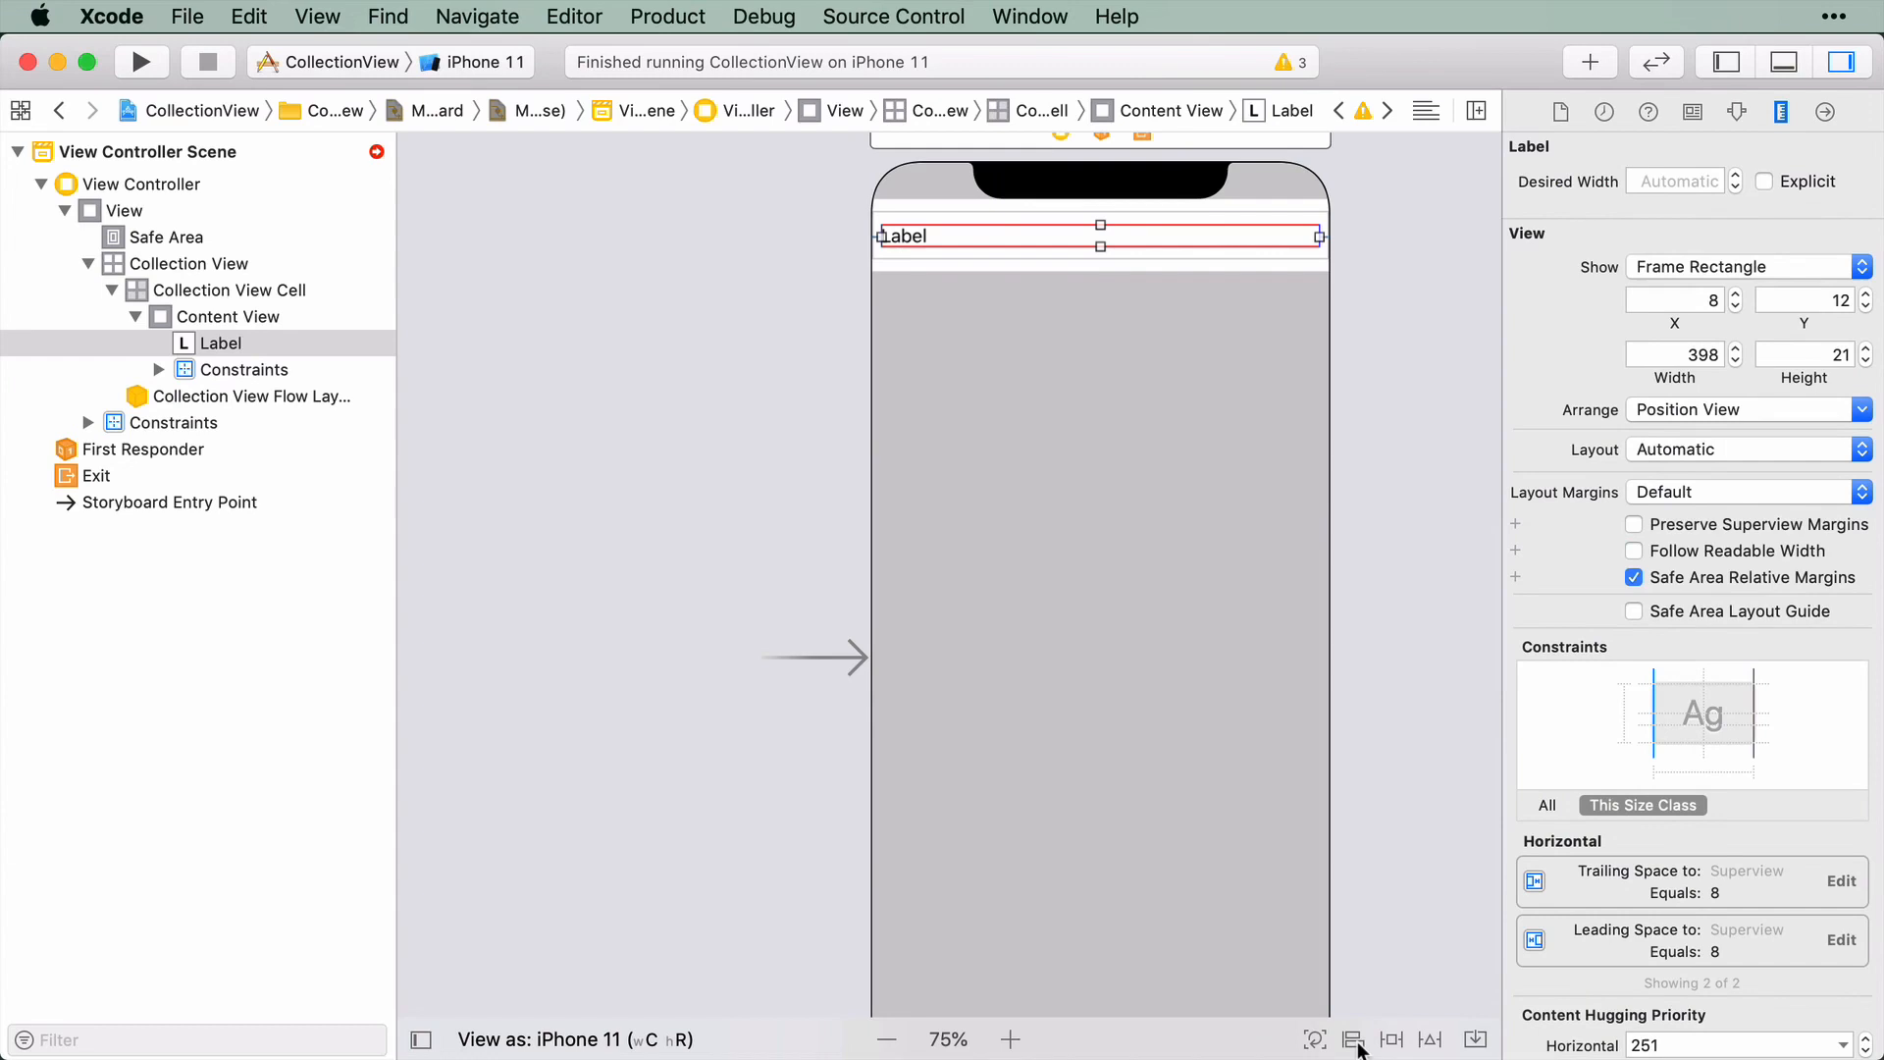
mouse_move(1390, 1038)
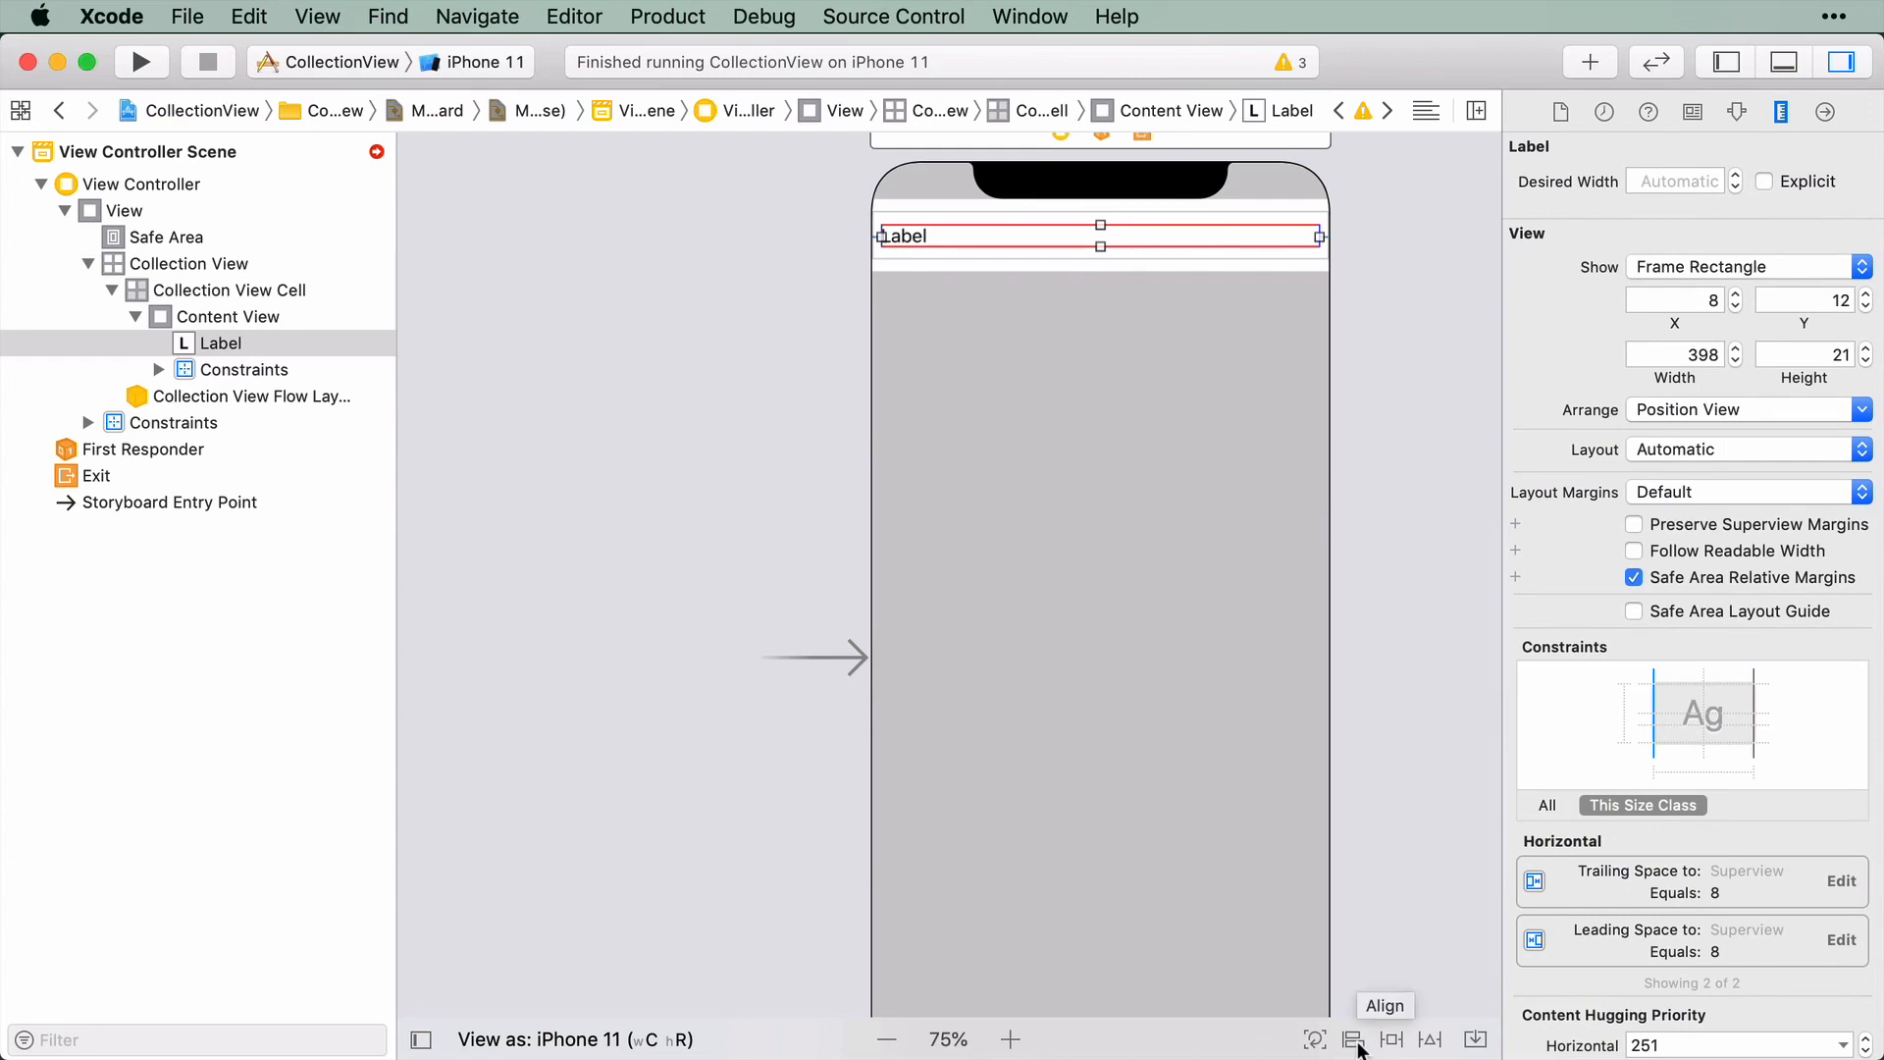
click(1384, 1005)
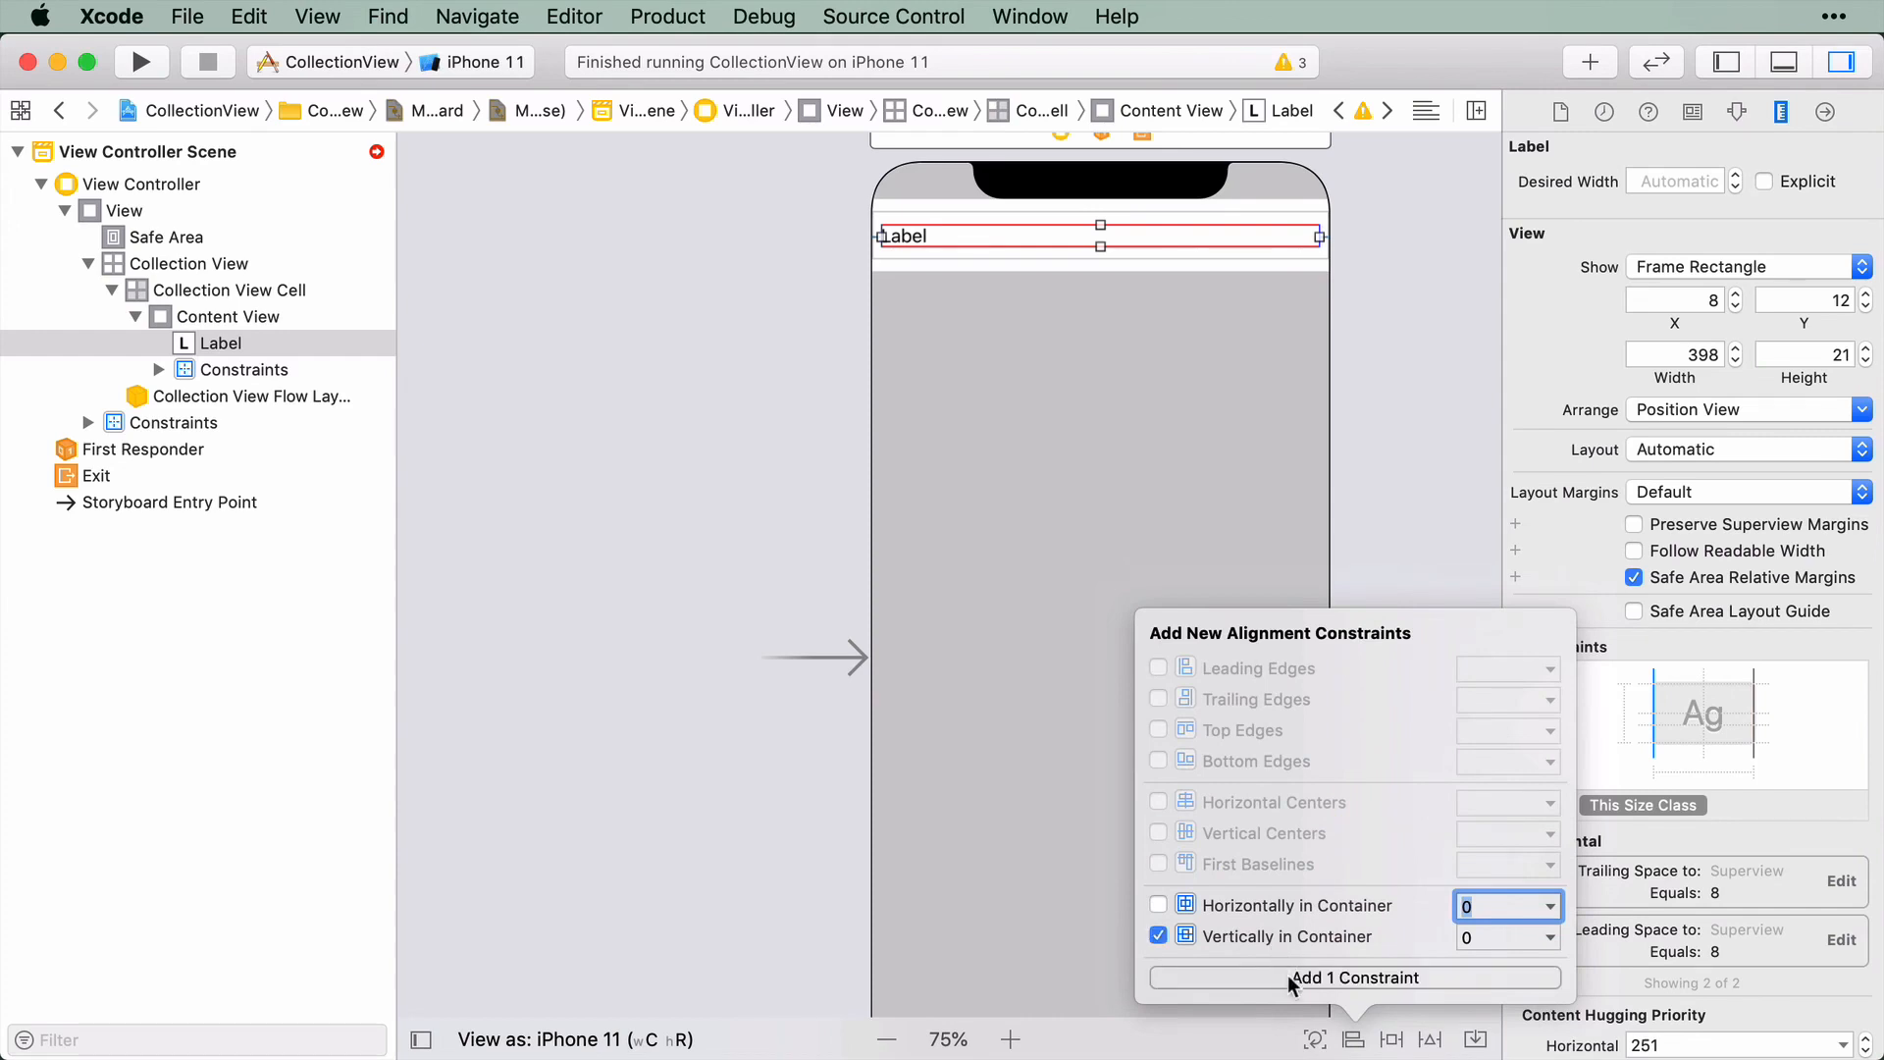
click(1353, 977)
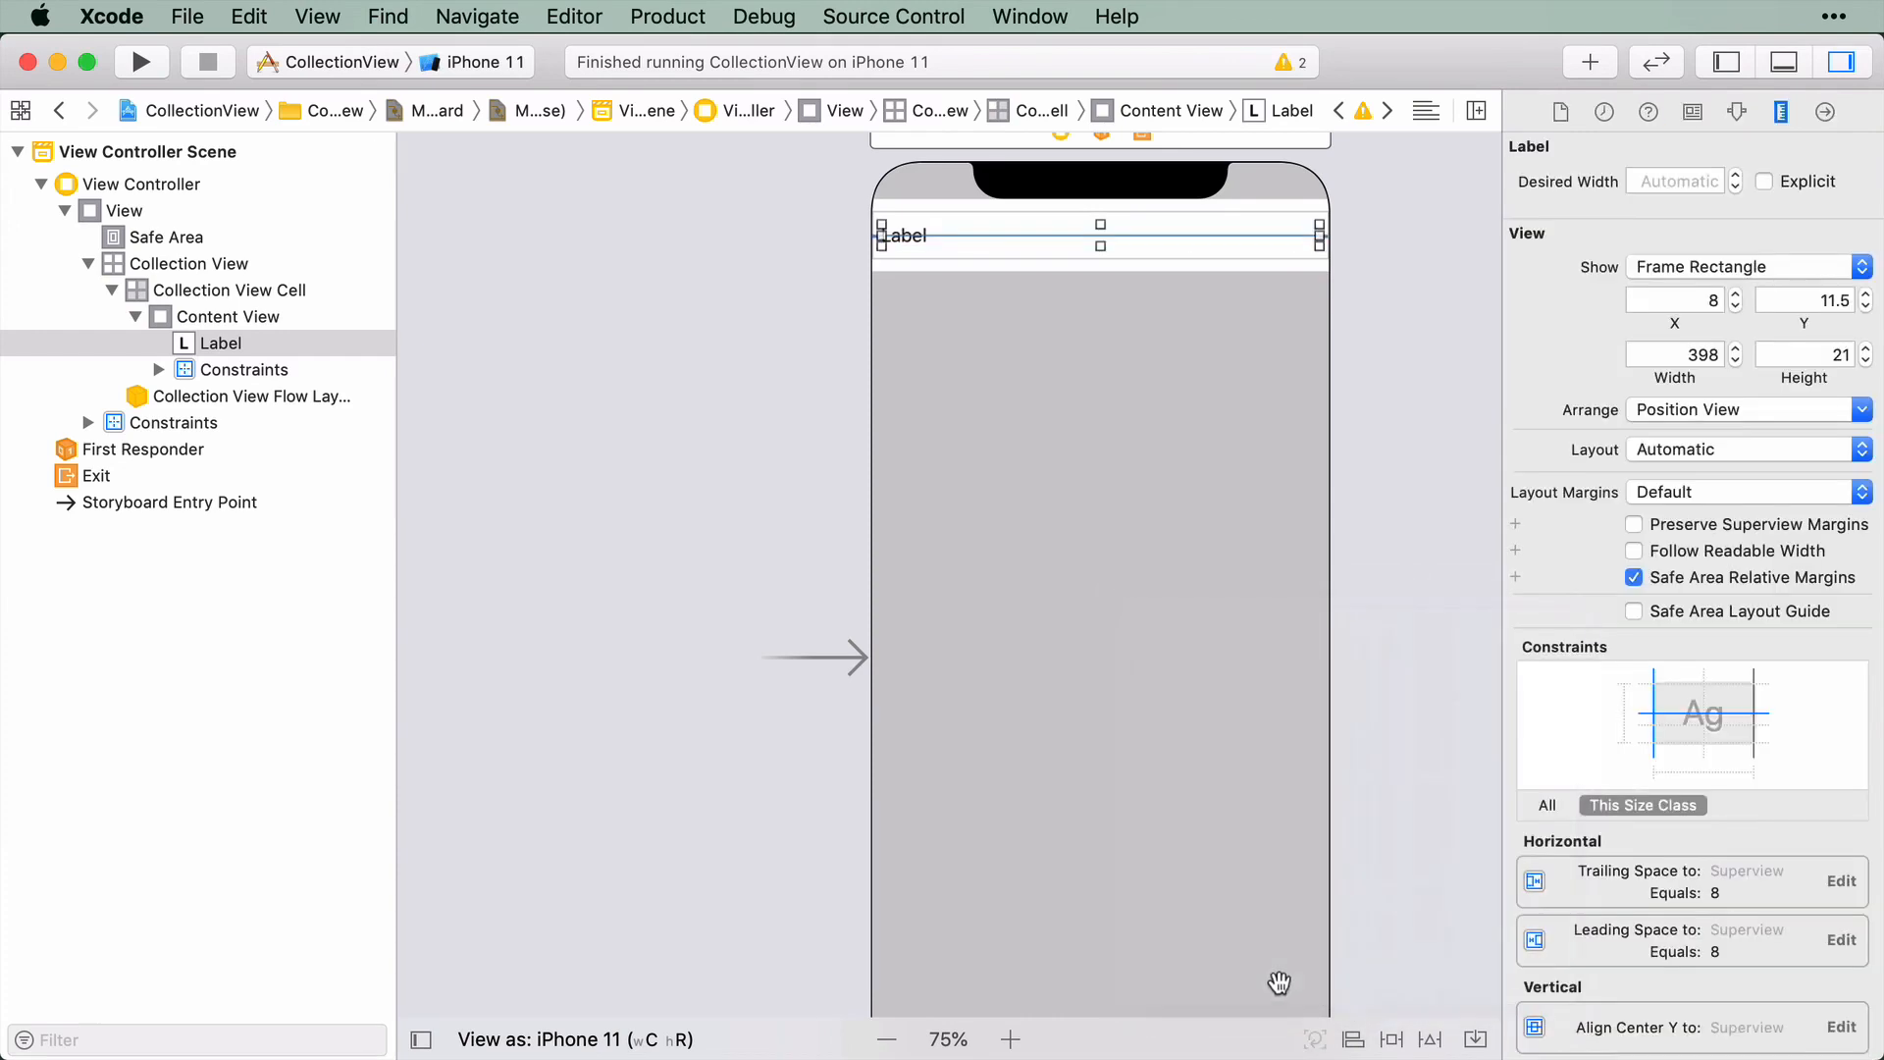
mouse_move(1355, 577)
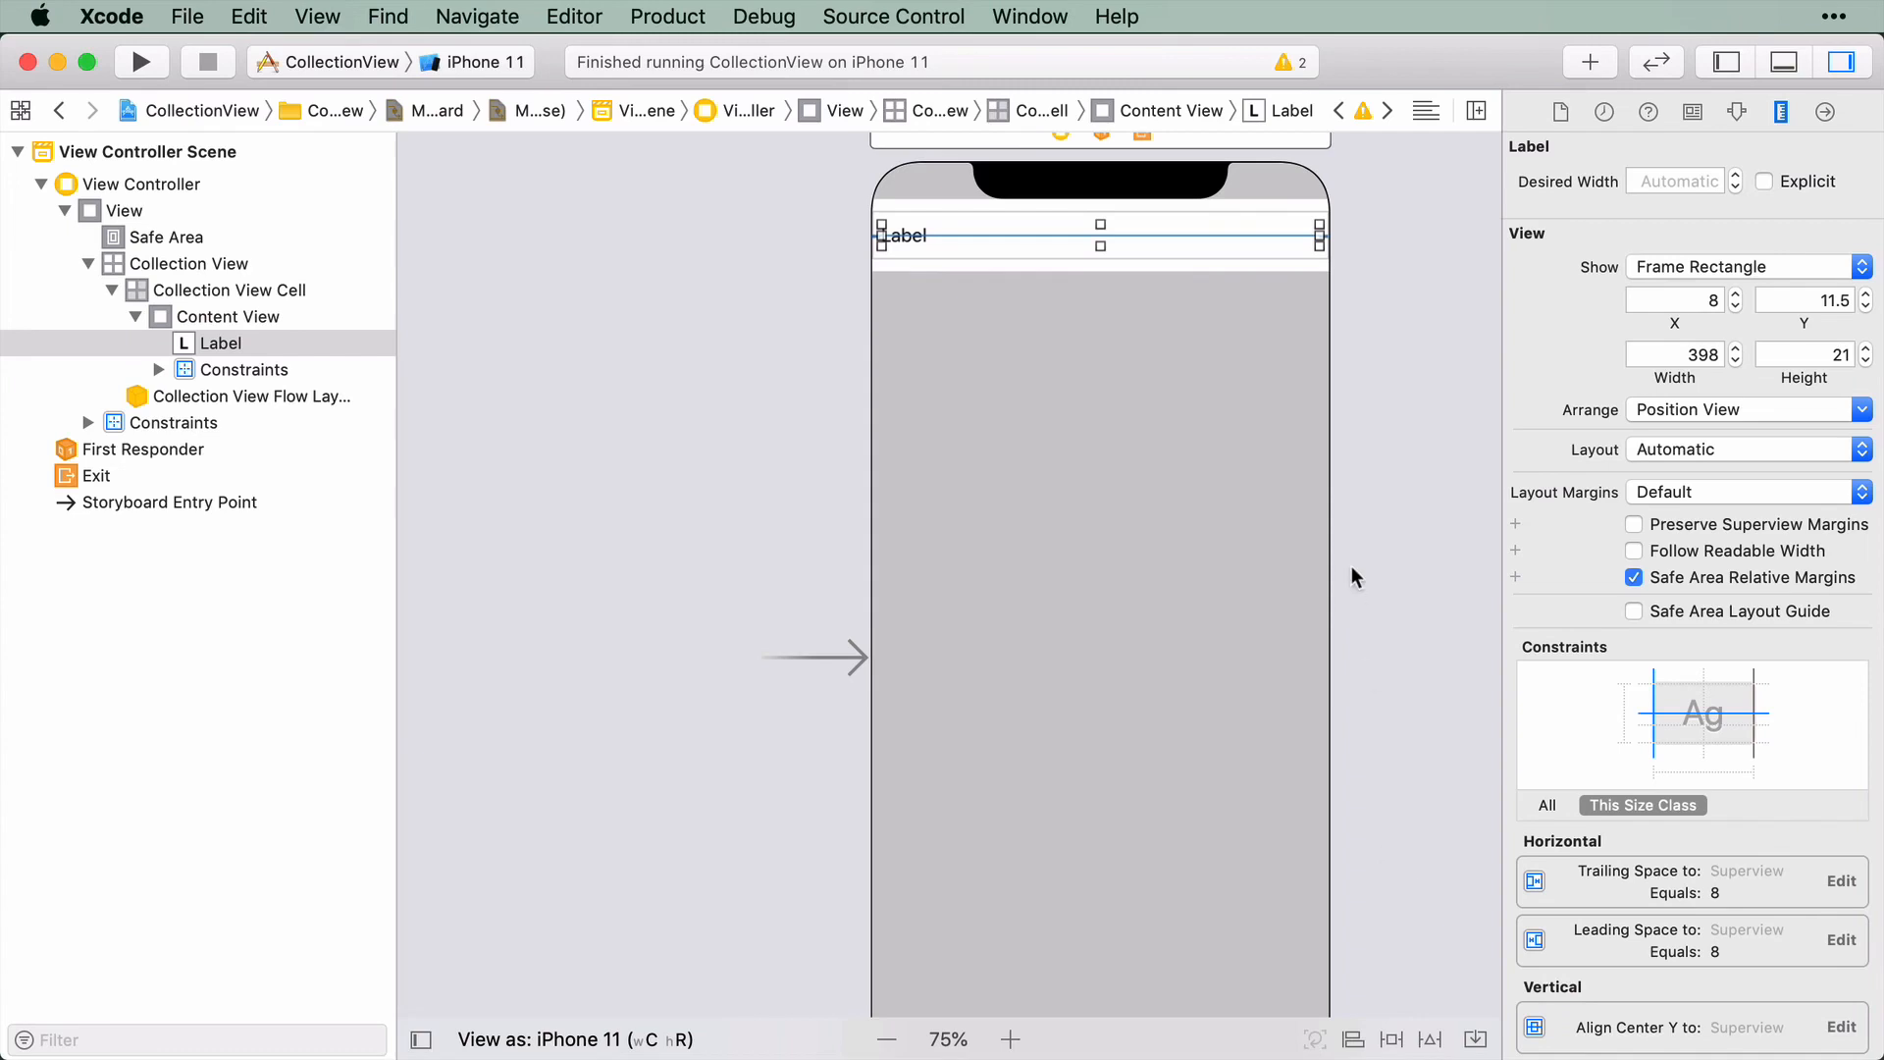
mouse_move(1370, 469)
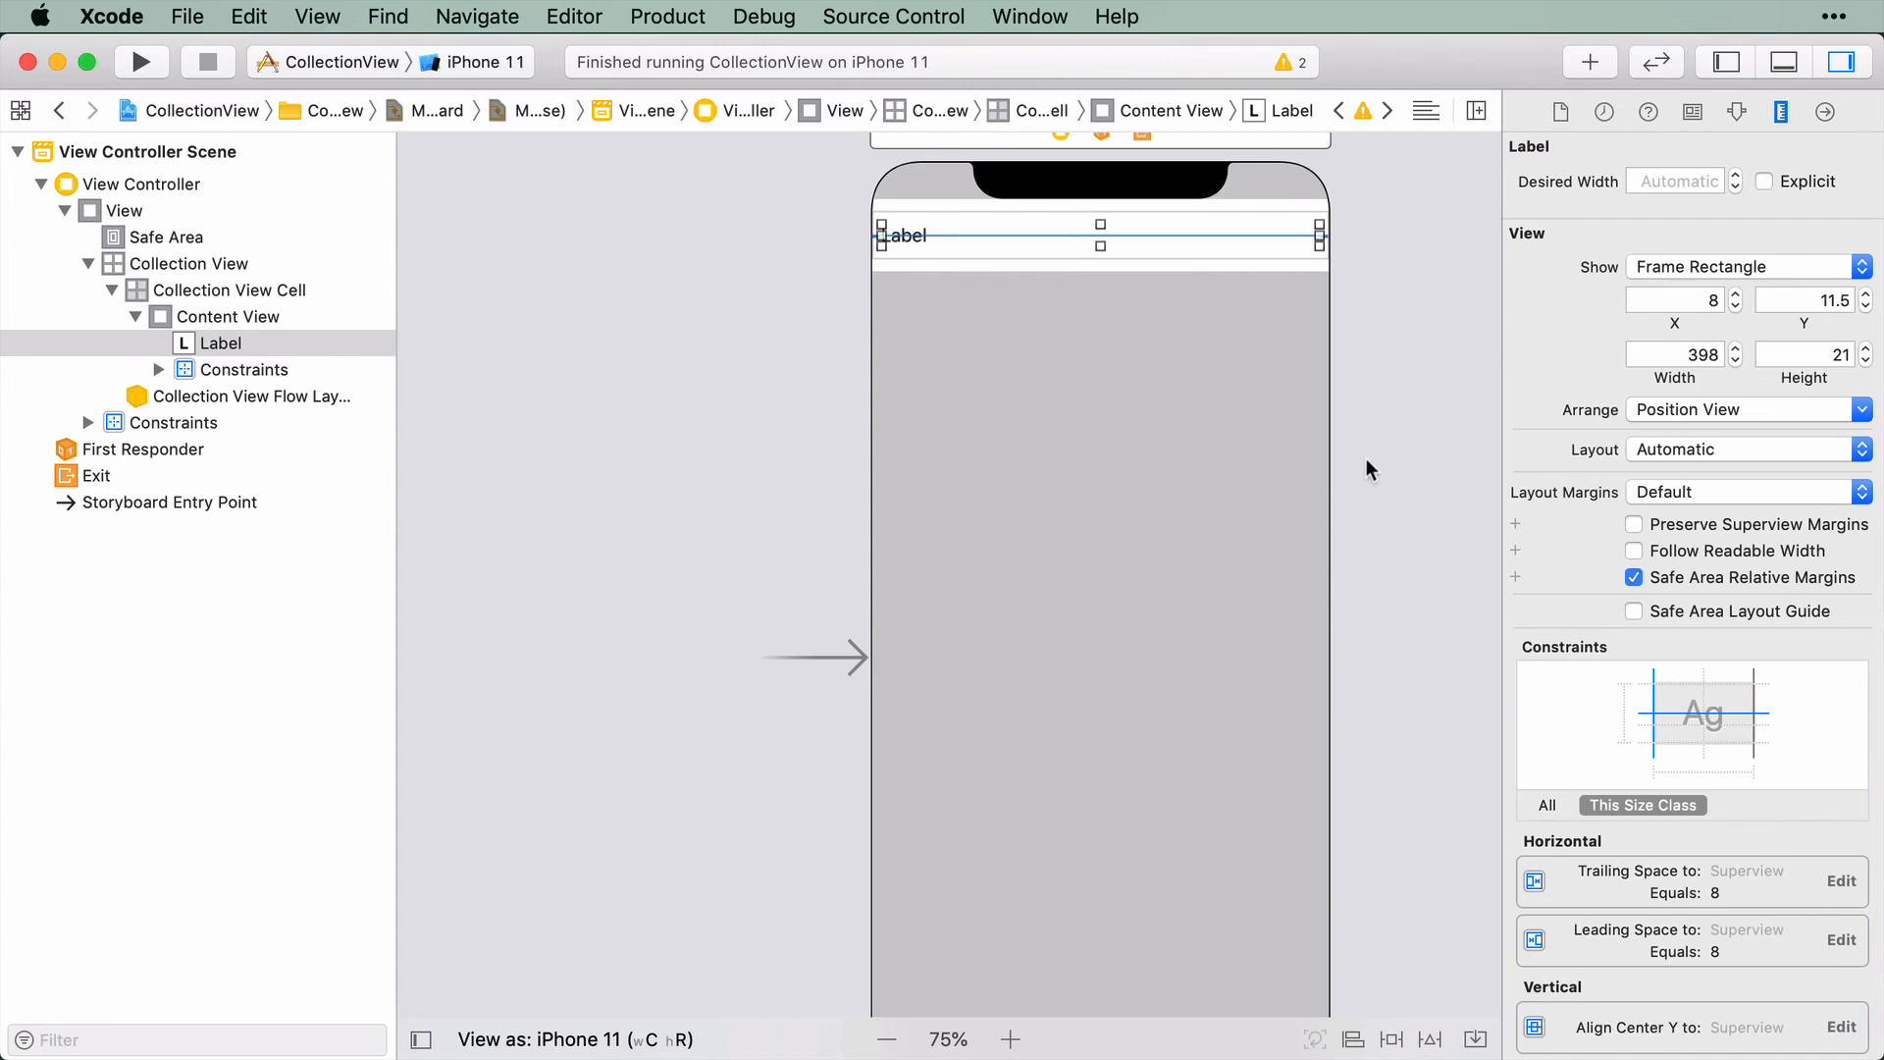
mouse_move(1342, 478)
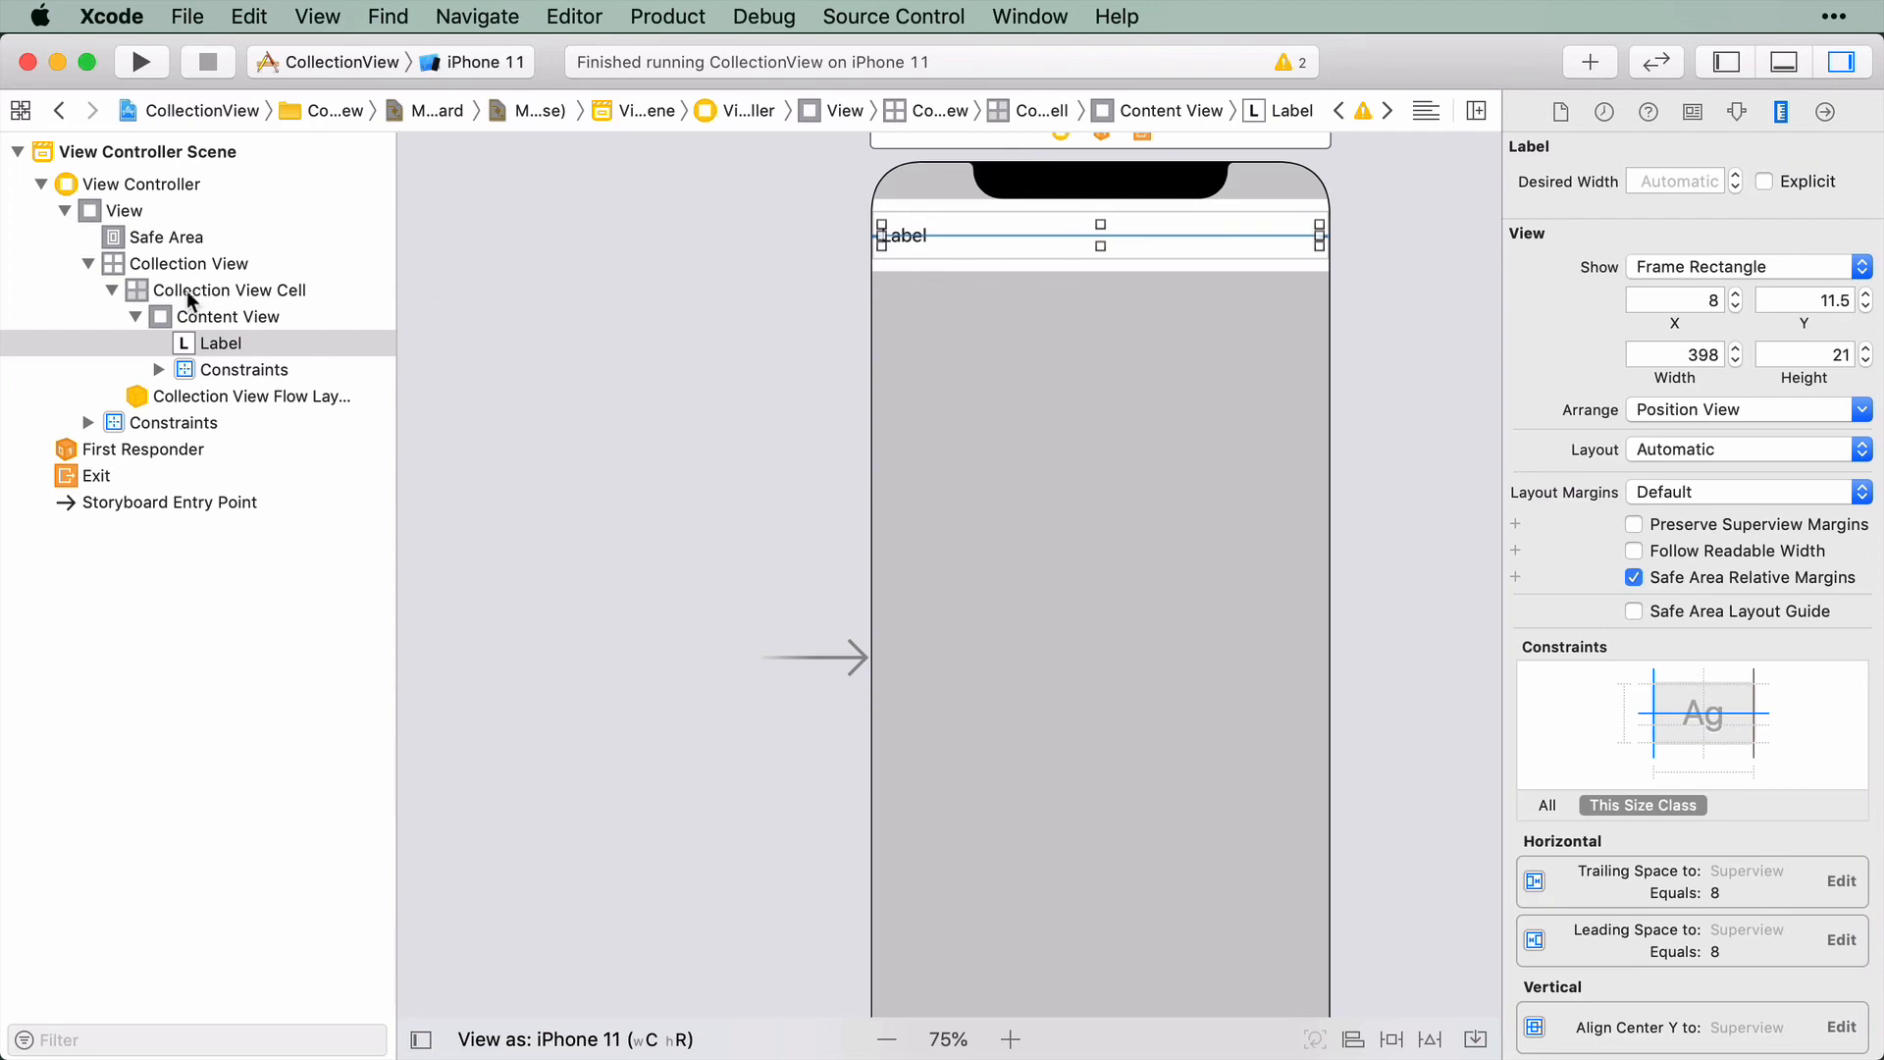
Set the prototype cell's reuse Identifier to NumberCell in the Attributes inspector
click(228, 291)
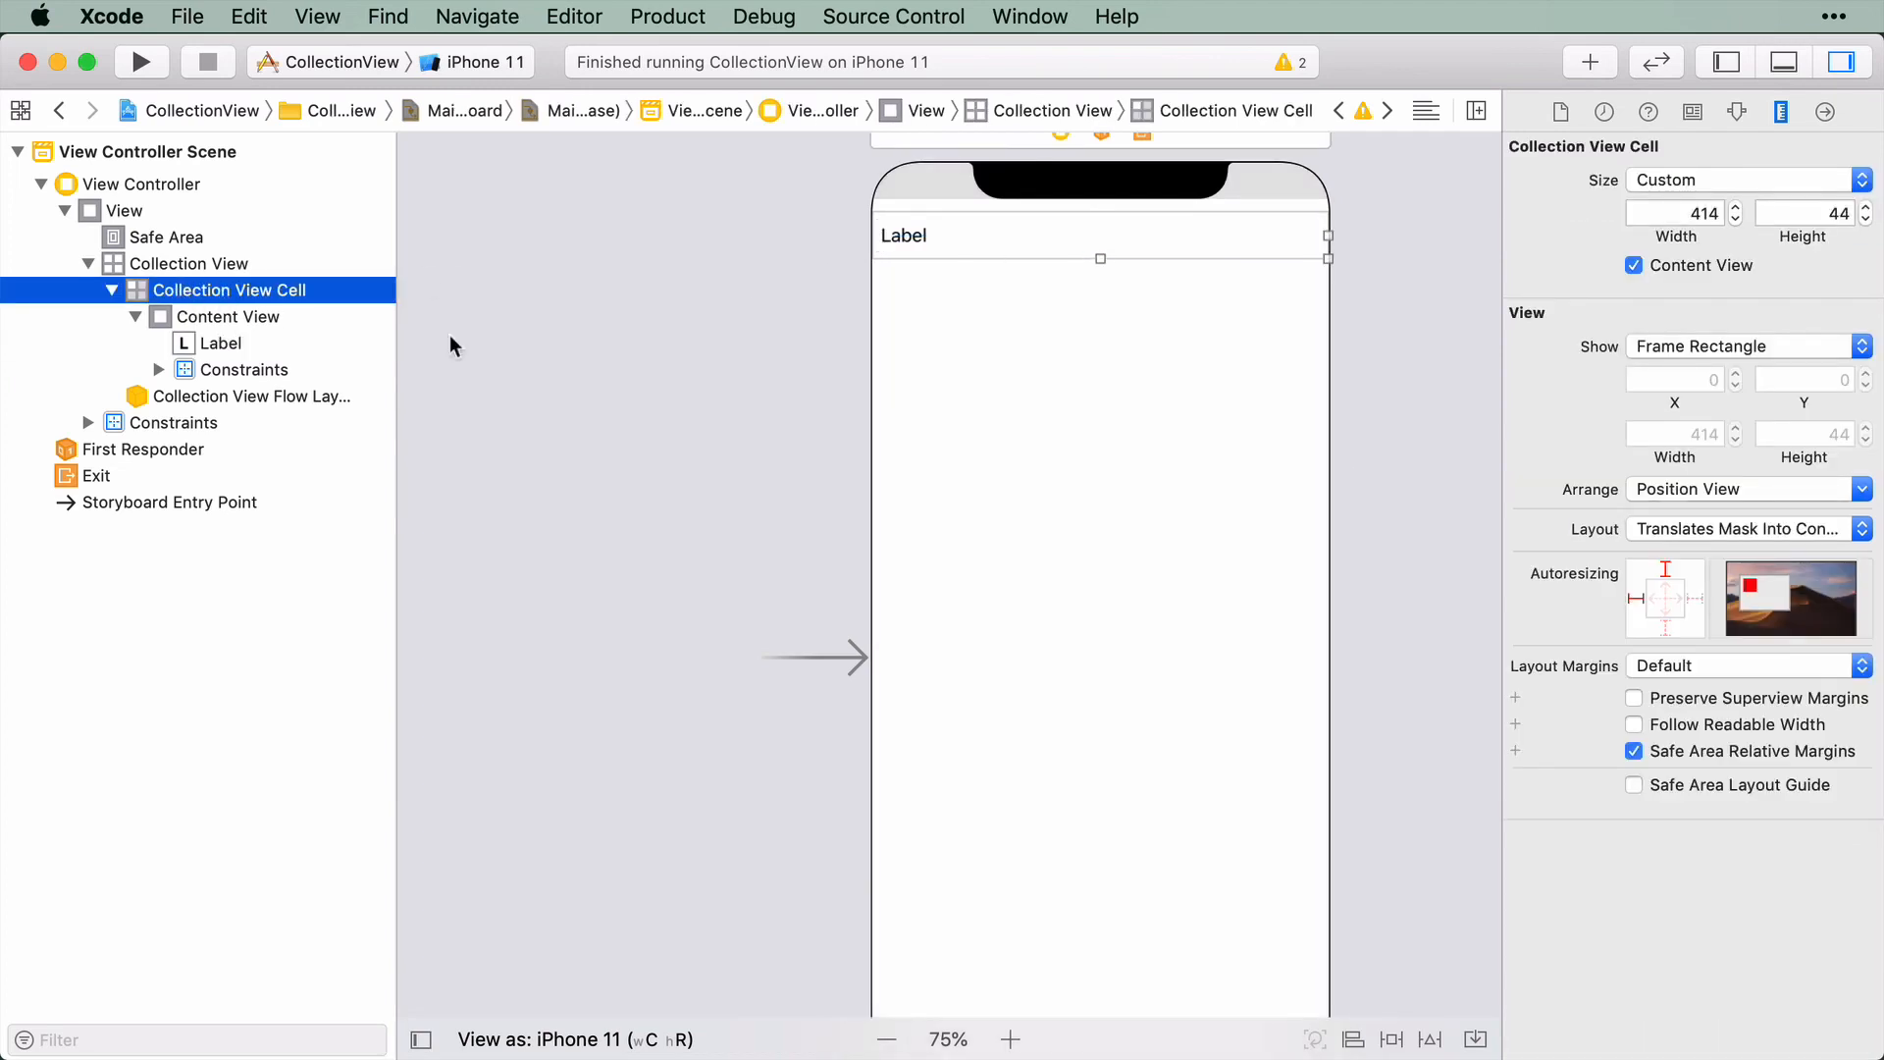
click(1737, 110)
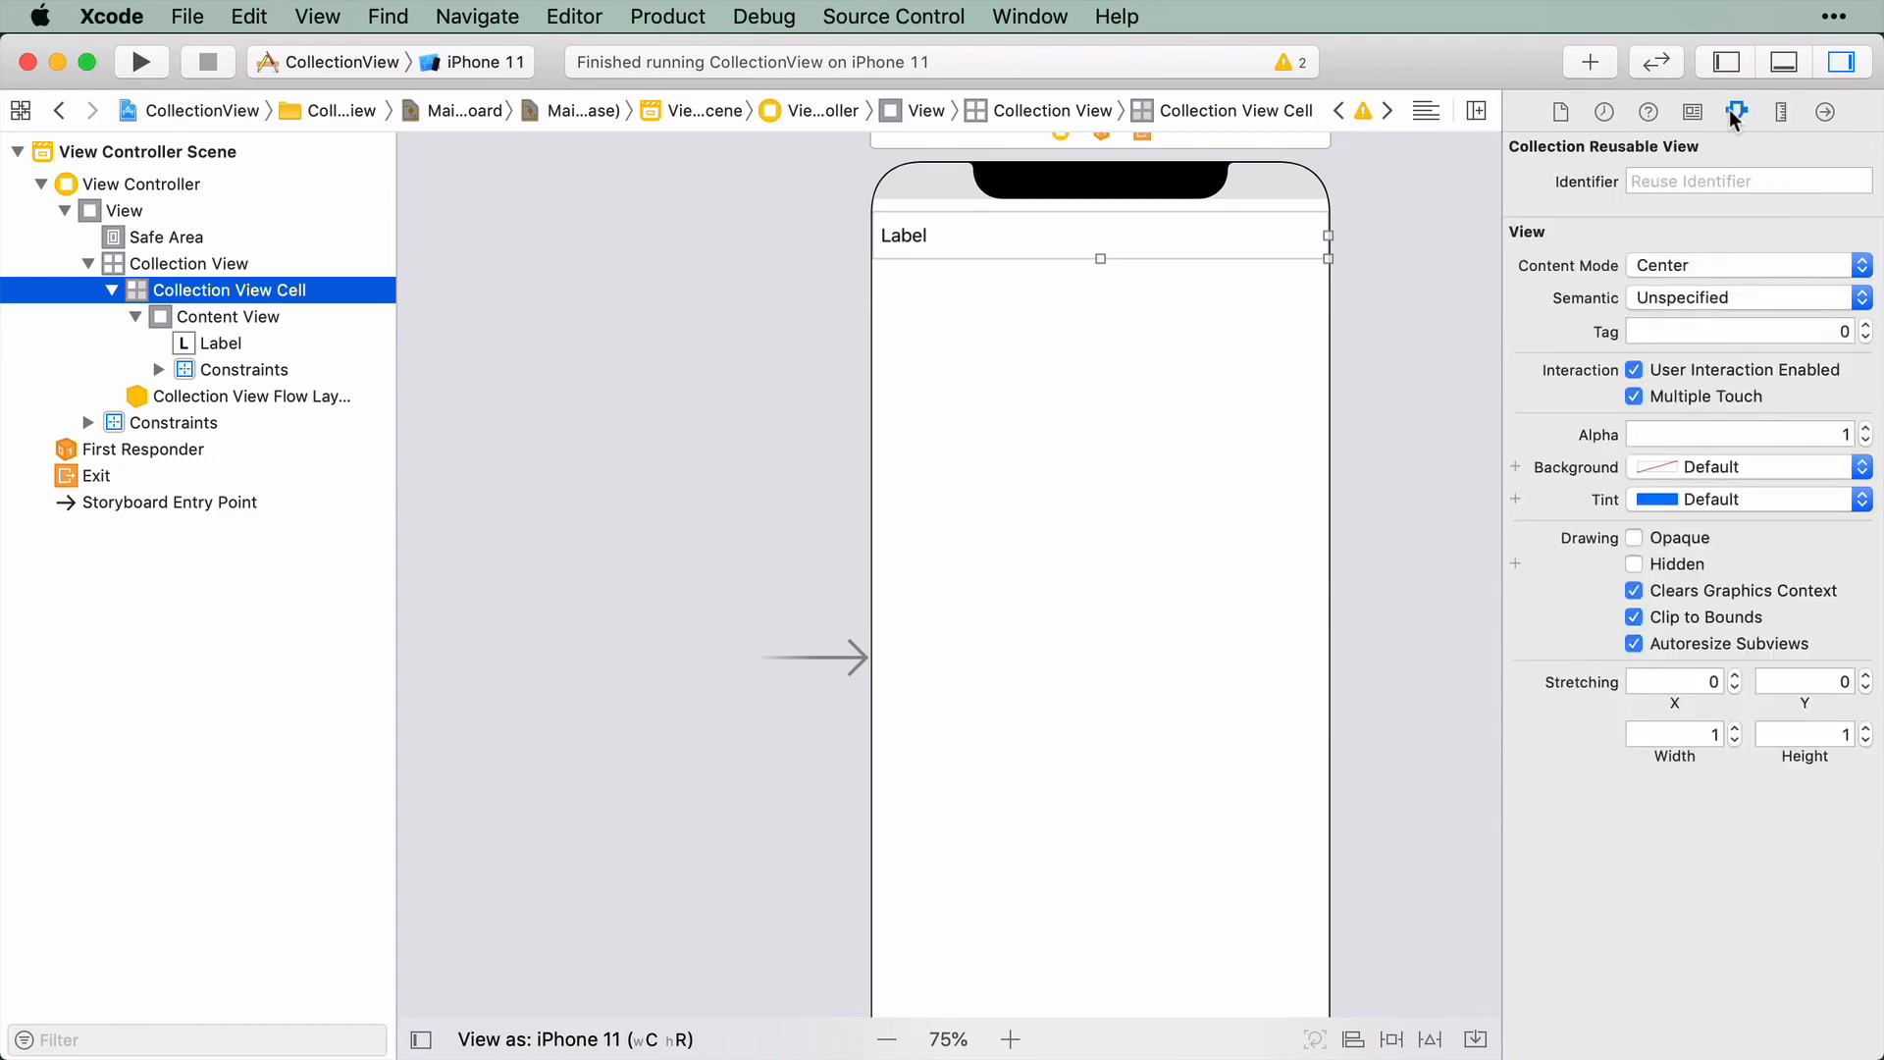
click(1748, 180)
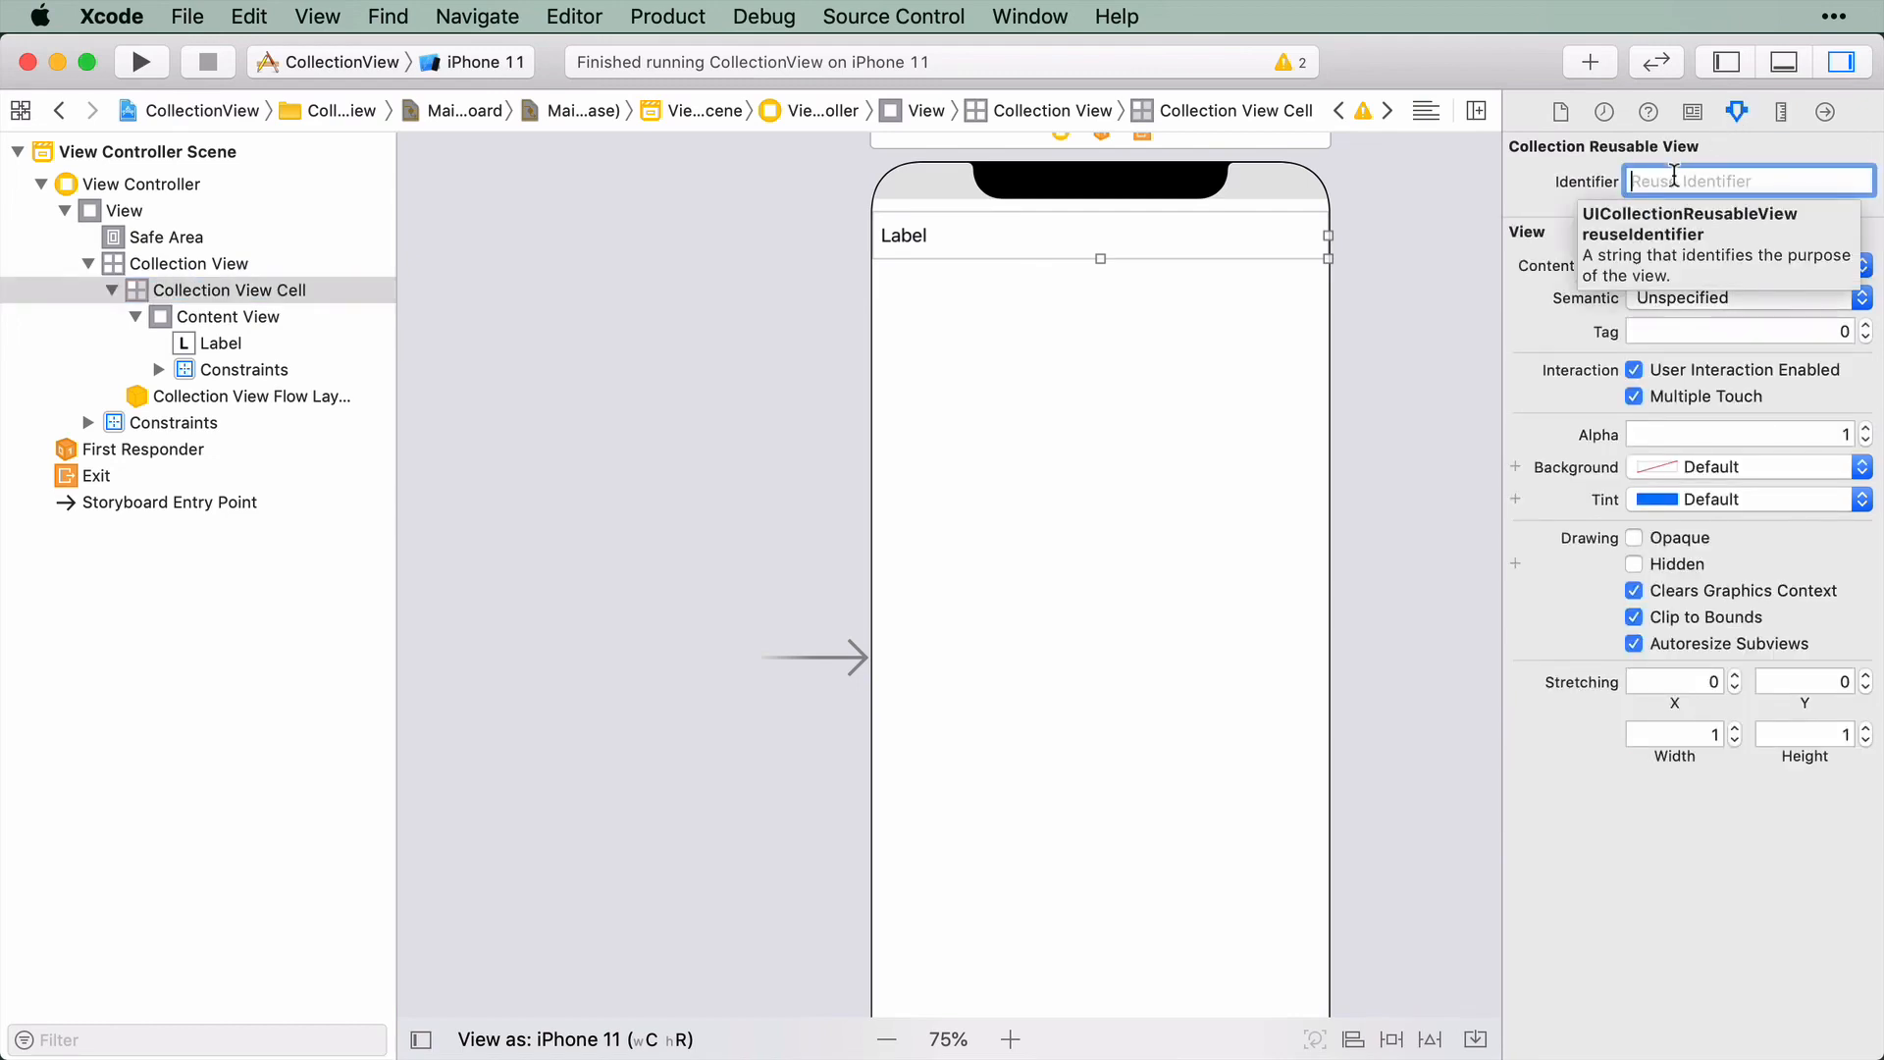
text(NumberCell)
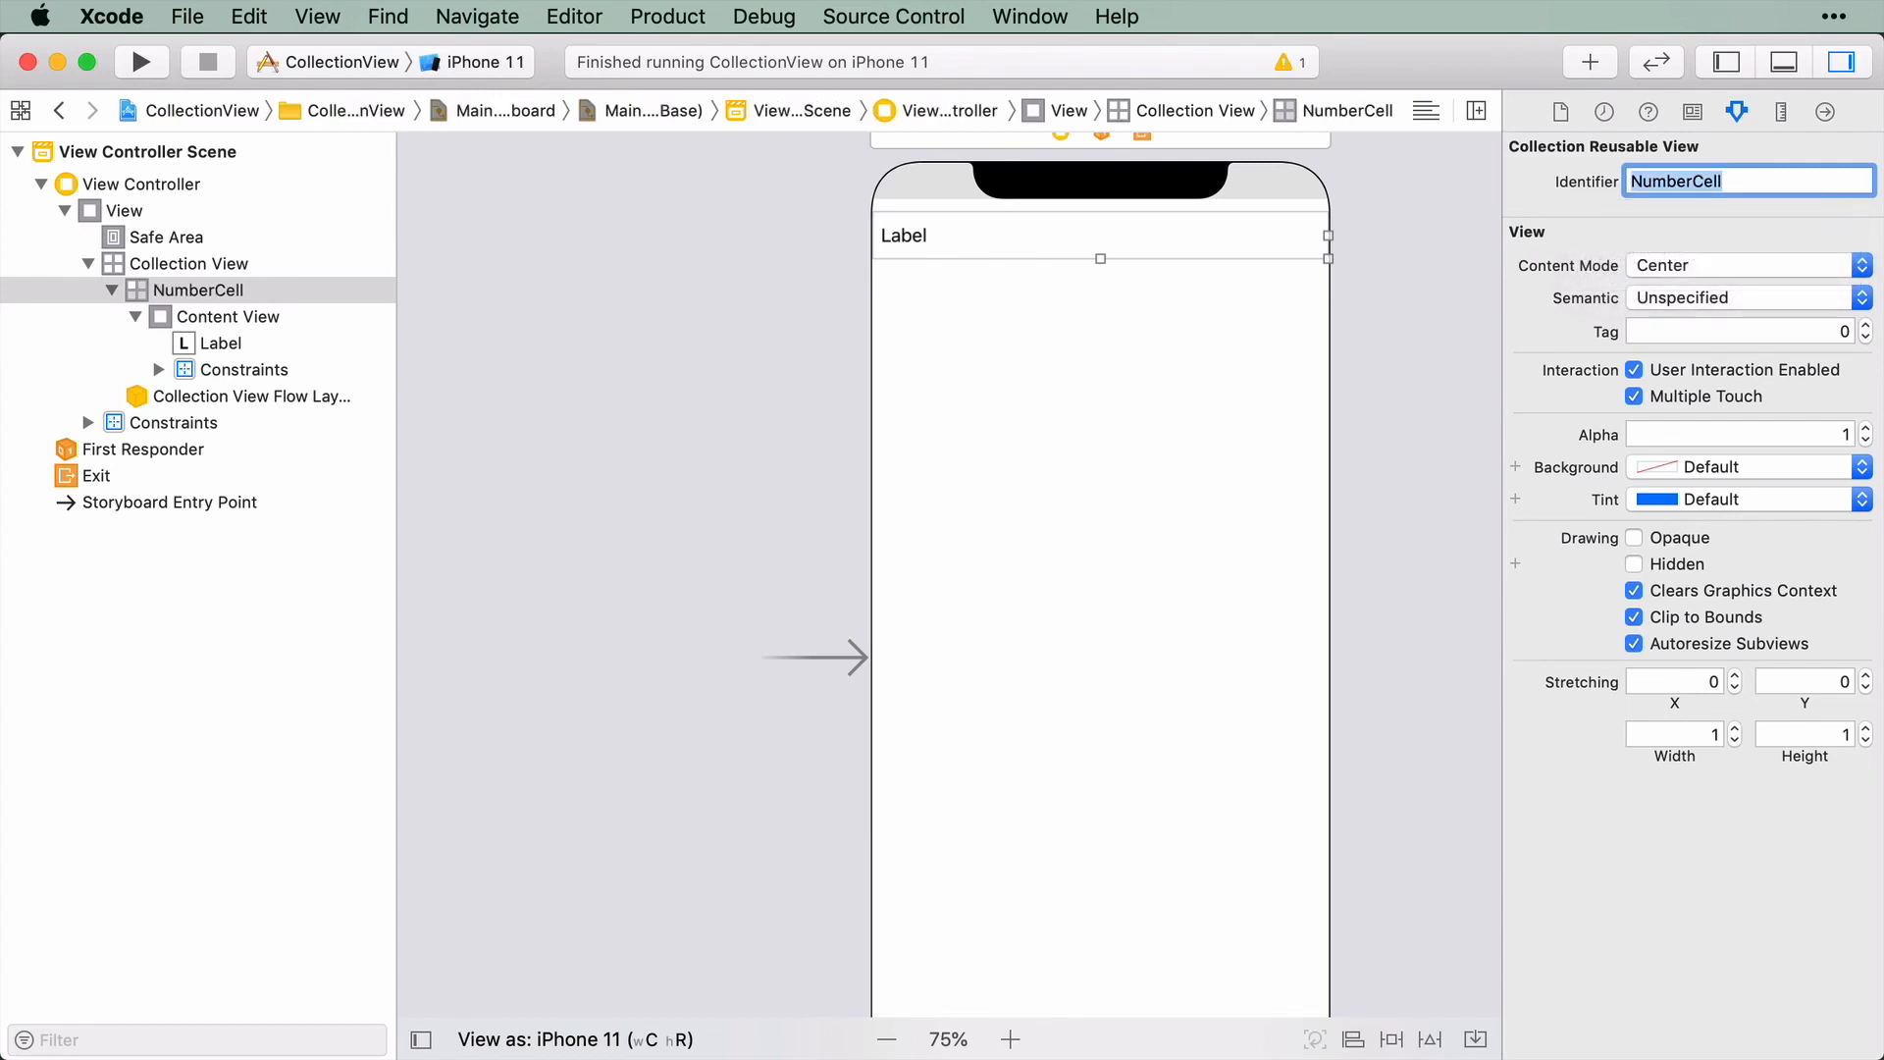
mouse_move(858, 248)
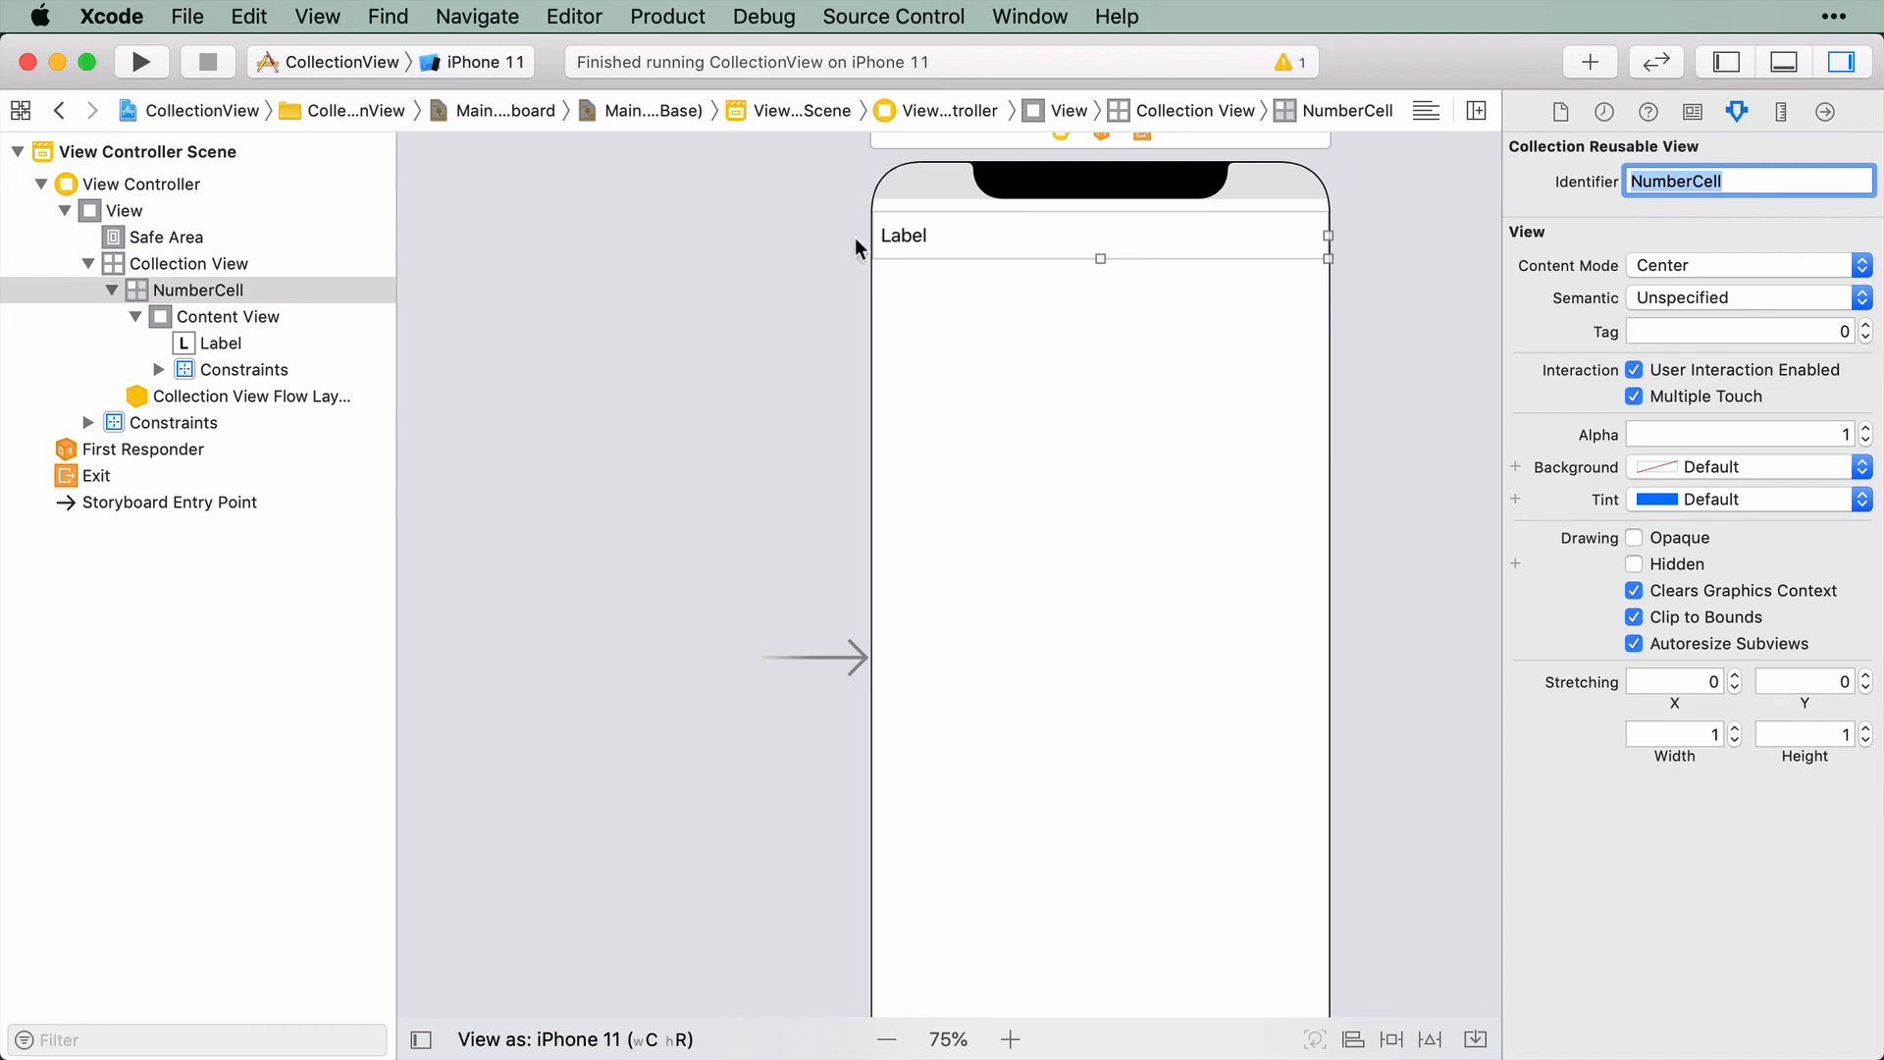
mouse_move(1372, 530)
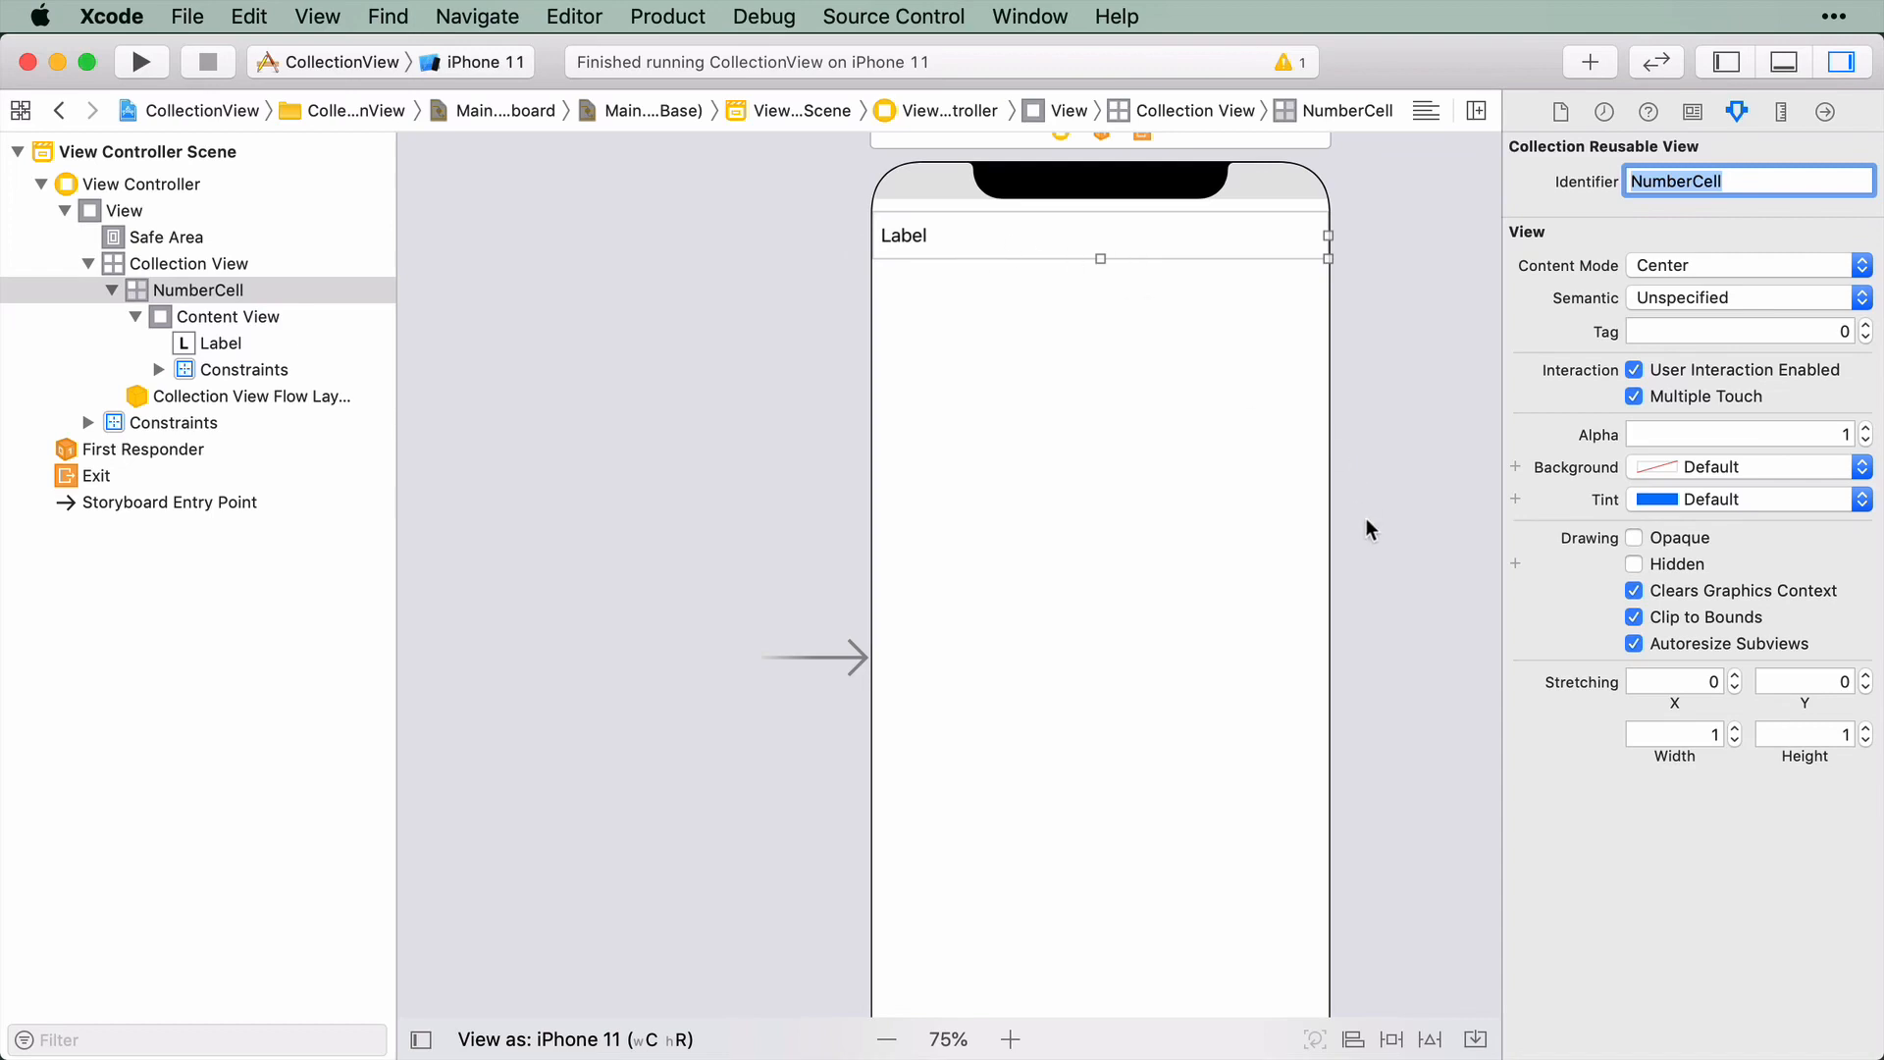
mouse_move(1279, 577)
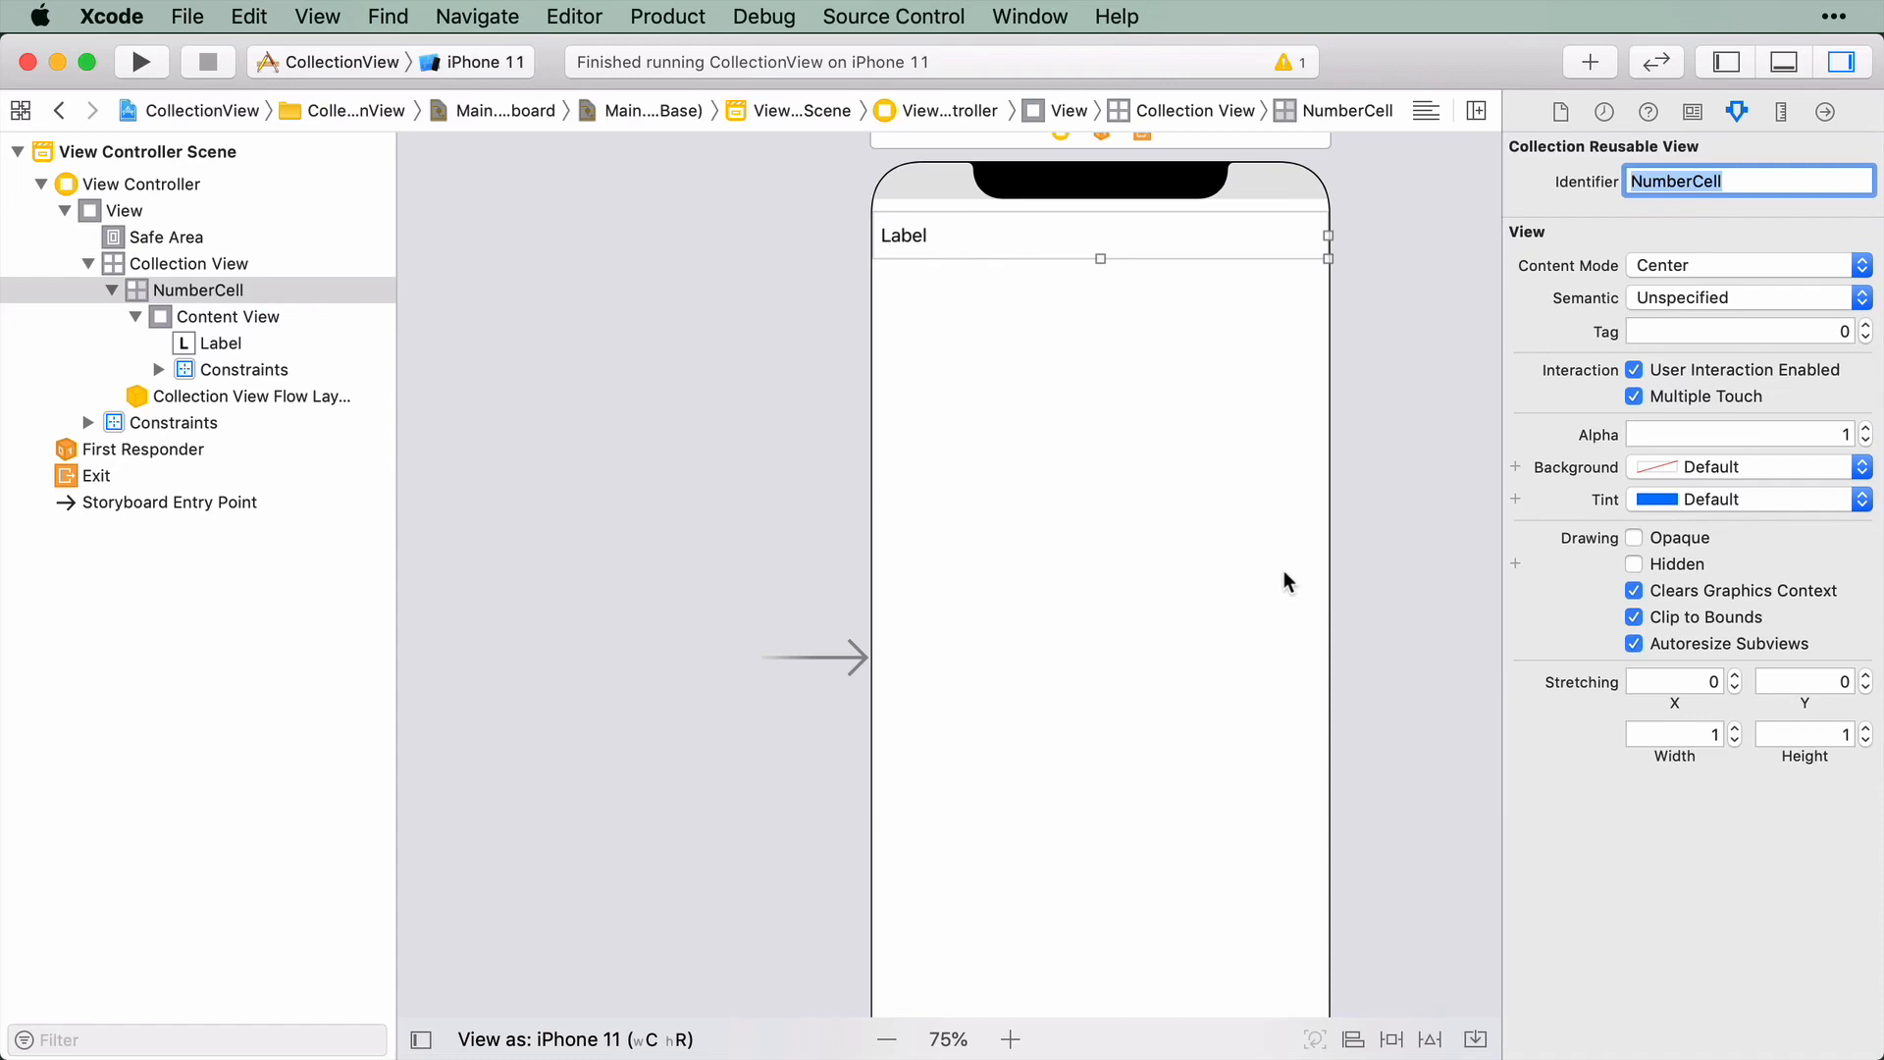
mouse_move(1246, 587)
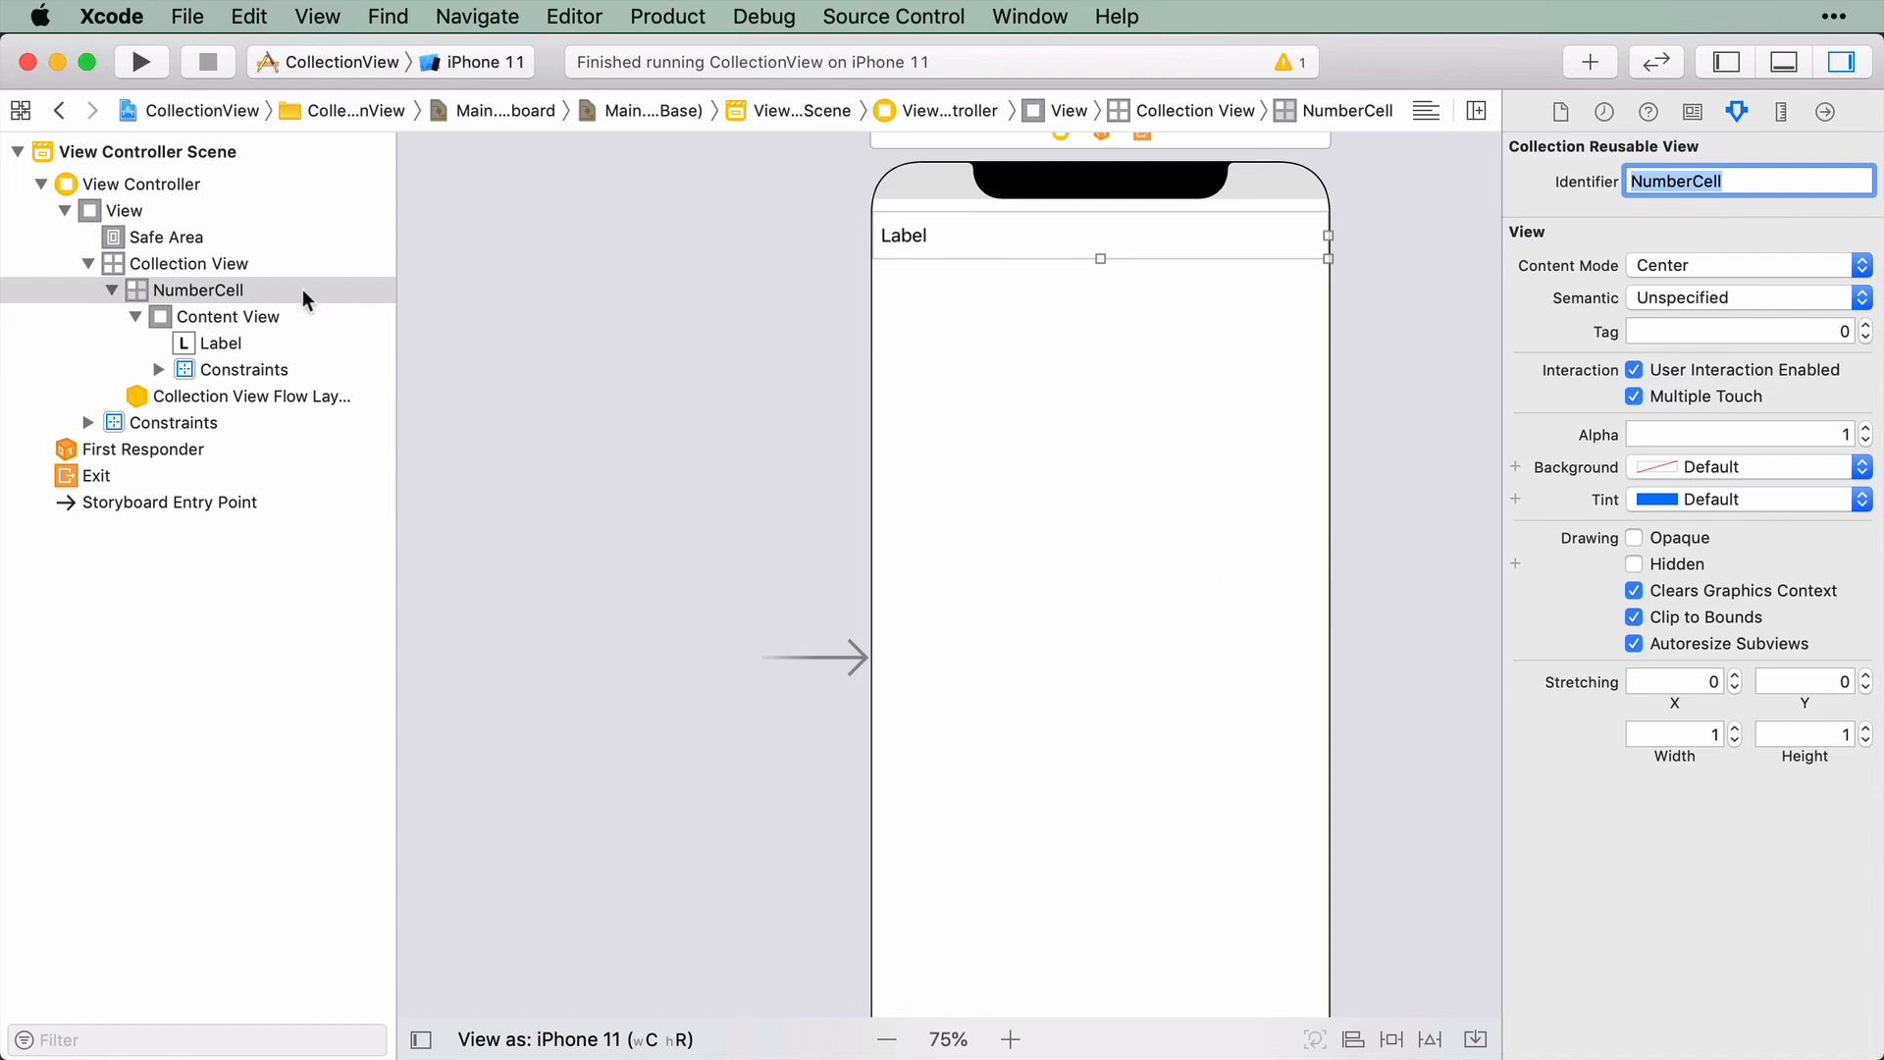
Start a new file and choose the iOS Cocoa Touch Class template
click(21, 110)
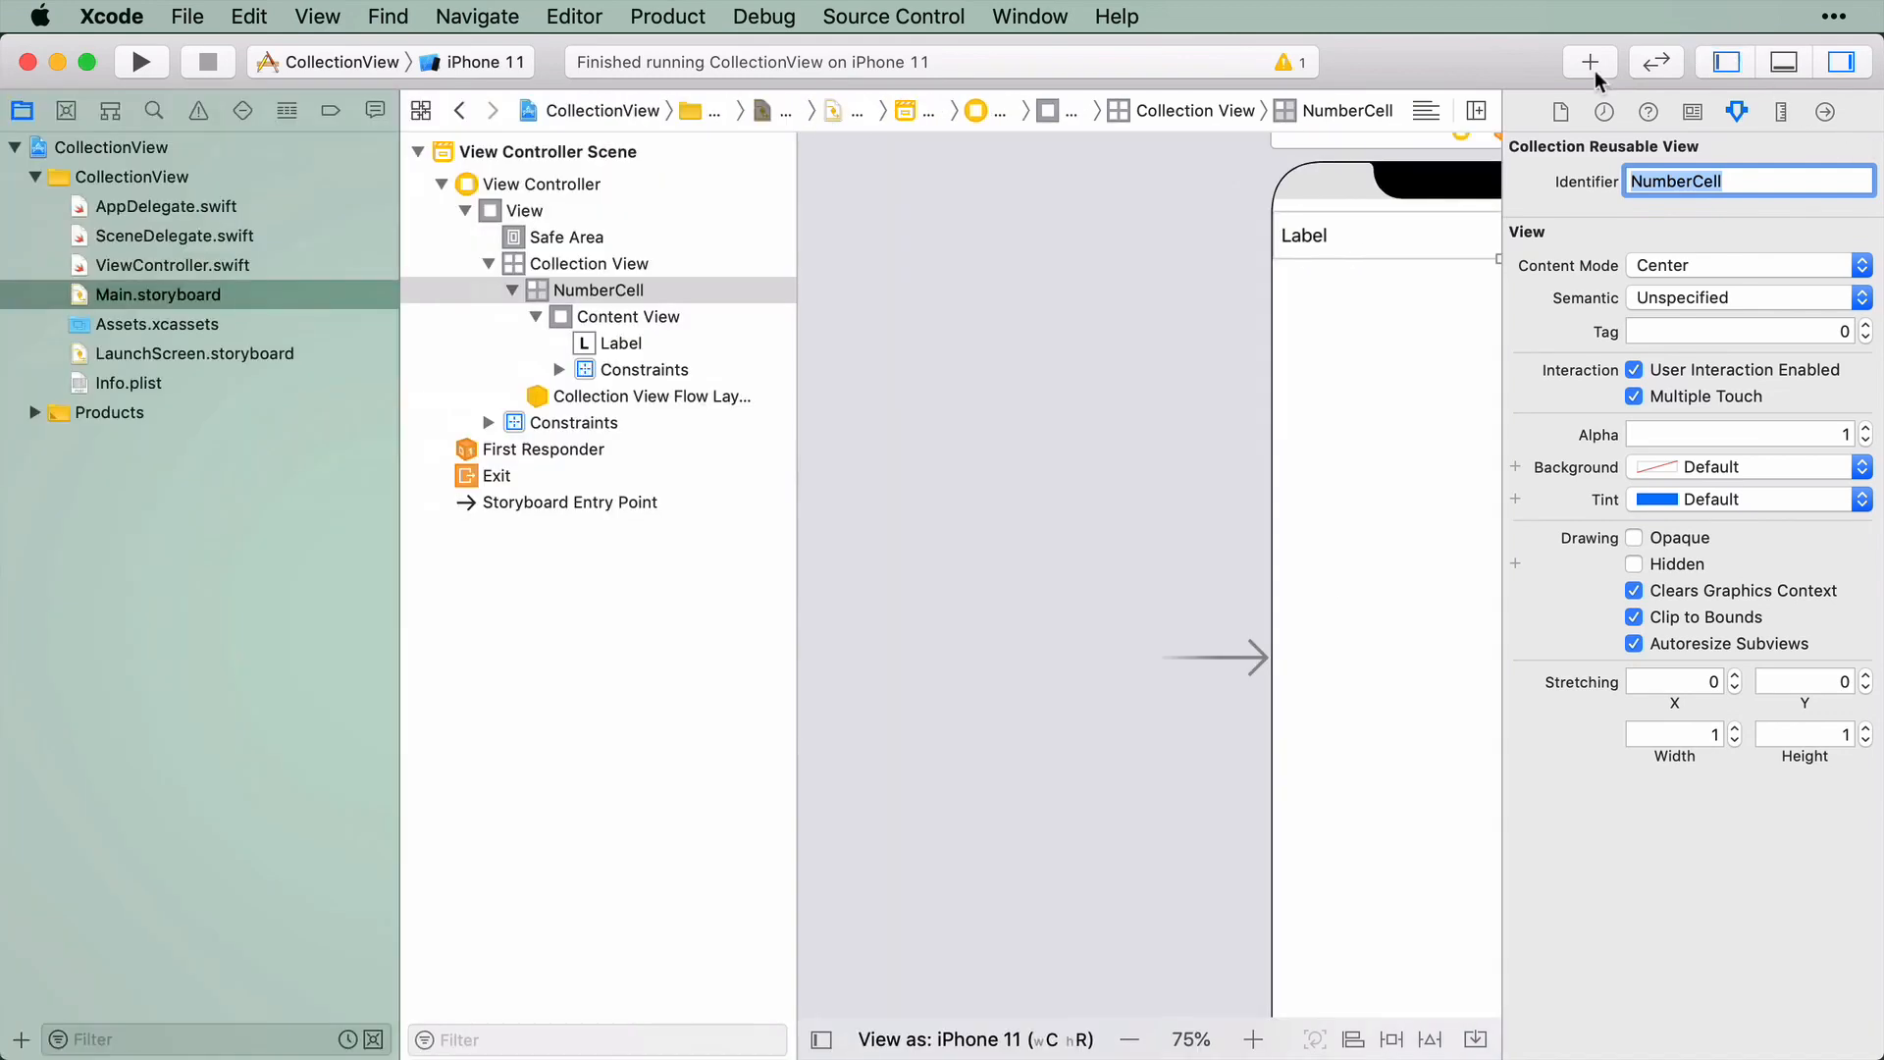
mouse_move(148, 185)
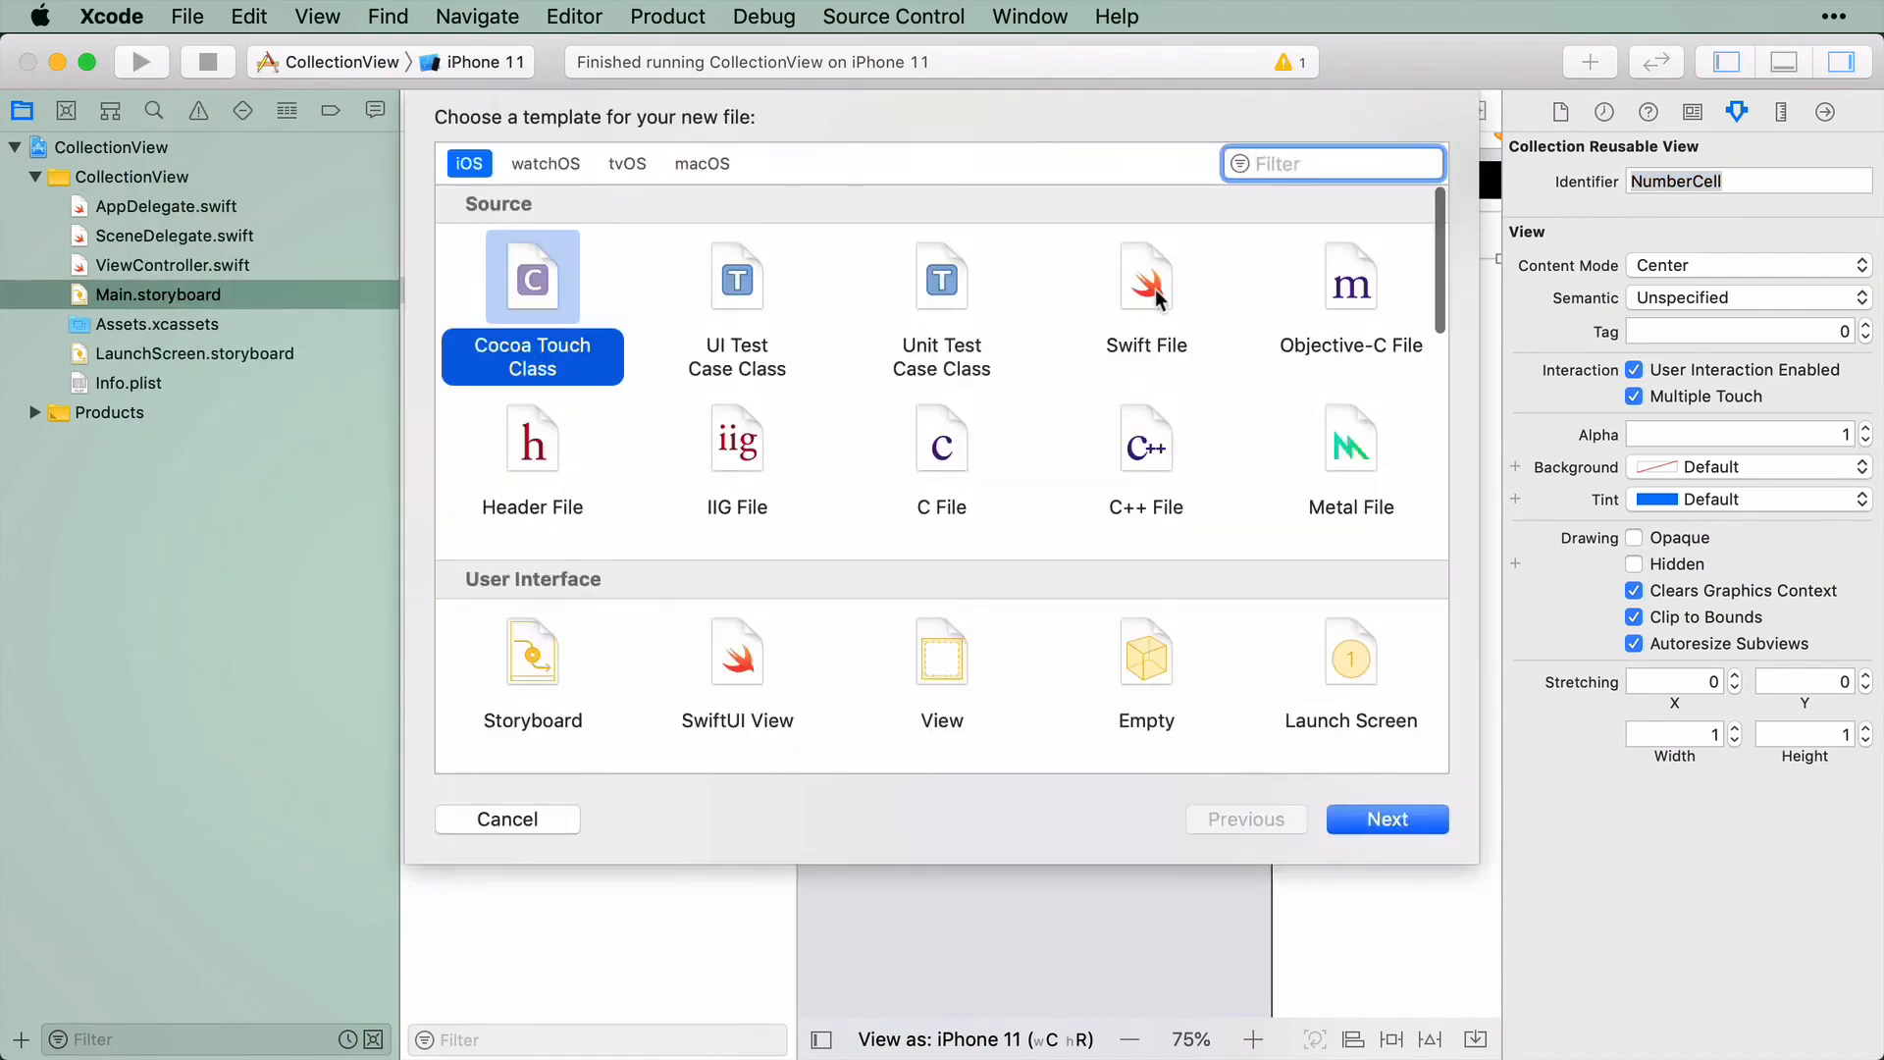
click(1387, 818)
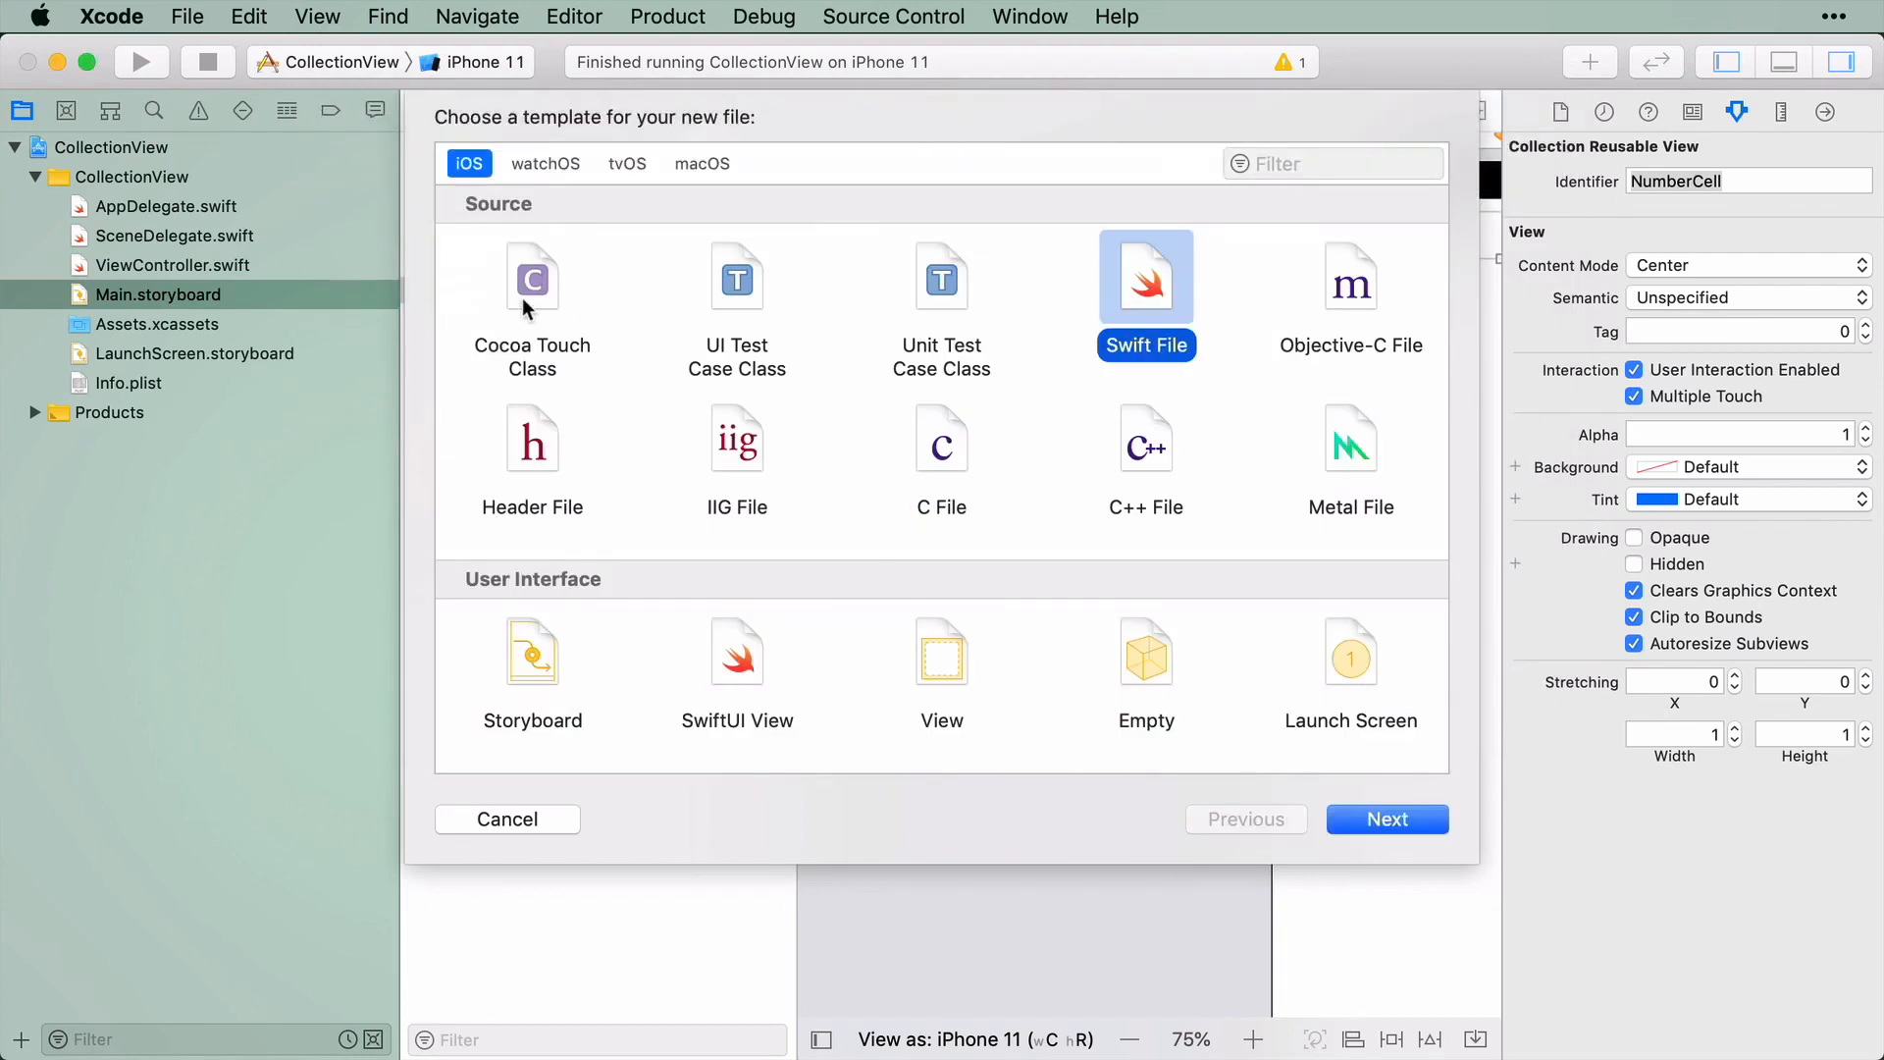
click(532, 289)
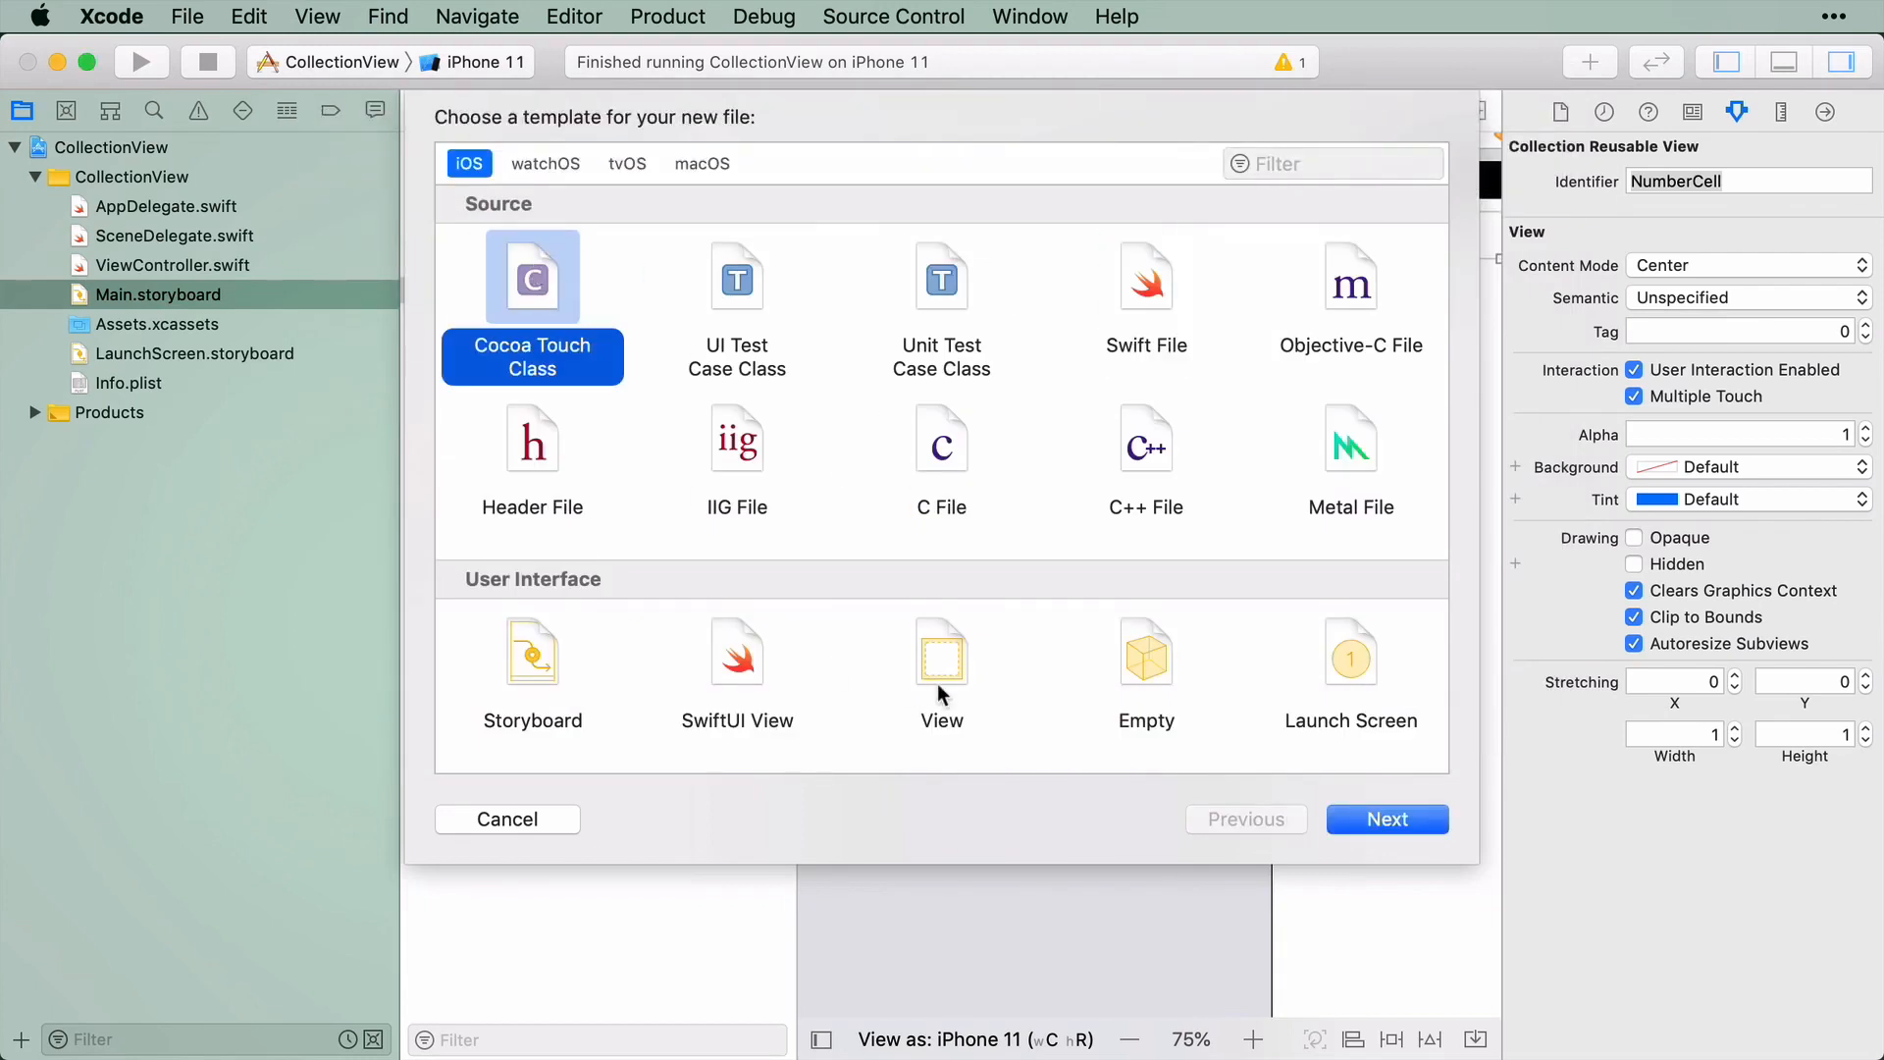
mouse_move(1480, 872)
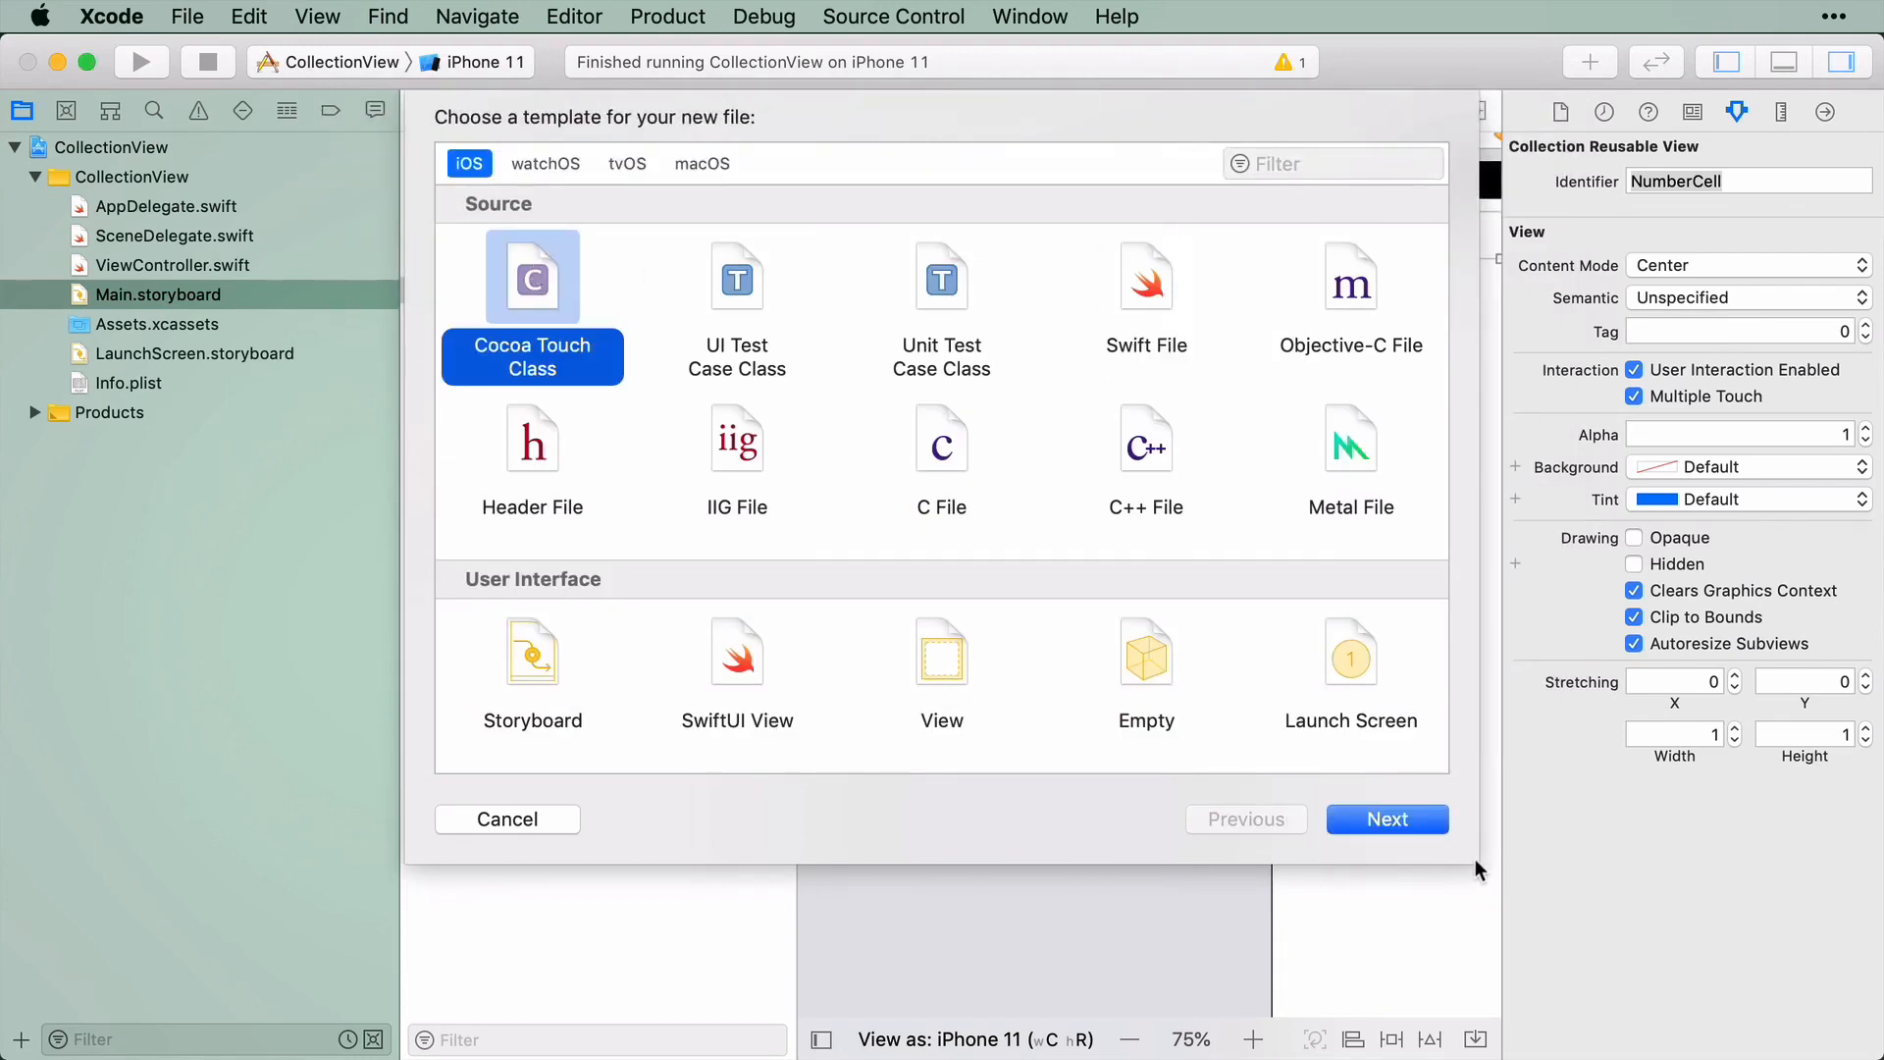
mouse_move(1387, 819)
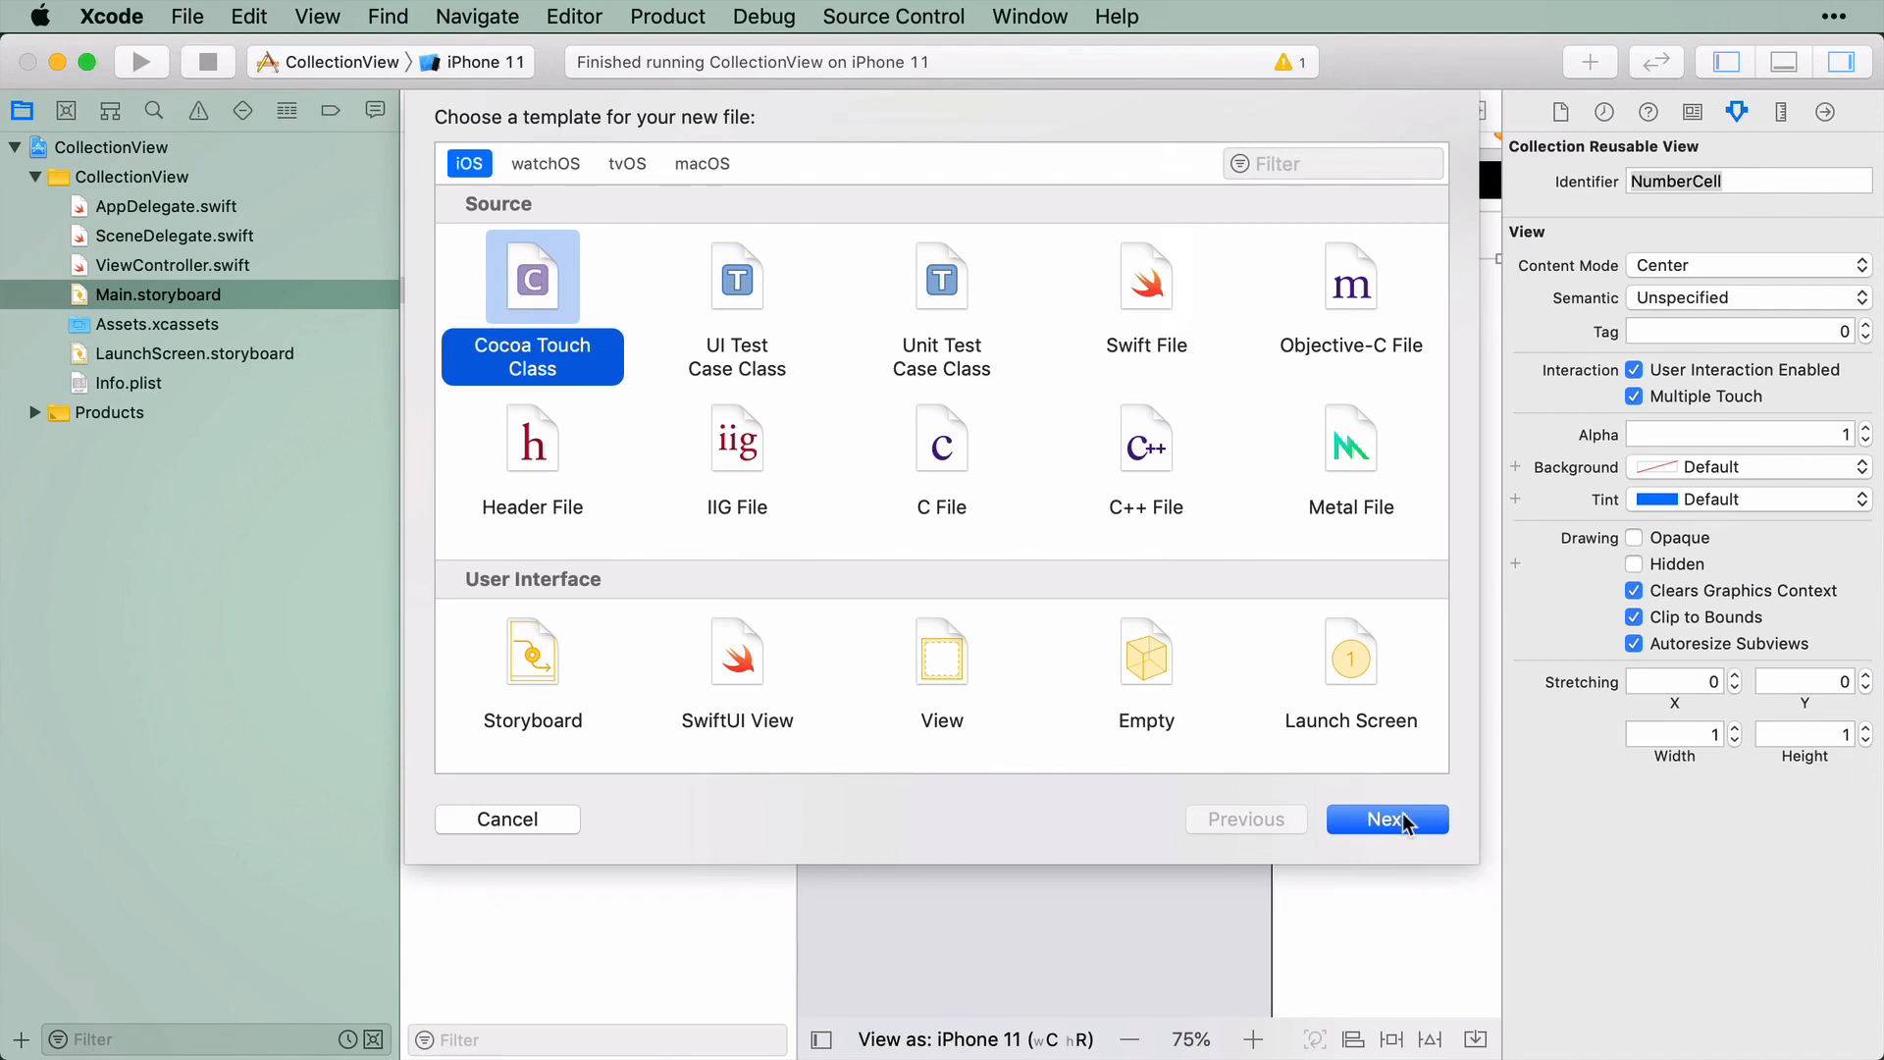
Name the new class NumberCell as a UICollectionViewCell subclass and proceed to the save dialog
click(1387, 818)
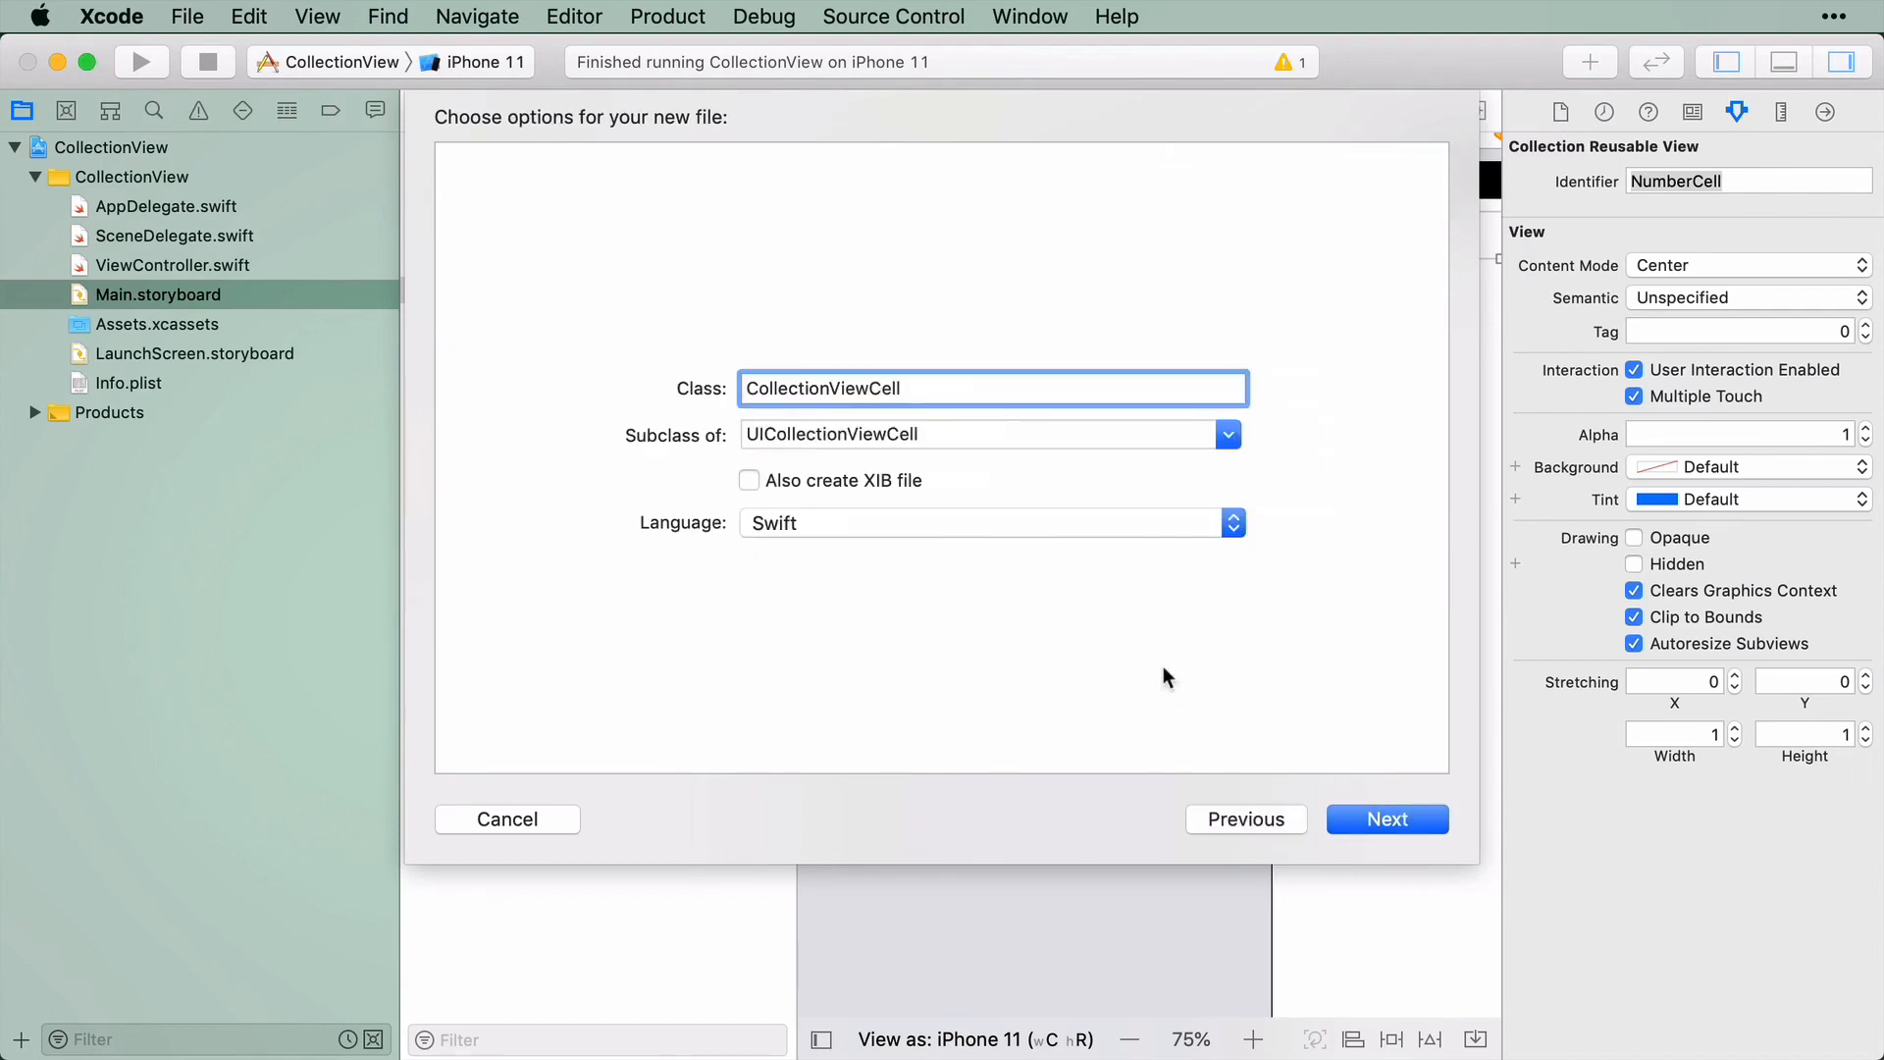
click(974, 433)
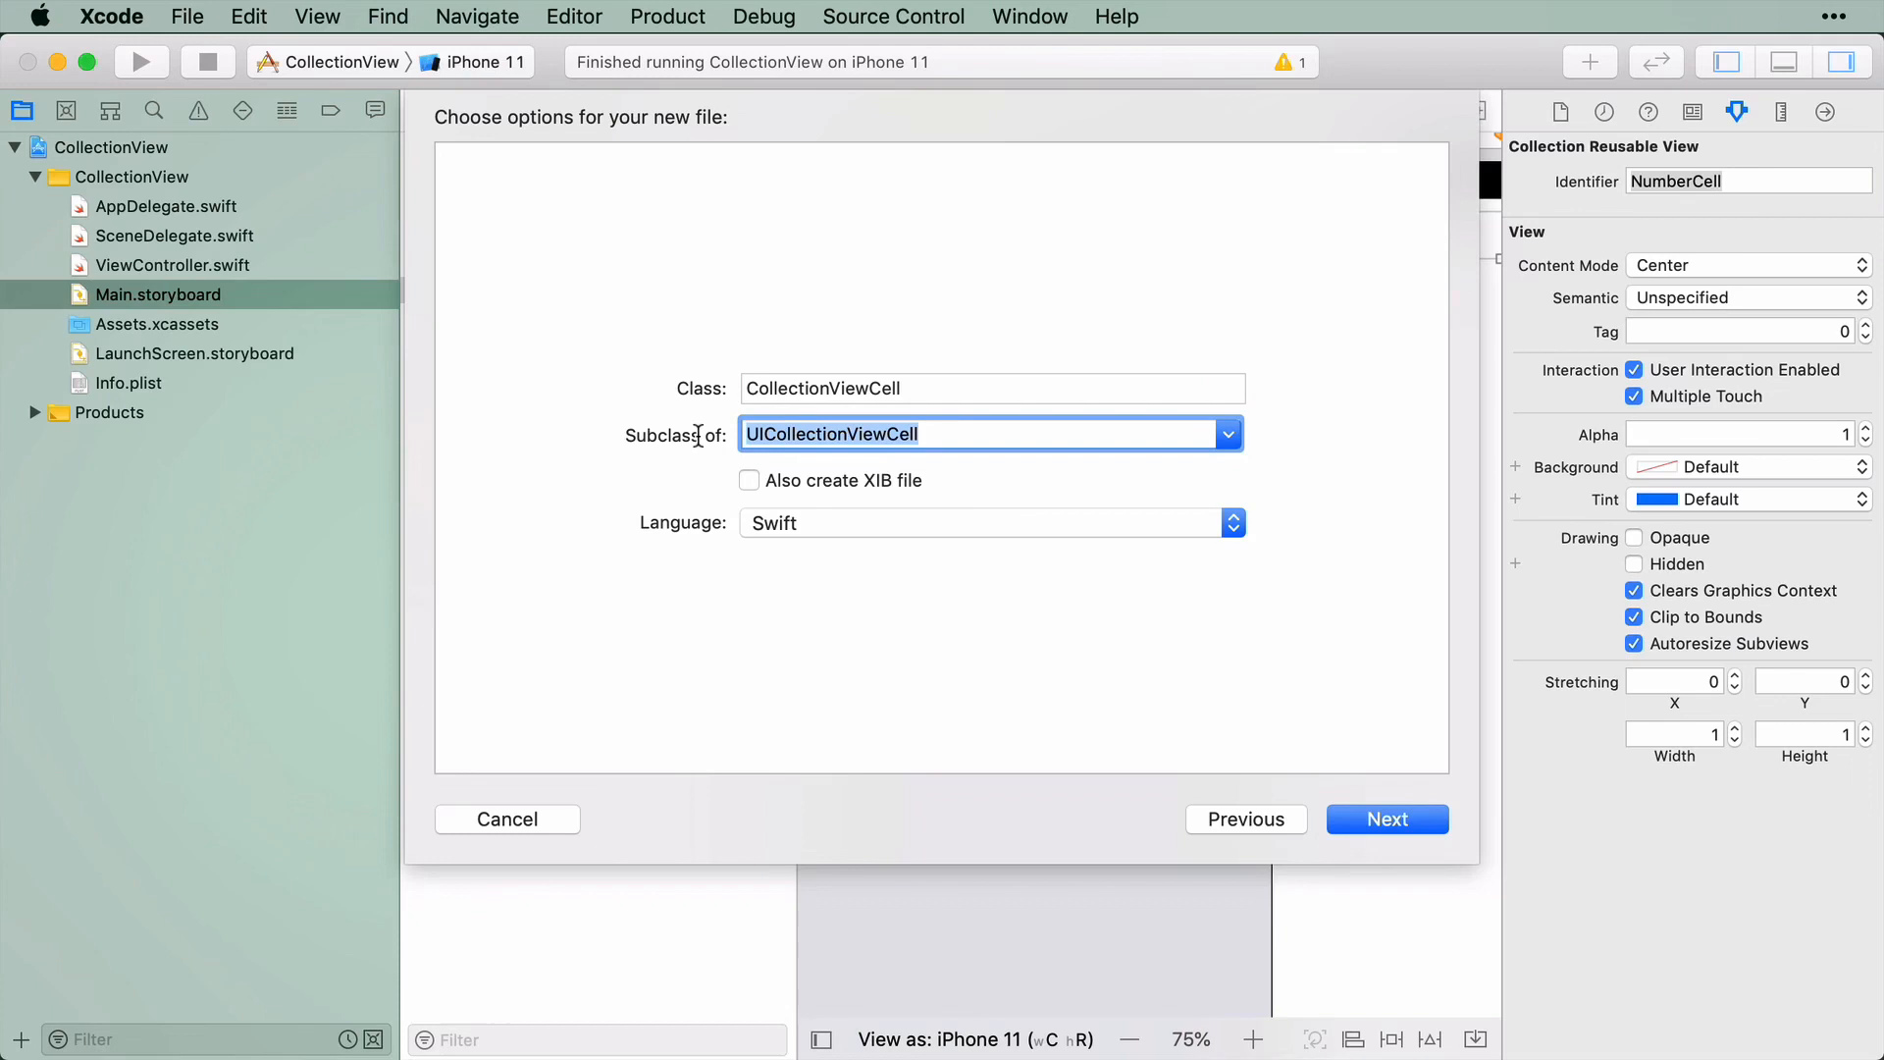
mouse_move(950, 414)
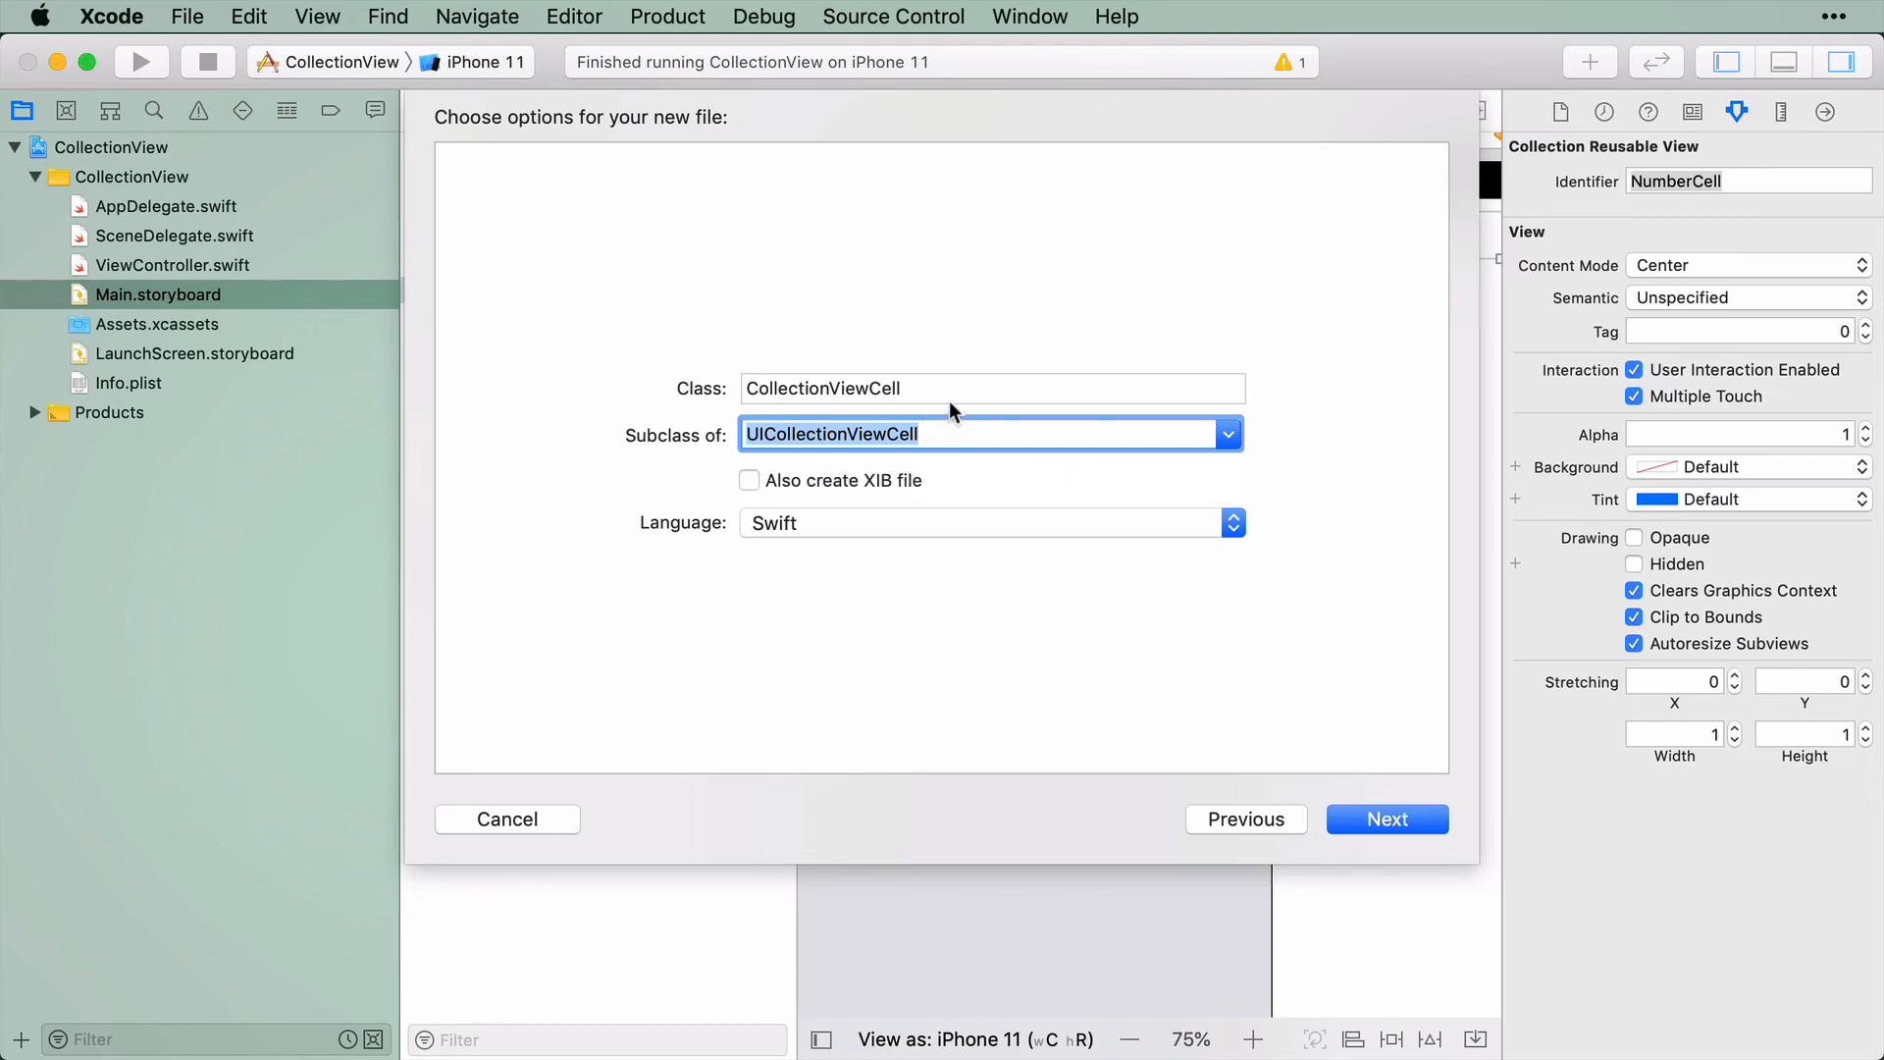
click(993, 388)
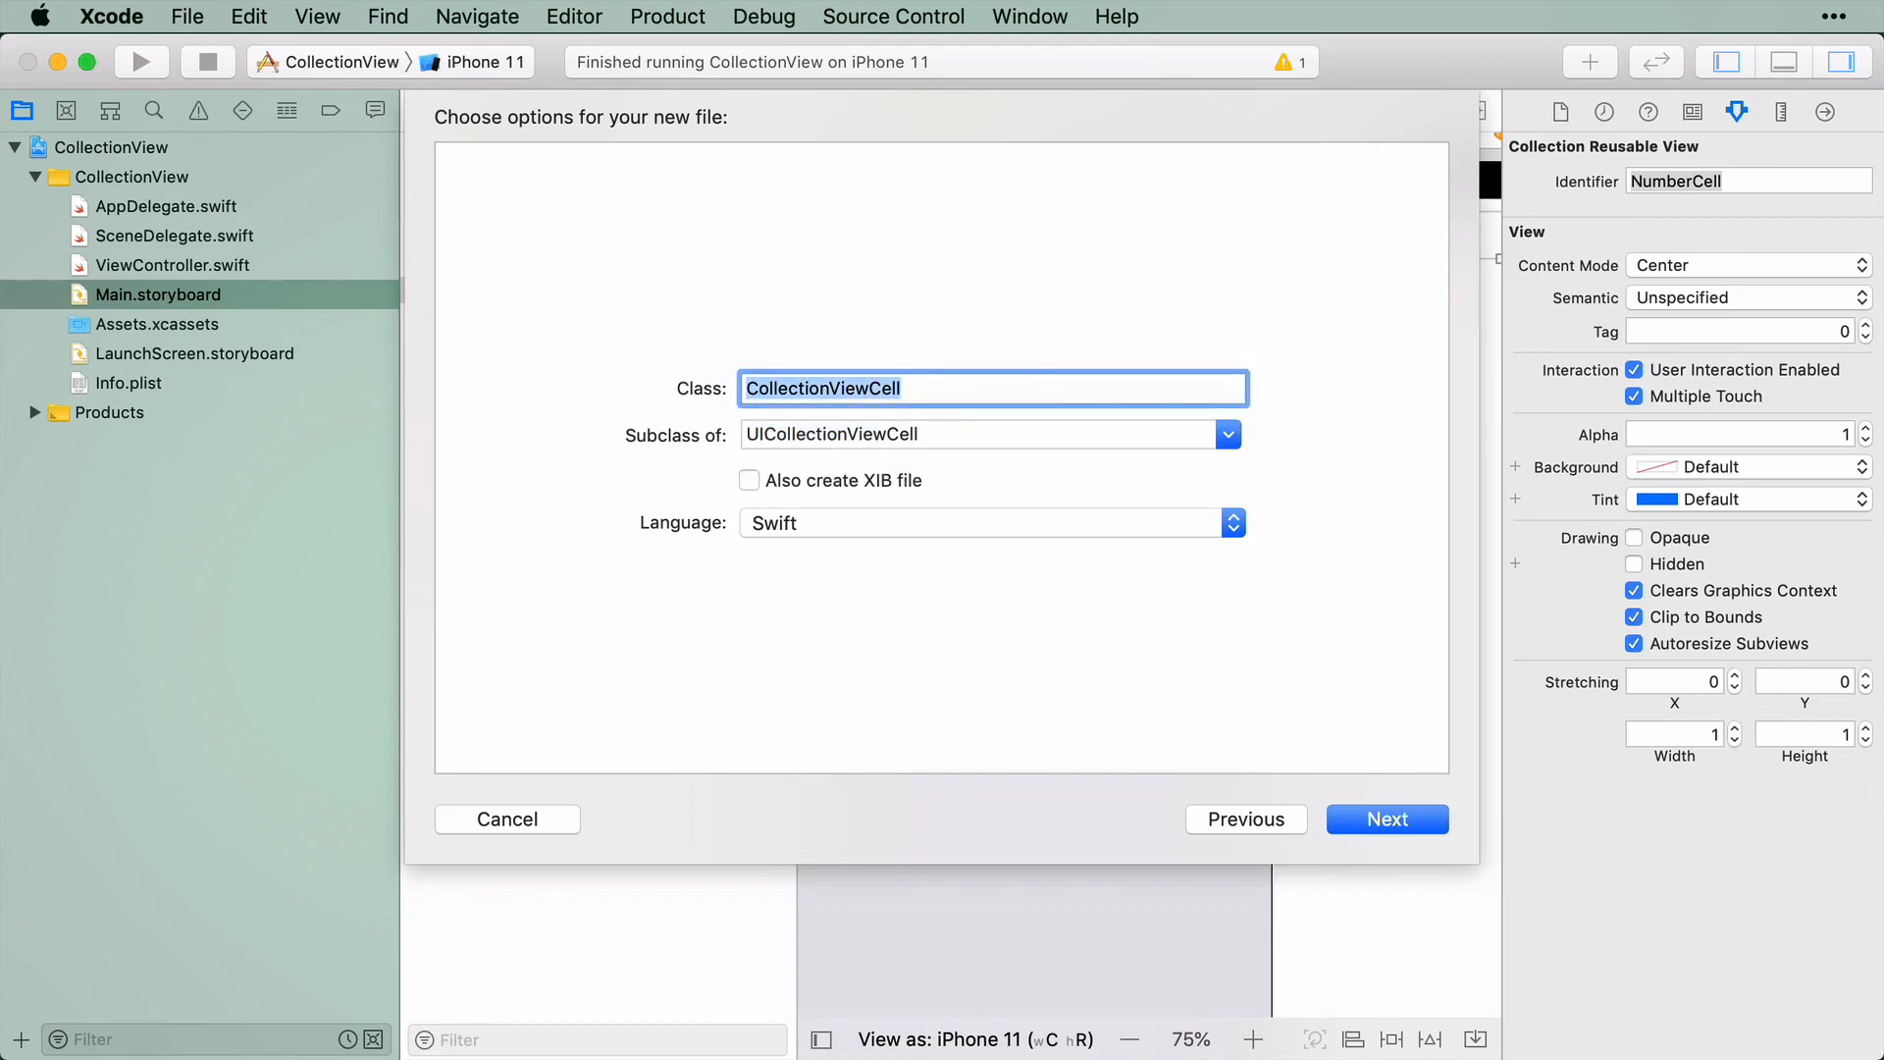
text(NumberCell)
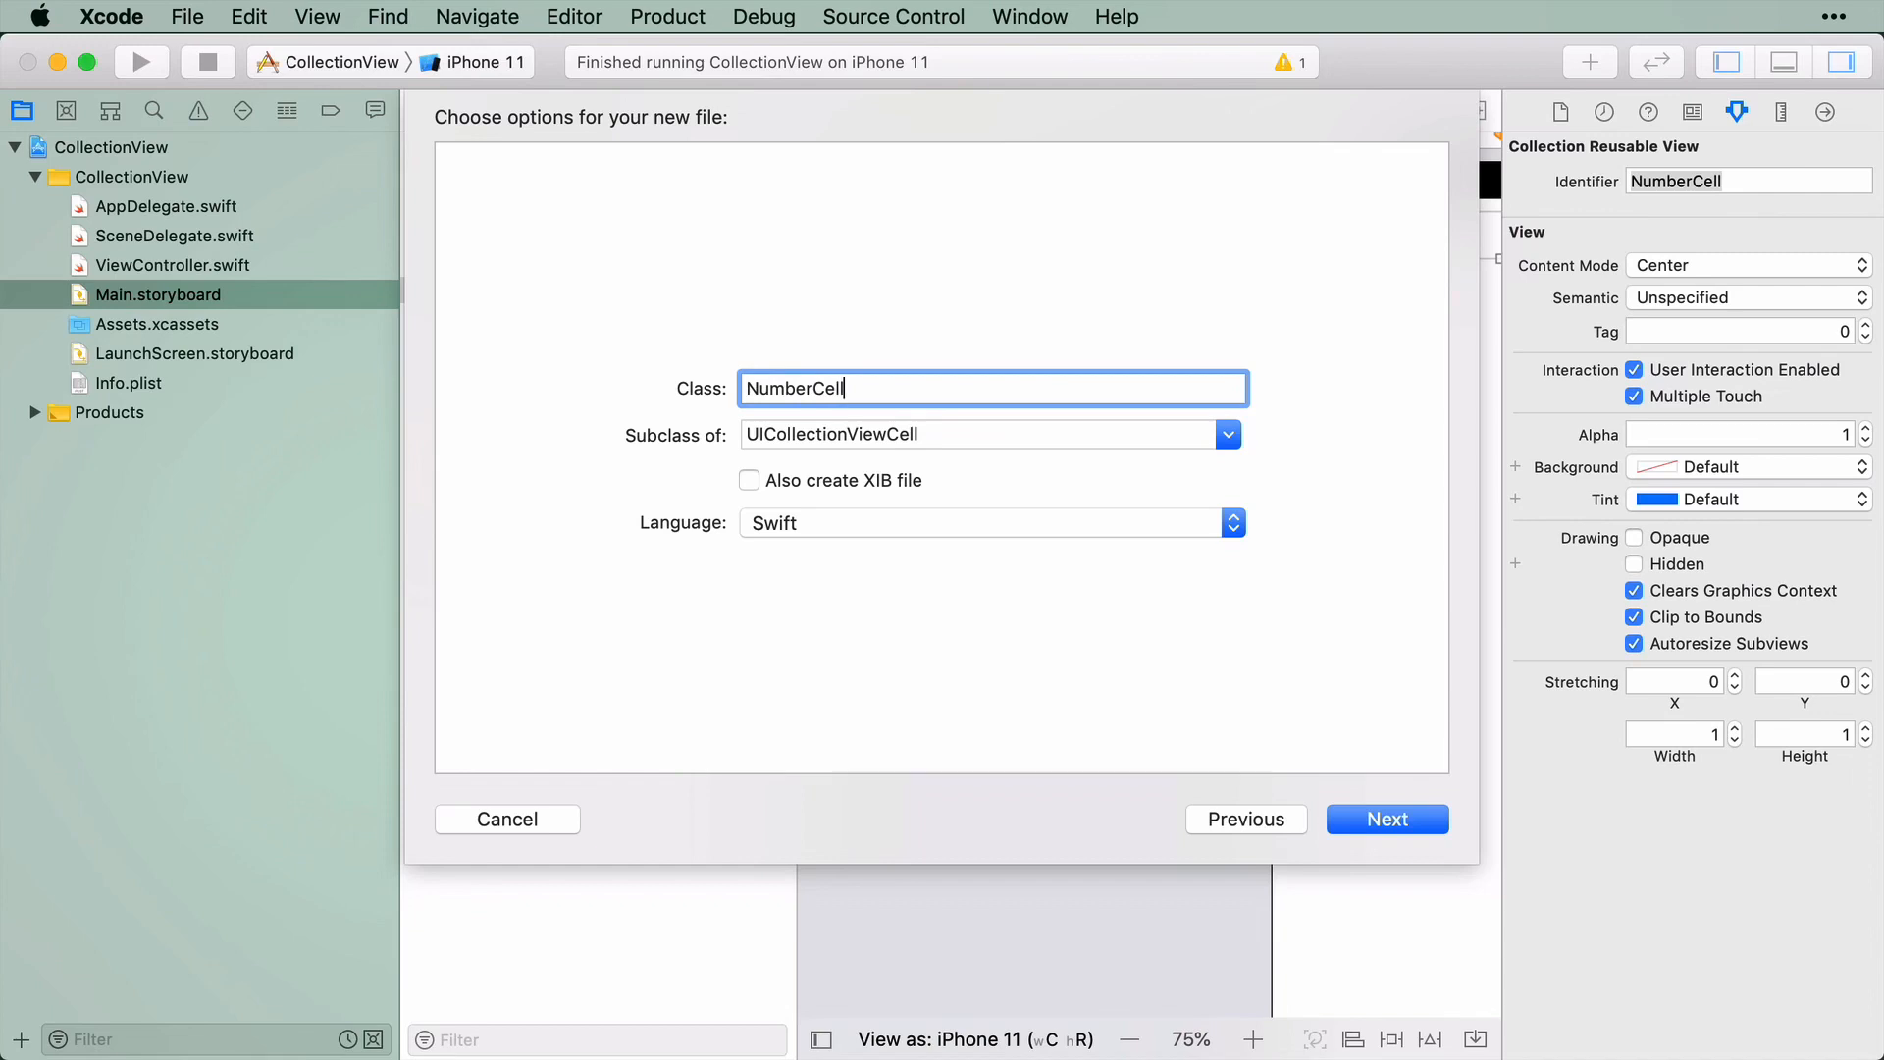
click(985, 434)
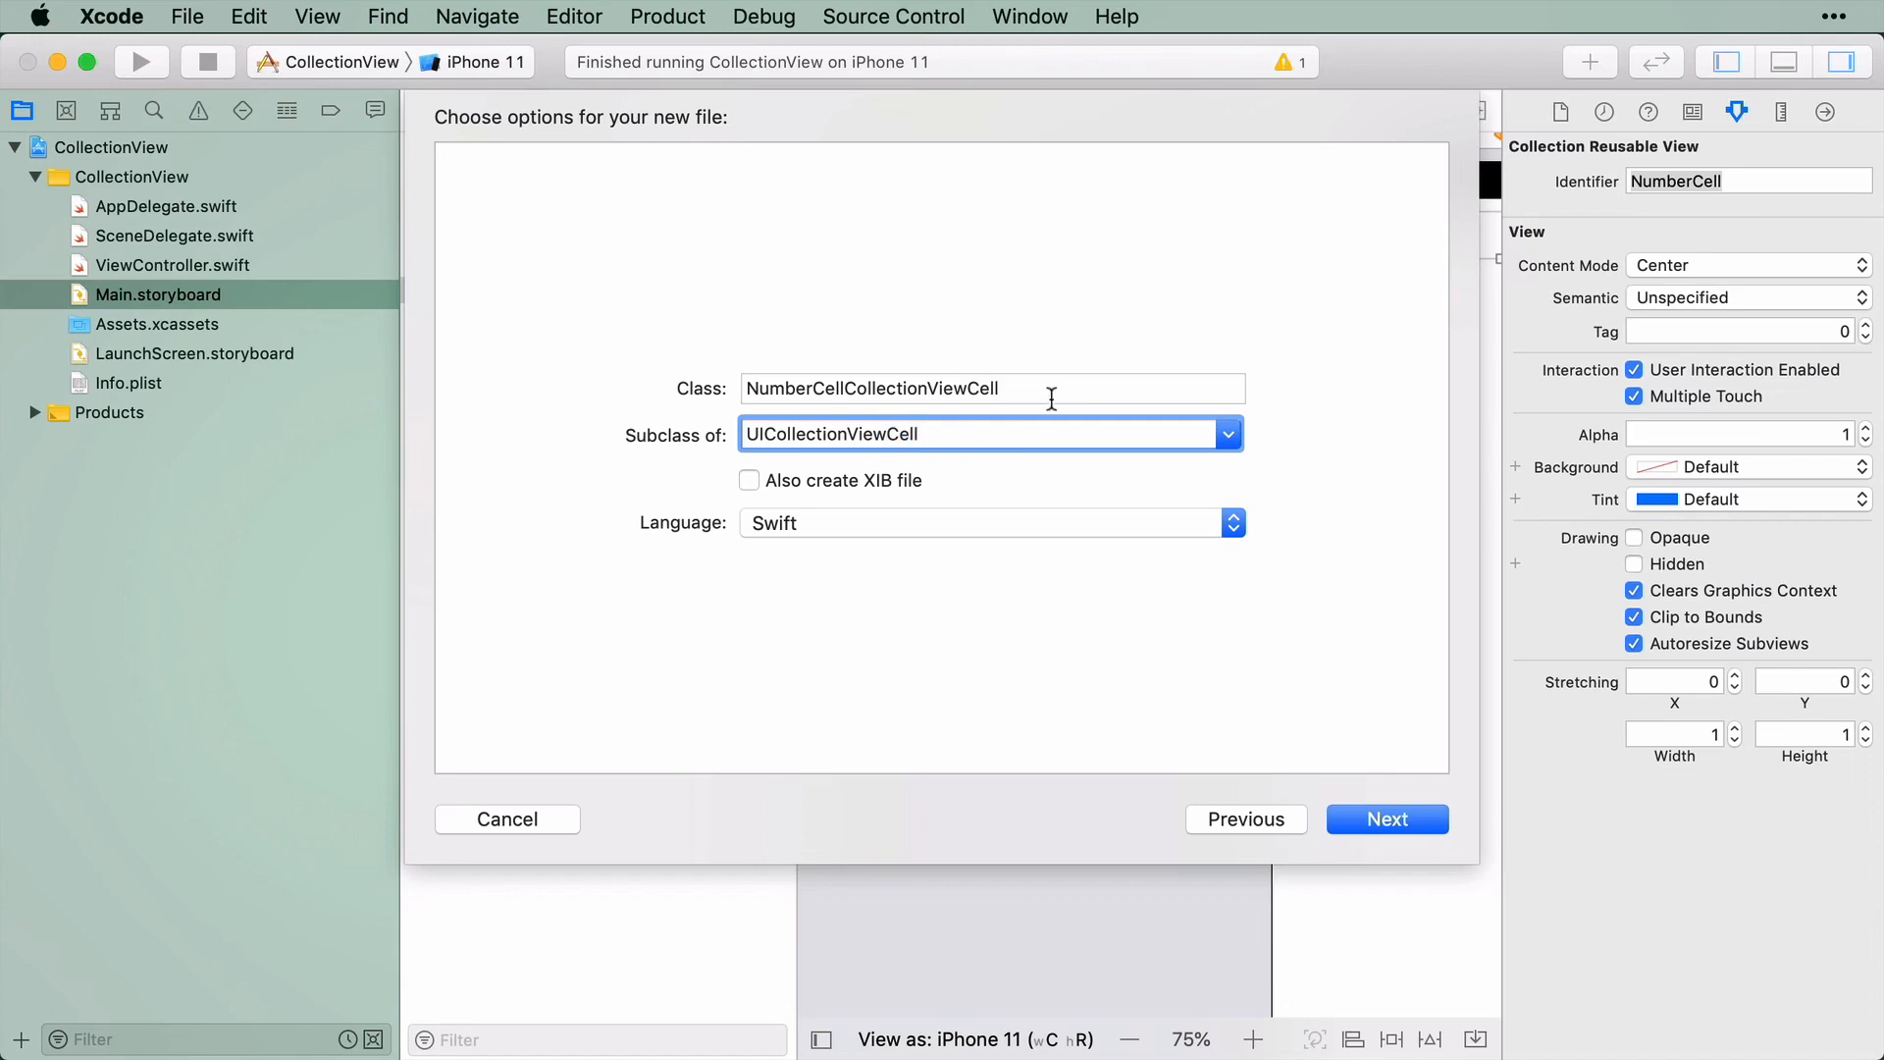
click(991, 389)
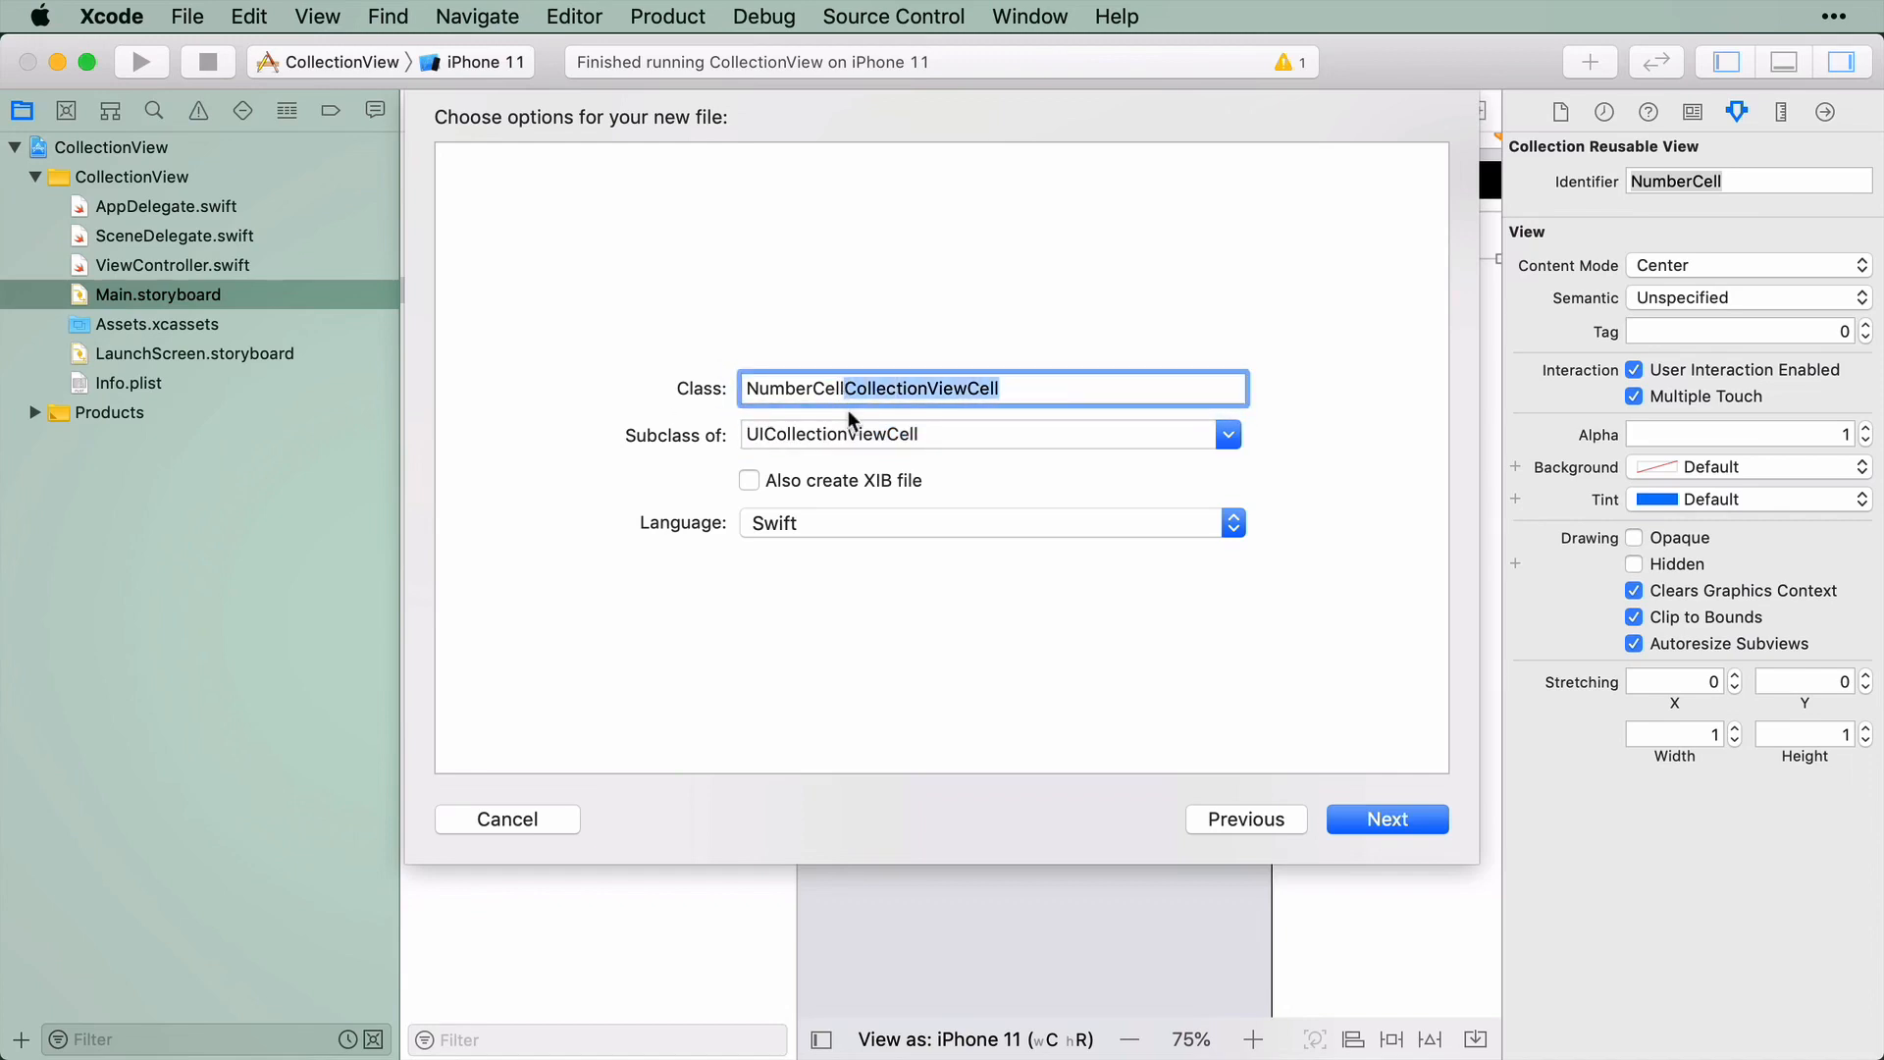
click(1388, 818)
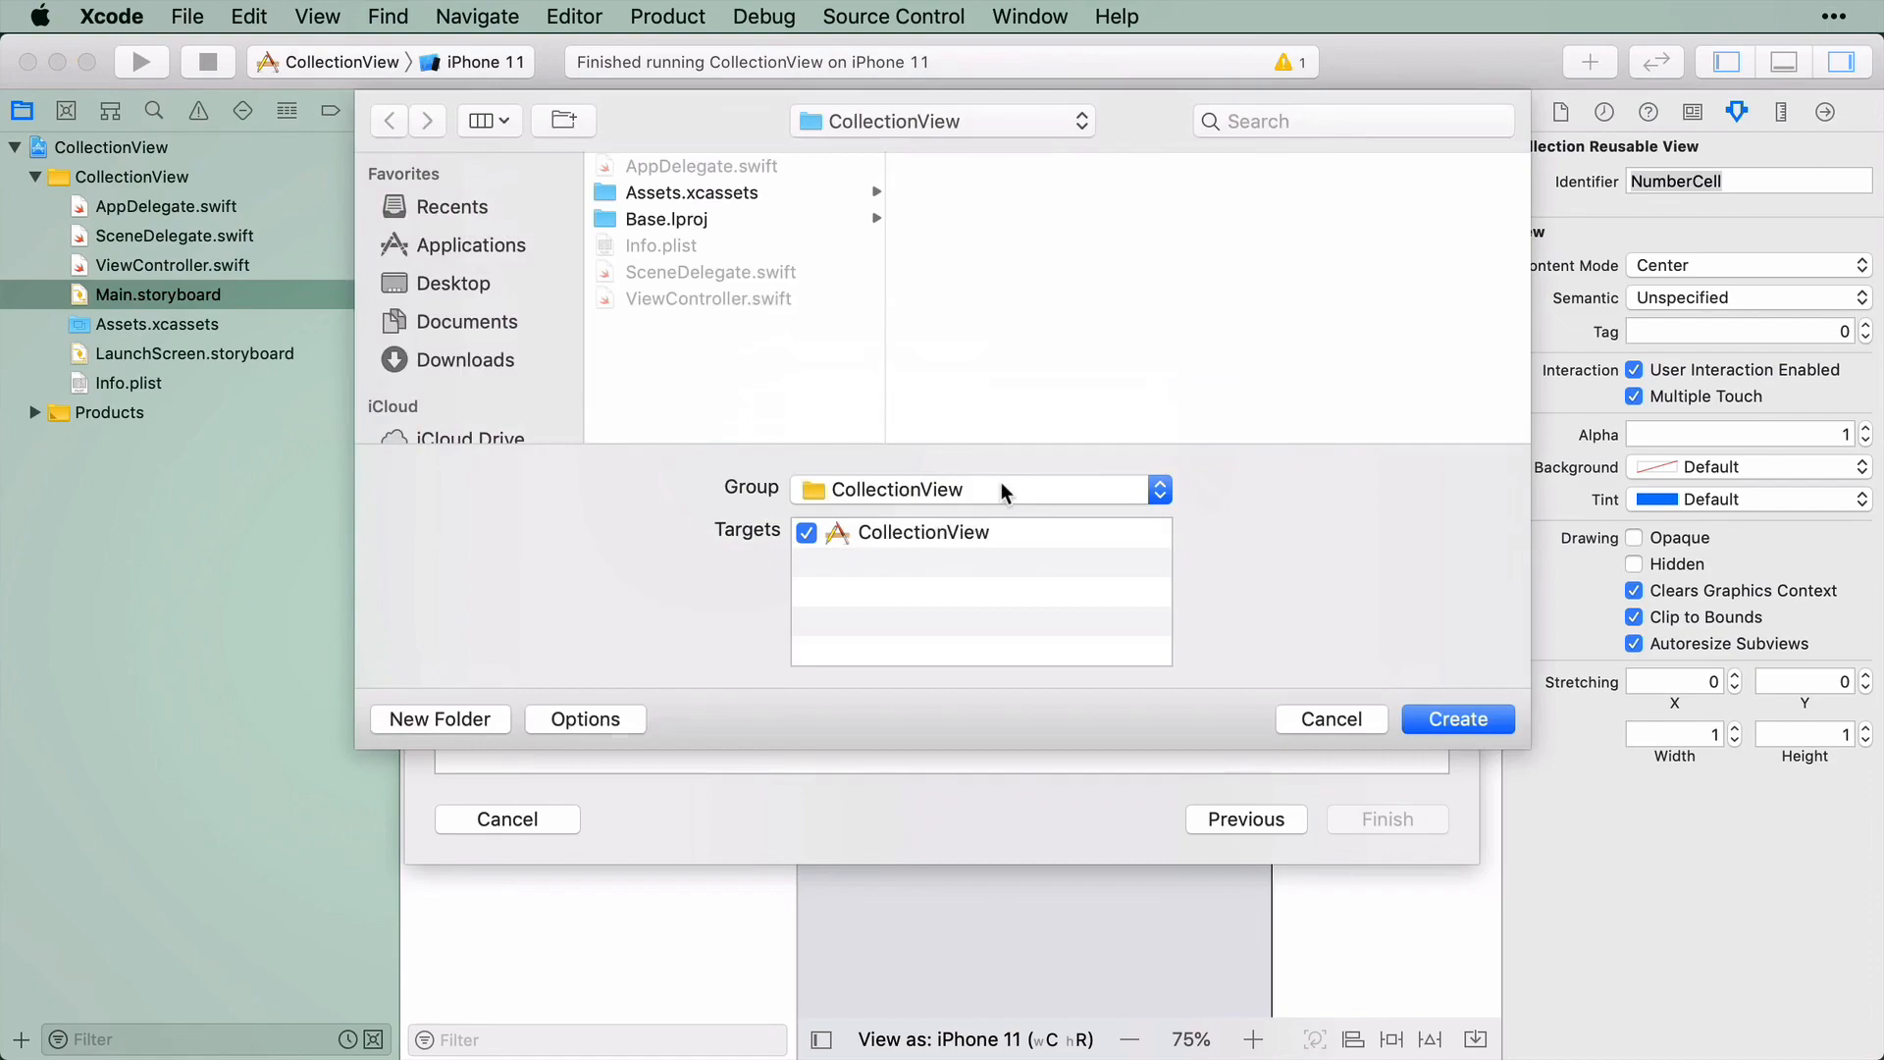
Create NumberCell.swift in the CollectionView group and open it
click(1454, 719)
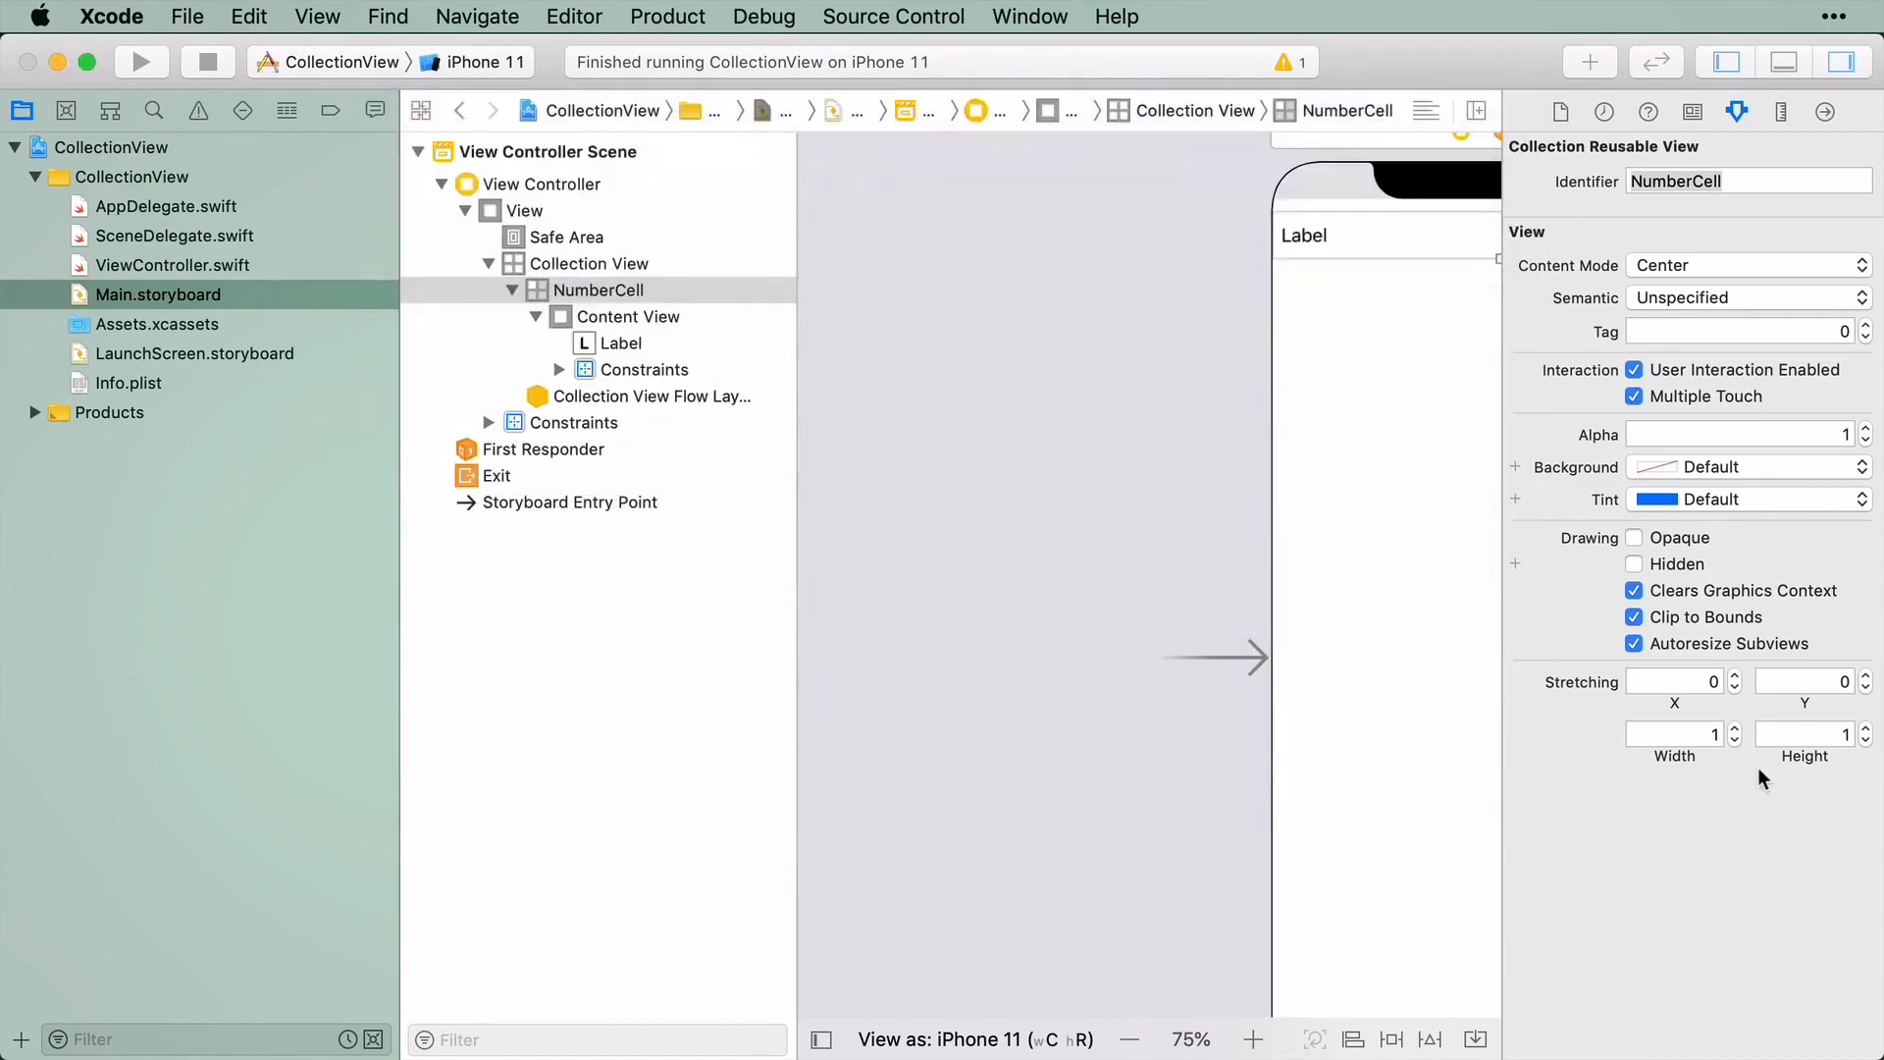
click(161, 410)
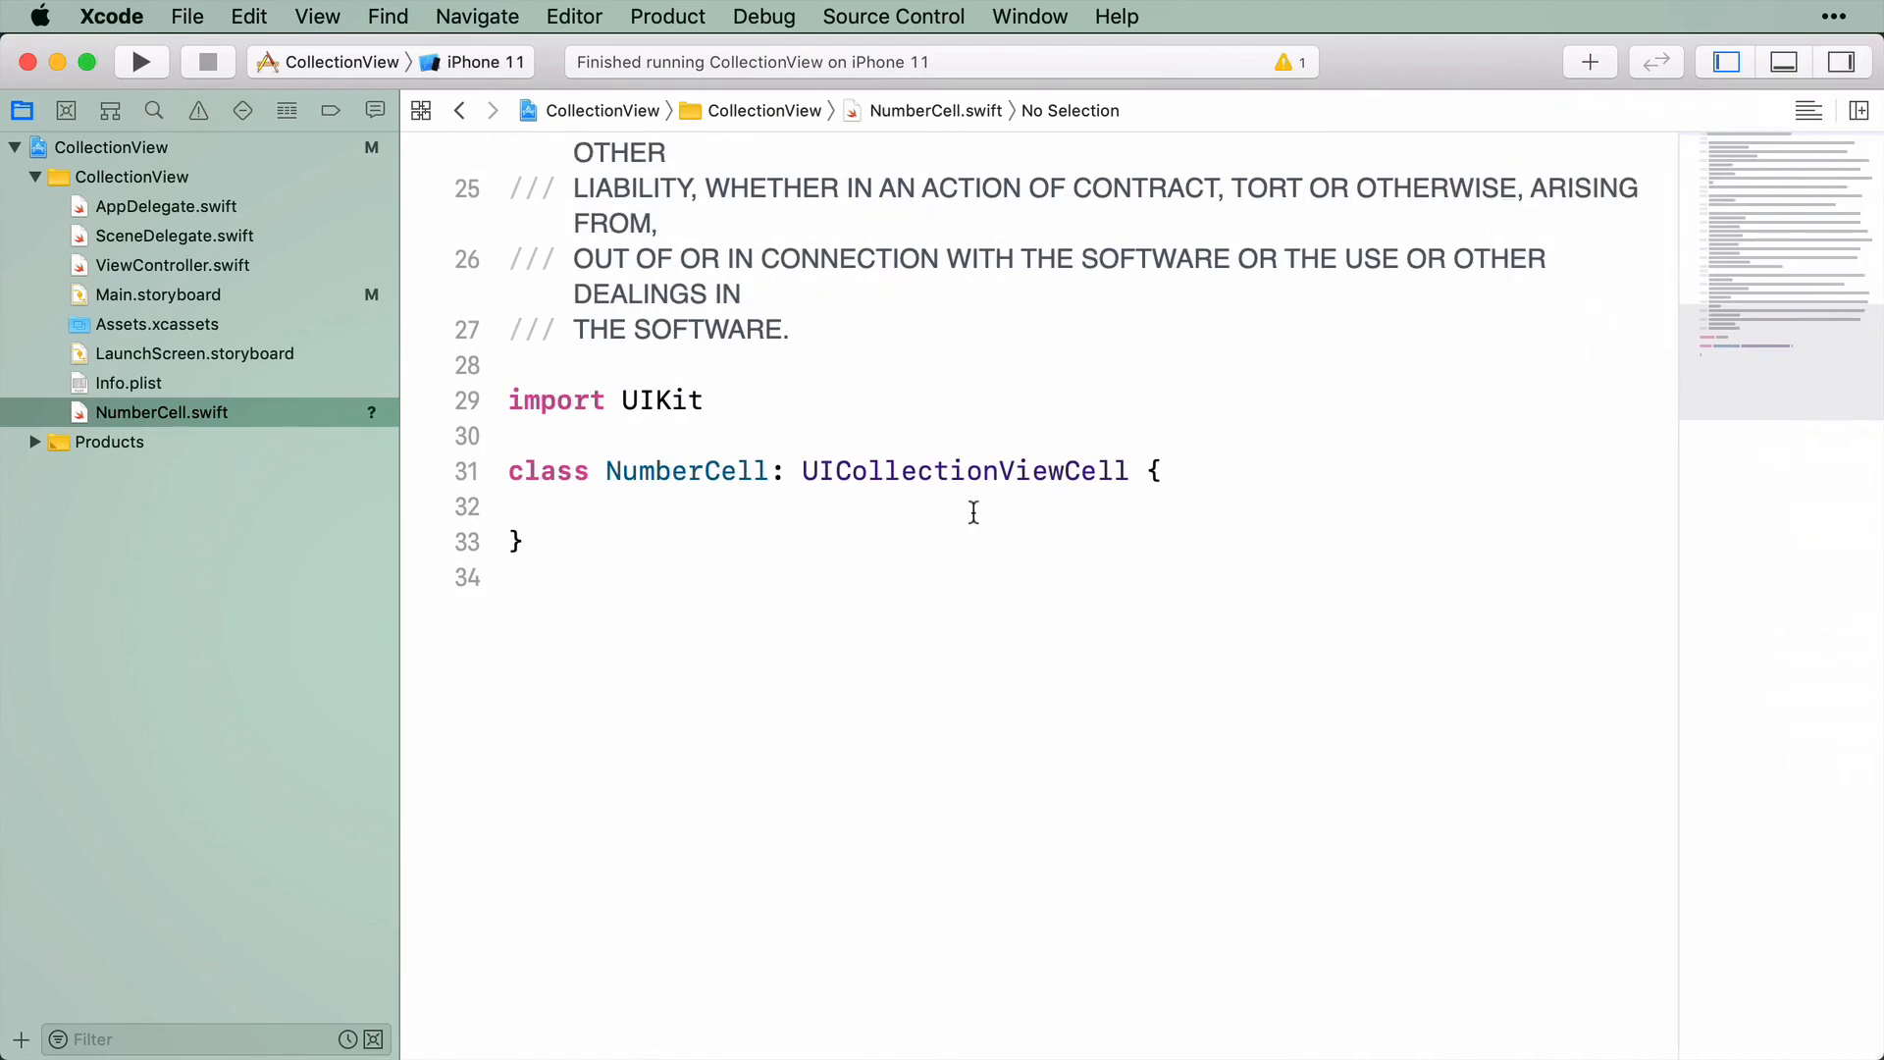
Declare static let reuseIdentifier = String(describing: NumberCell.self) in NumberCell, then start a new line
click(978, 507)
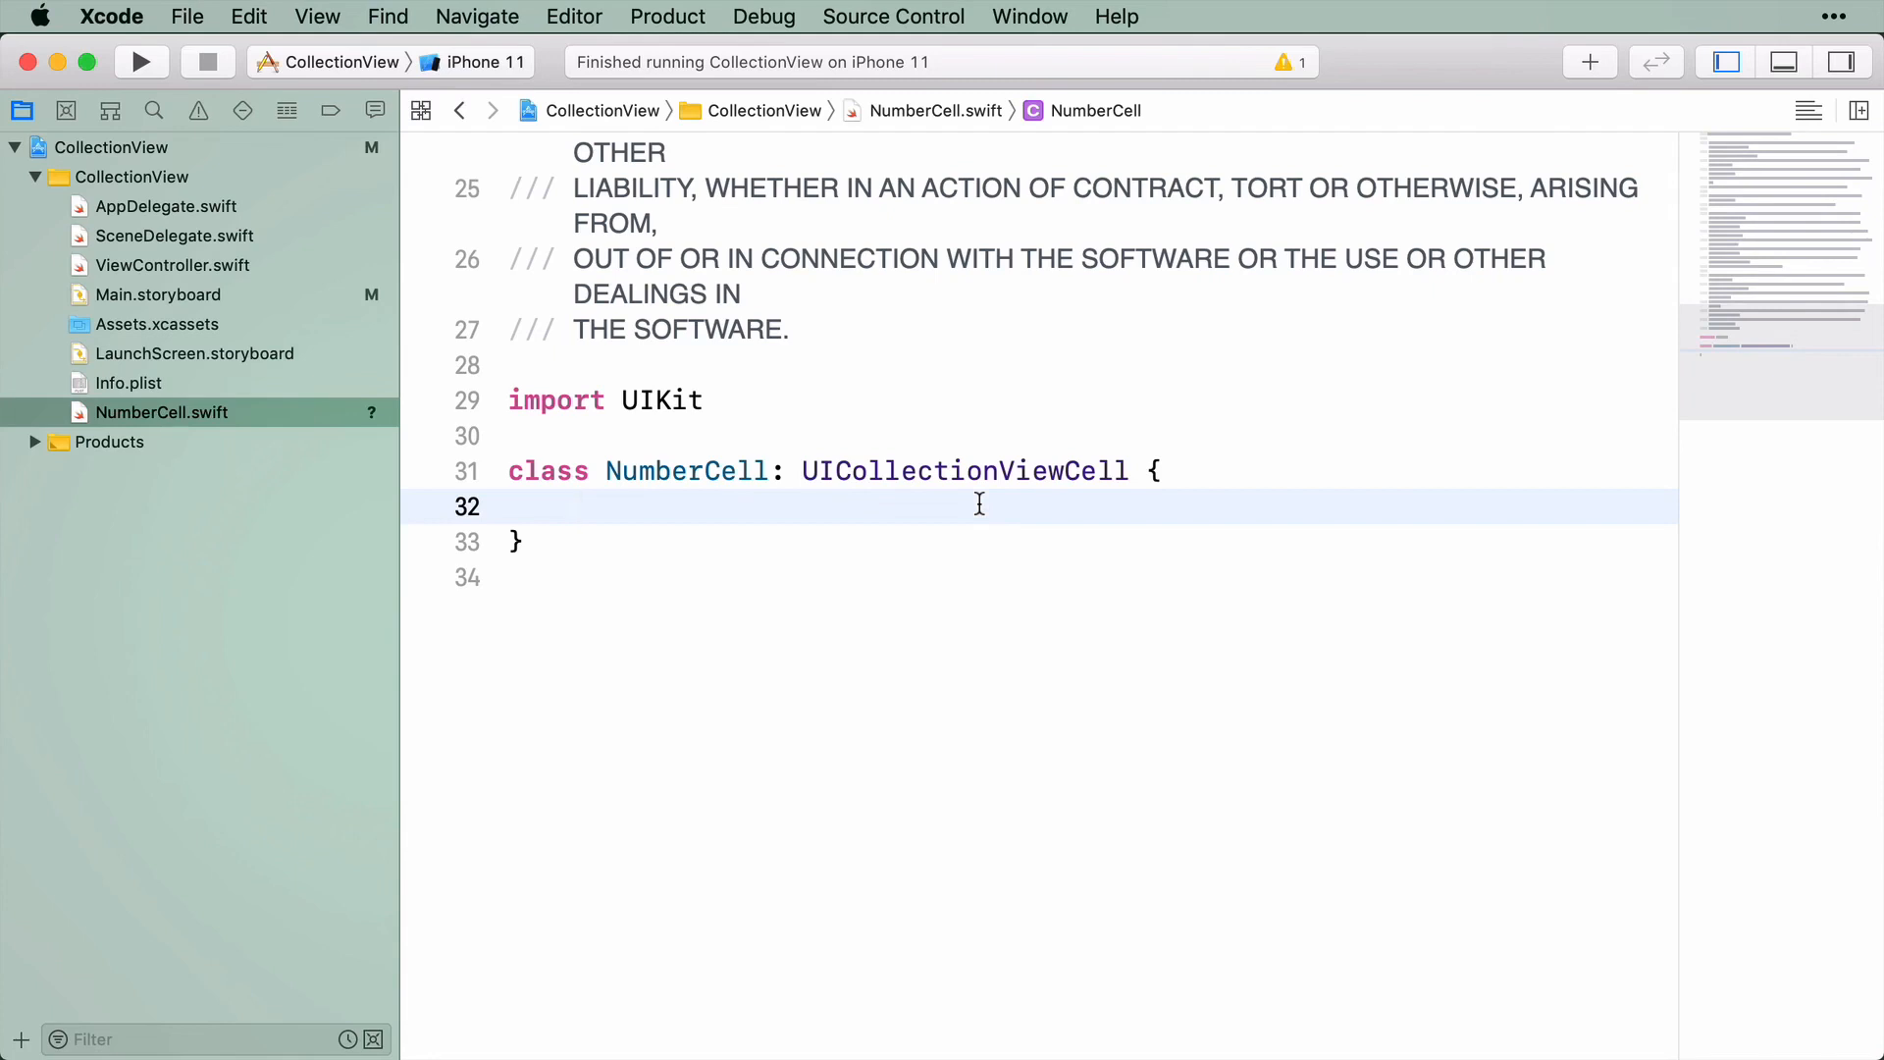
click(577, 506)
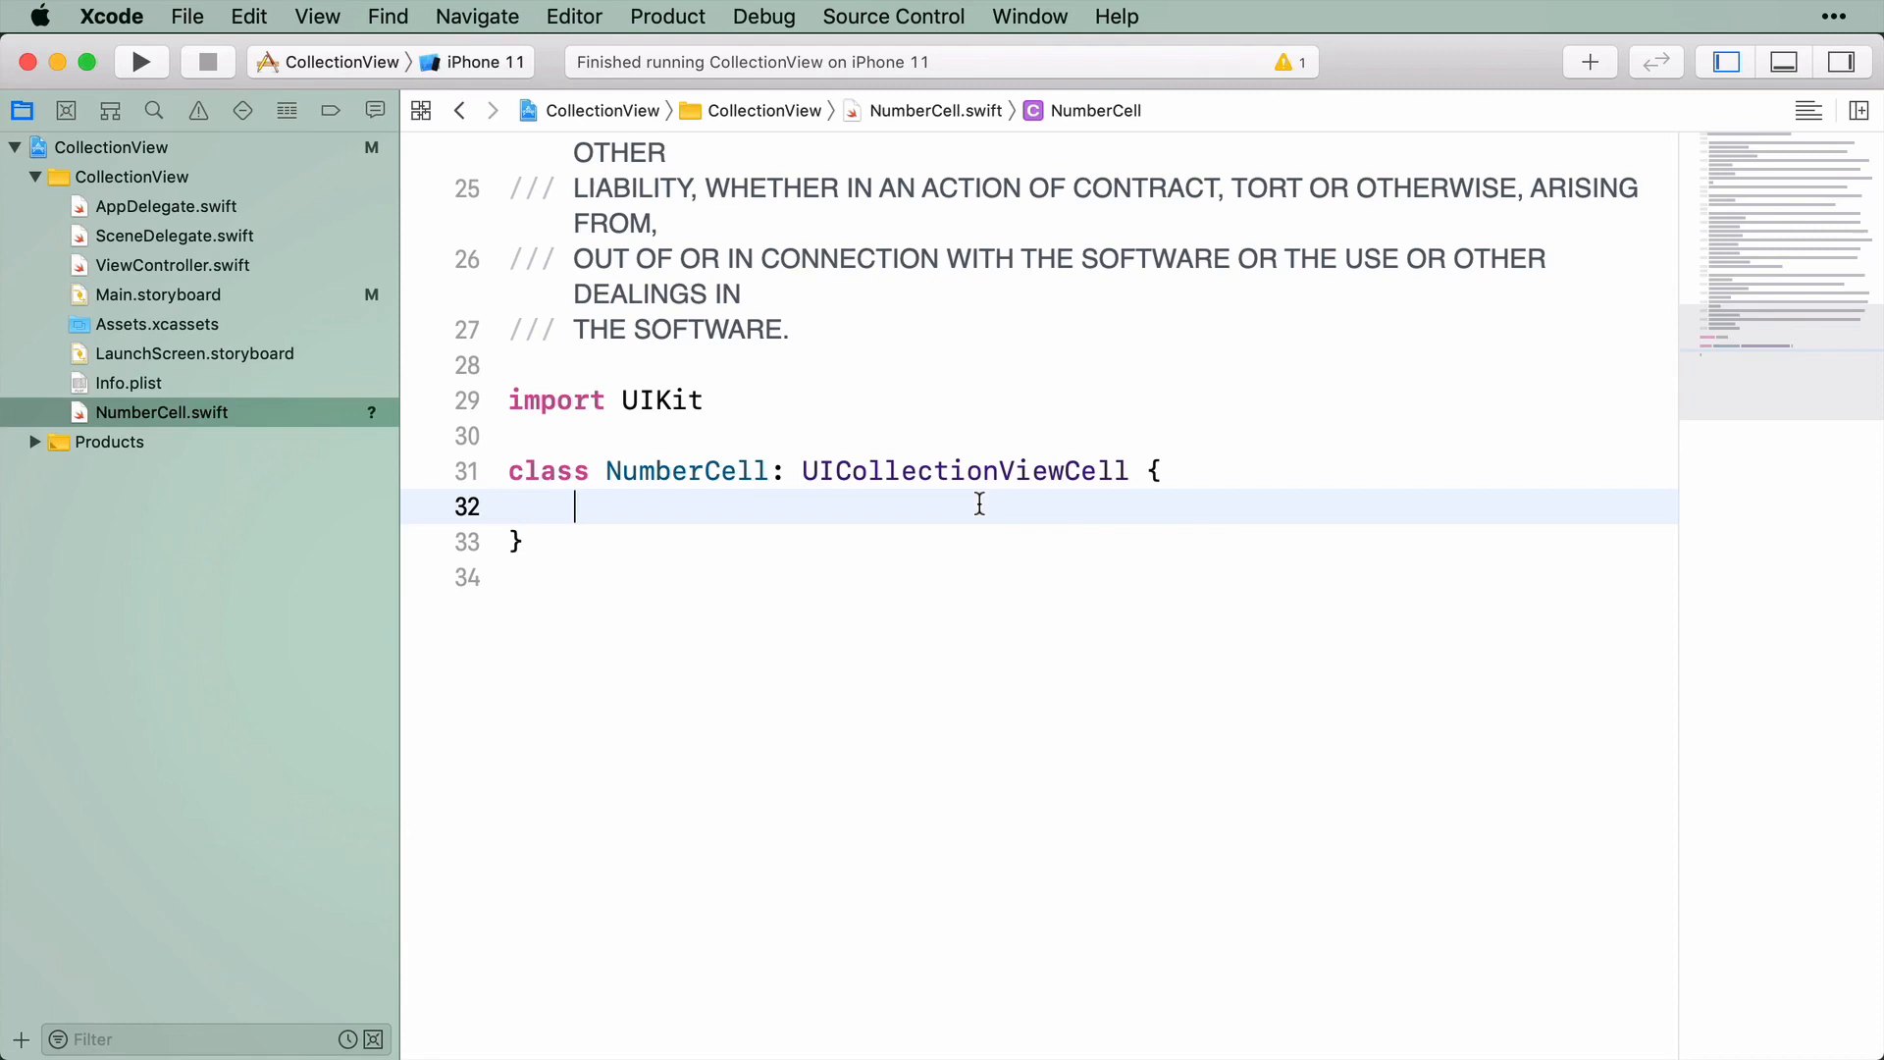
text(static let re)
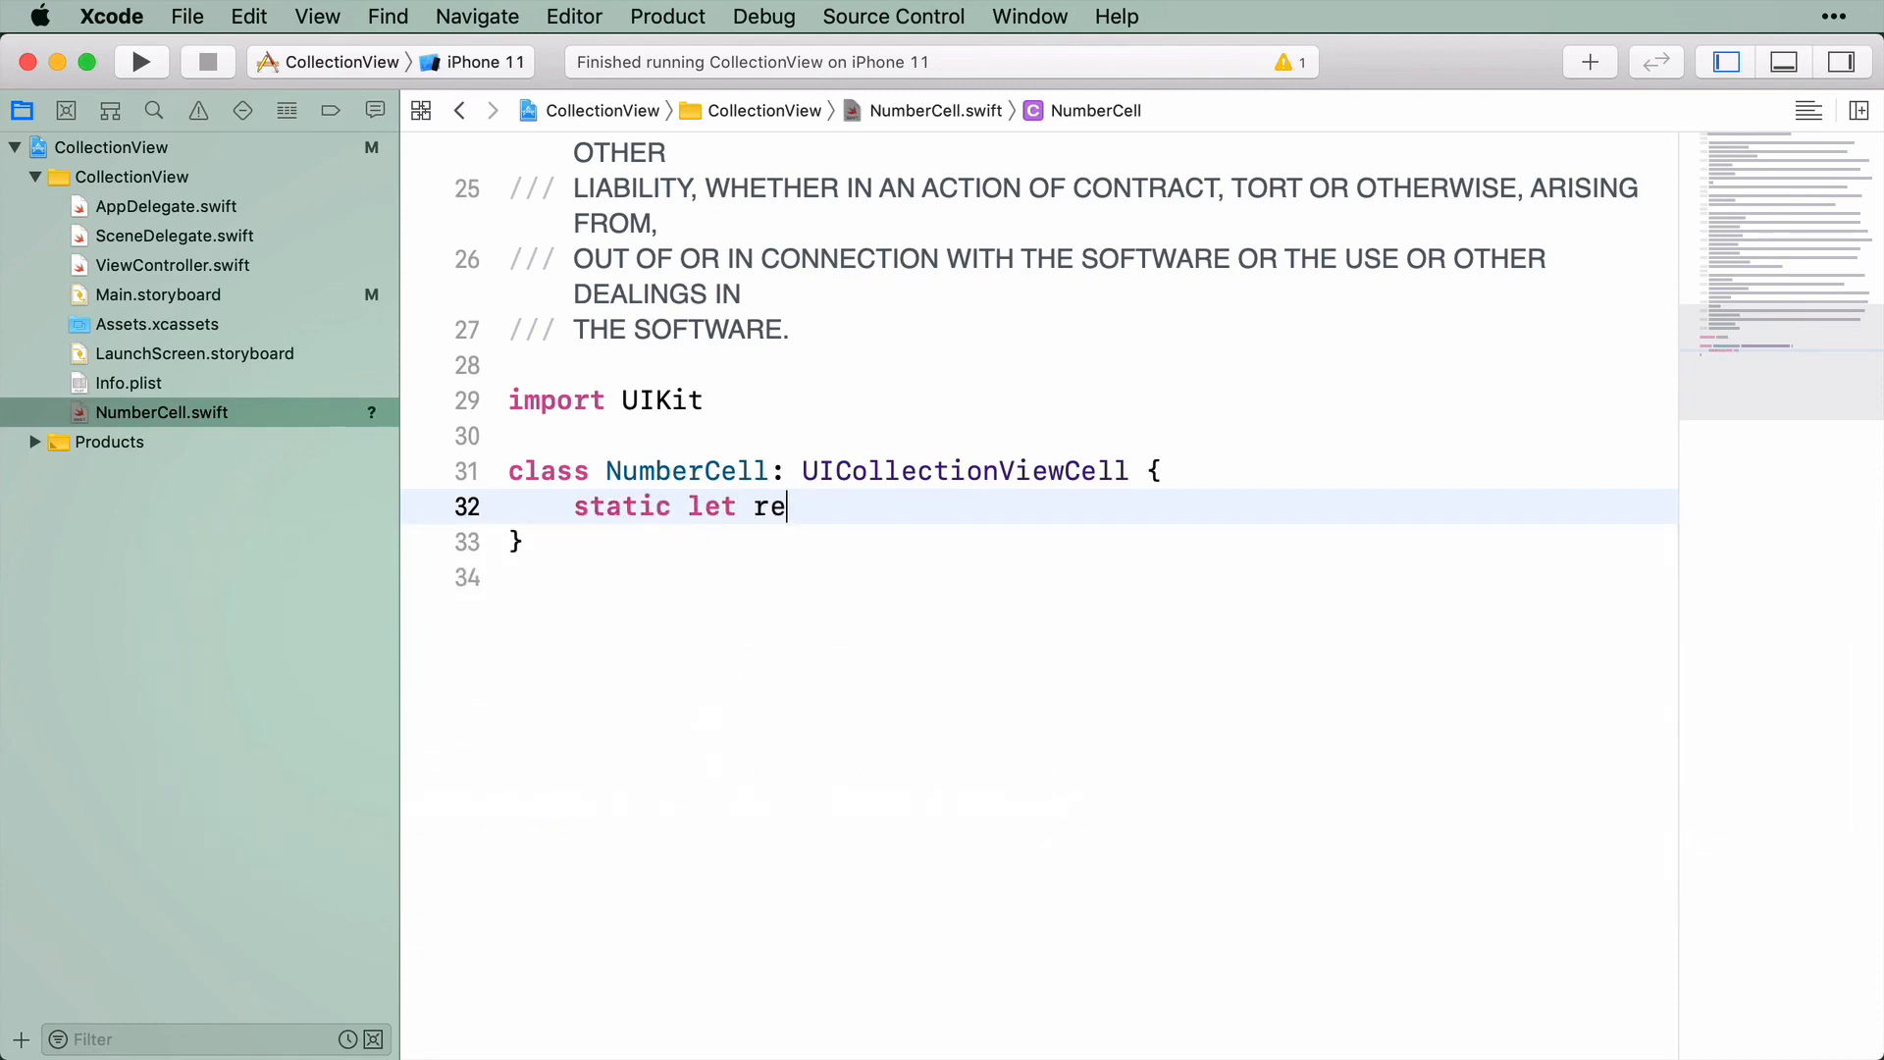
text(useIdentifier)
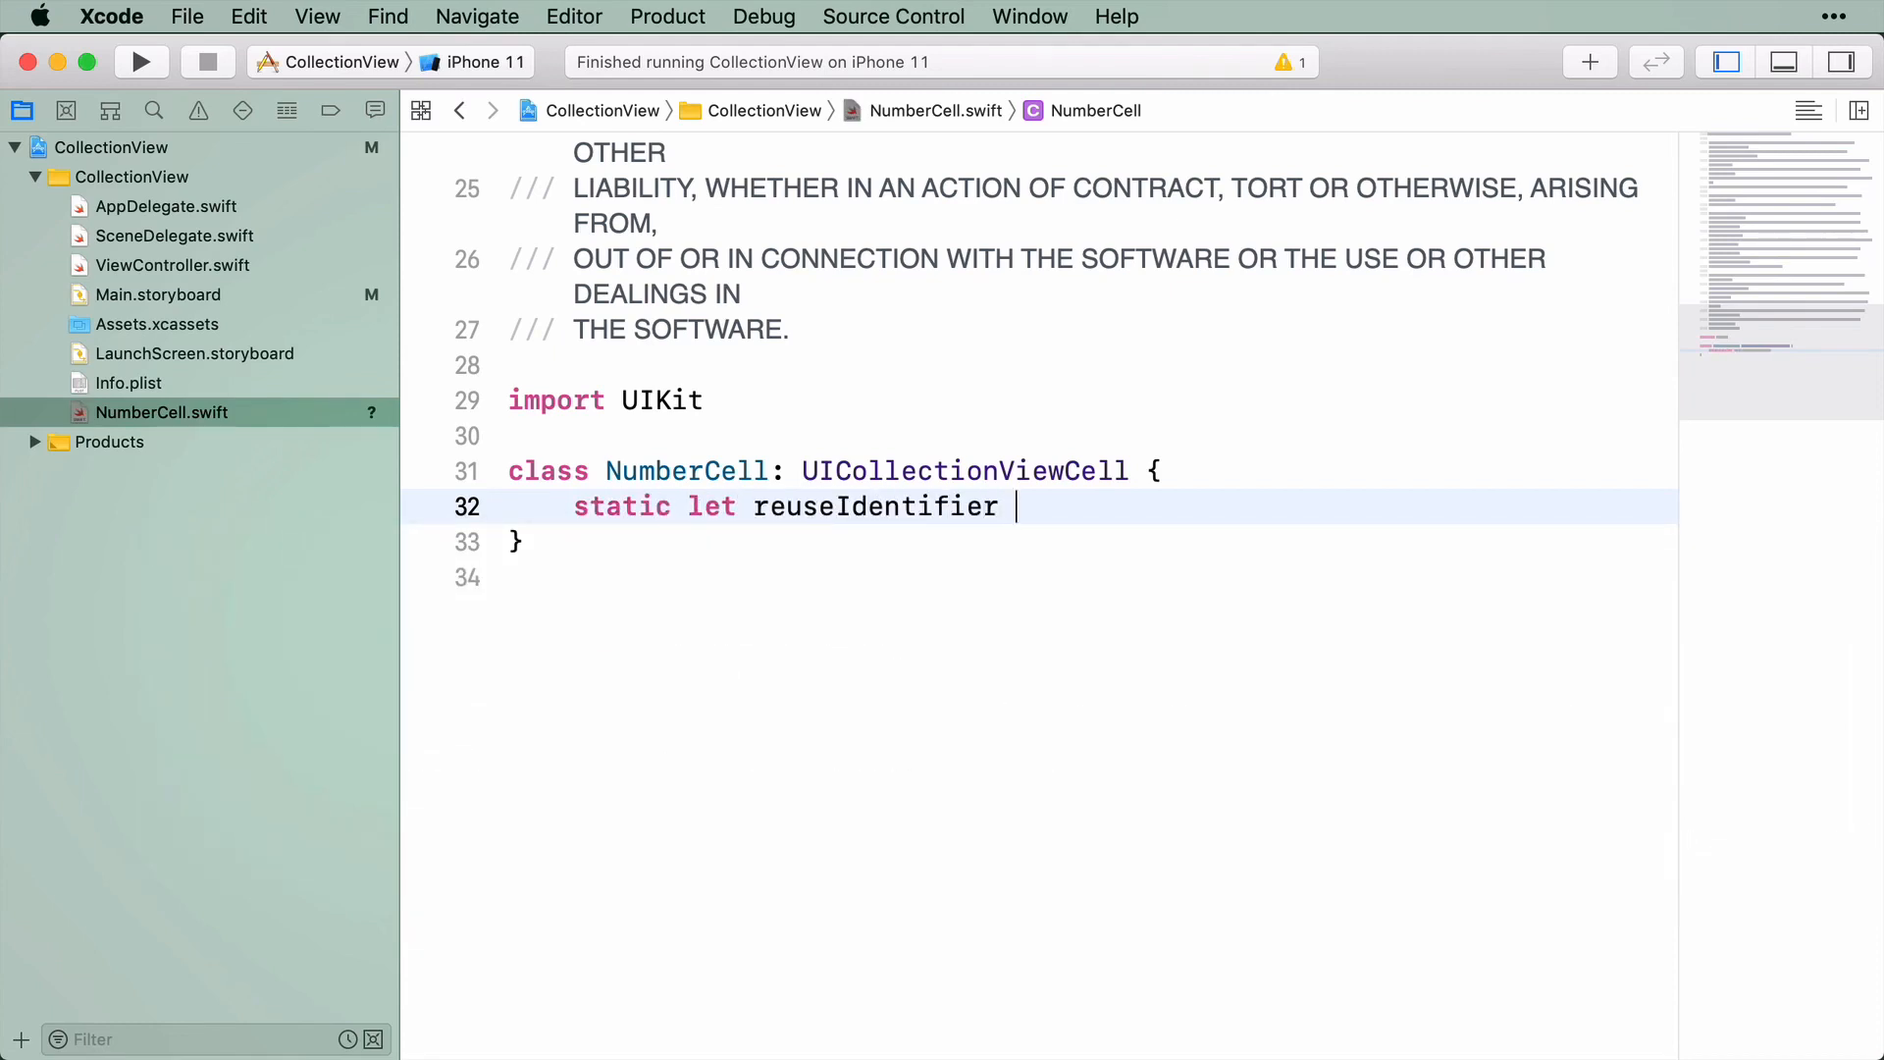
text(= St)
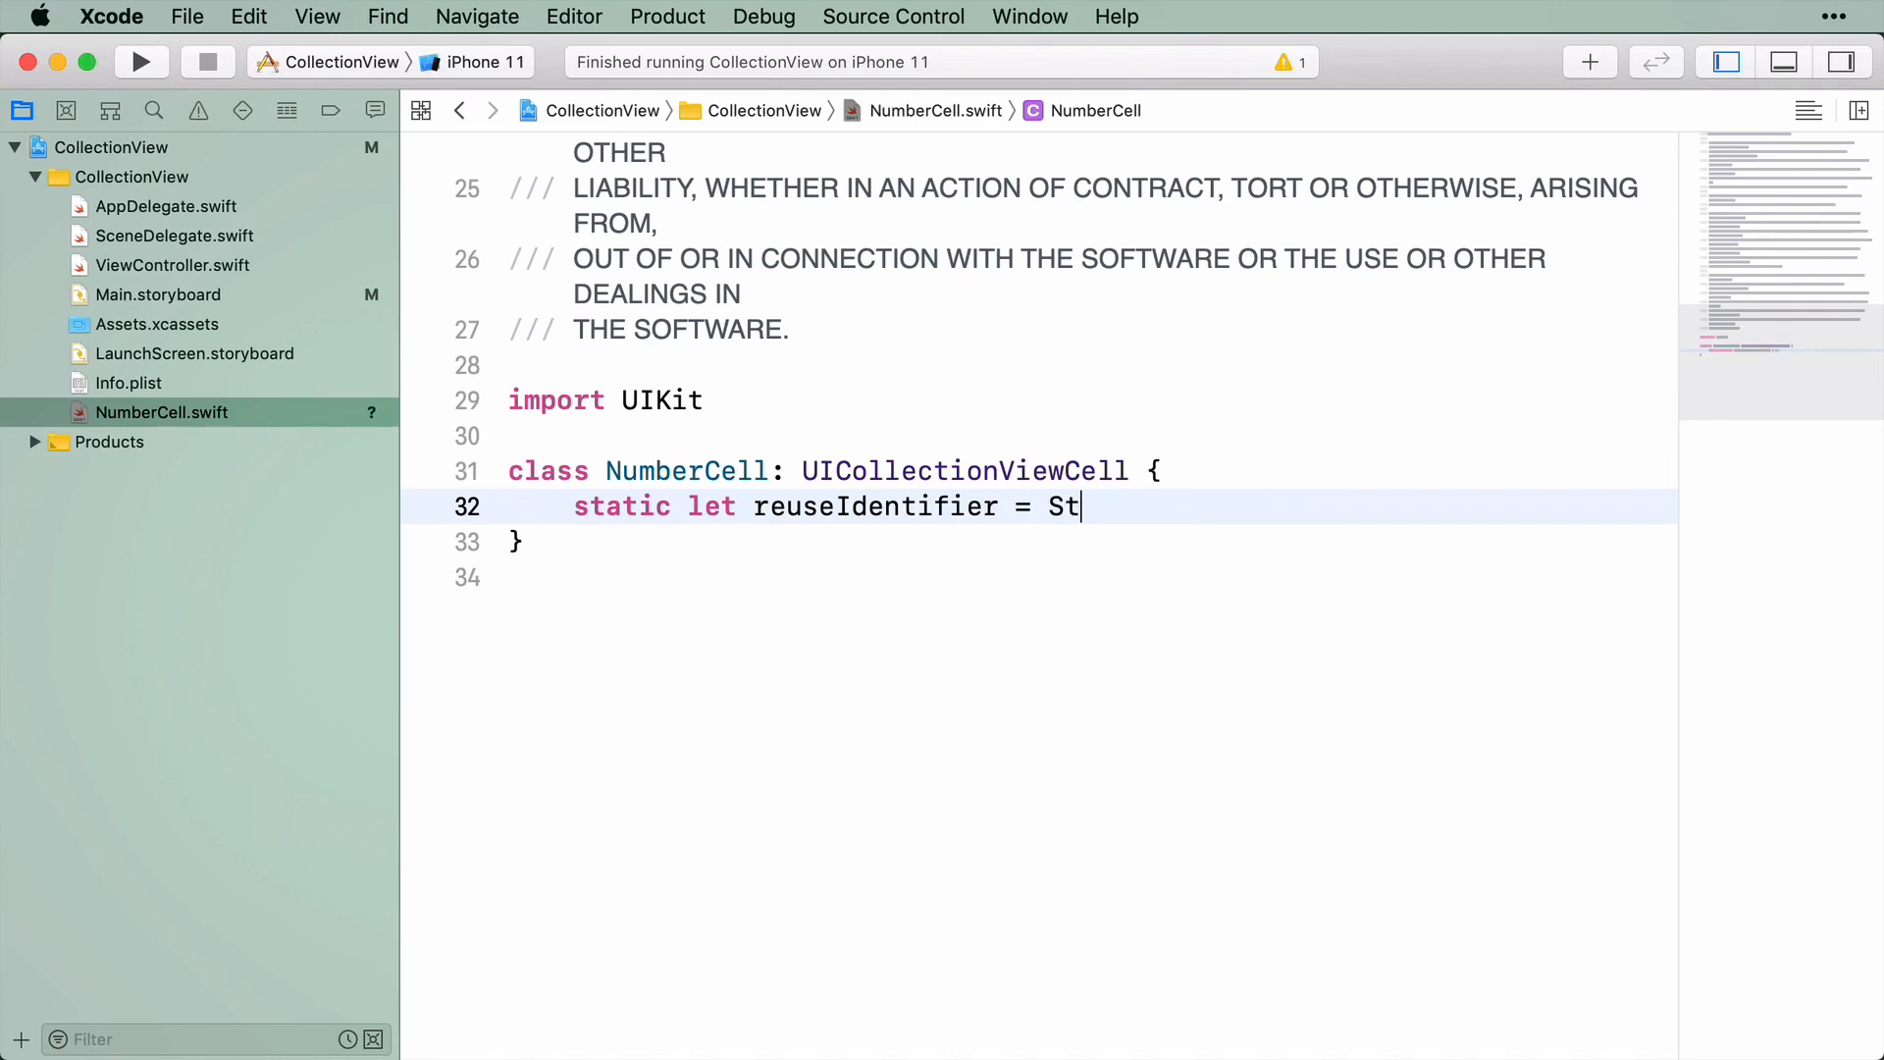
text(ring(describi)
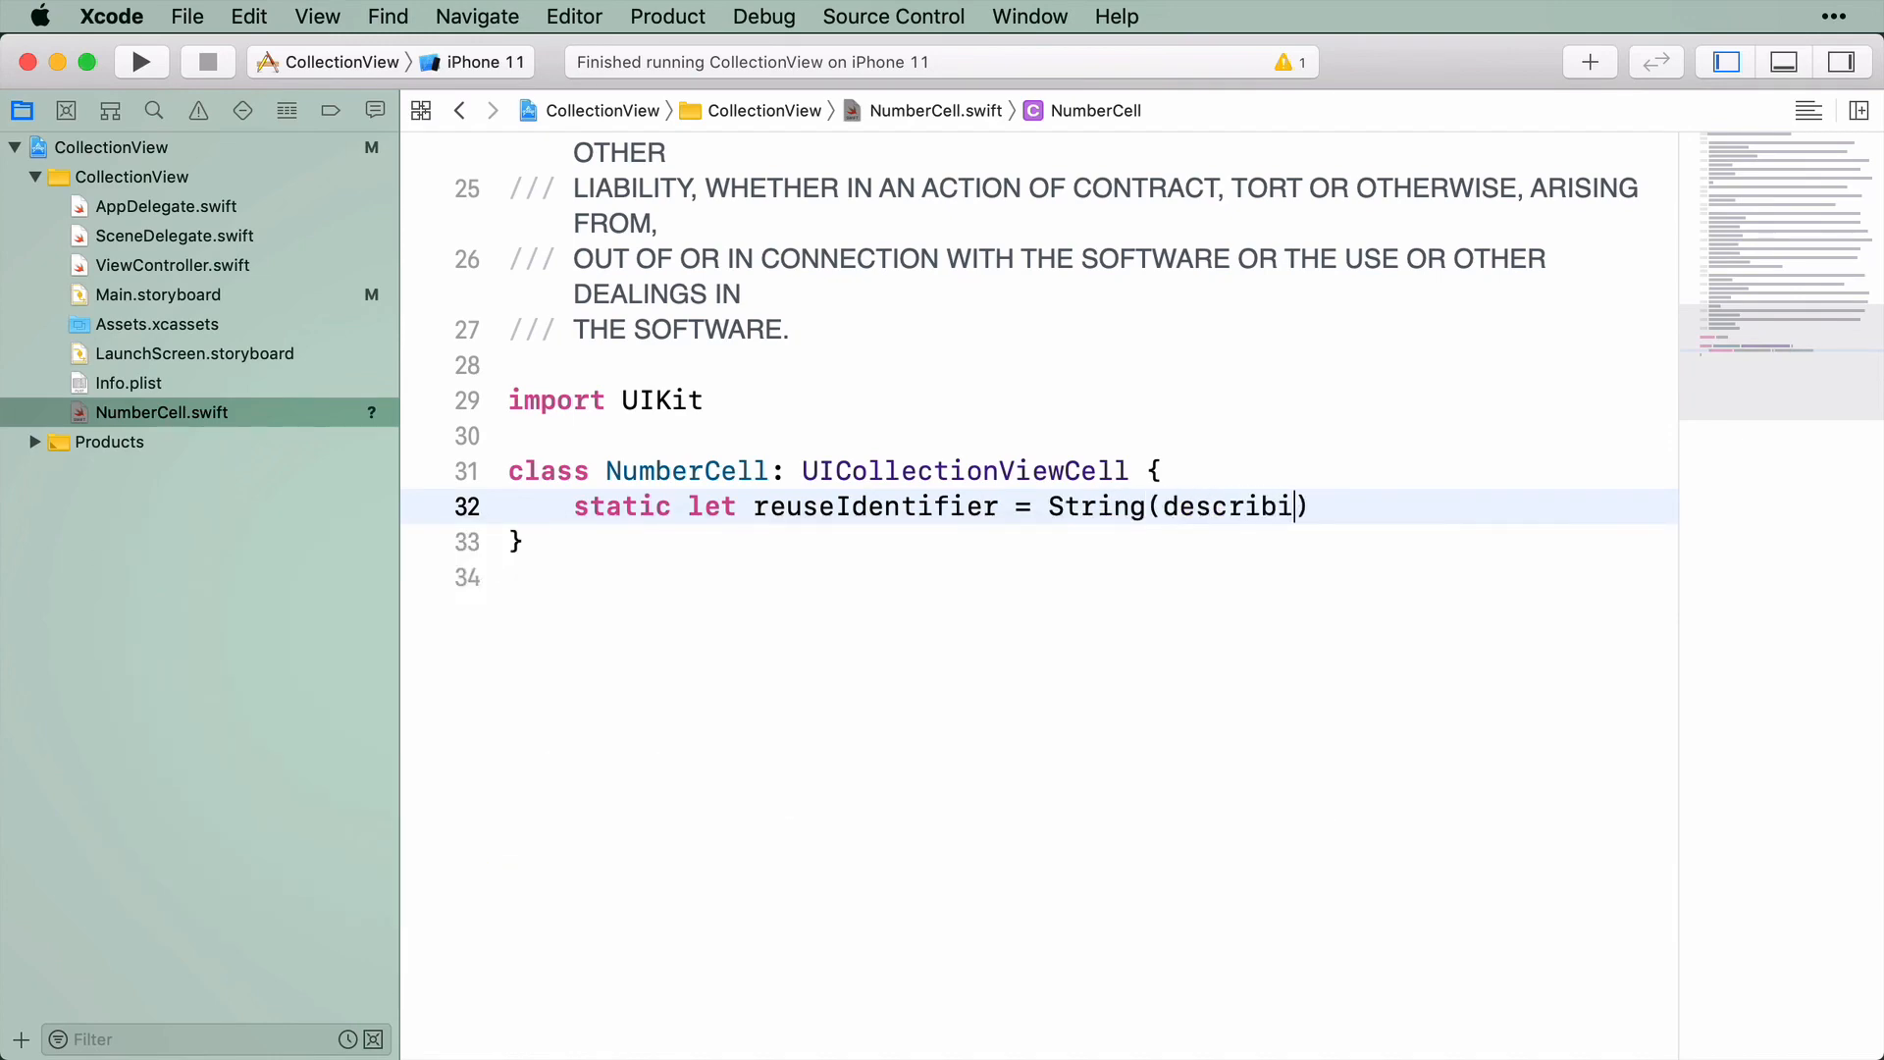
text(ng: NumberCell.self)
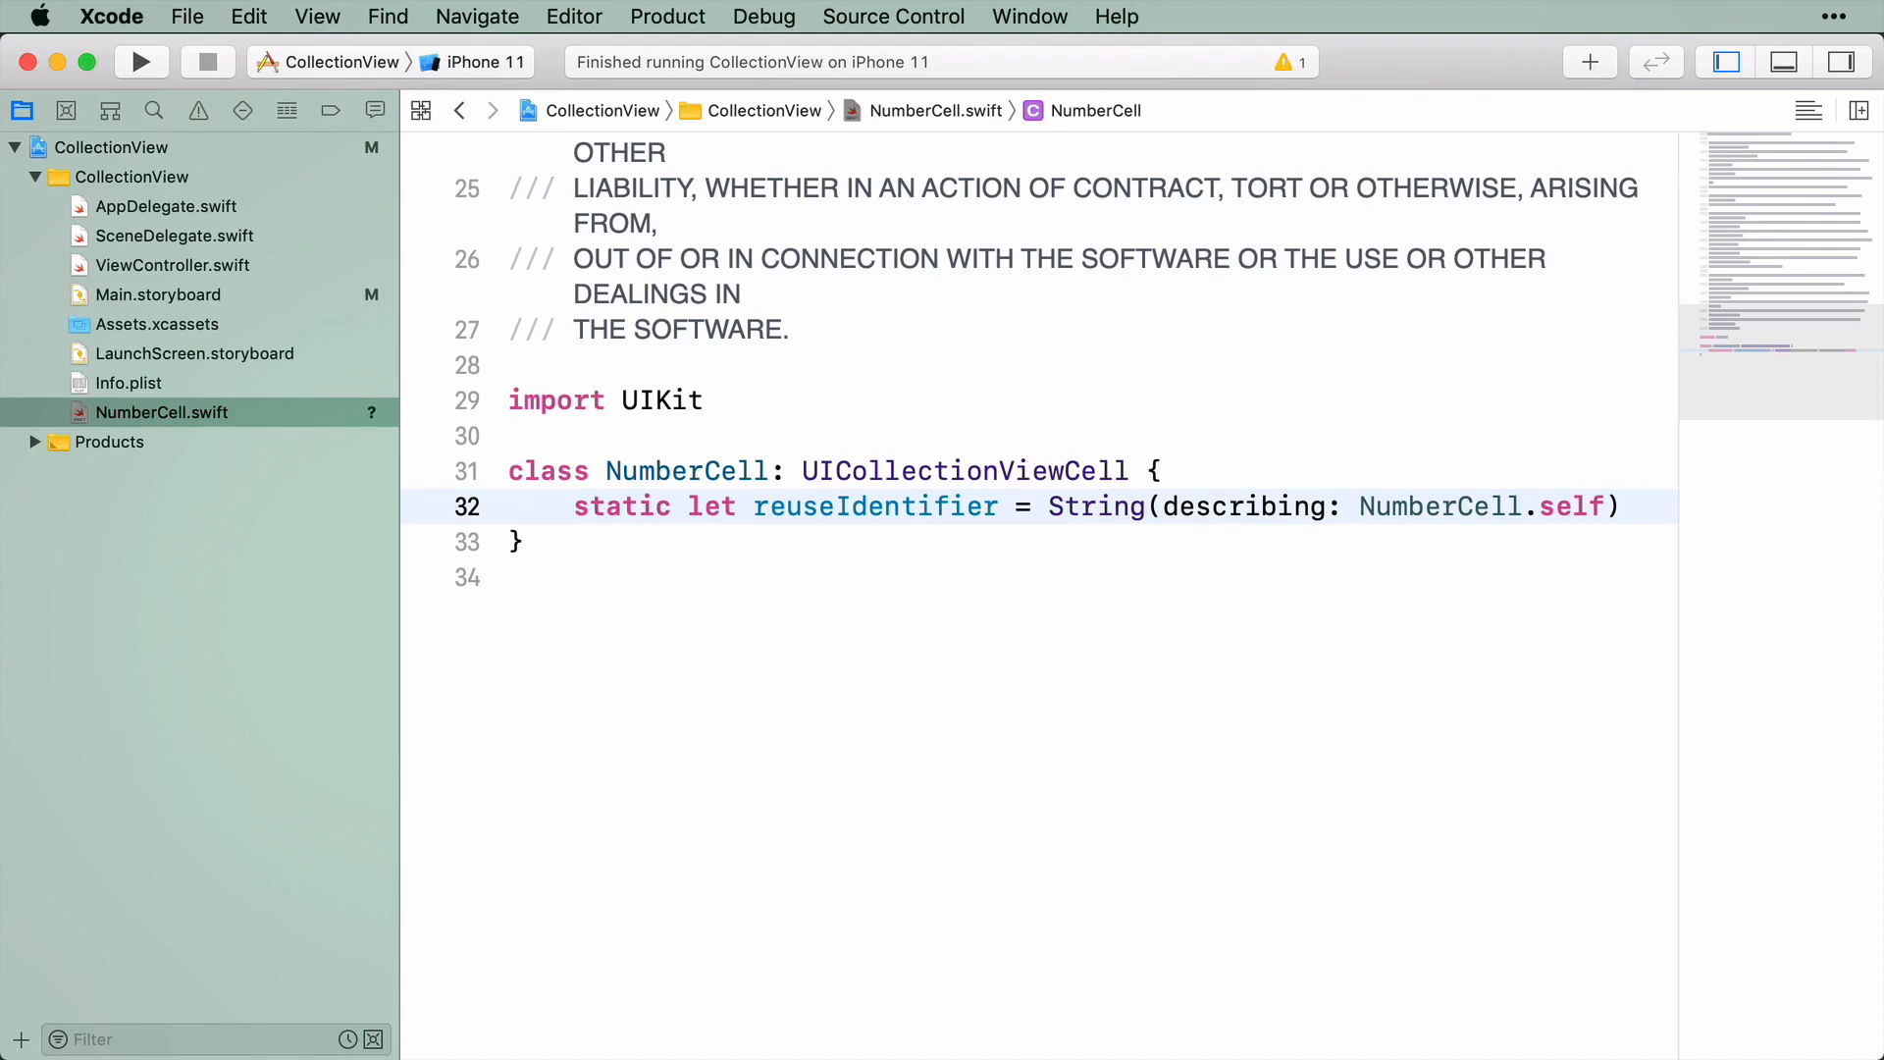
click(1623, 506)
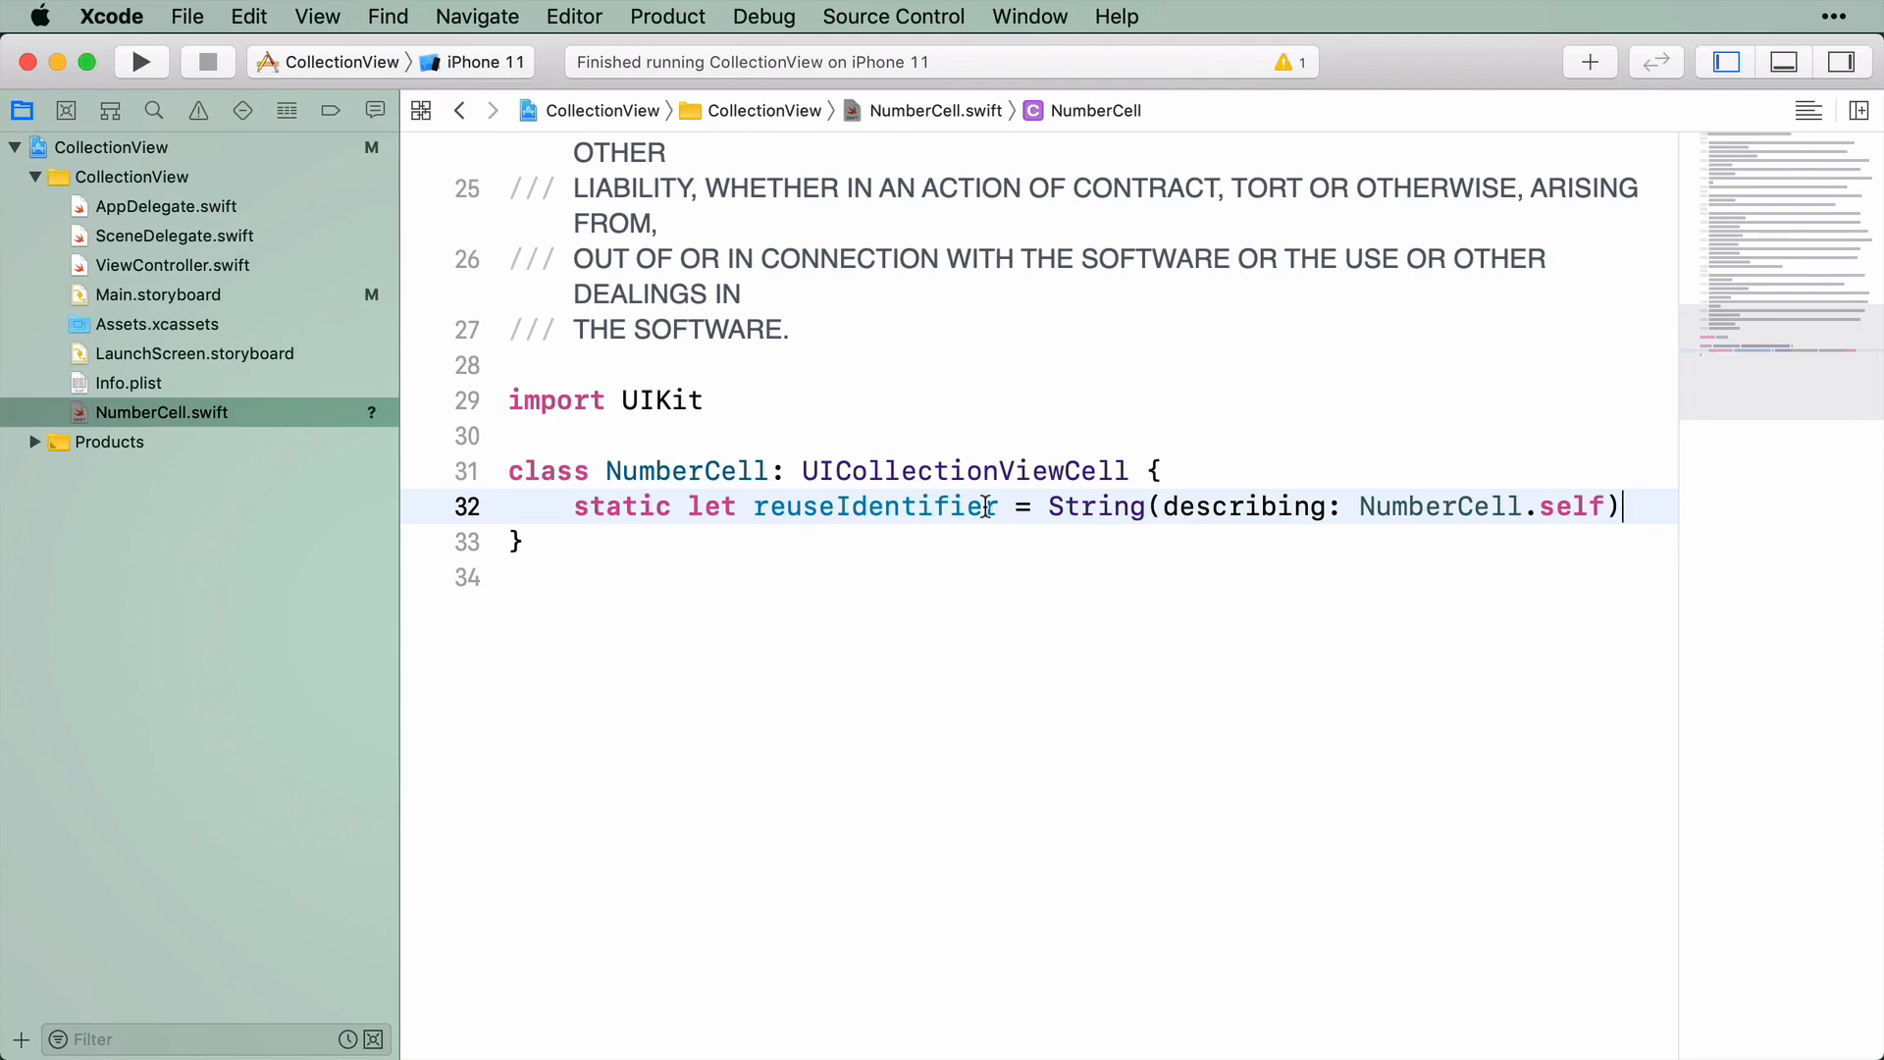
key(return)
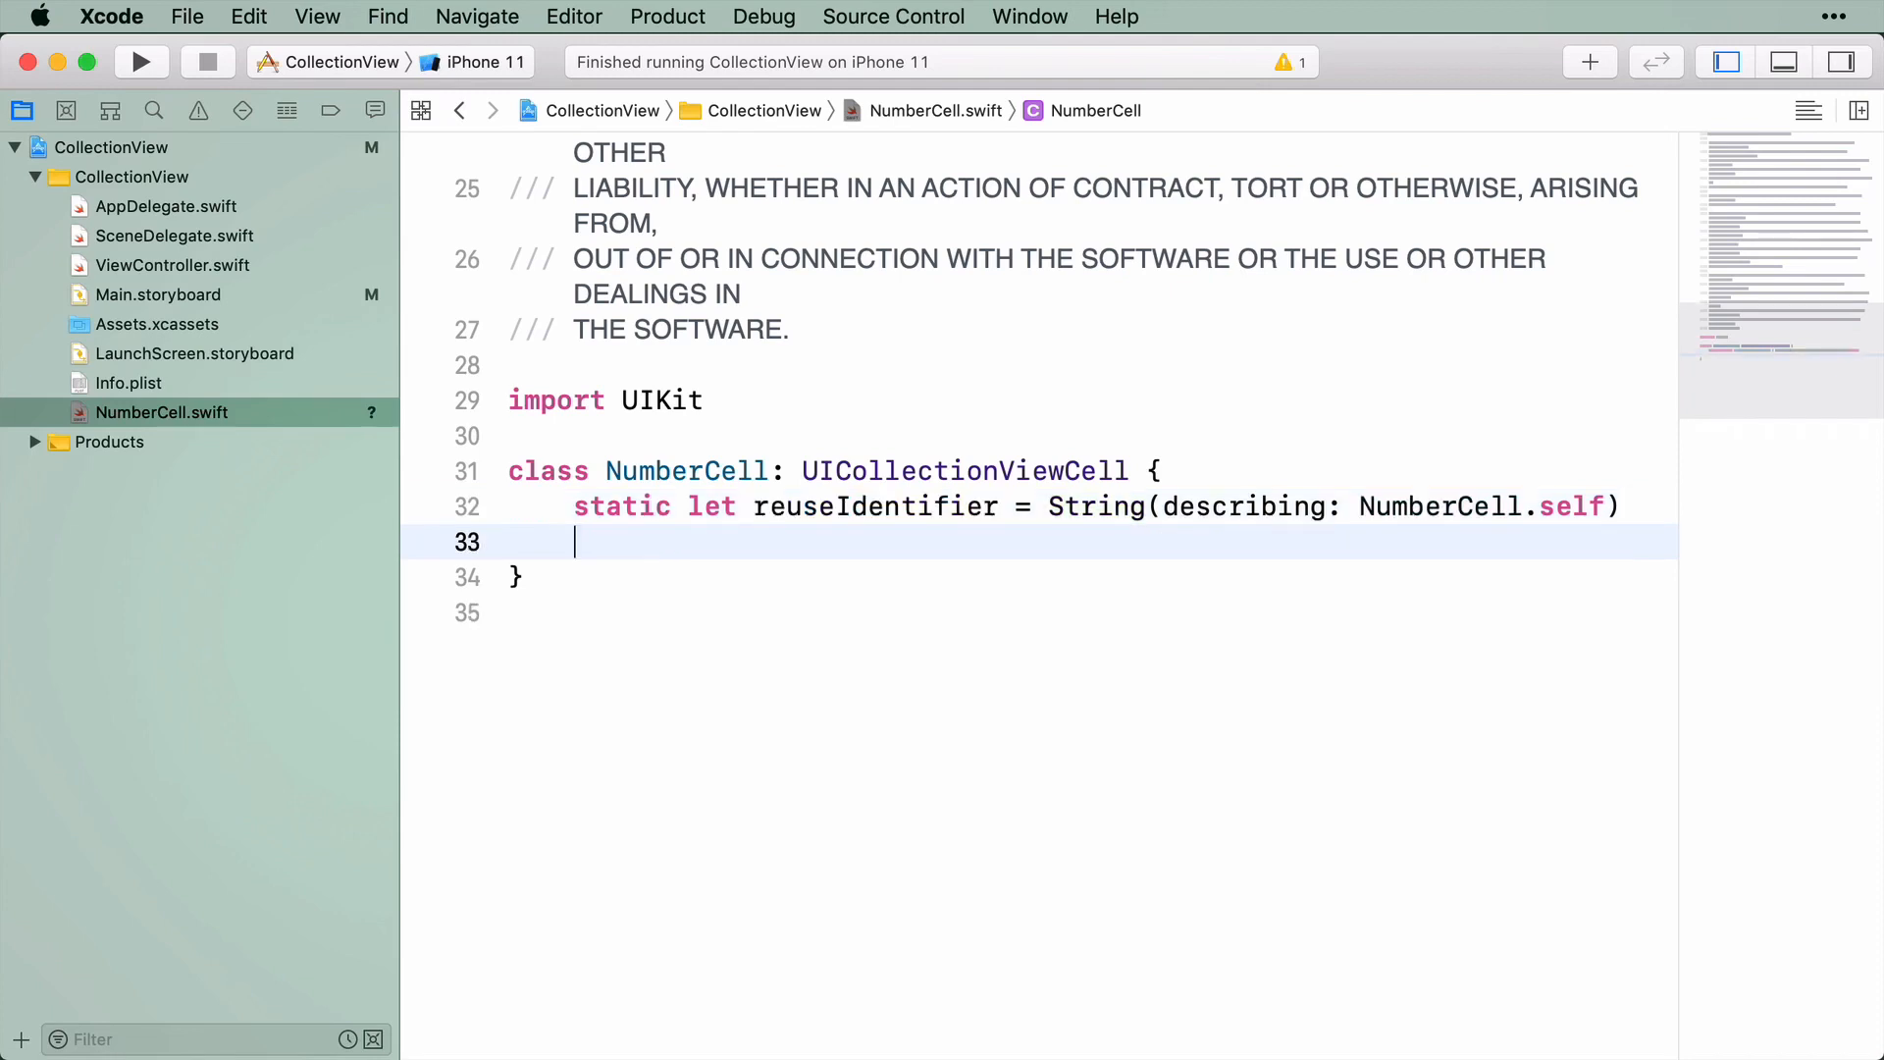
Show Main.storyboard beside the code with the NumberCell cell selected and its Attributes inspector visible
click(1723, 61)
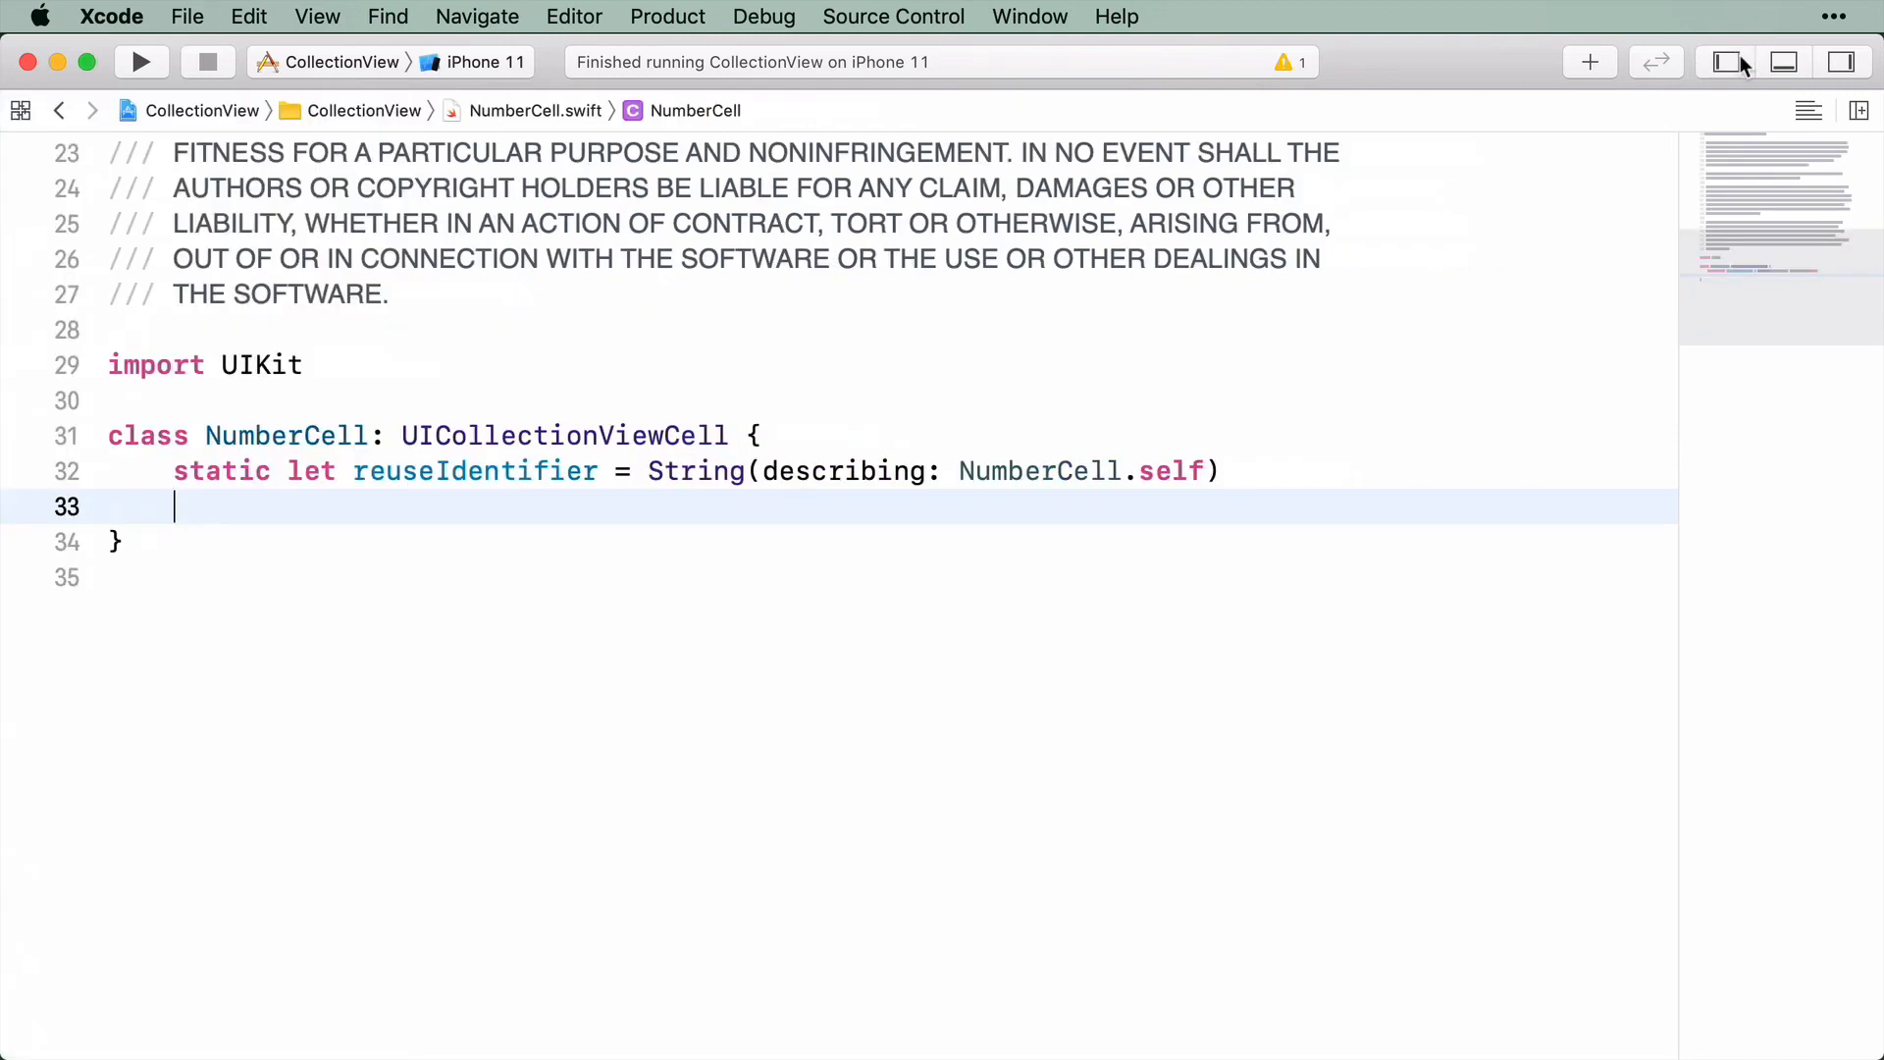
mouse_move(1857, 110)
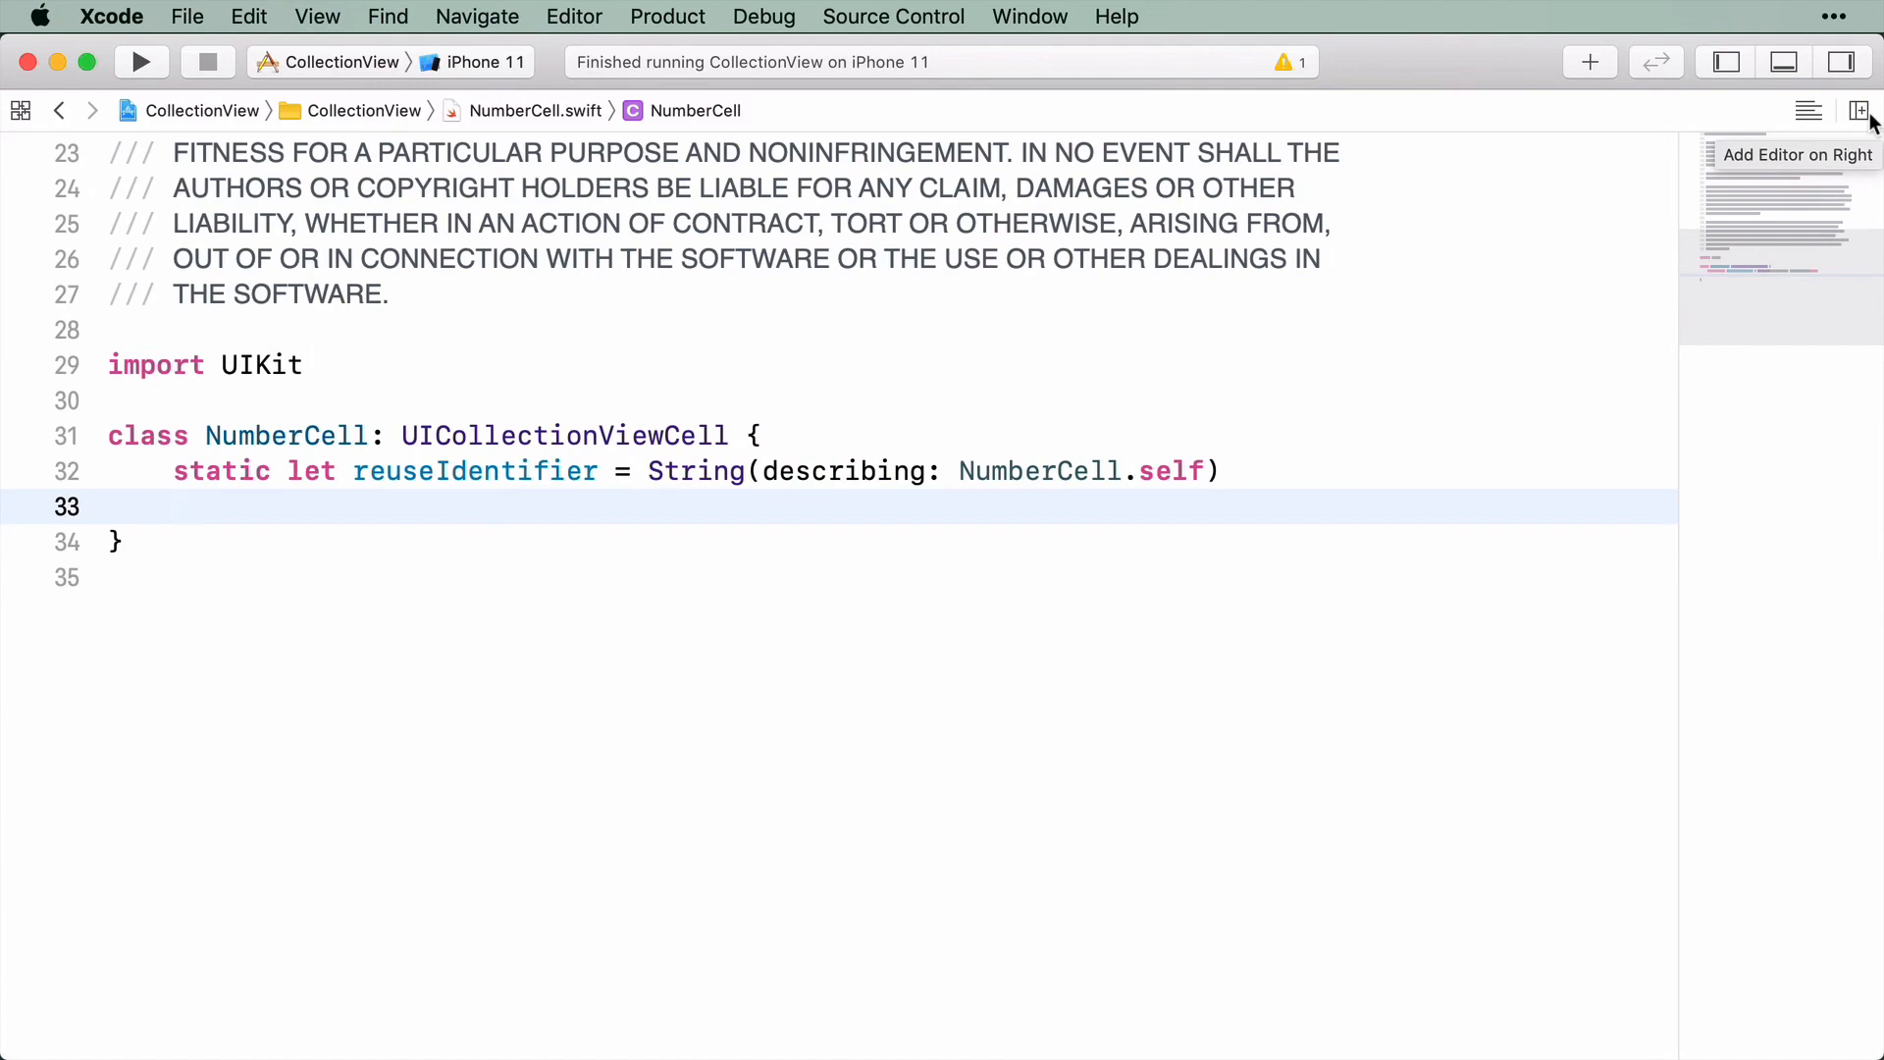
click(1855, 110)
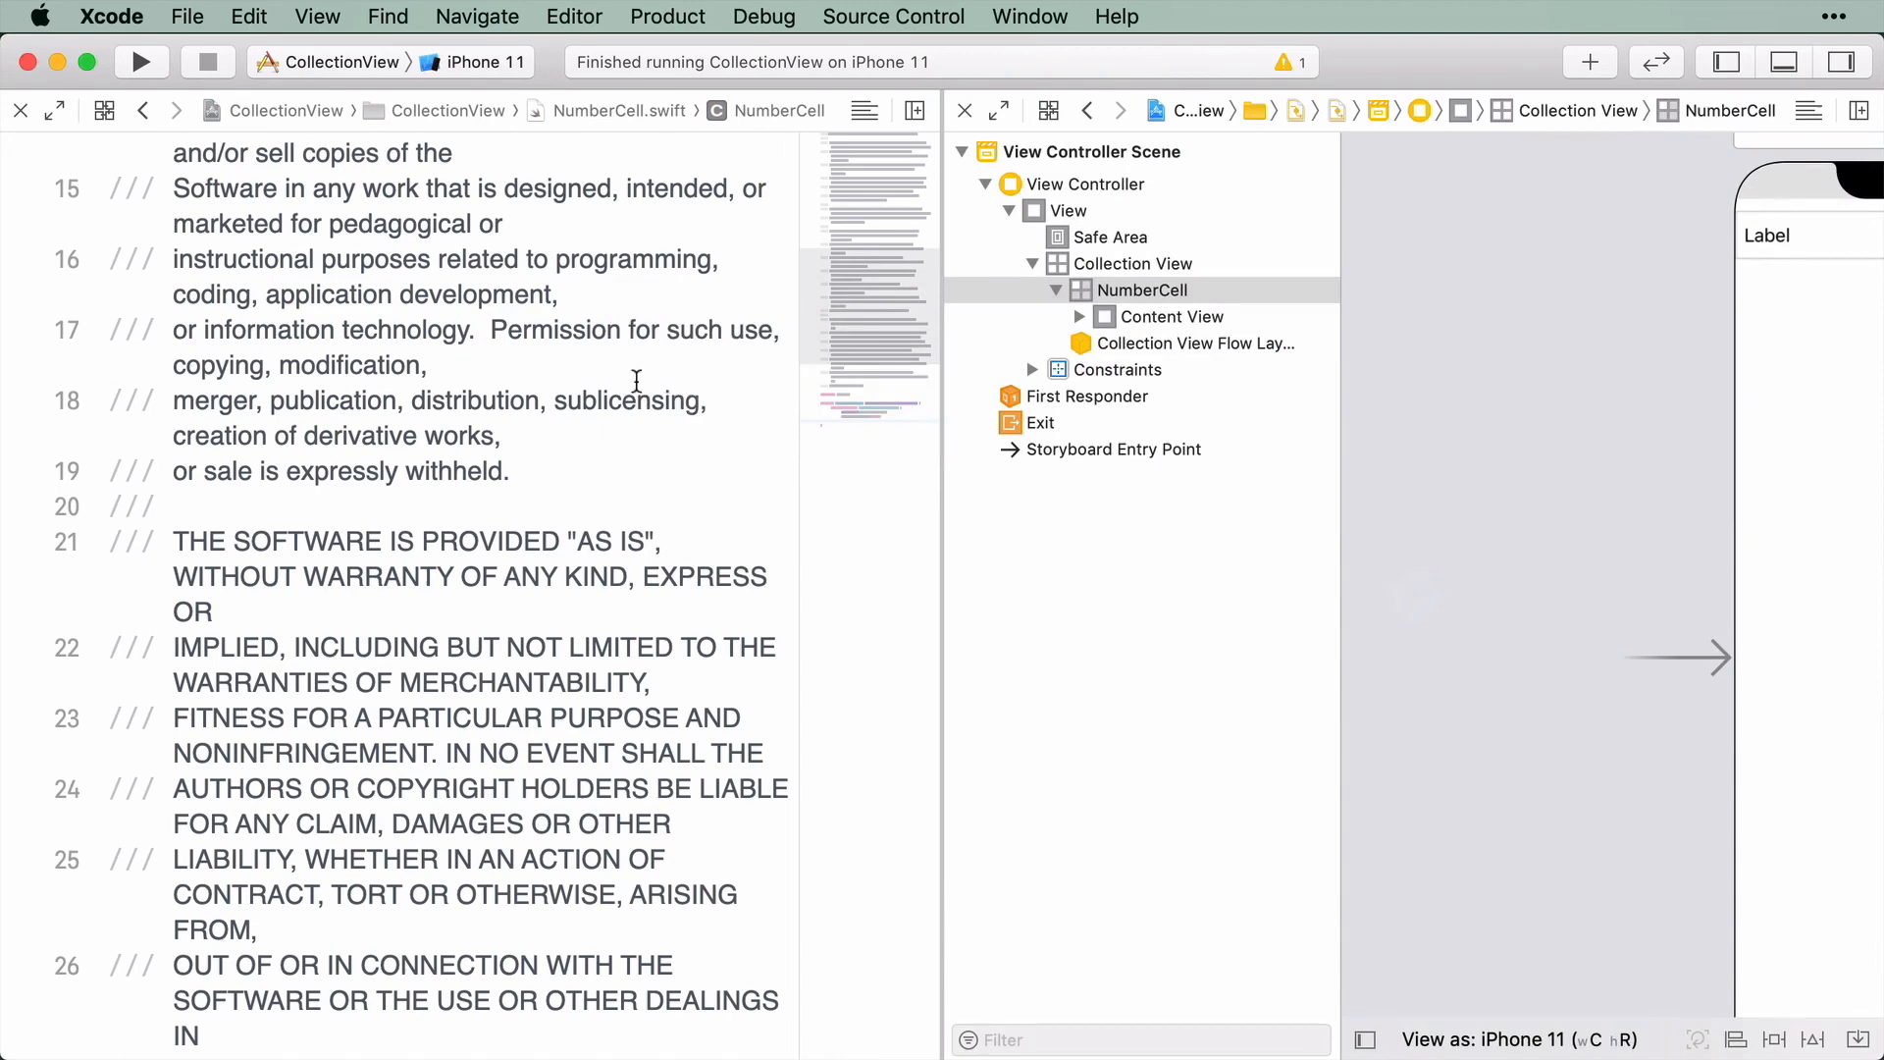
scroll(down, 3)
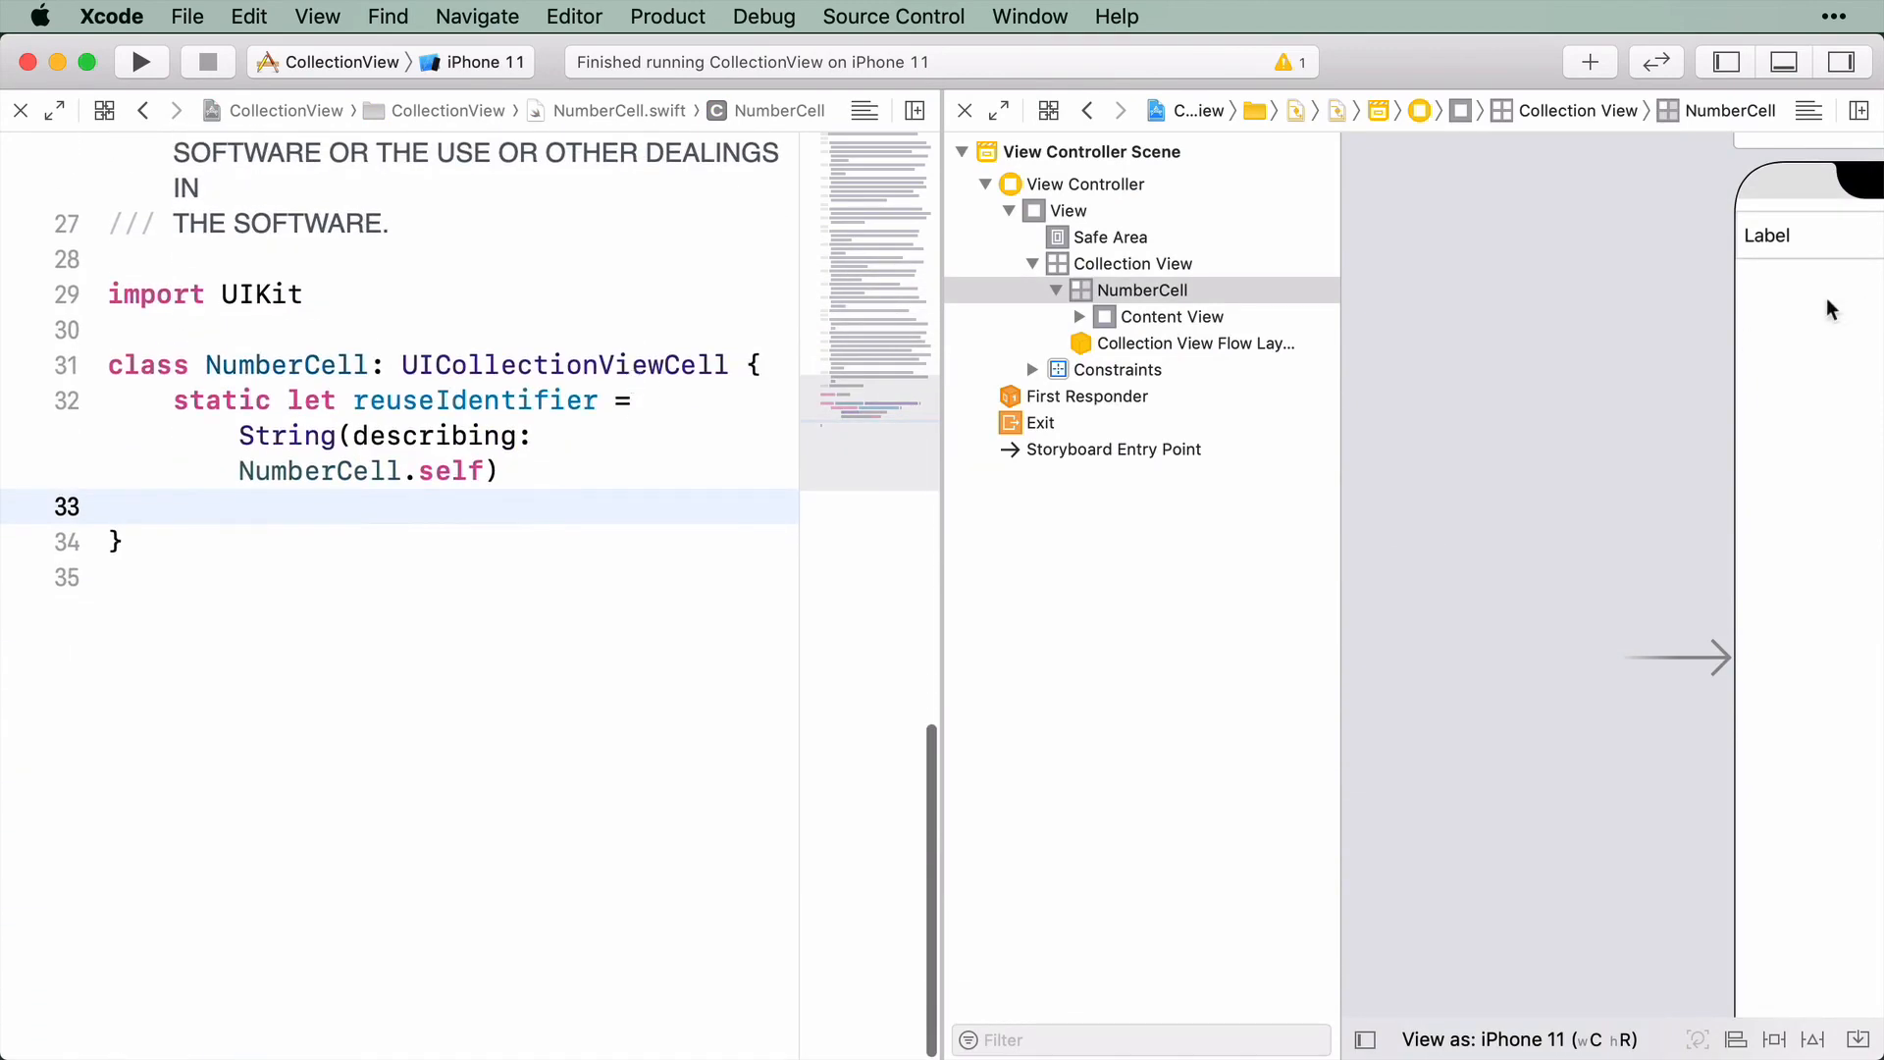
click(1140, 291)
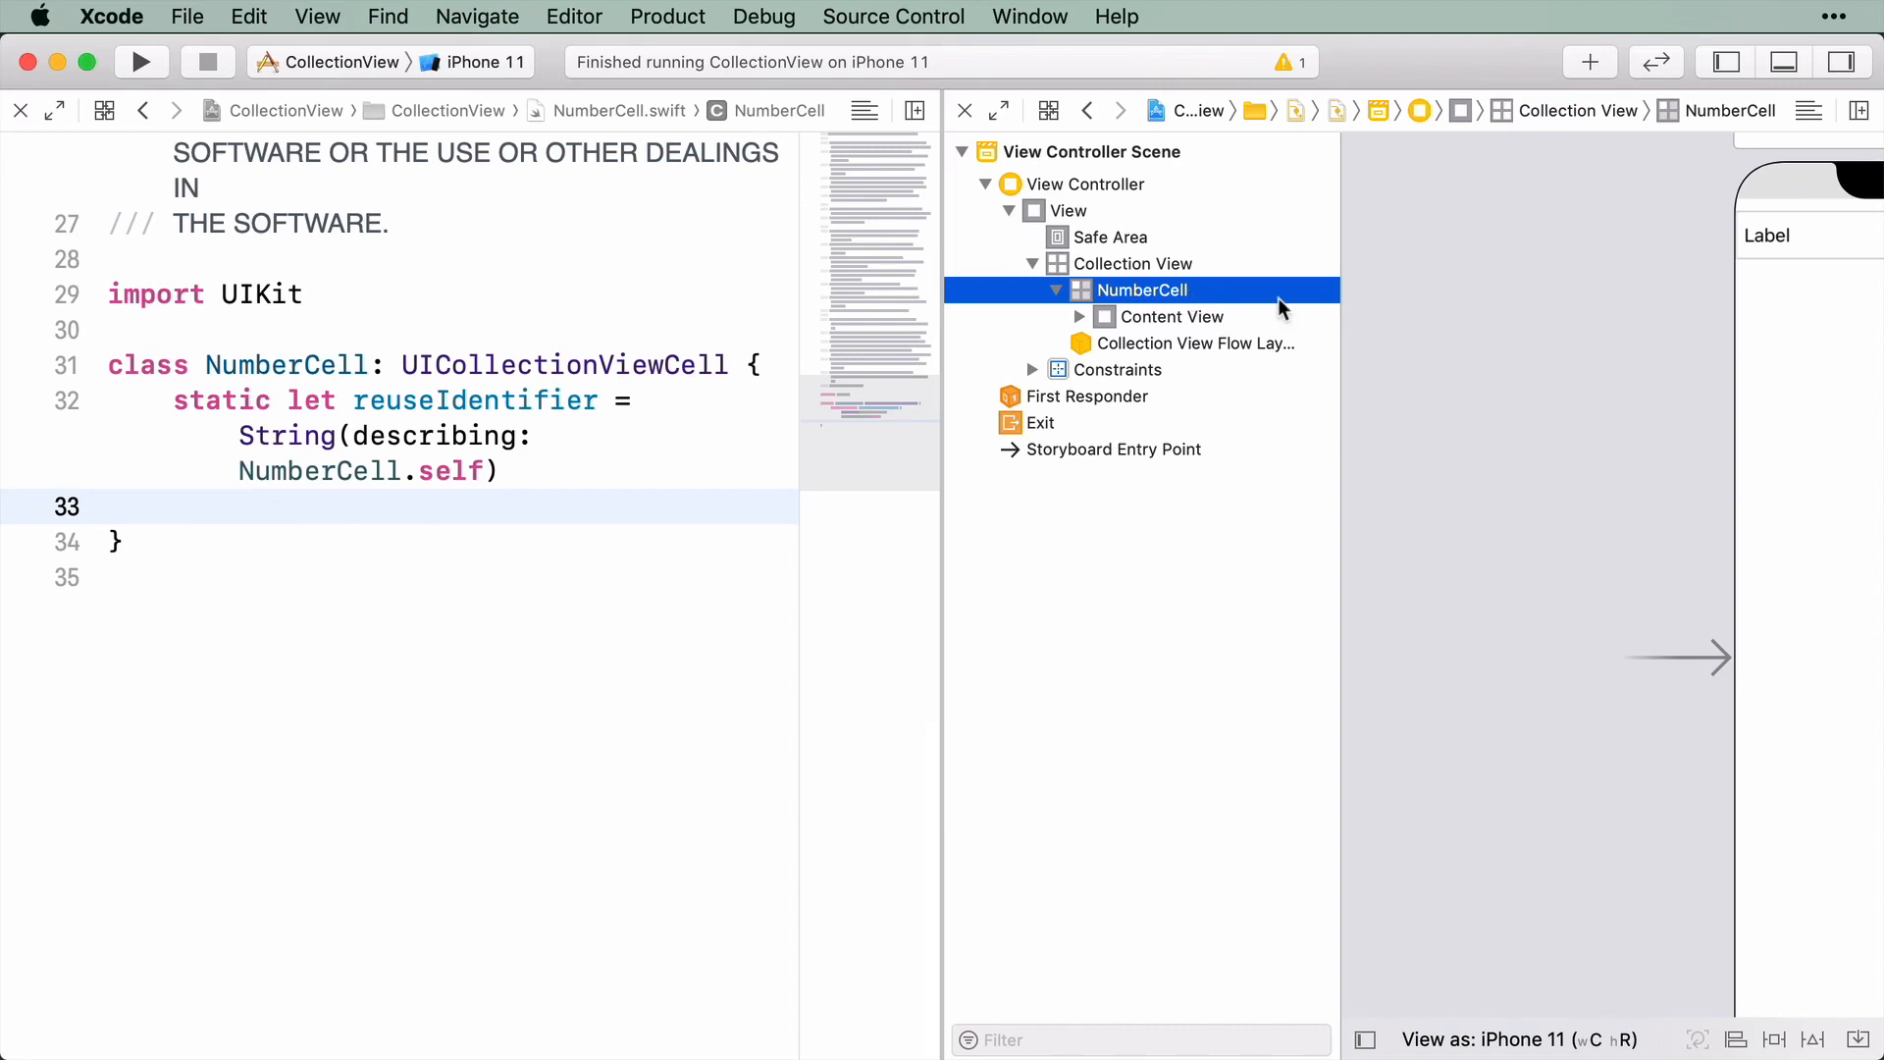
click(1737, 110)
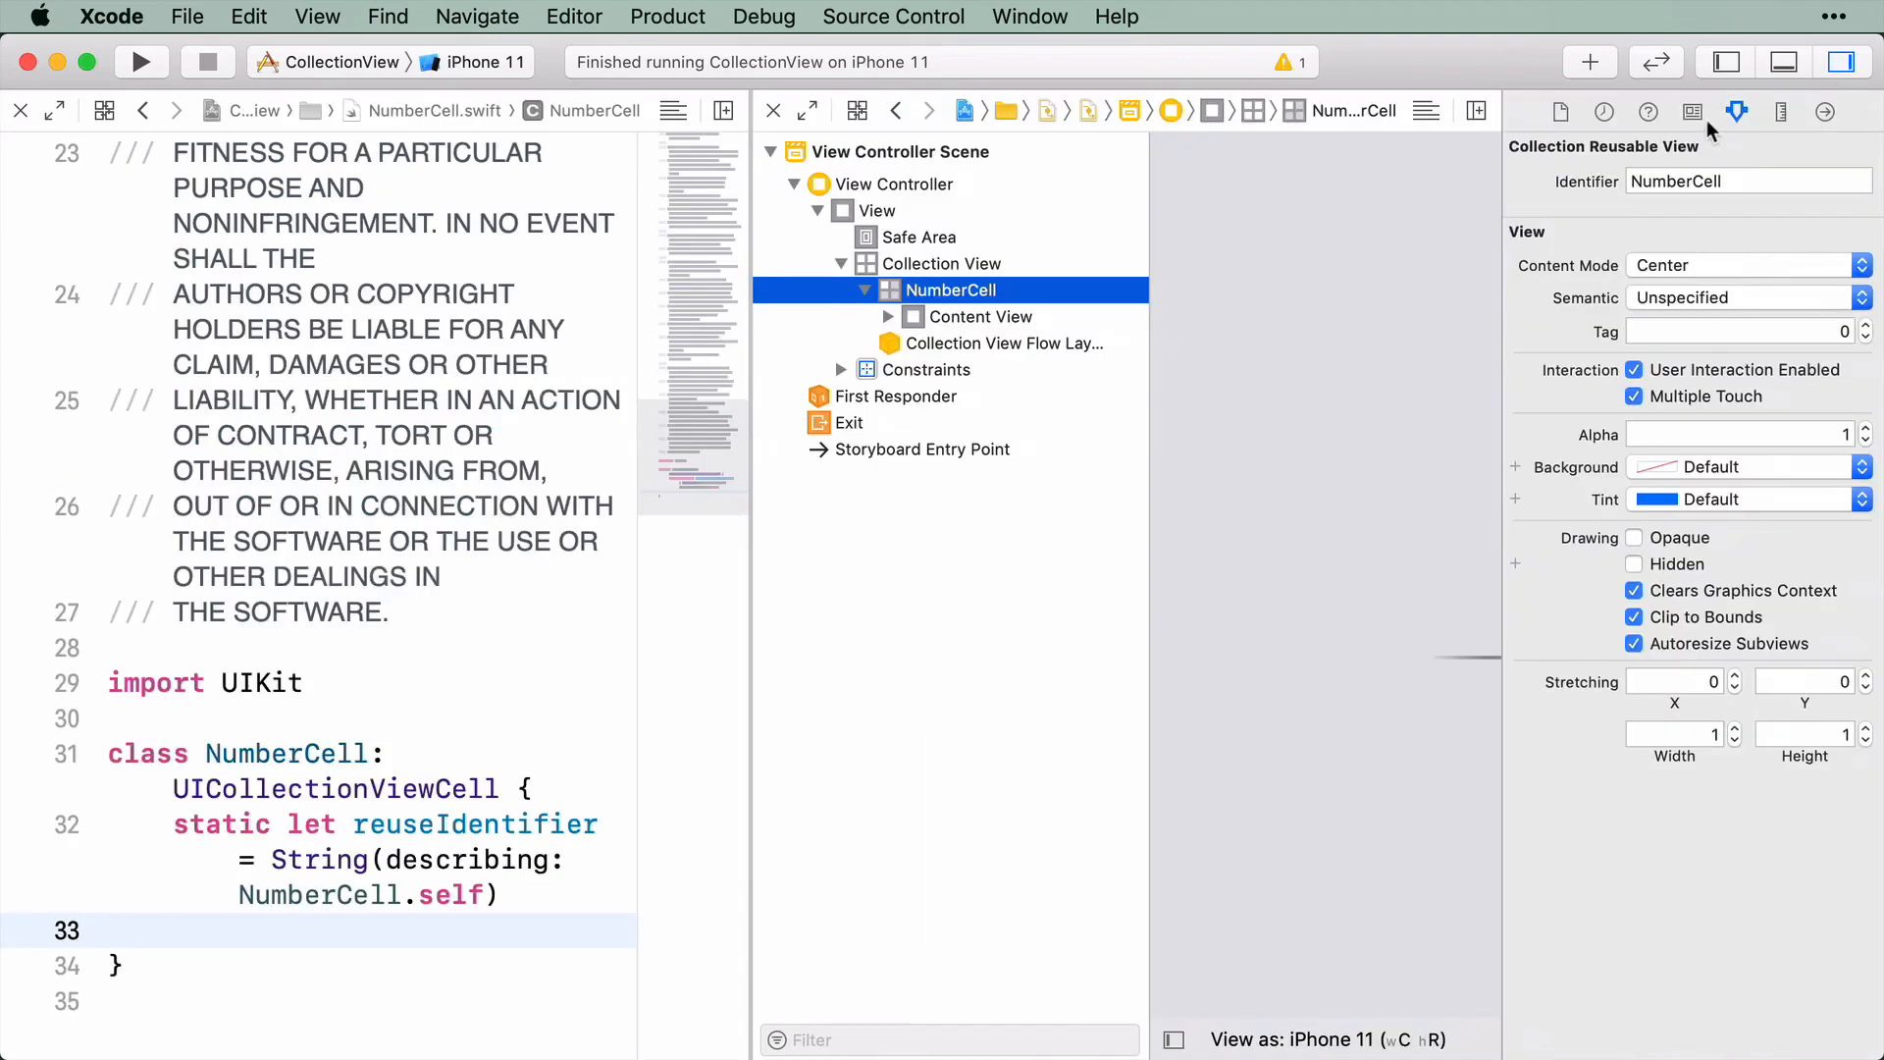
Set the prototype cell's class to NumberCell in the Identity inspector and expand its Content View
click(1694, 112)
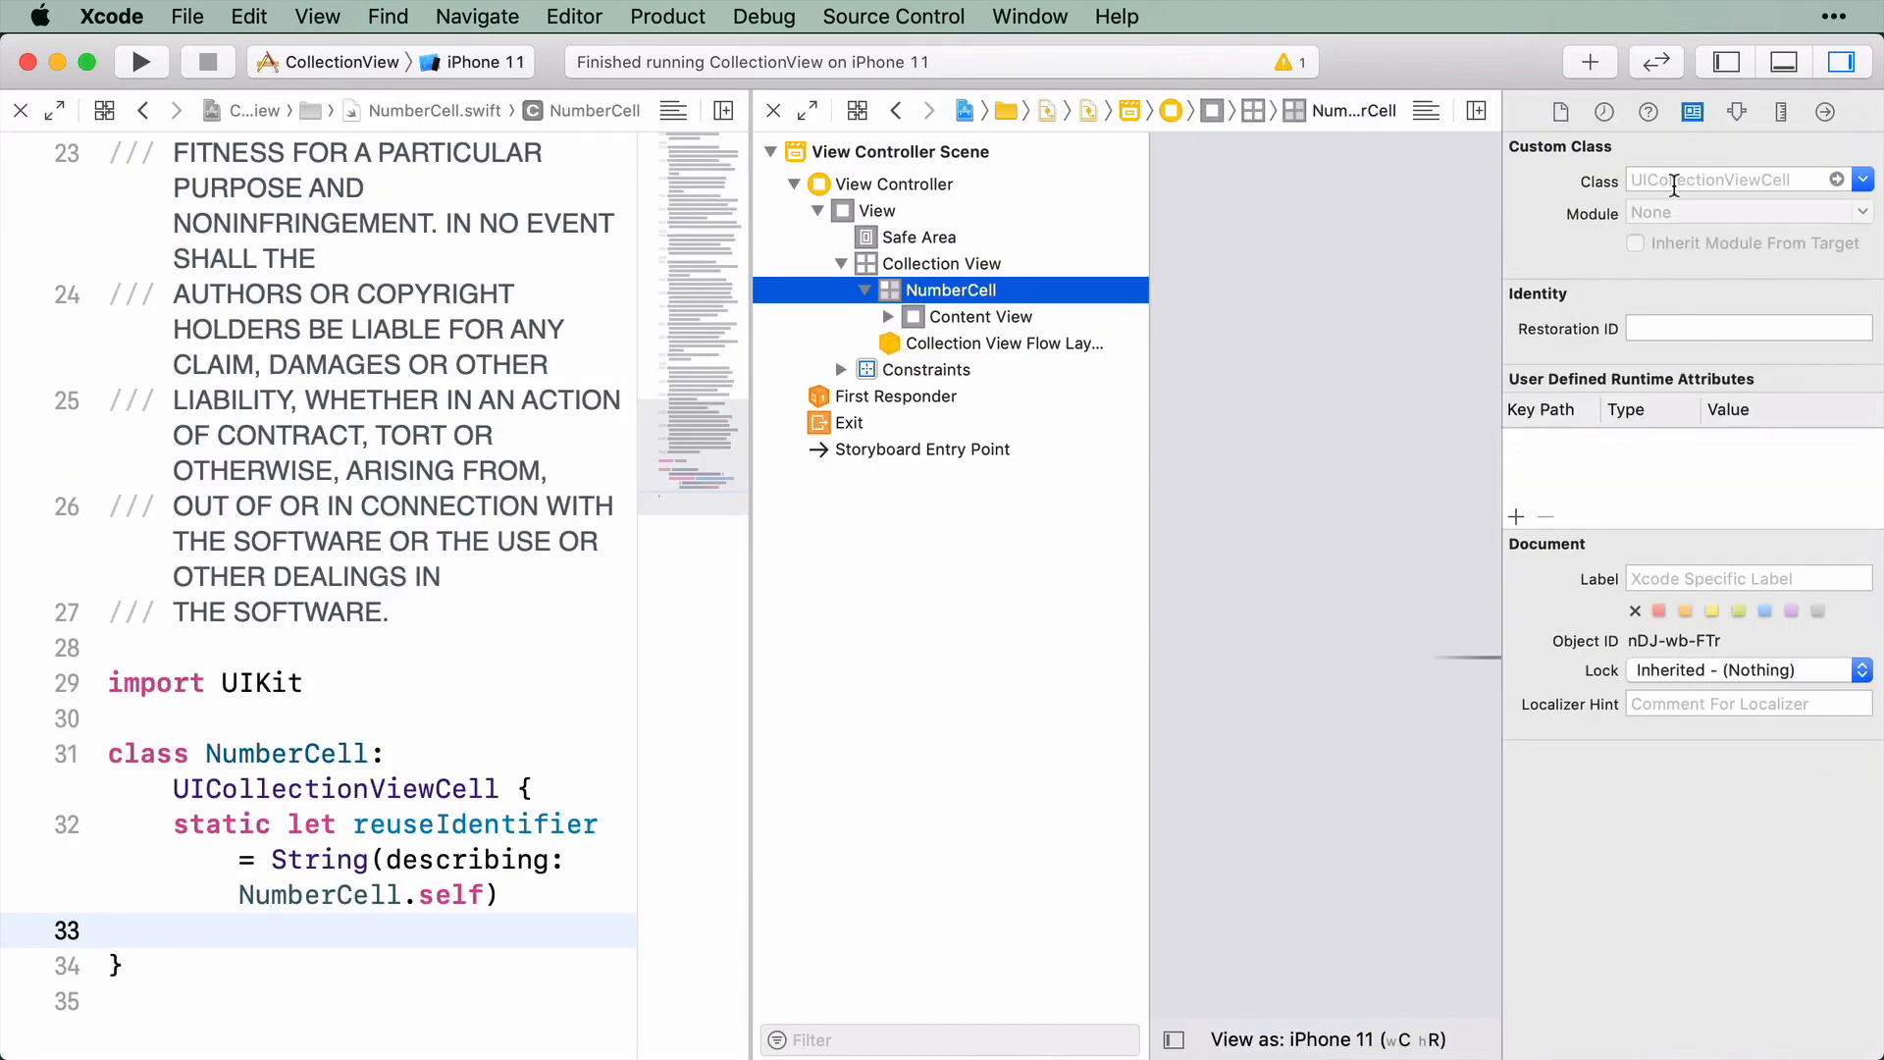
text(NumberCell)
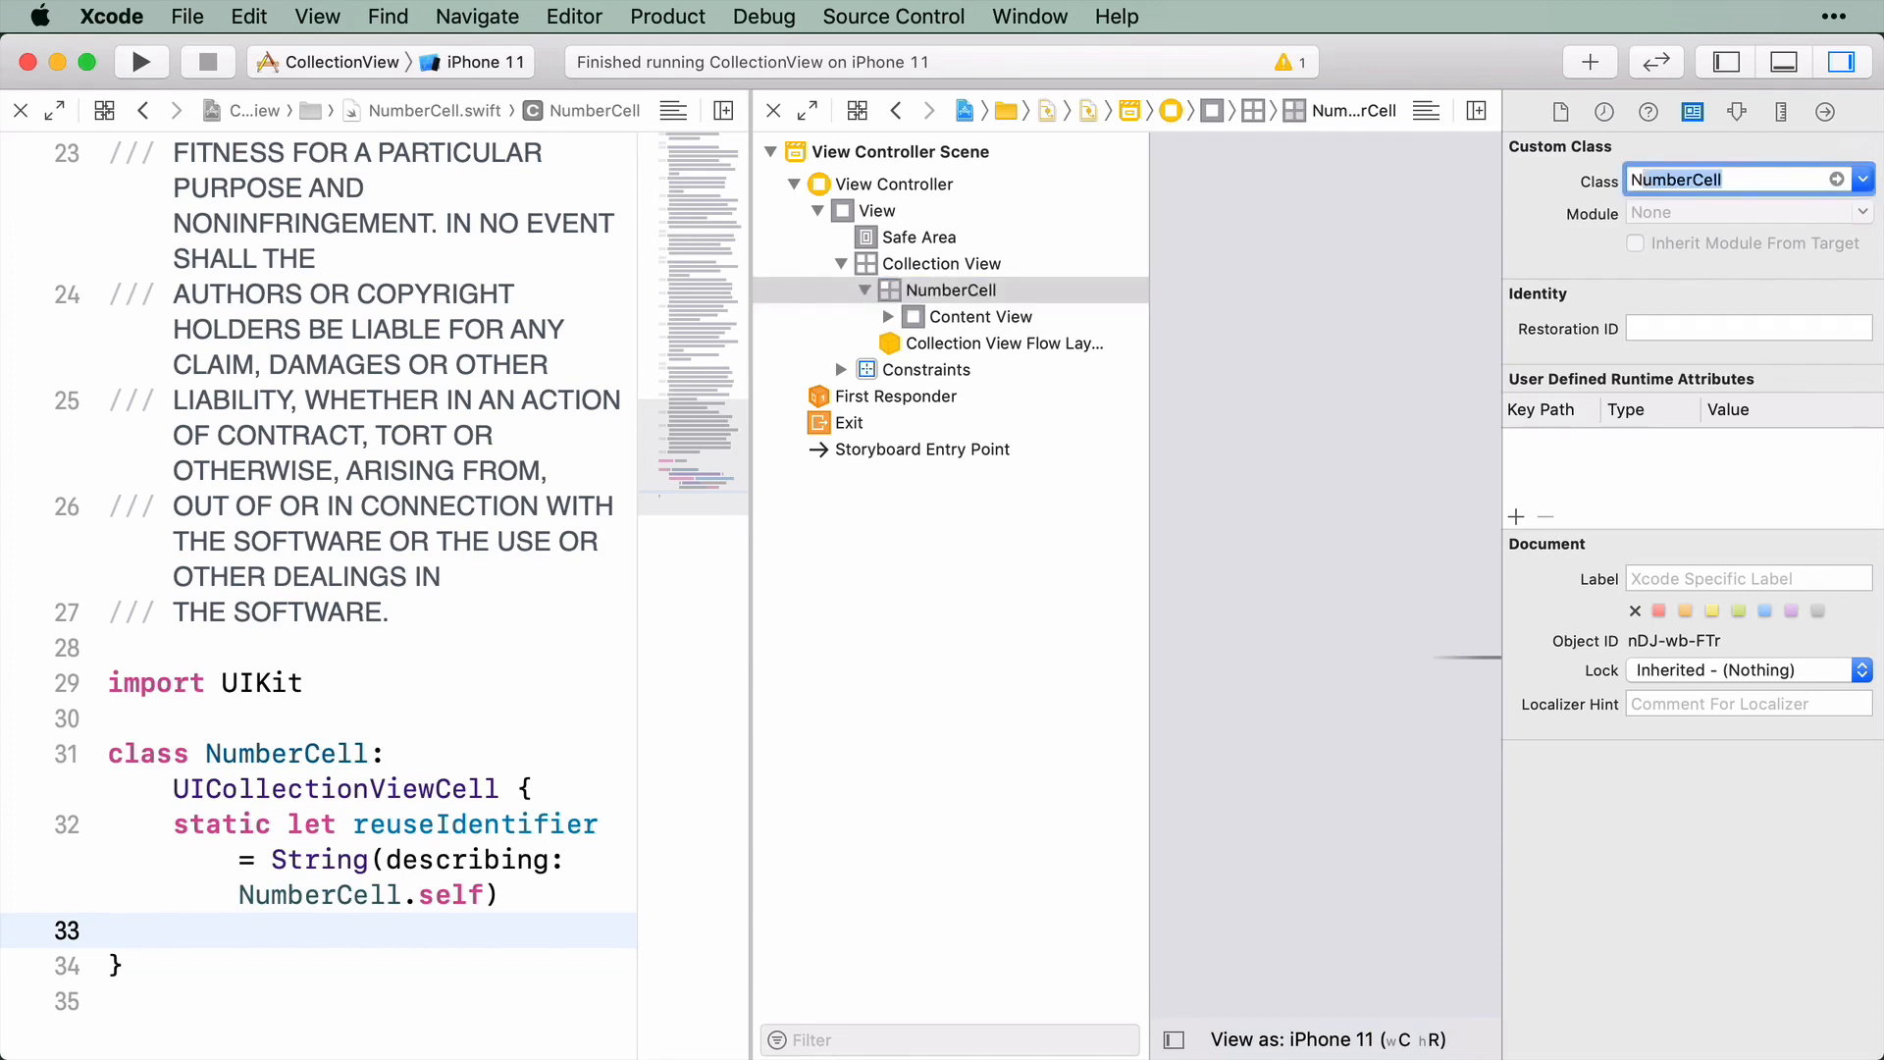
click(1635, 244)
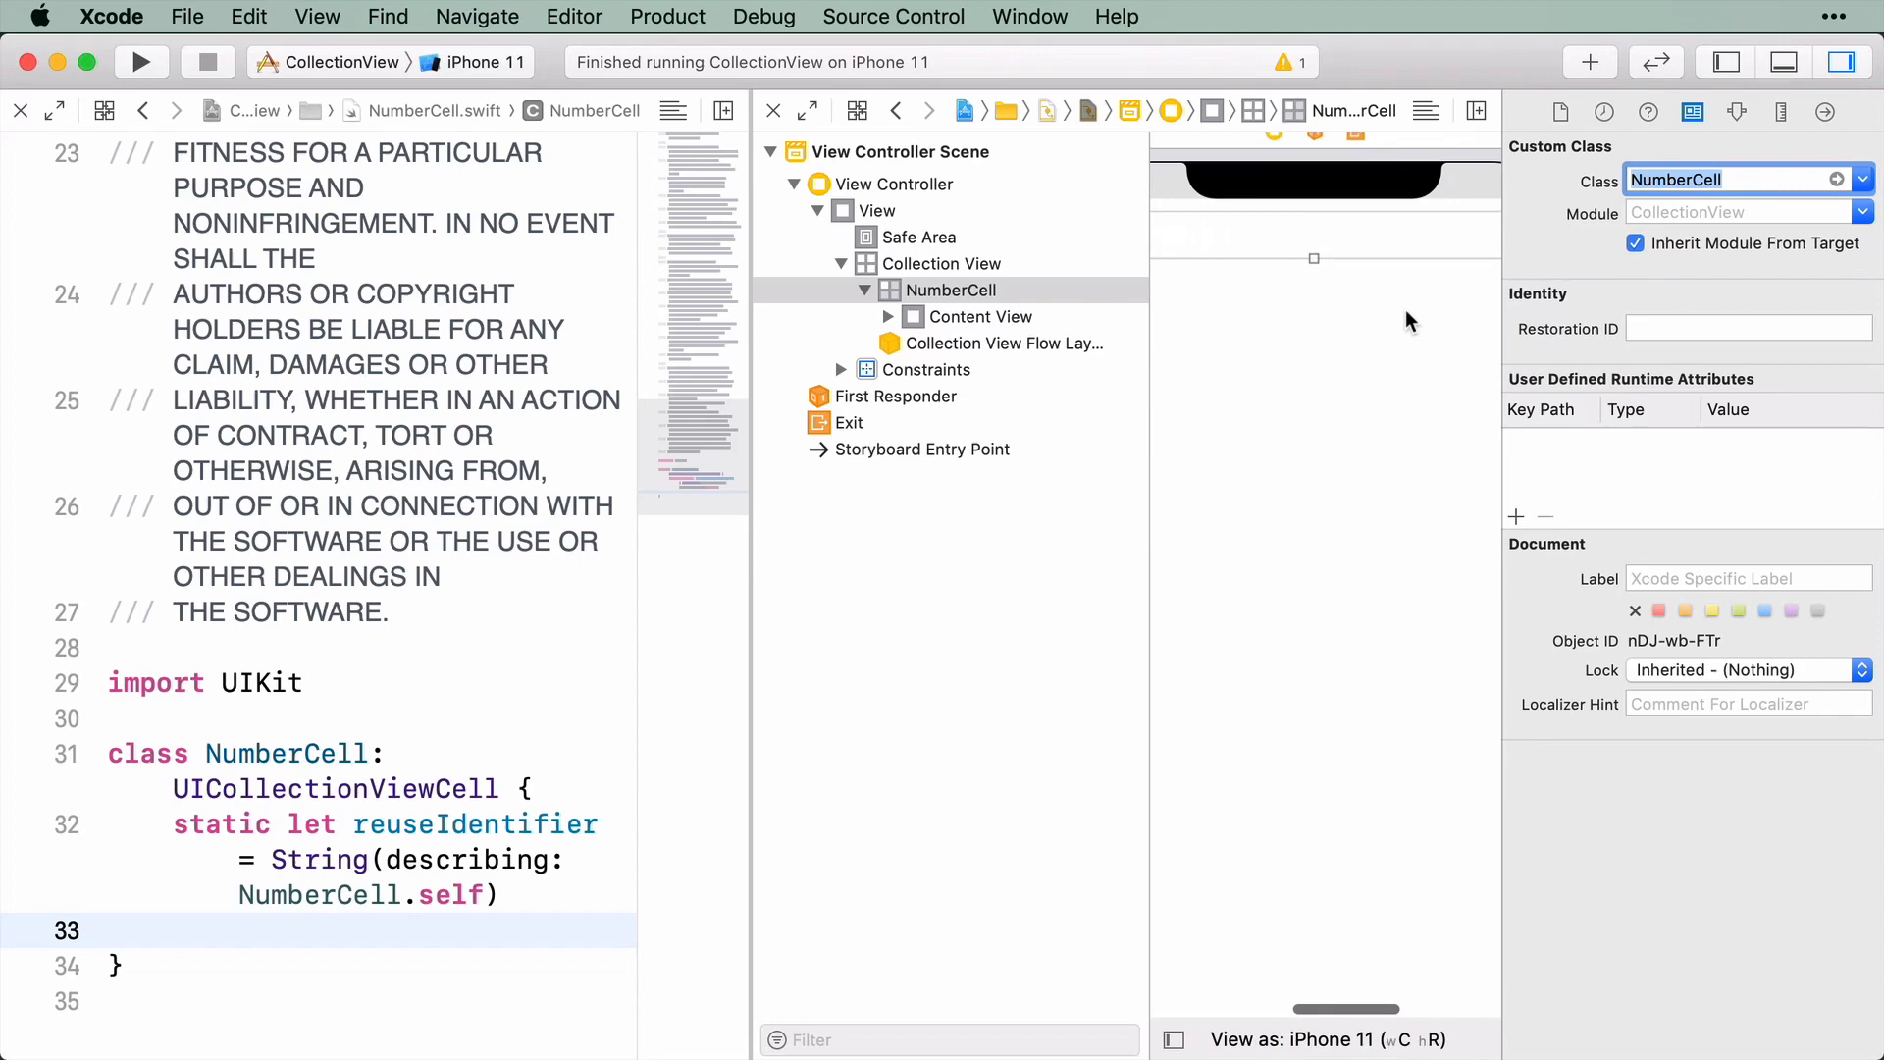
click(913, 317)
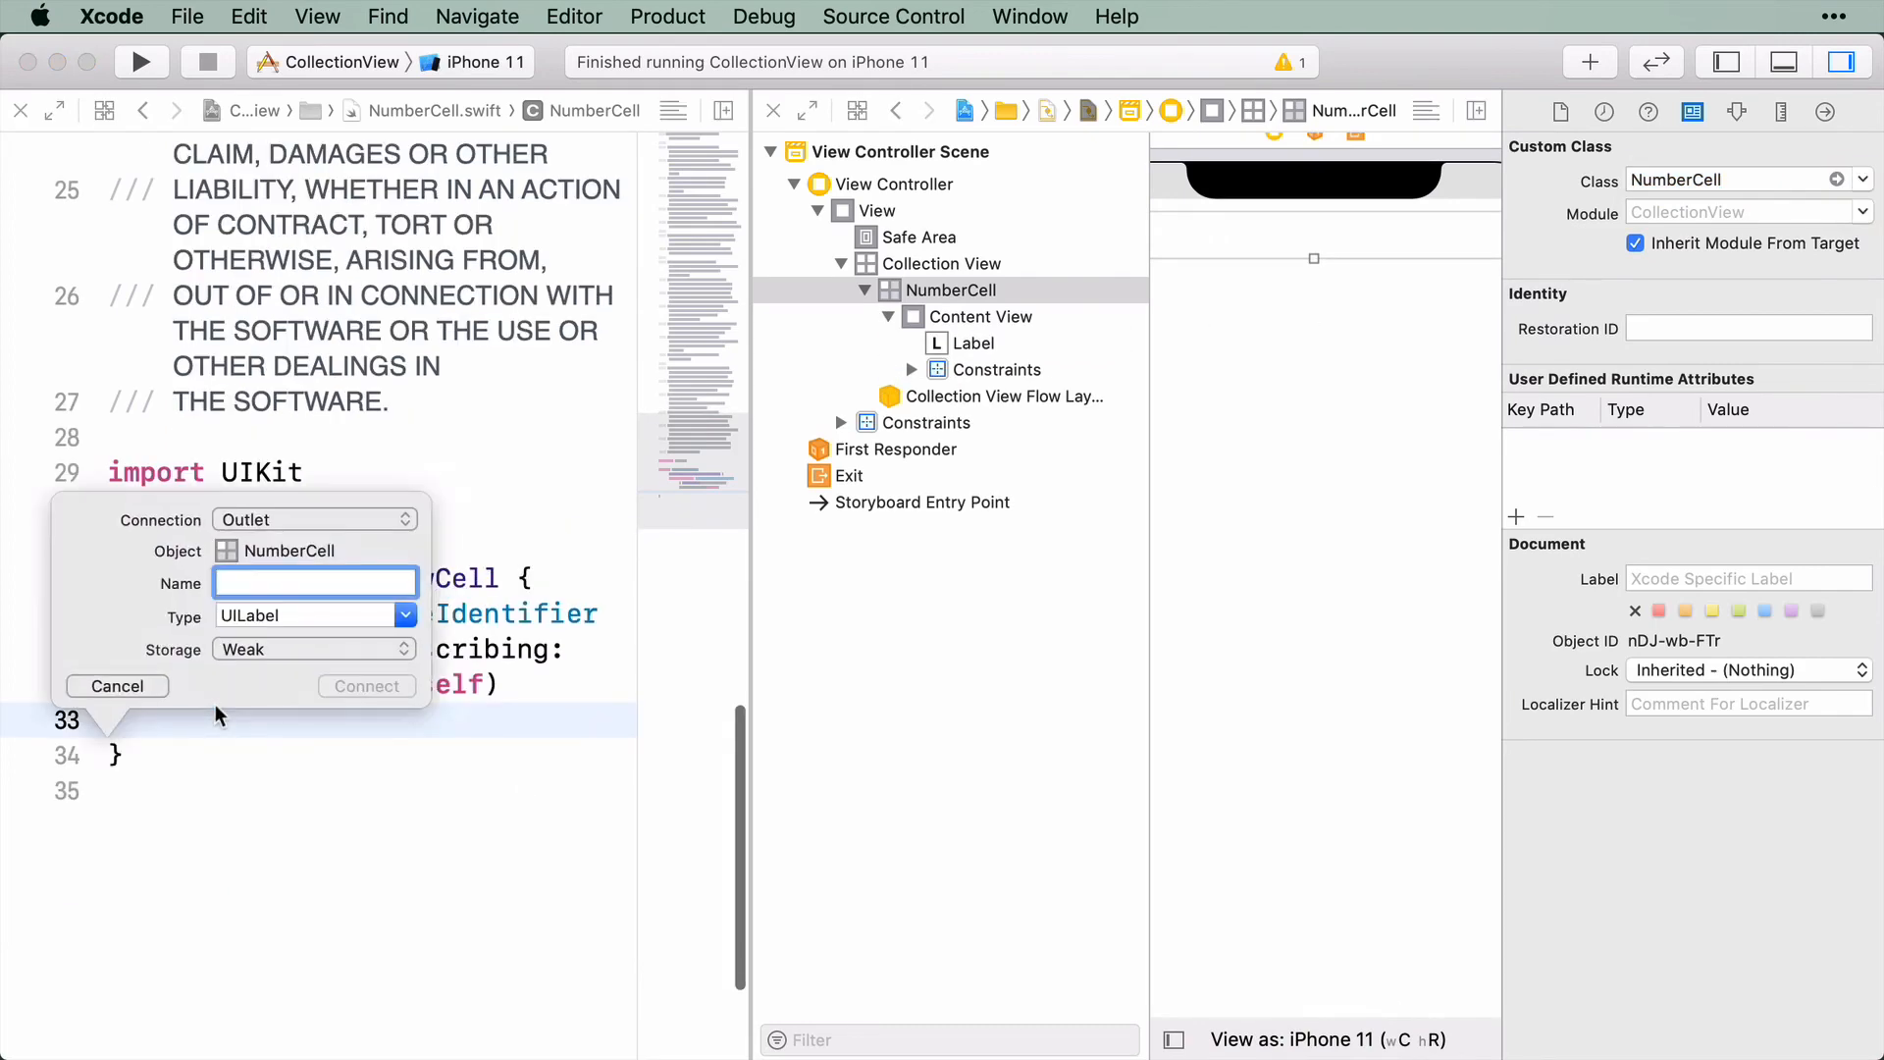
Connect the cell's Label to NumberCell as an outlet named label
click(314, 583)
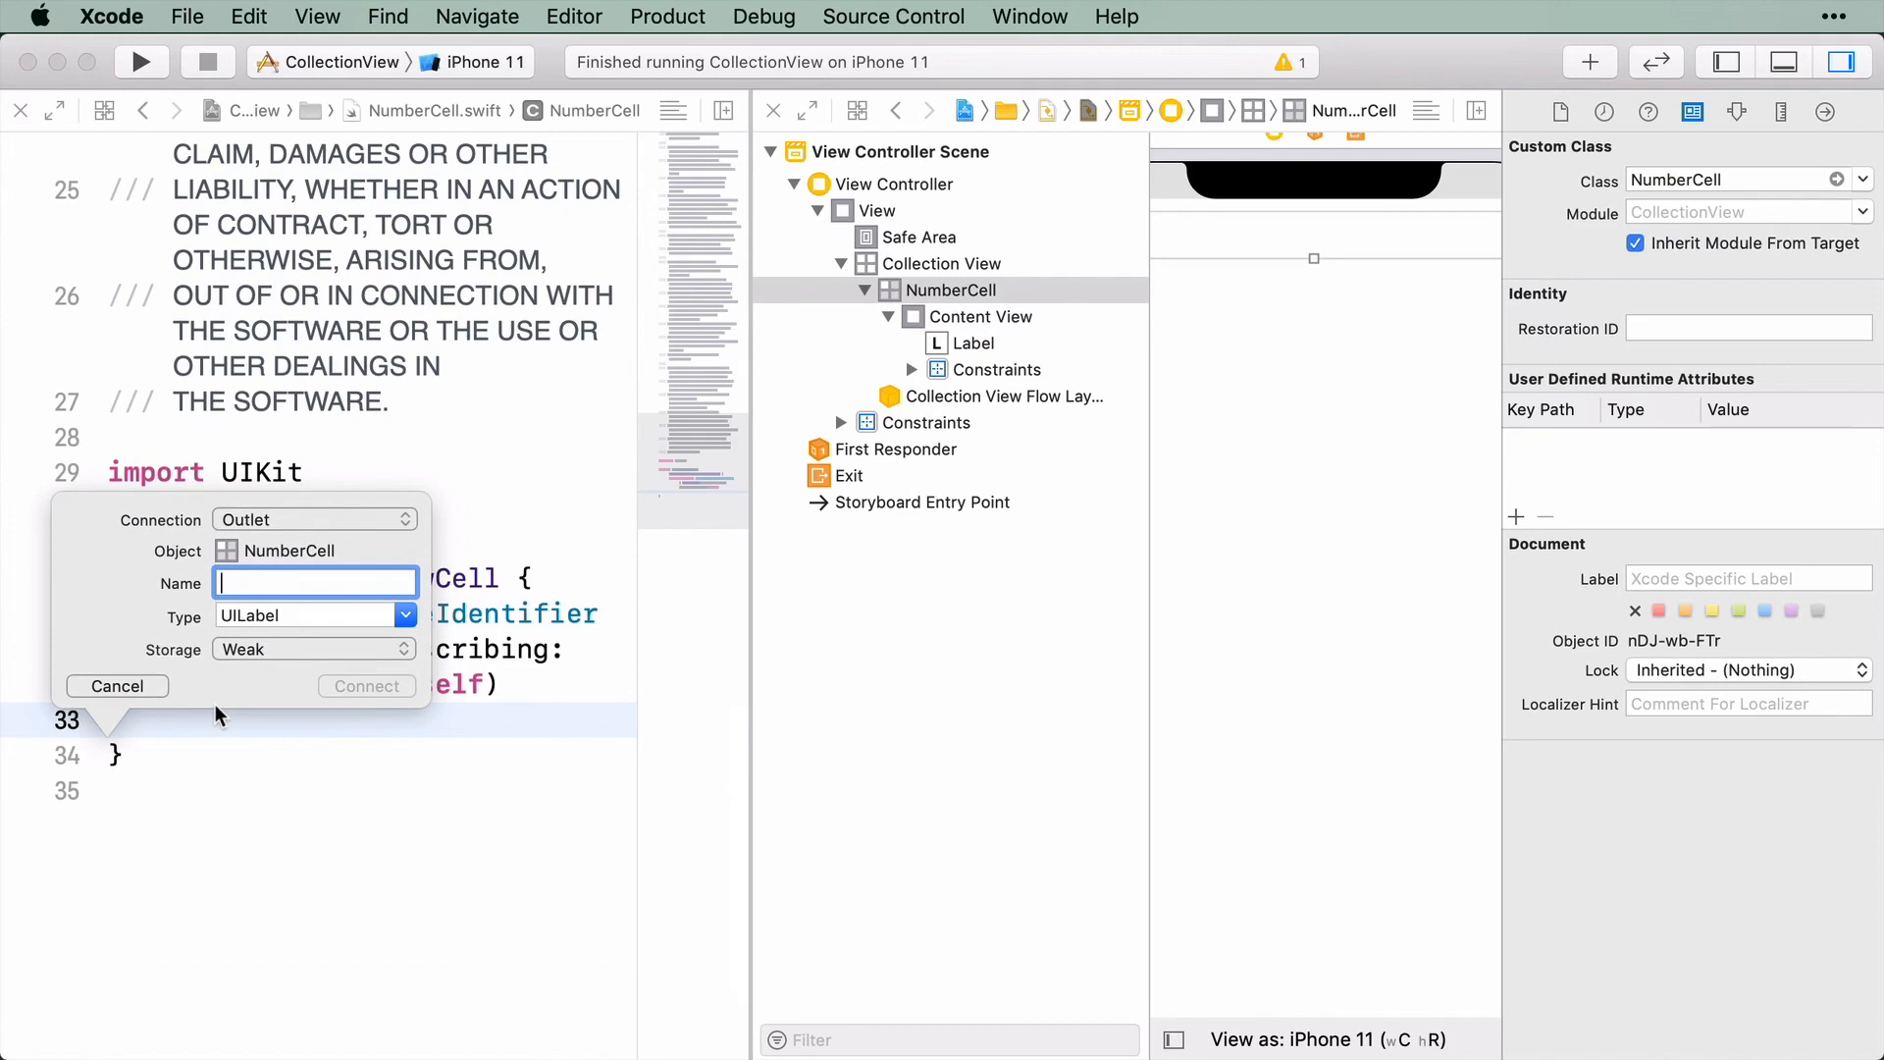
text(label)
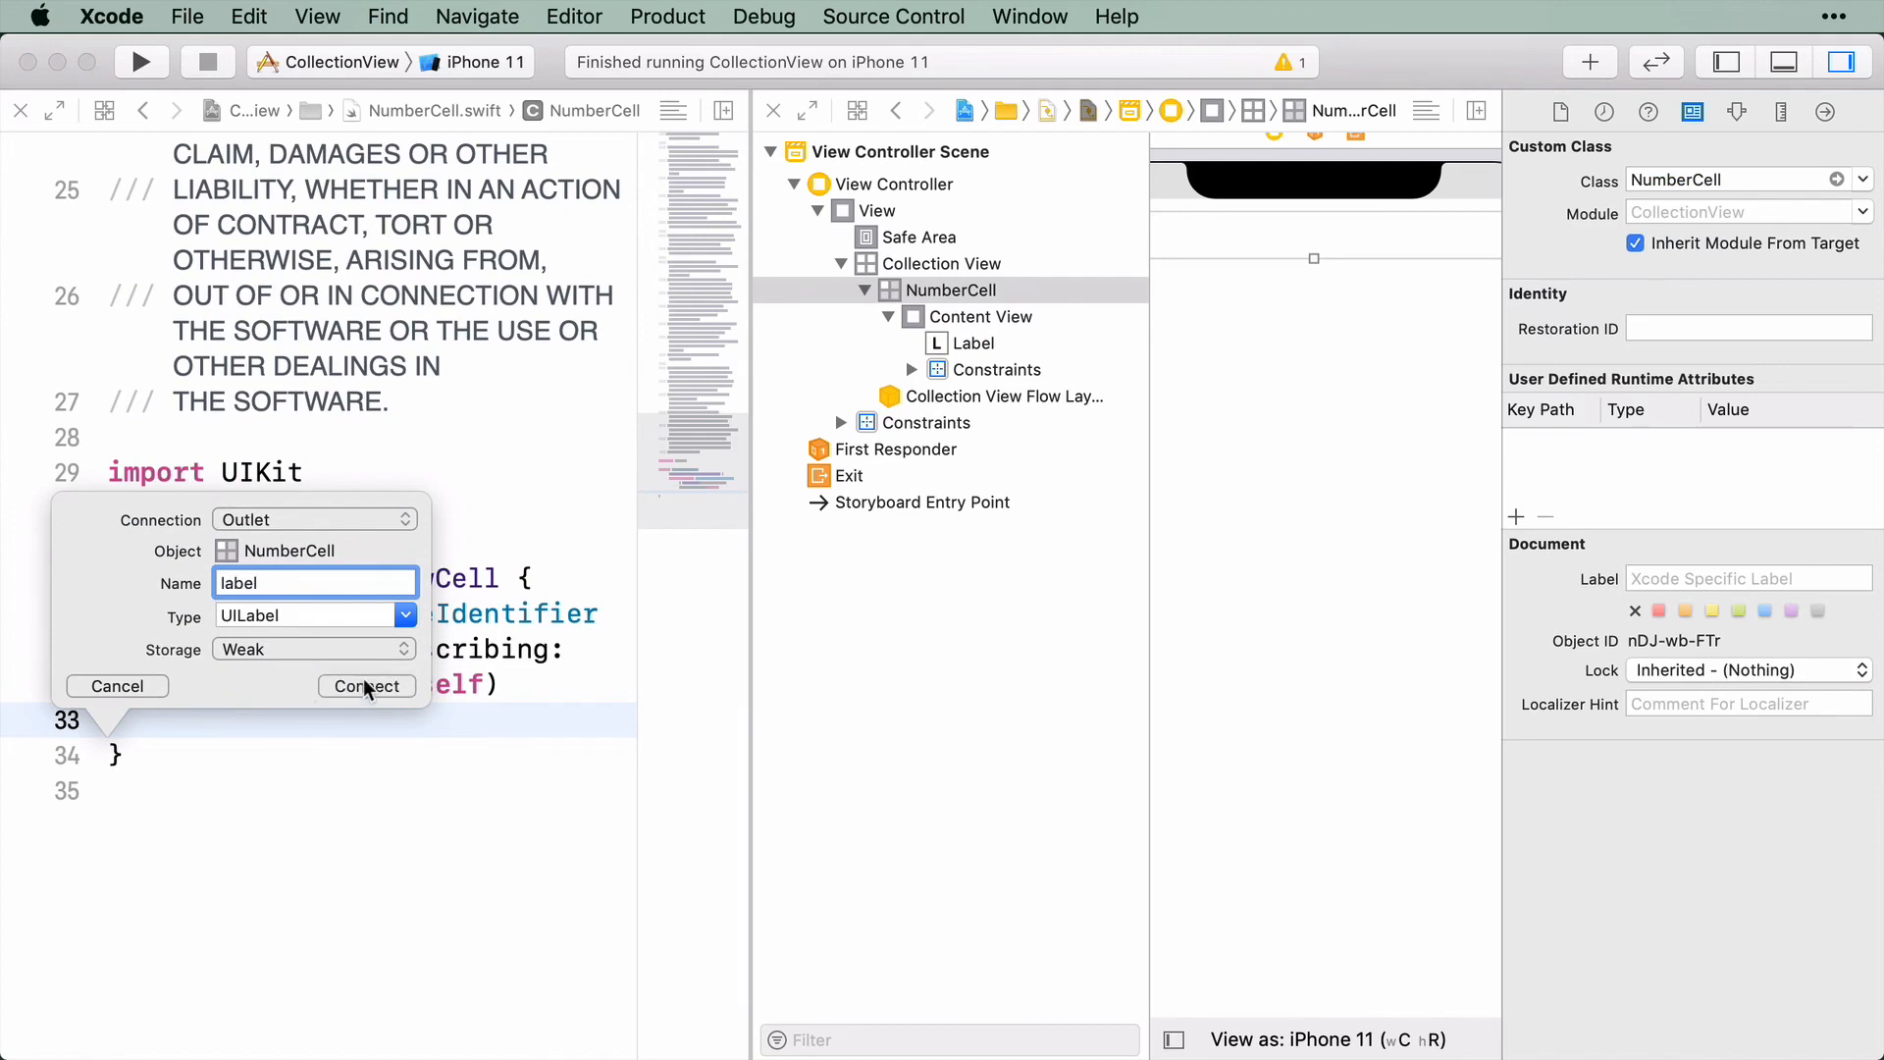
click(367, 685)
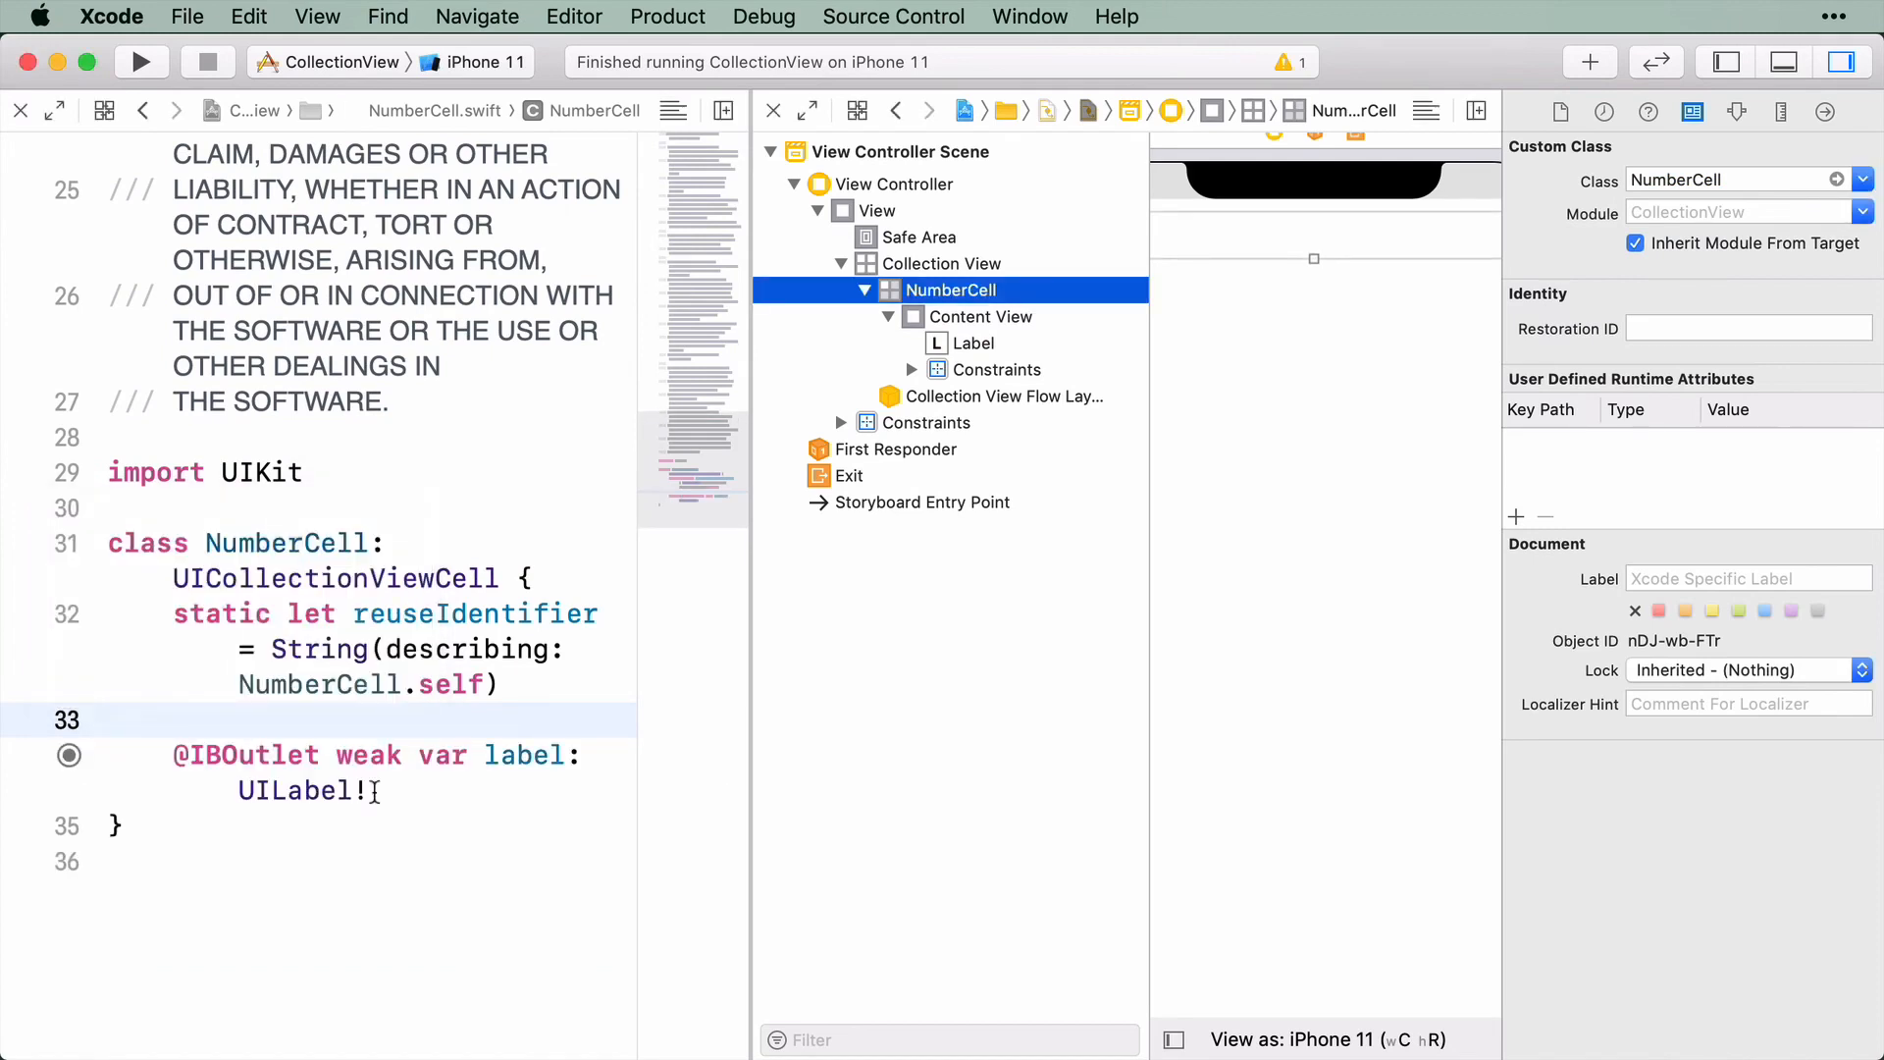
mouse_move(1036, 485)
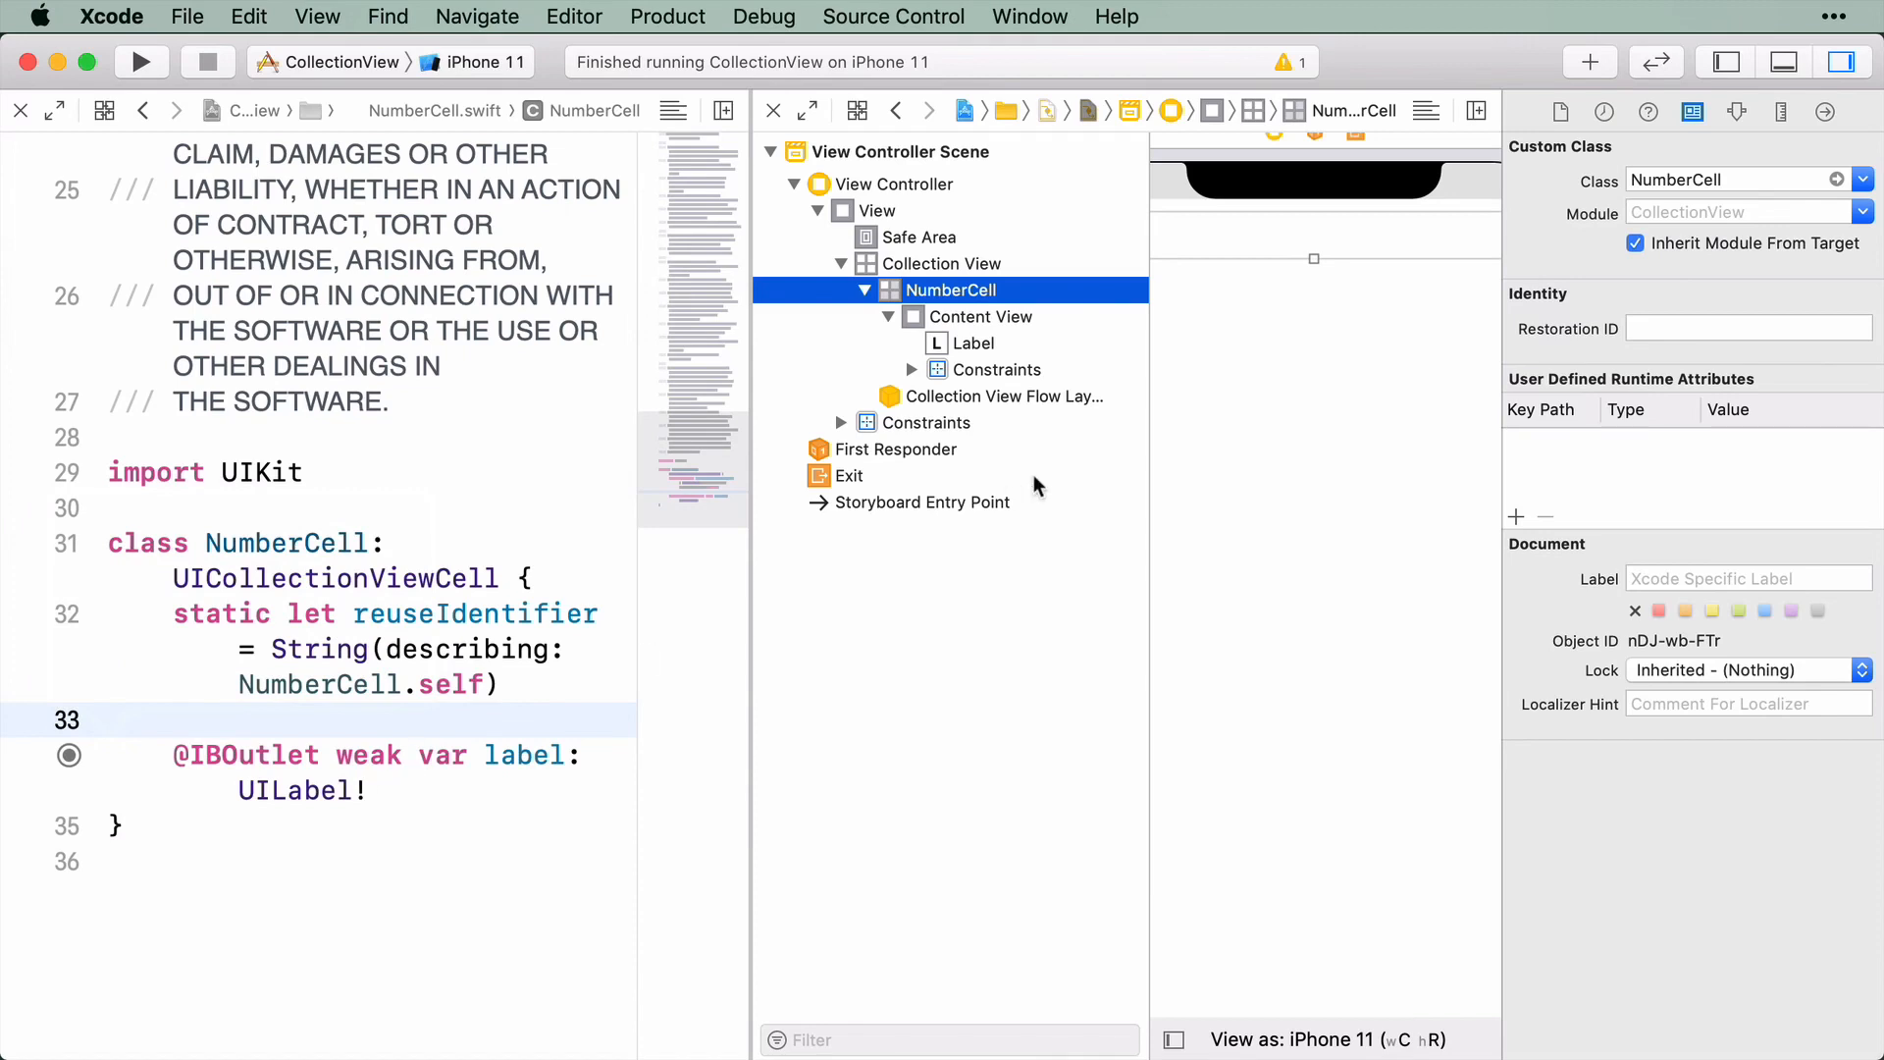
mouse_move(973, 334)
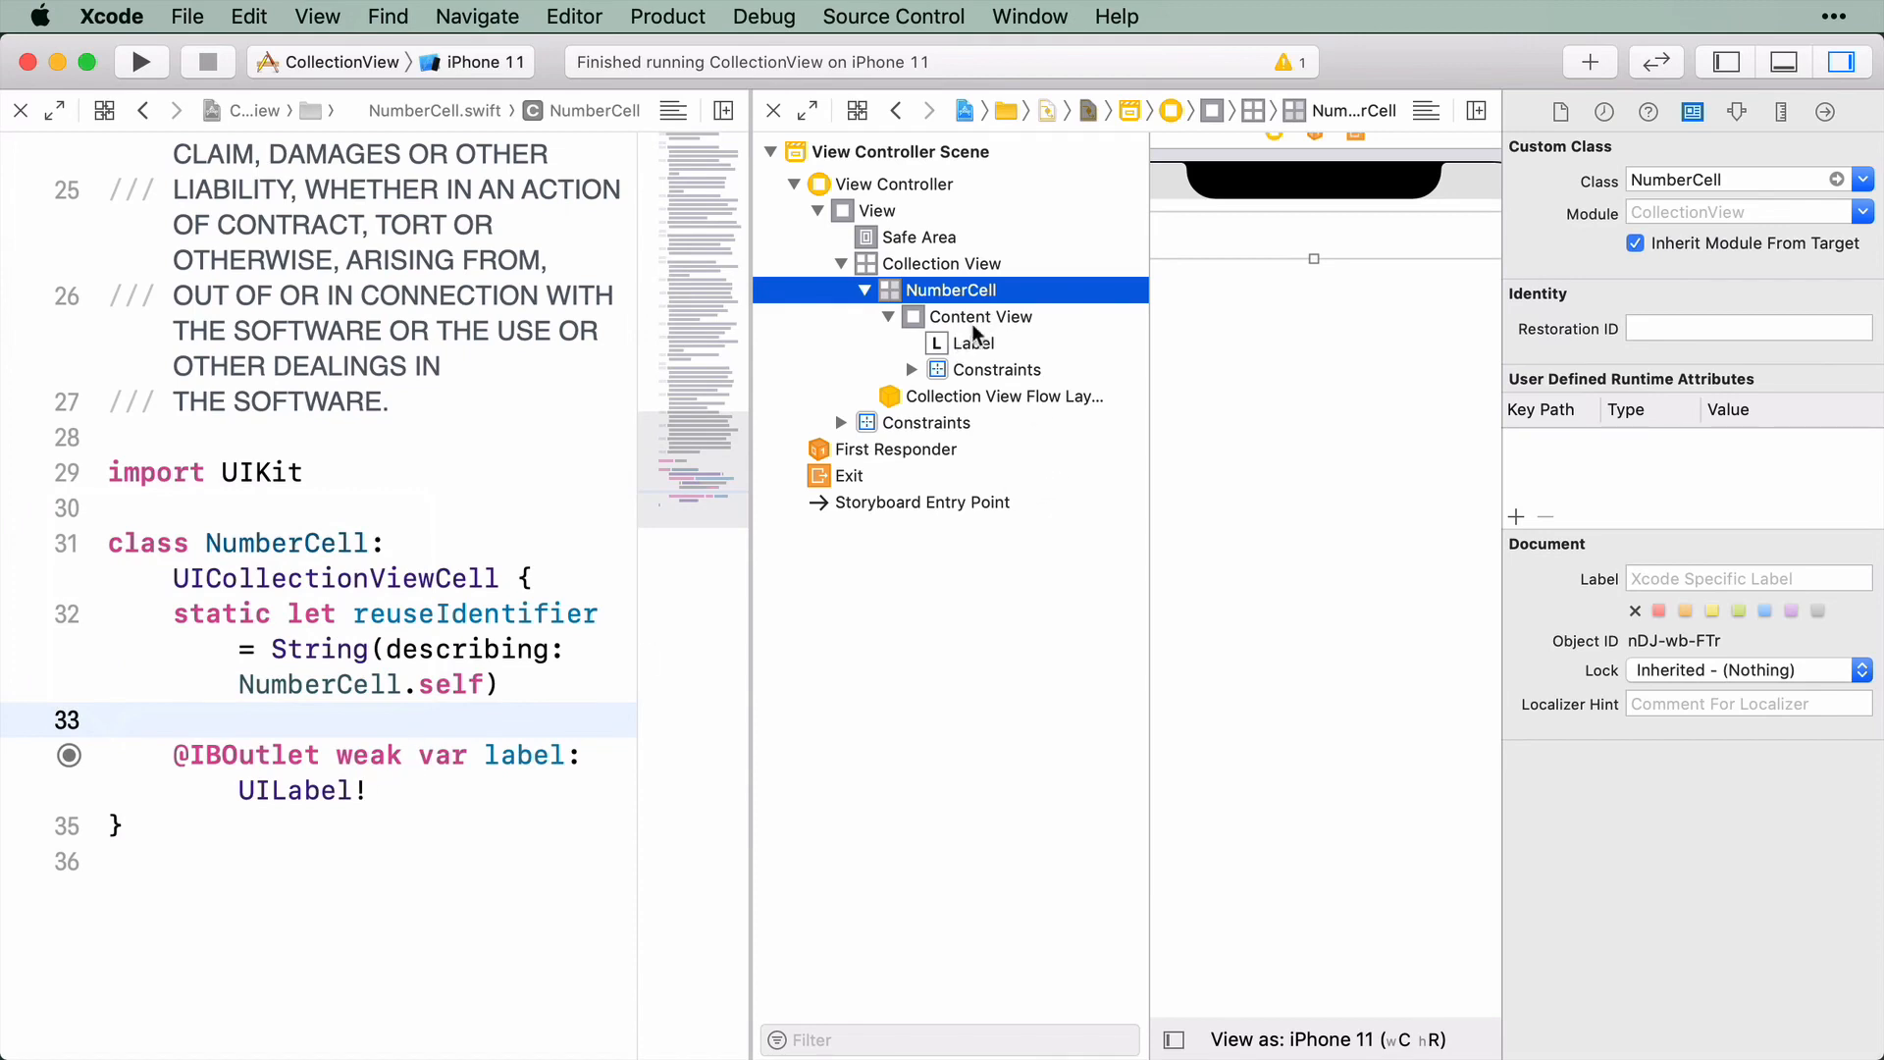
mouse_move(967, 349)
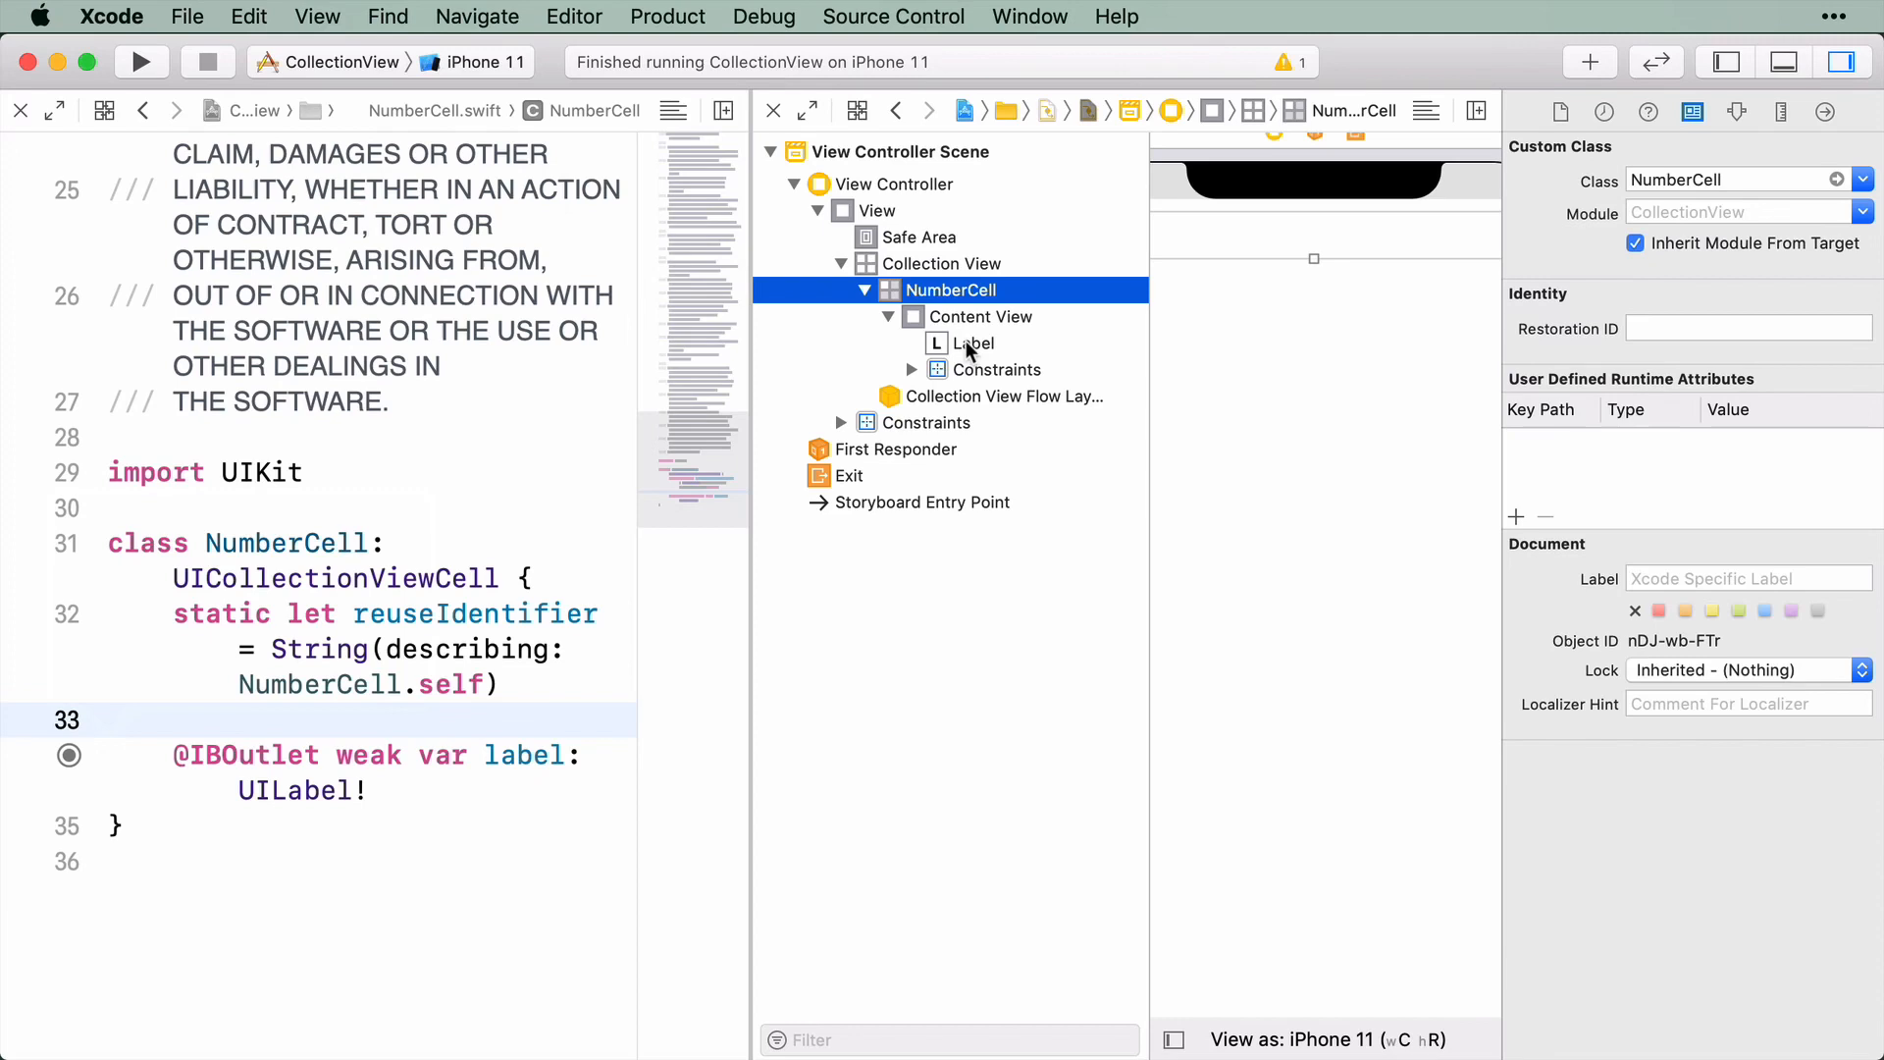